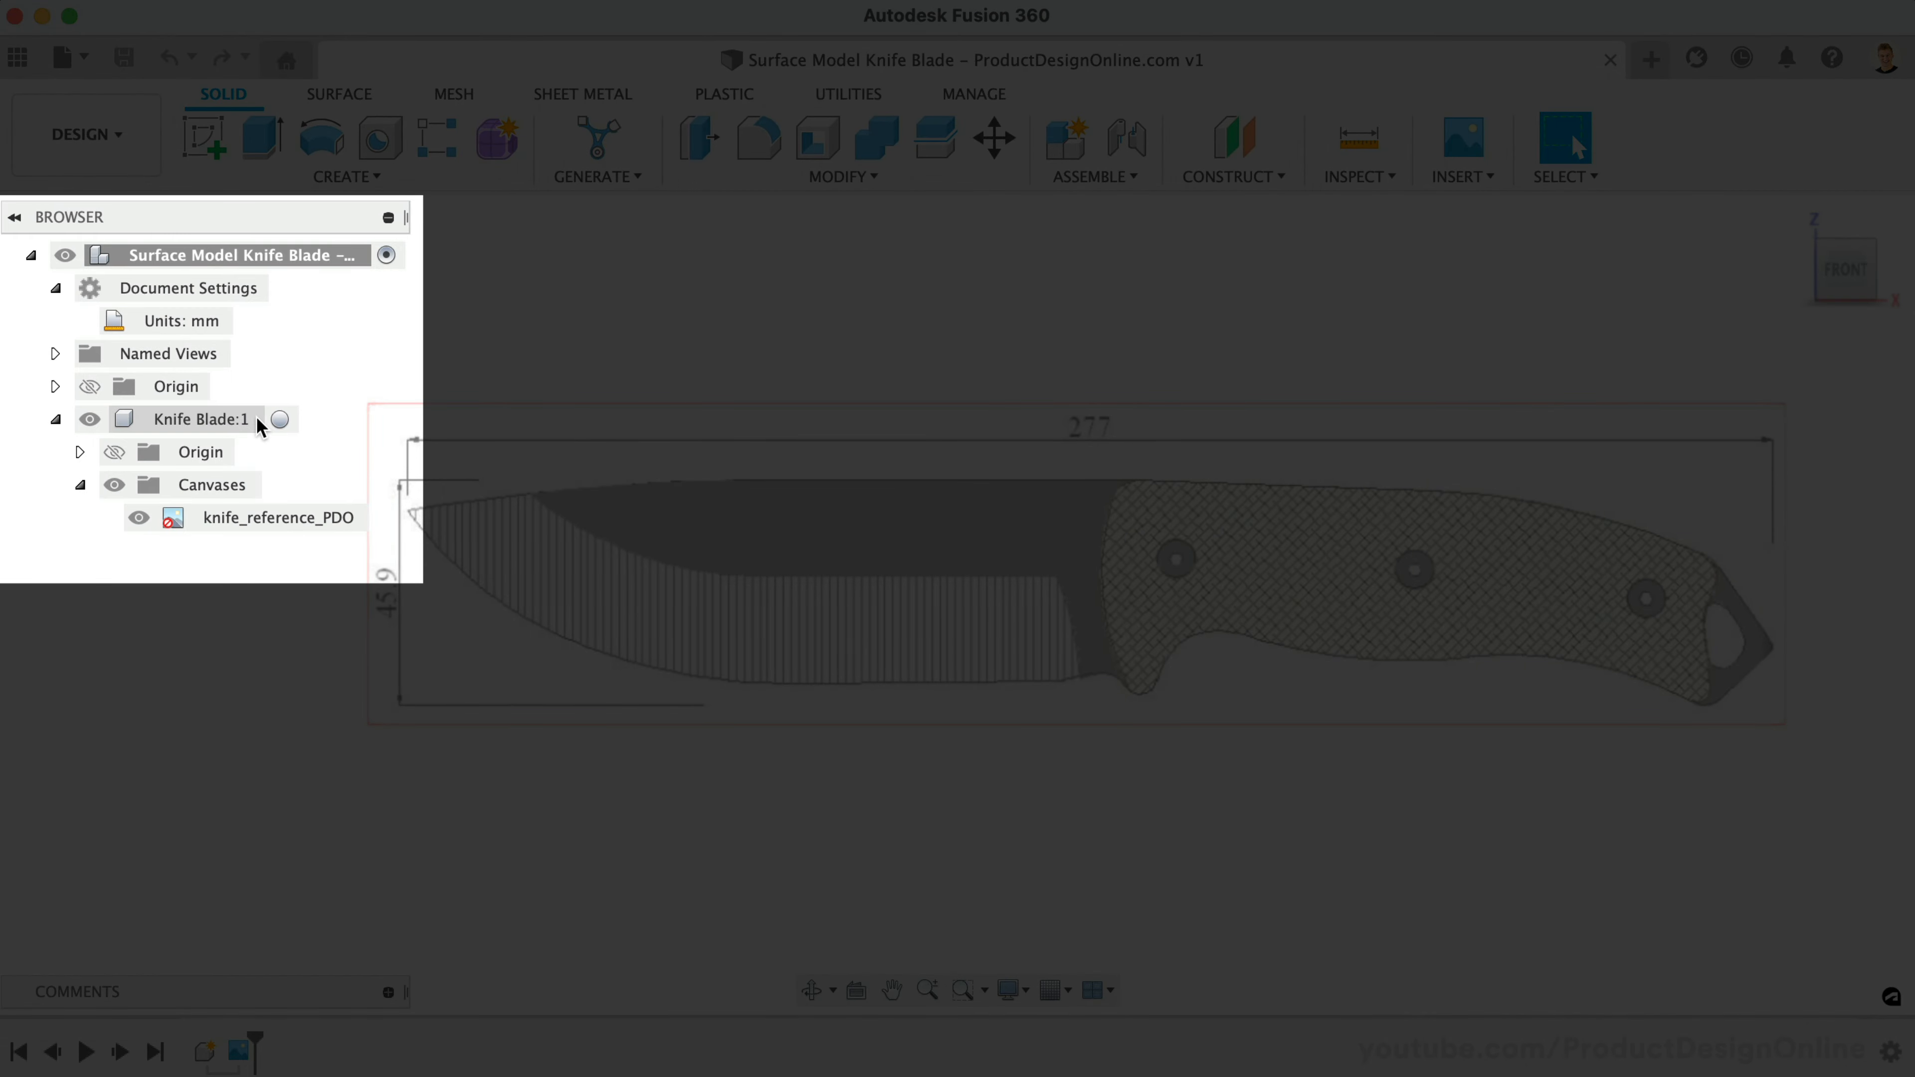
# Activate the Knife Blade component and start a new sketch from the Solid toolbar.
pyautogui.rightClick(277, 518)
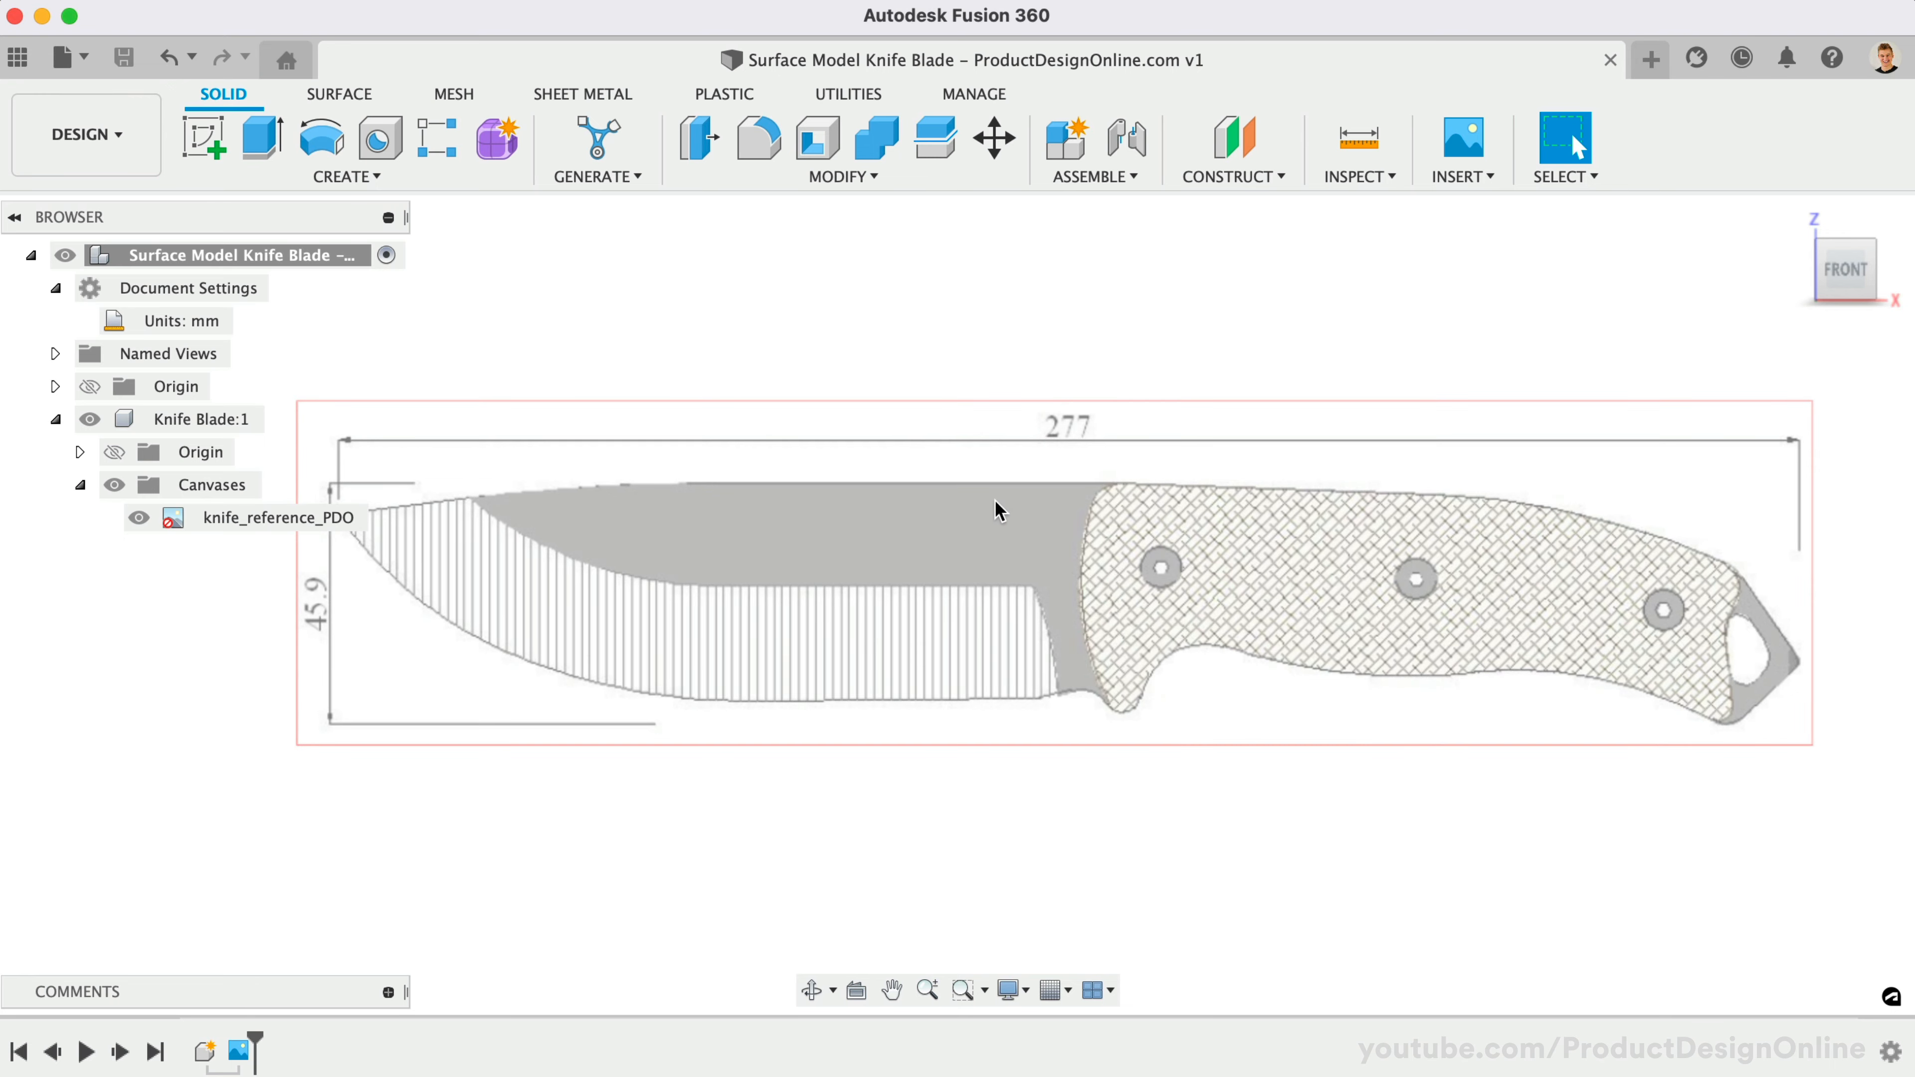
pyautogui.click(204, 139)
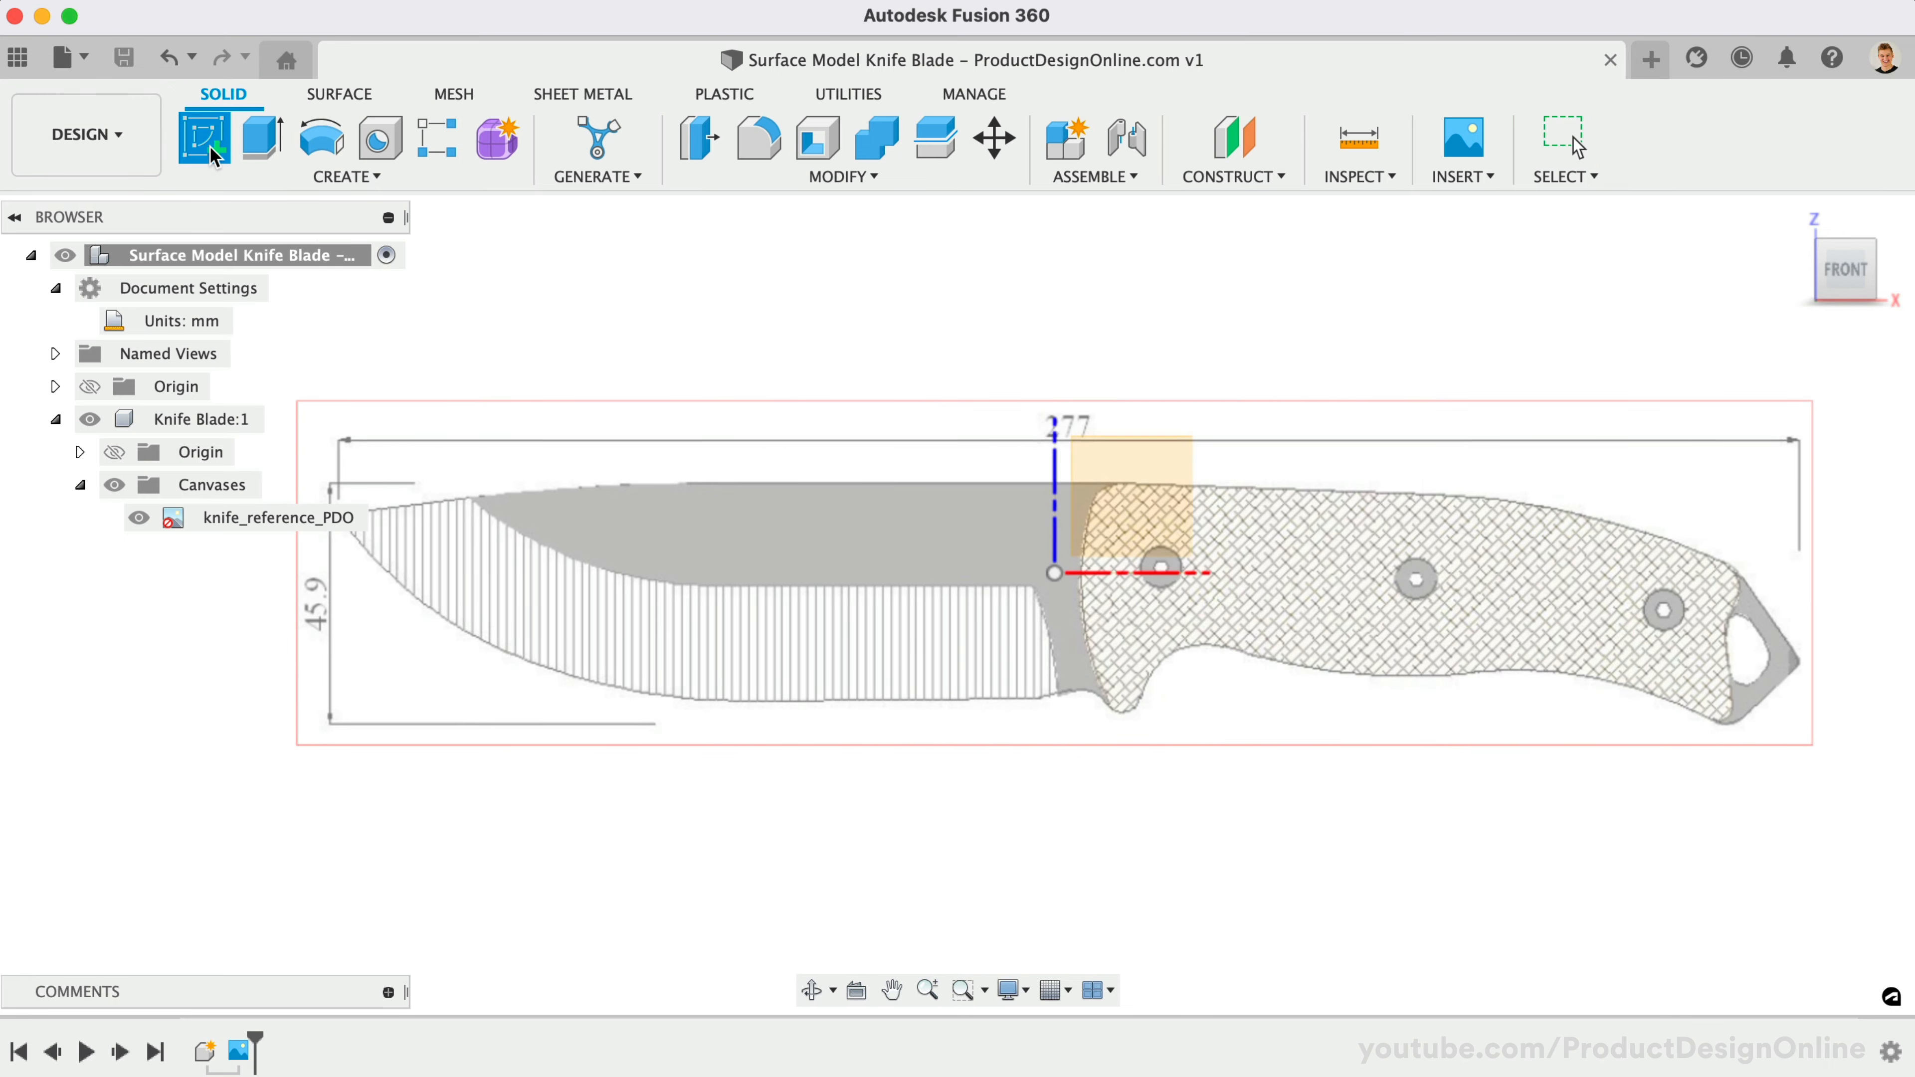
# Place the sketch on the front plane and begin a fit-point spline along the cutting edge.
pyautogui.click(213, 137)
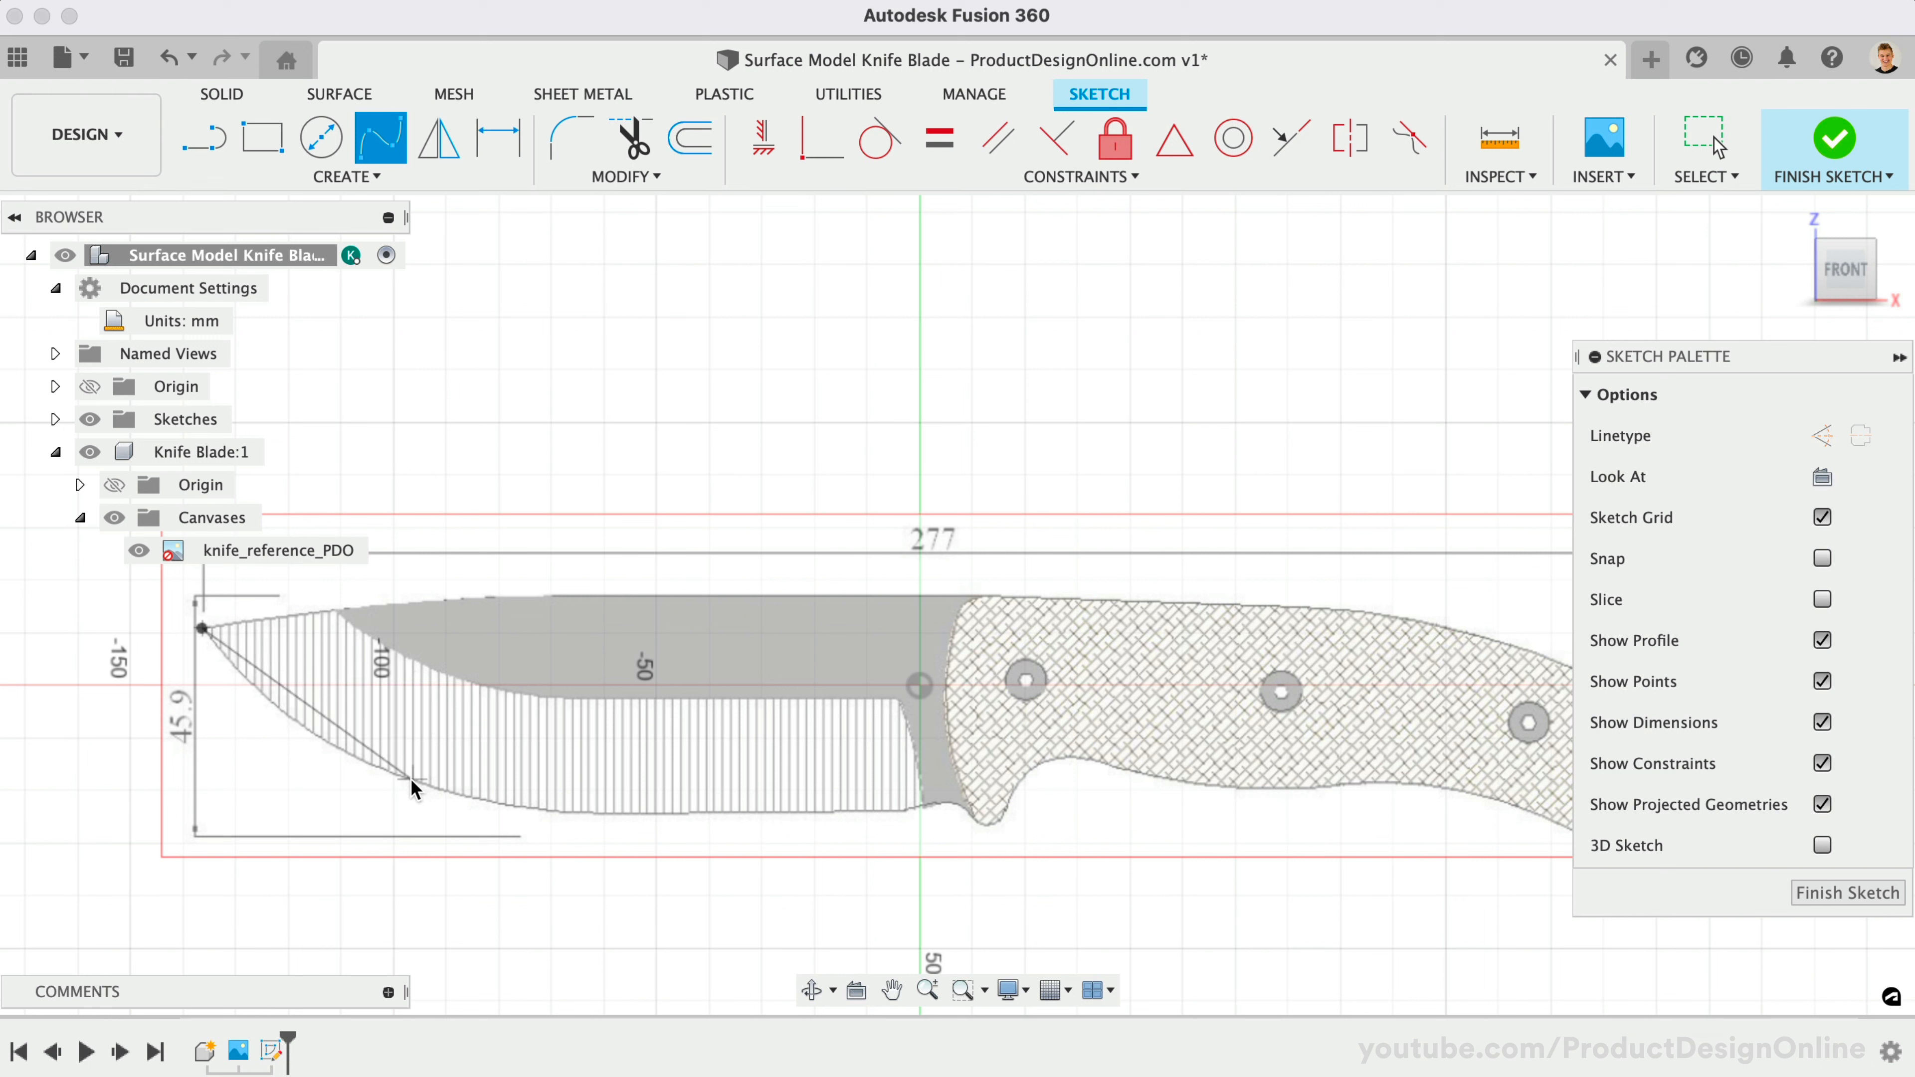
pyautogui.click(410, 778)
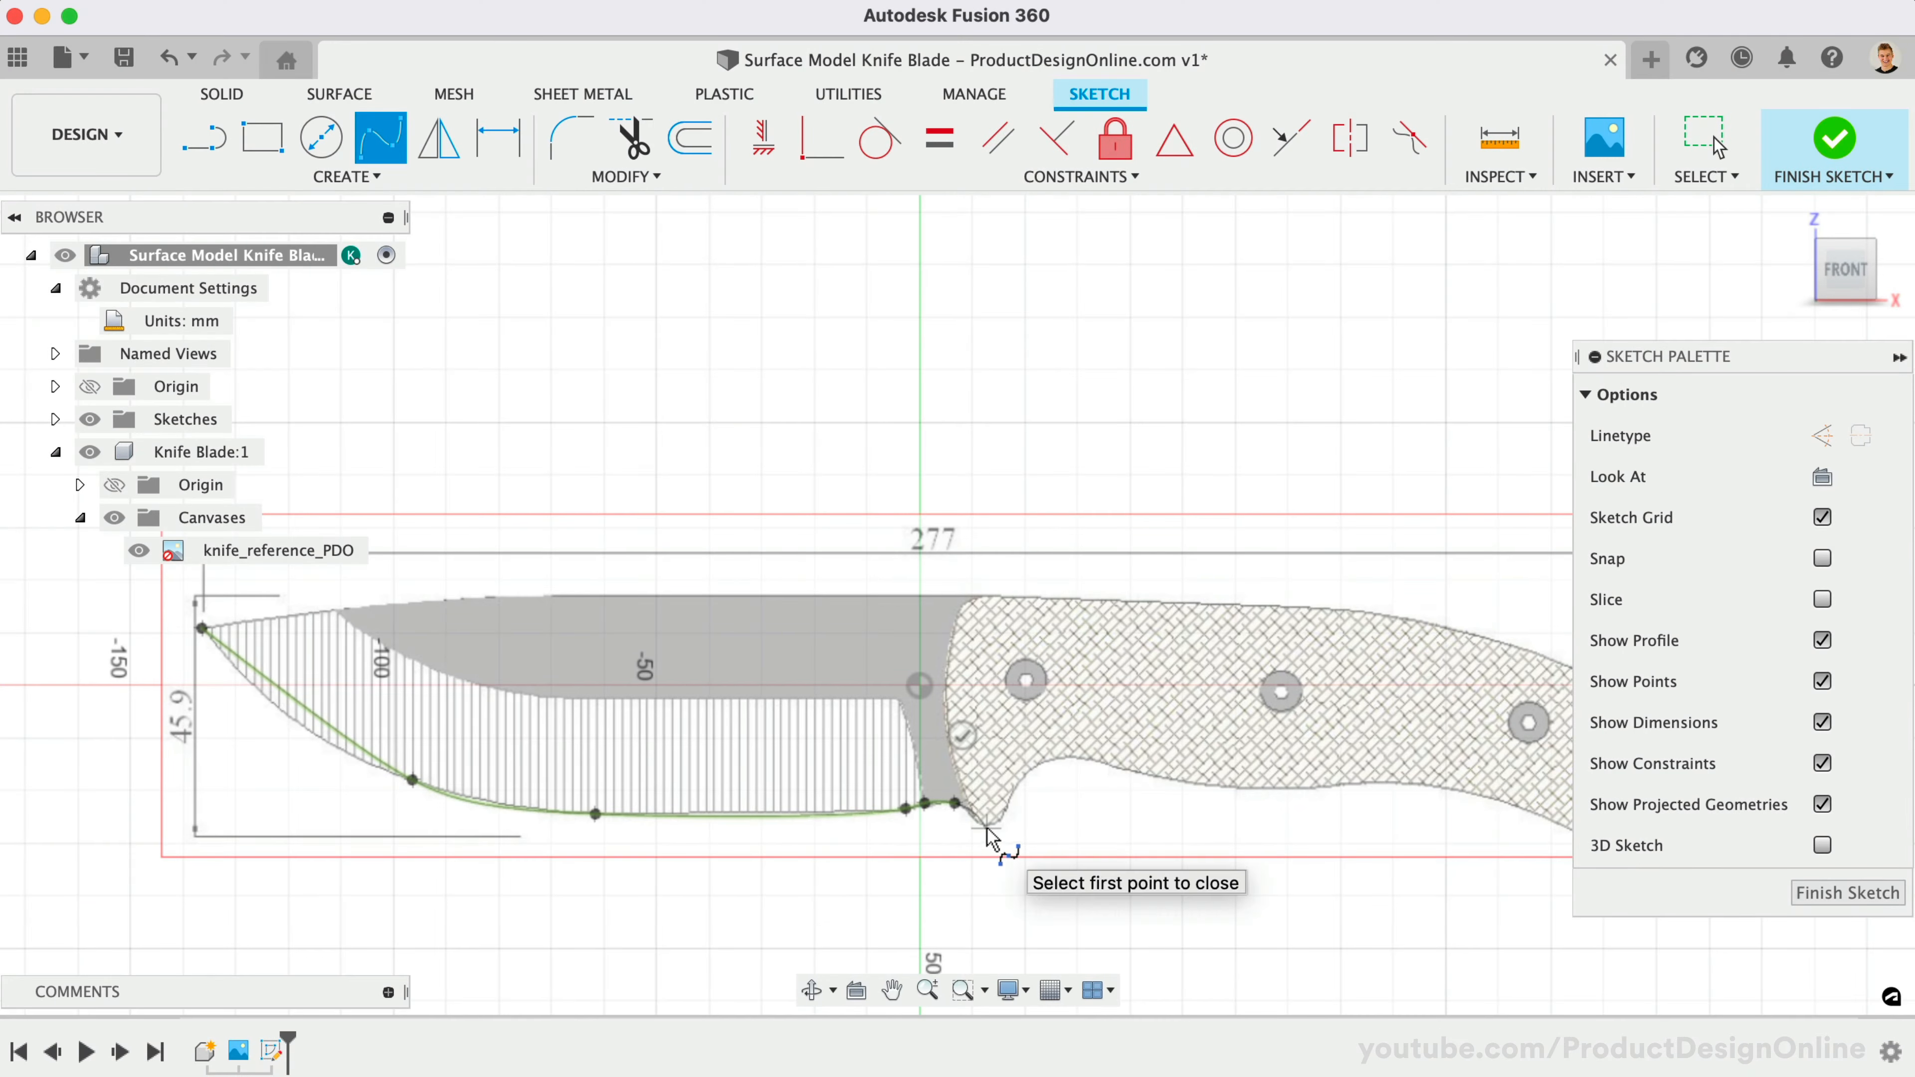
pyautogui.moveTo(1029, 780)
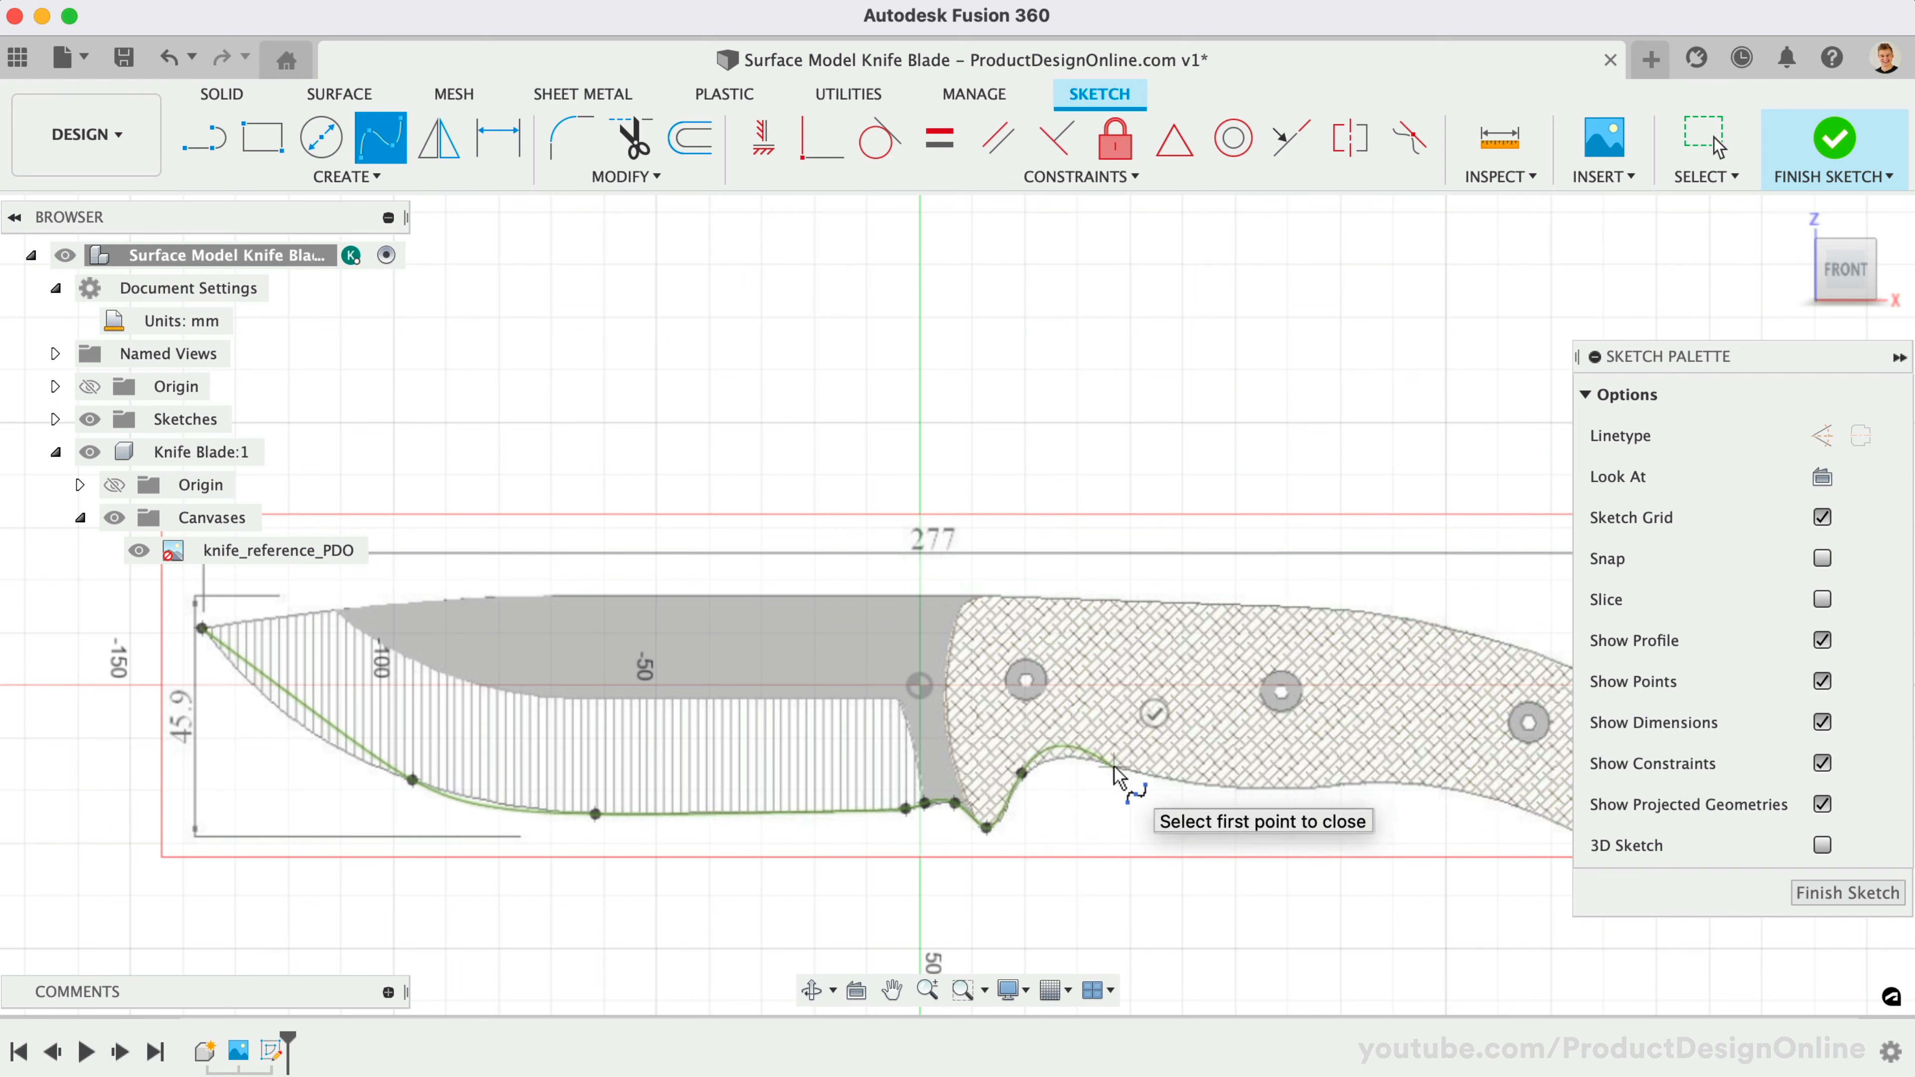
pyautogui.moveTo(1372, 794)
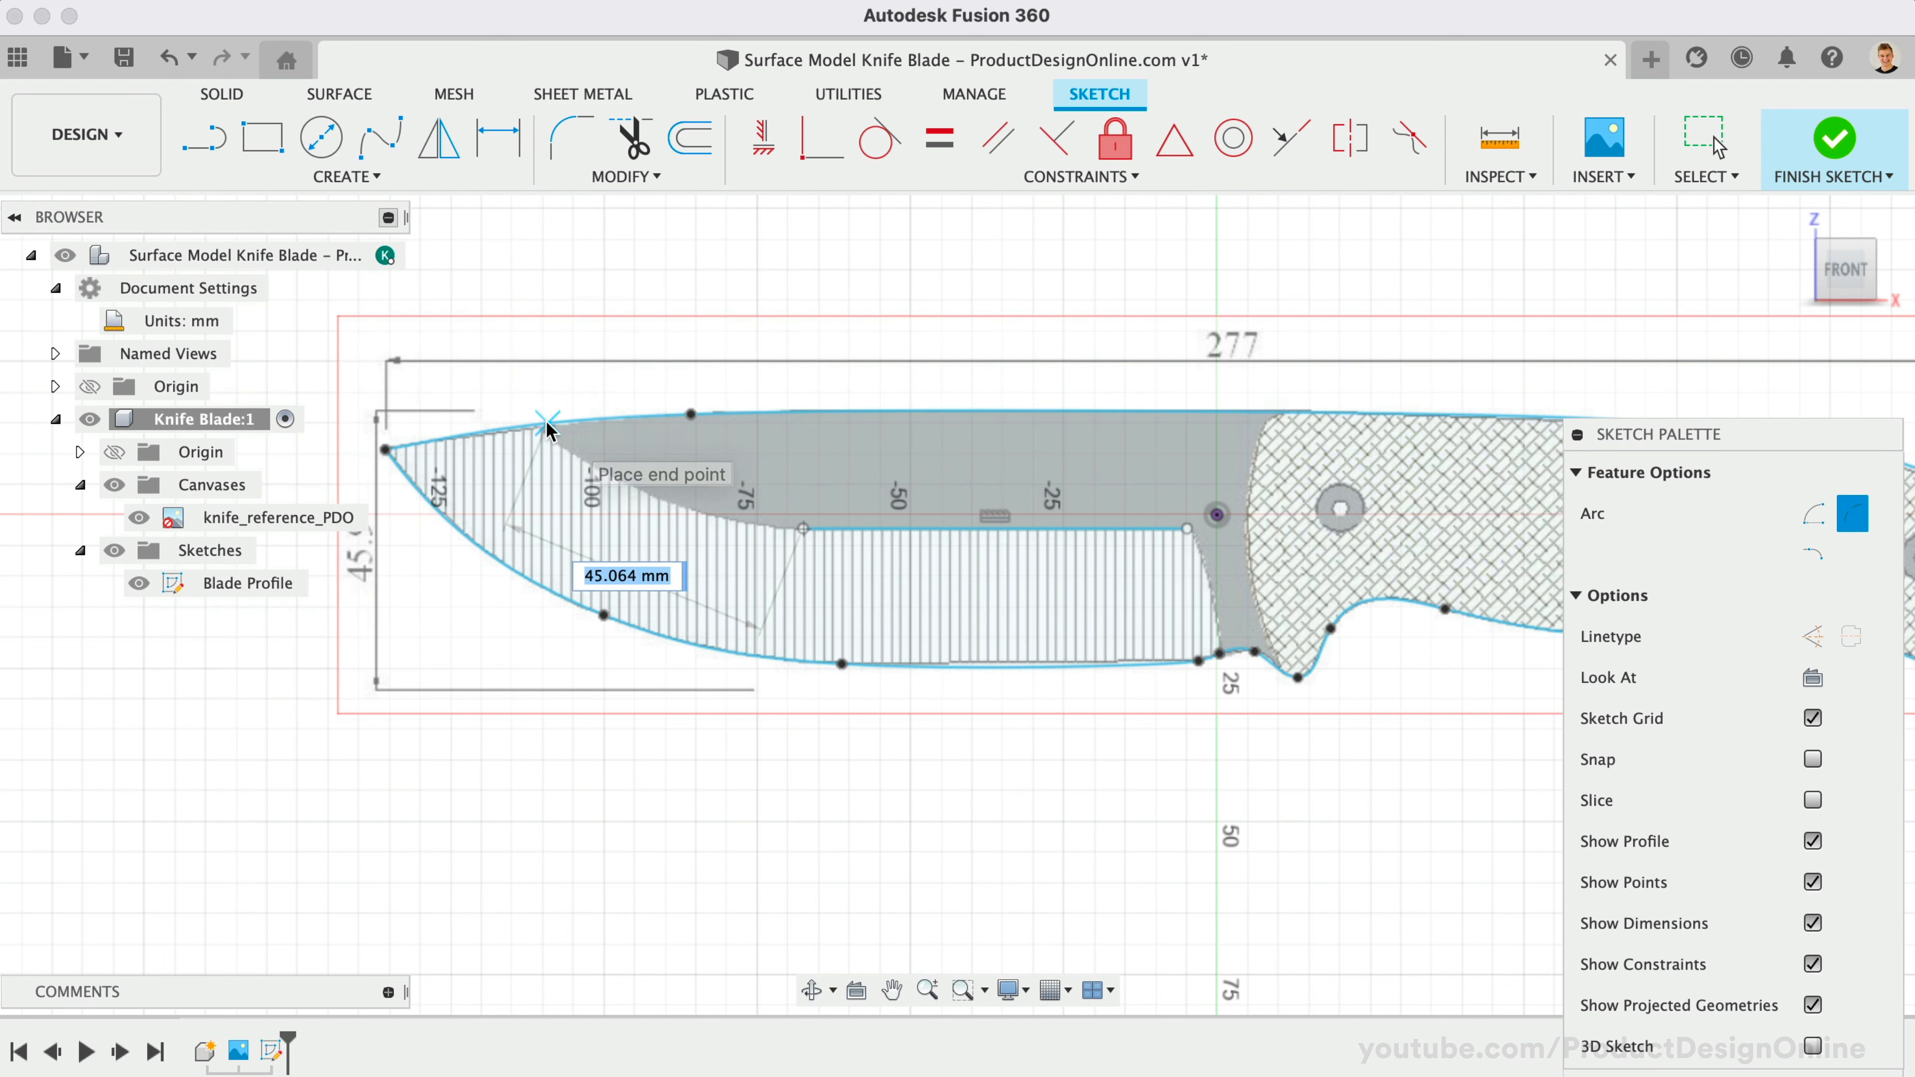
# End the spine arc near the tip and window-select all the traced Blade Profile geometry.
pyautogui.click(542, 420)
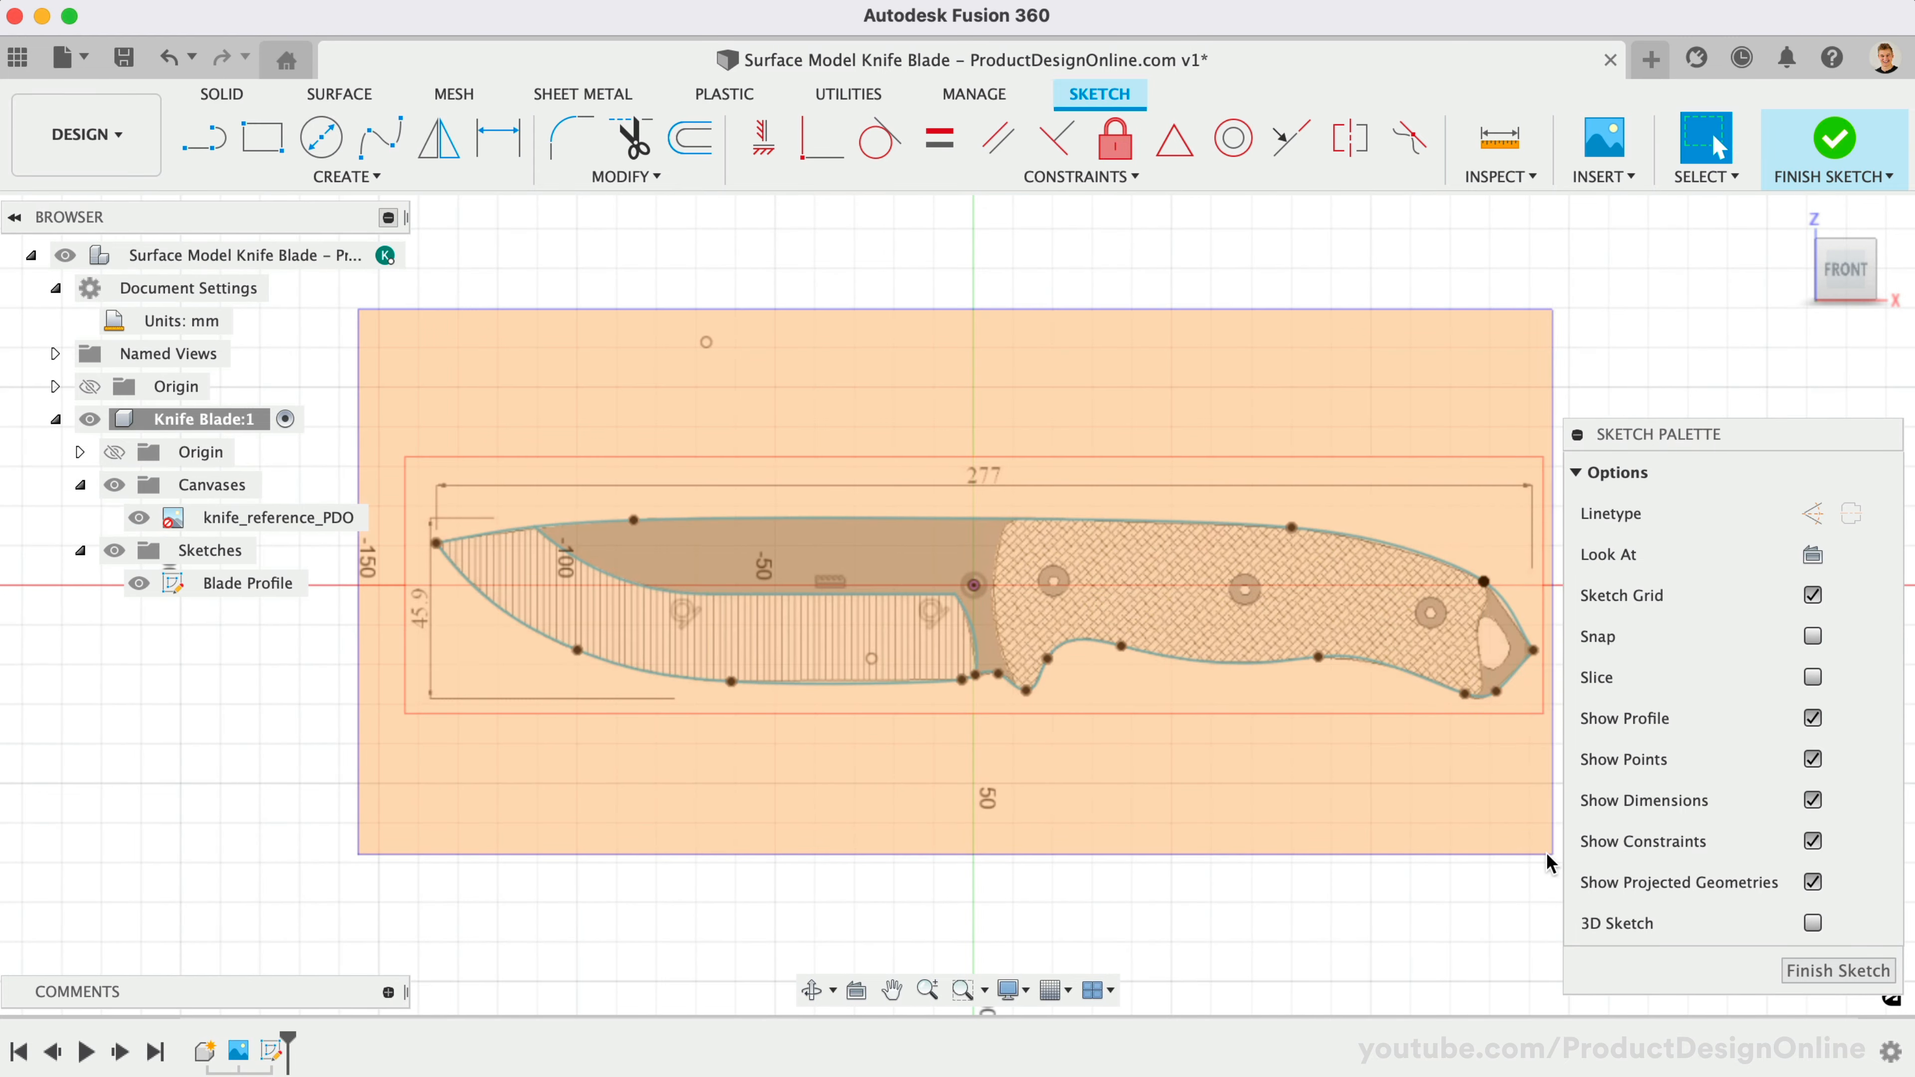
pyautogui.click(248, 582)
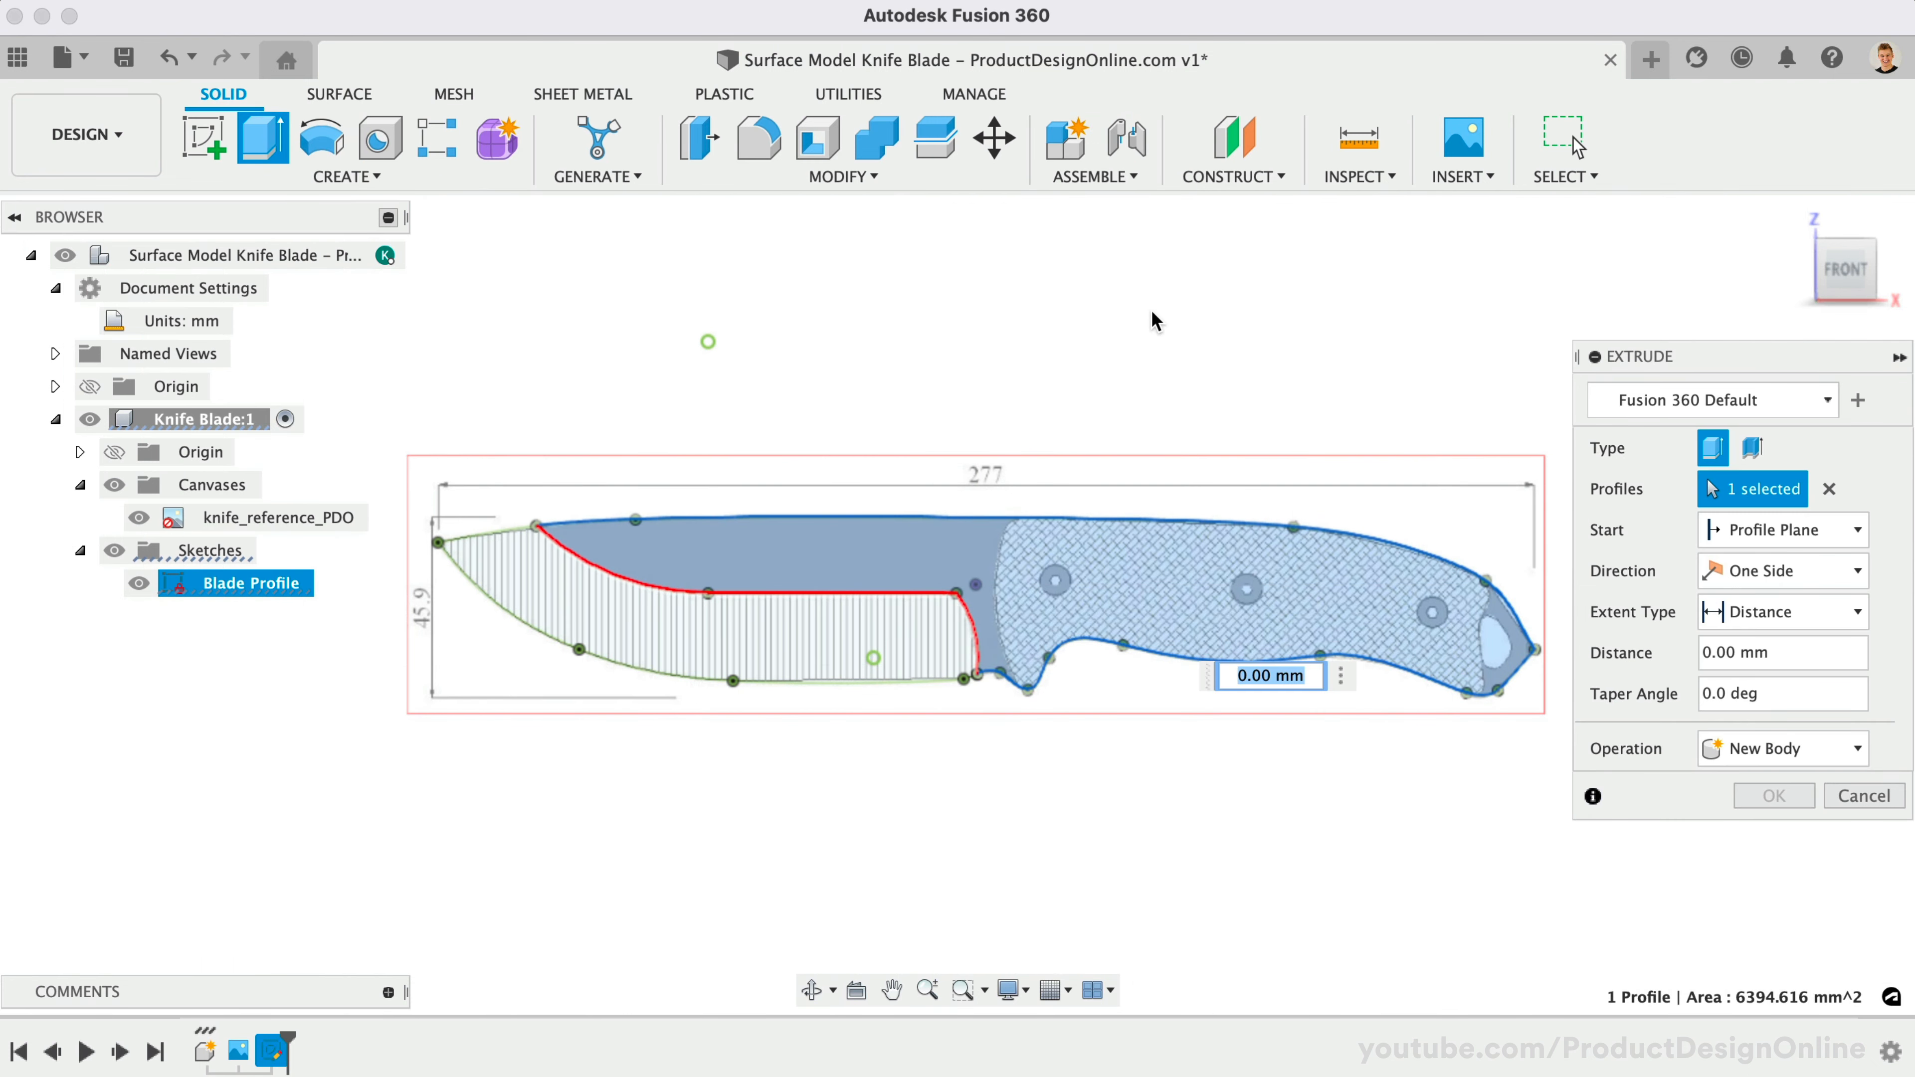
# Extrude the spine/handle profile 2 mm symmetric whole-length and return to the front view.
pyautogui.write('2')
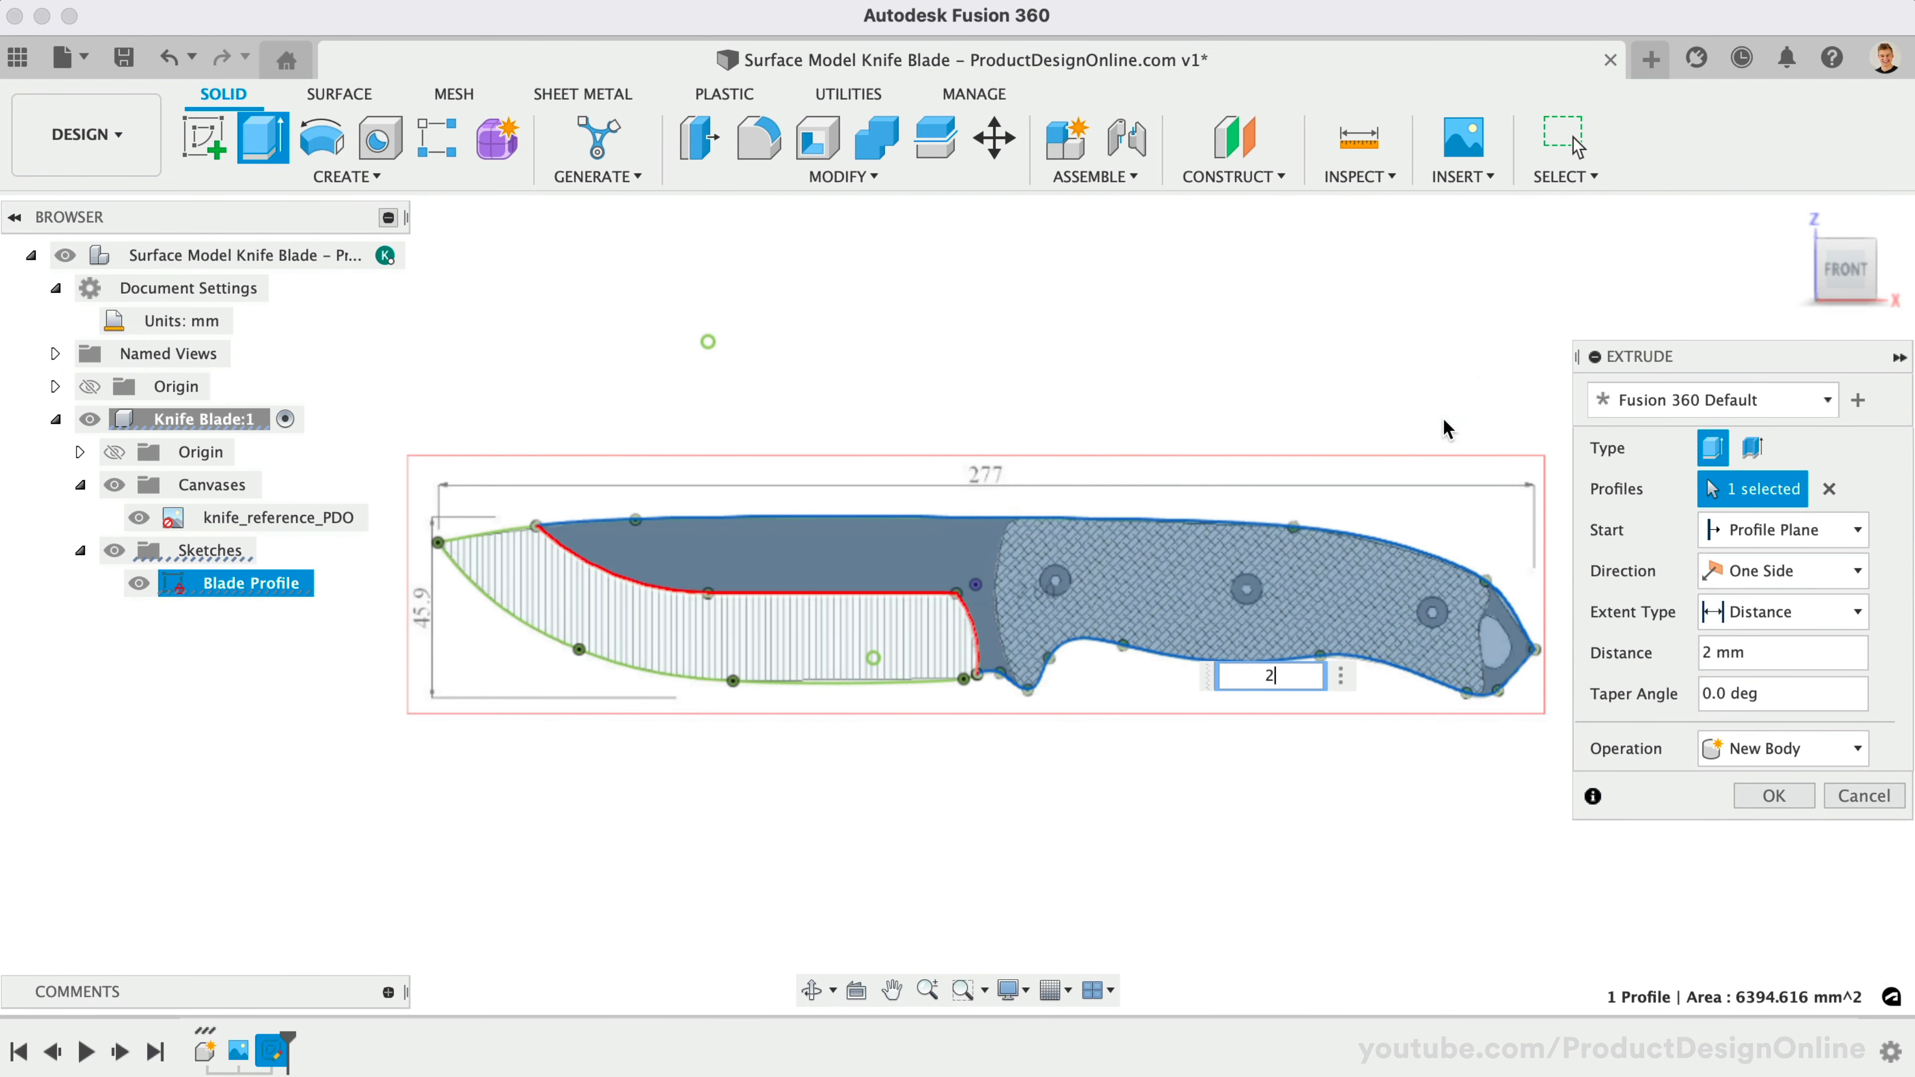
pyautogui.click(1783, 570)
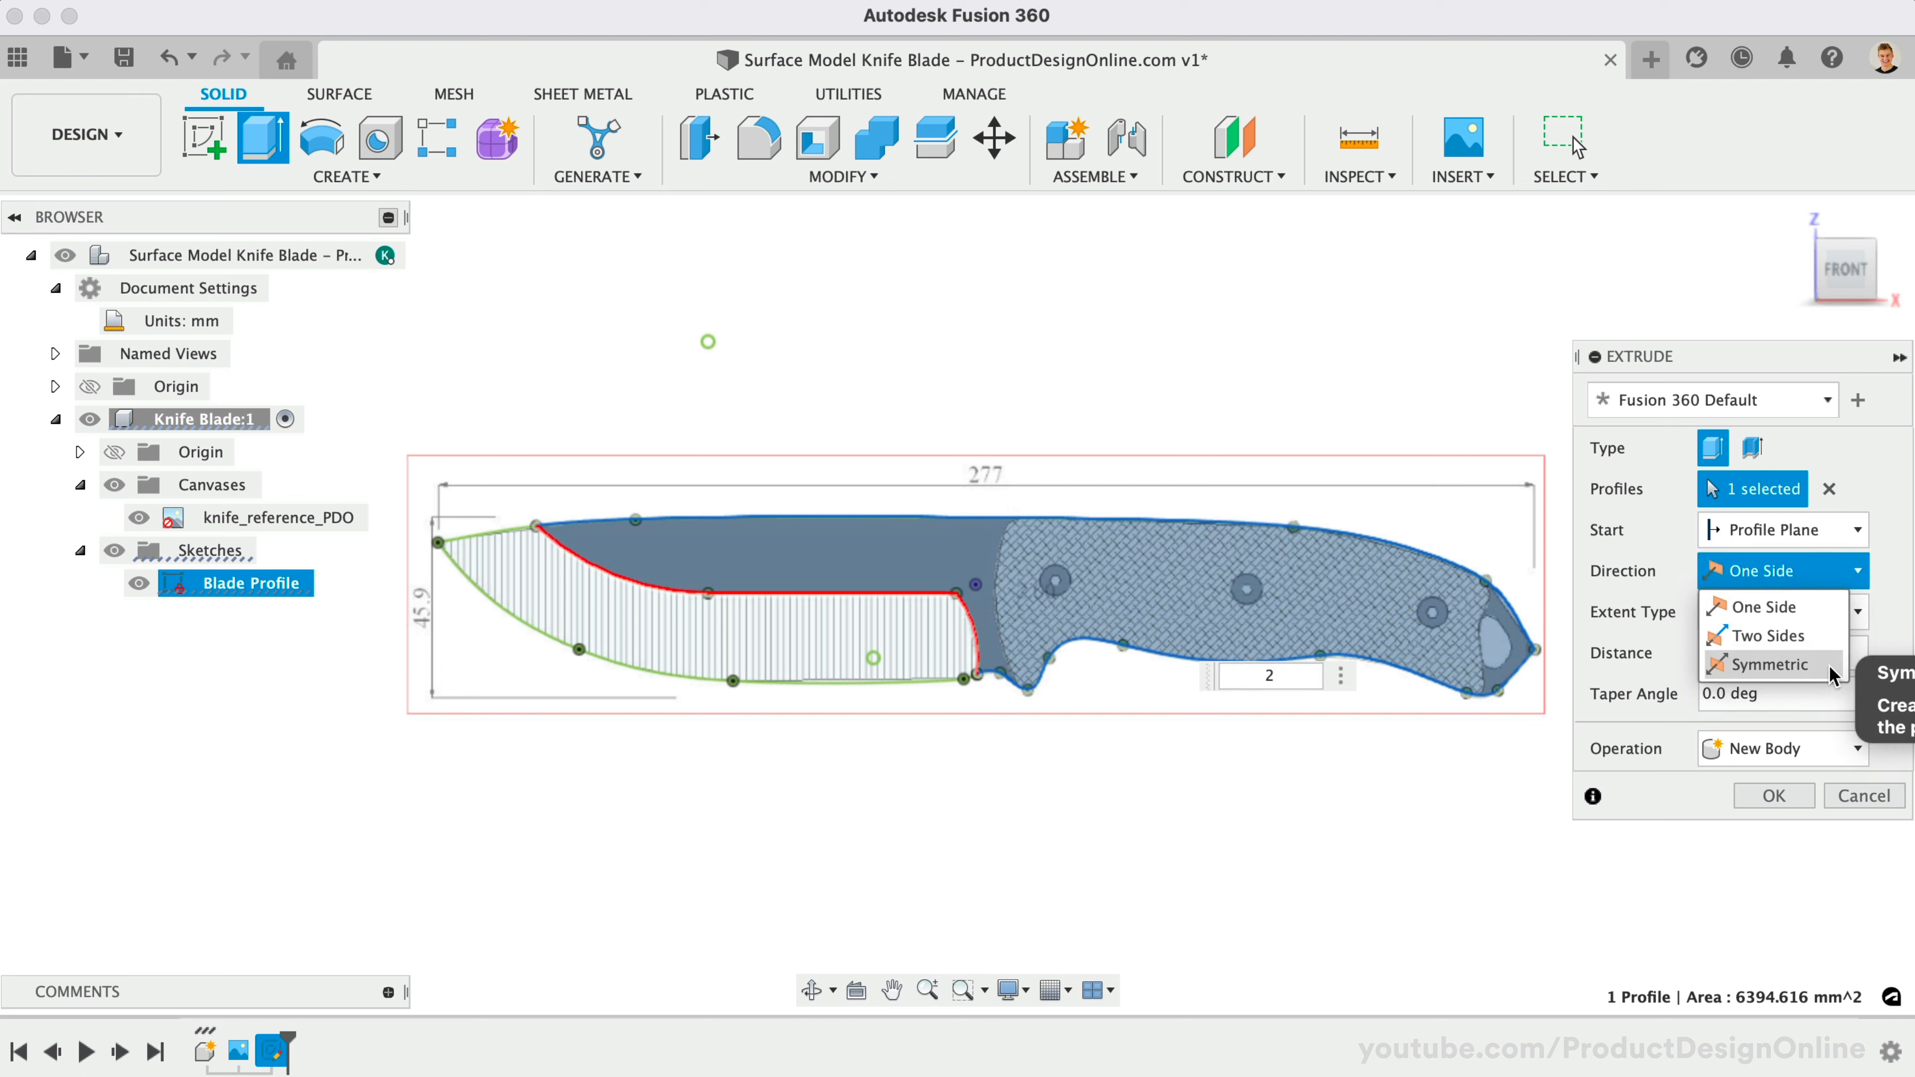
pyautogui.click(1769, 664)
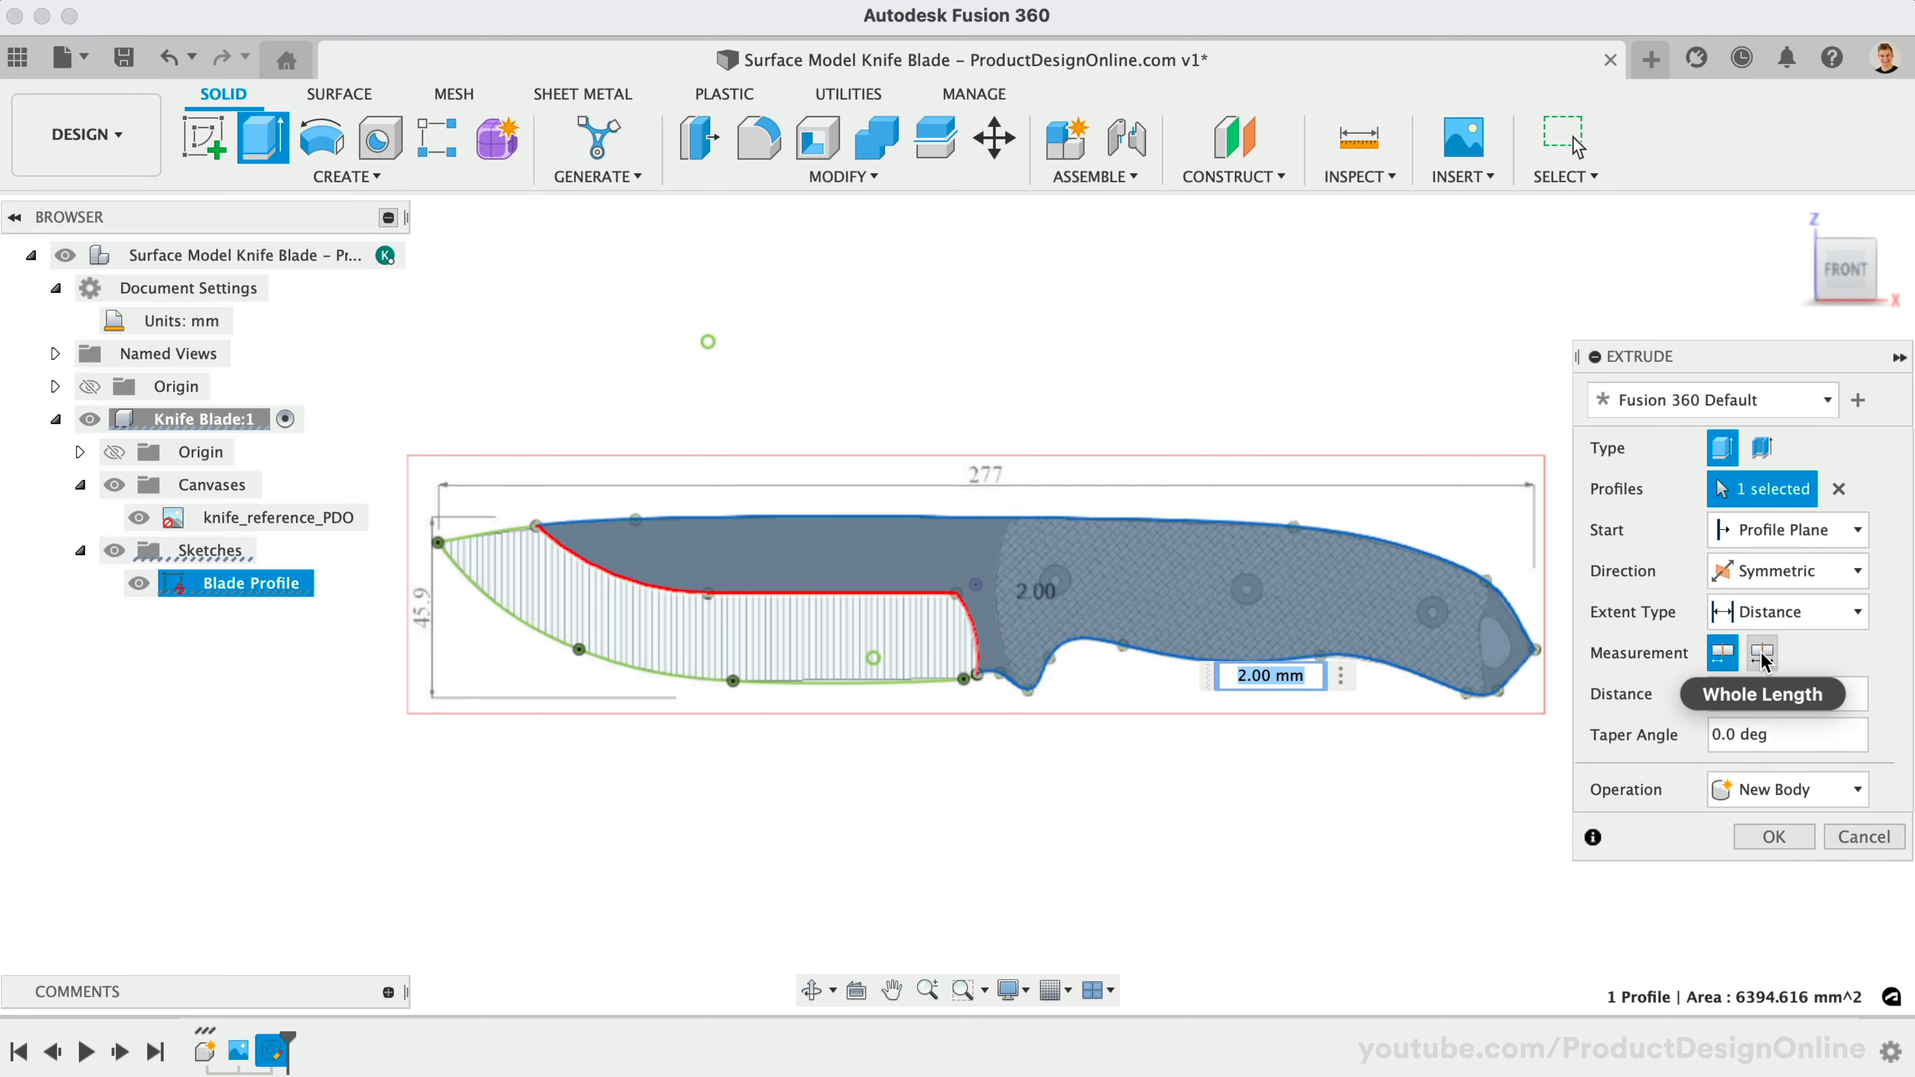
pyautogui.click(1761, 652)
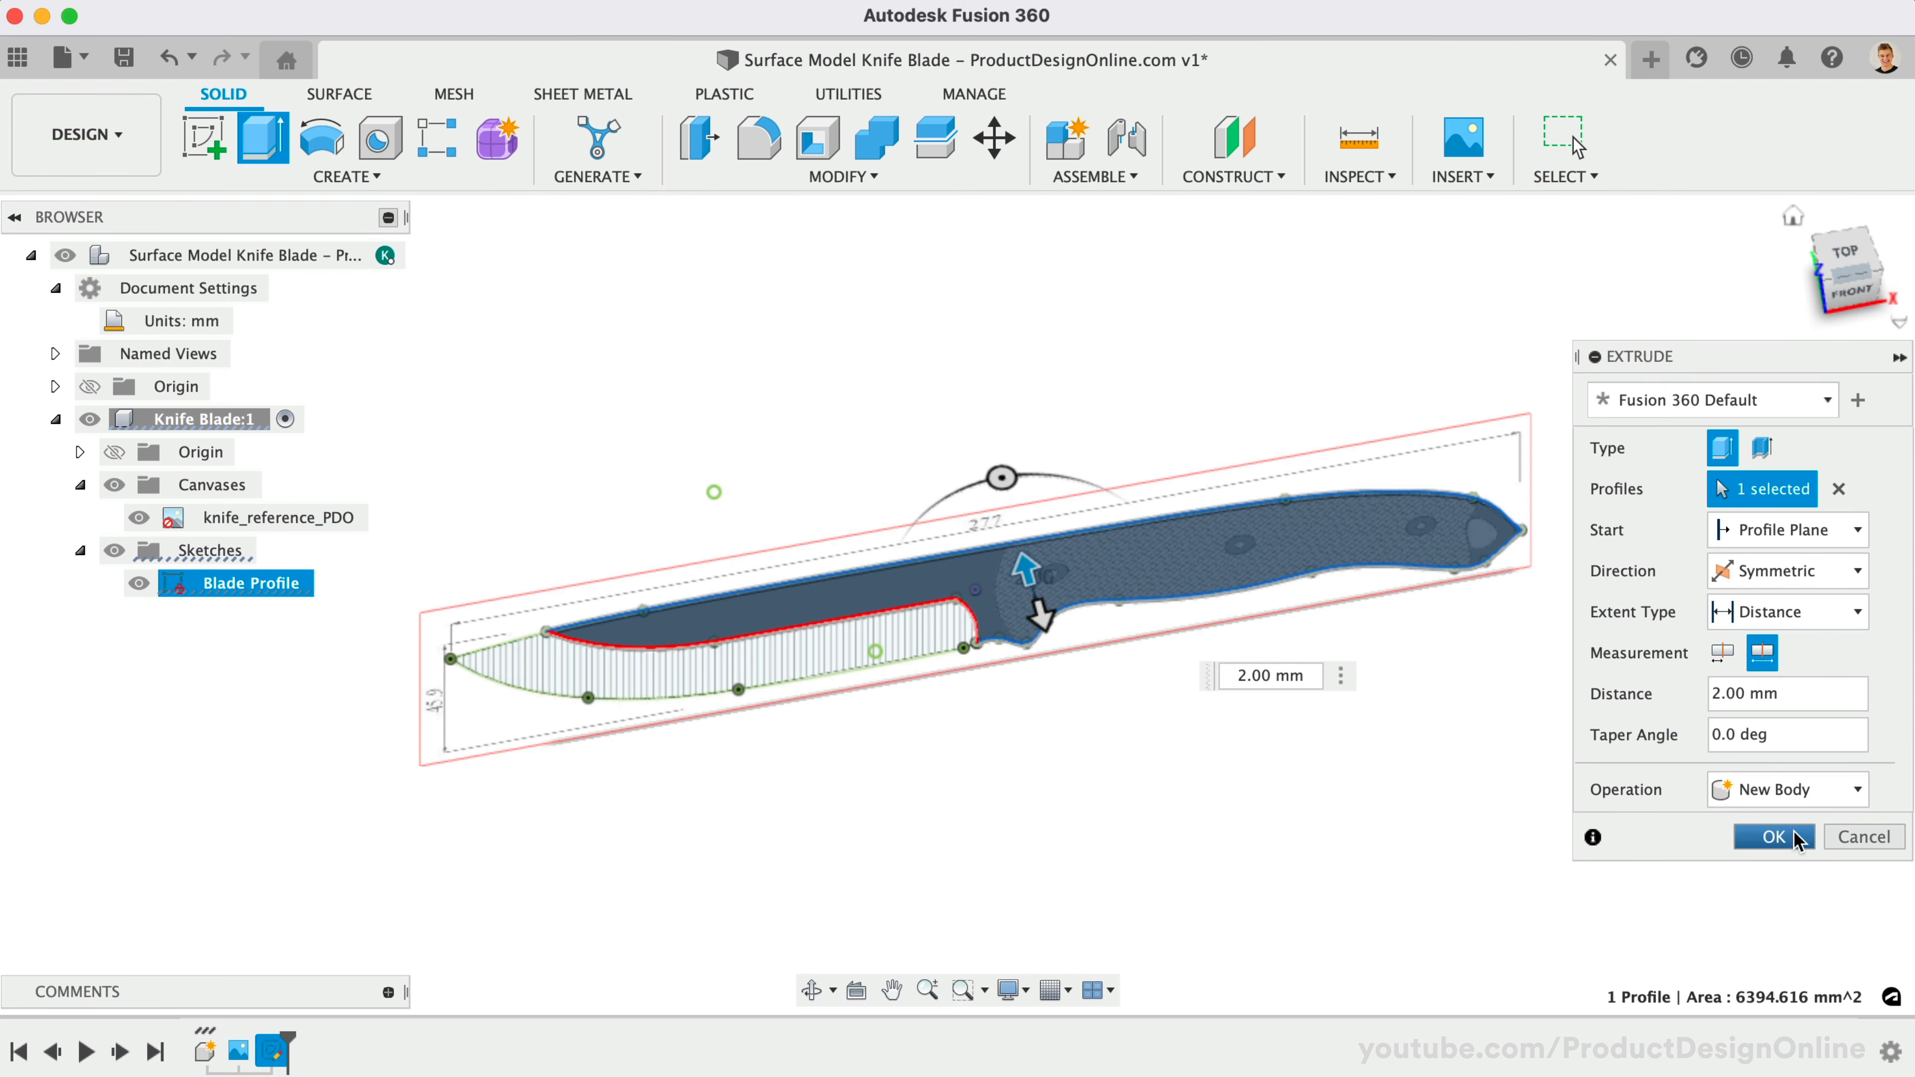
pyautogui.click(1773, 837)
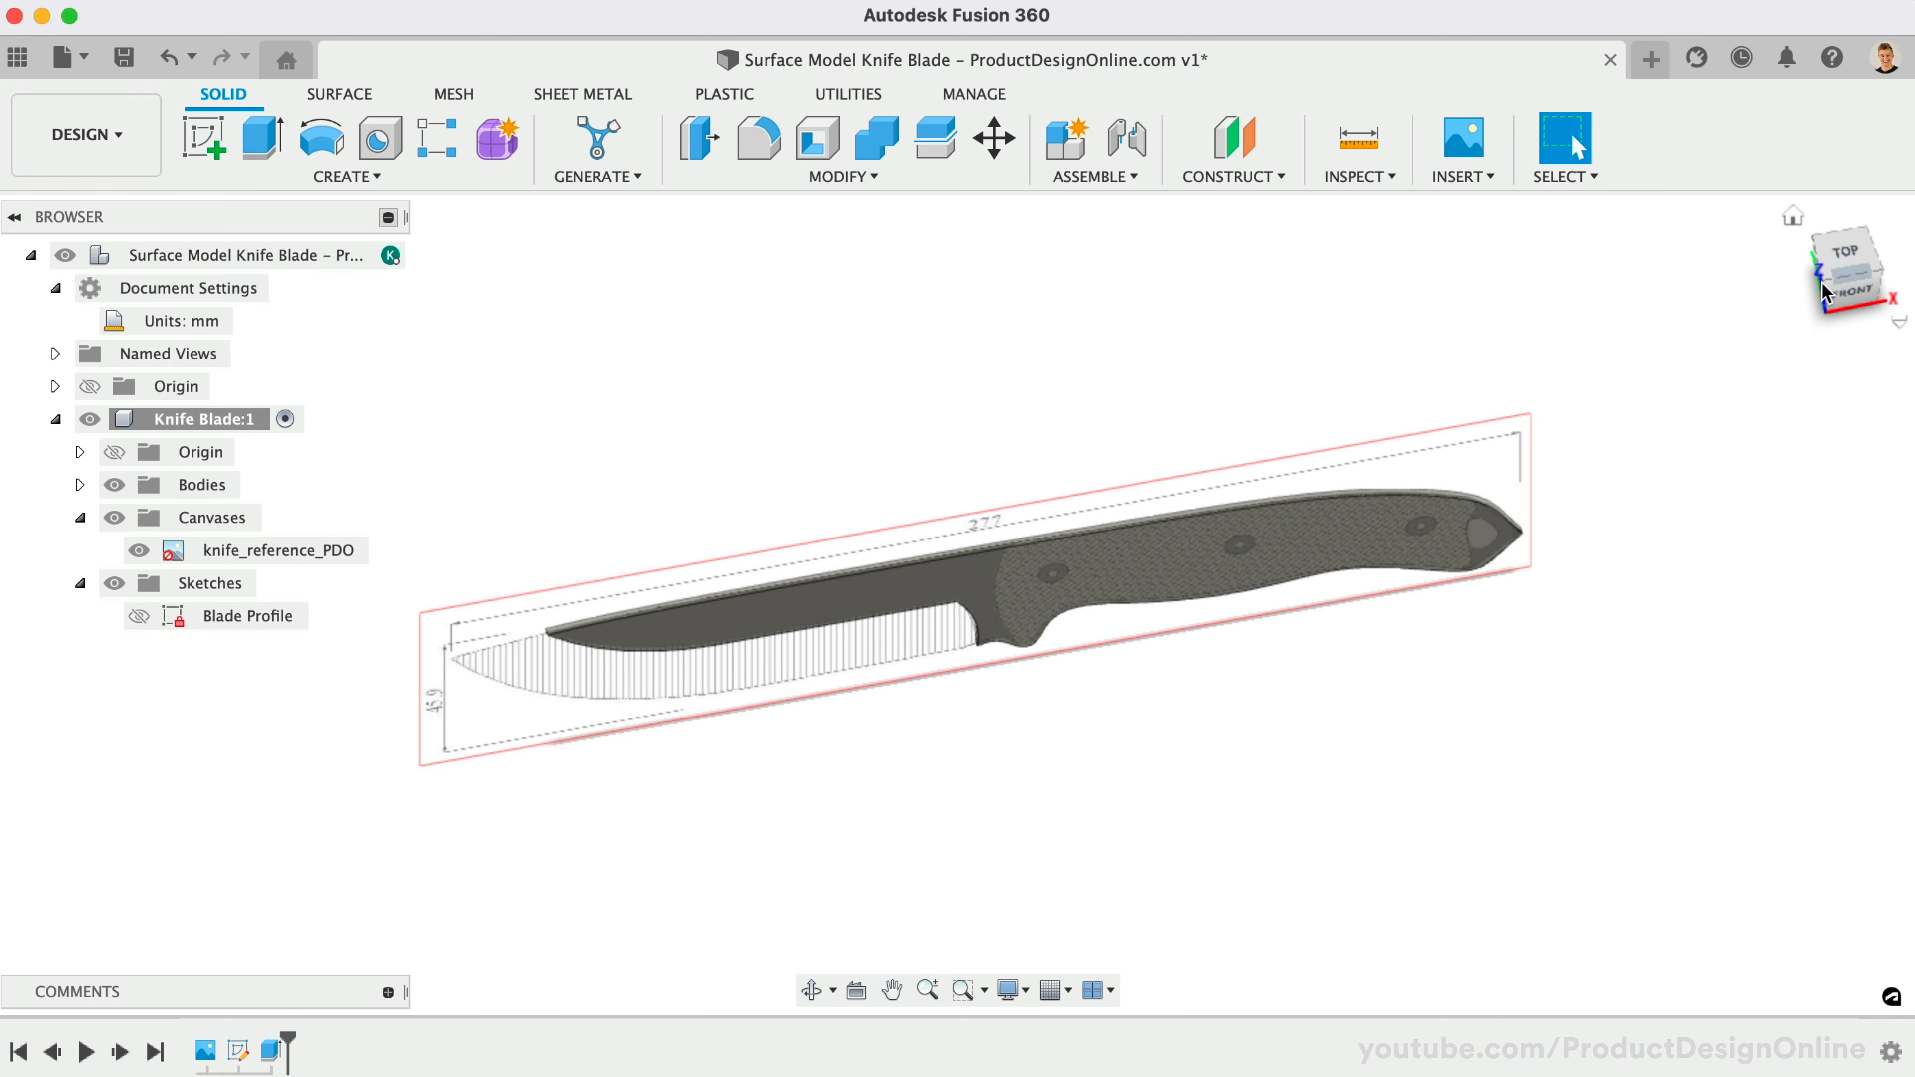
pyautogui.click(1855, 287)
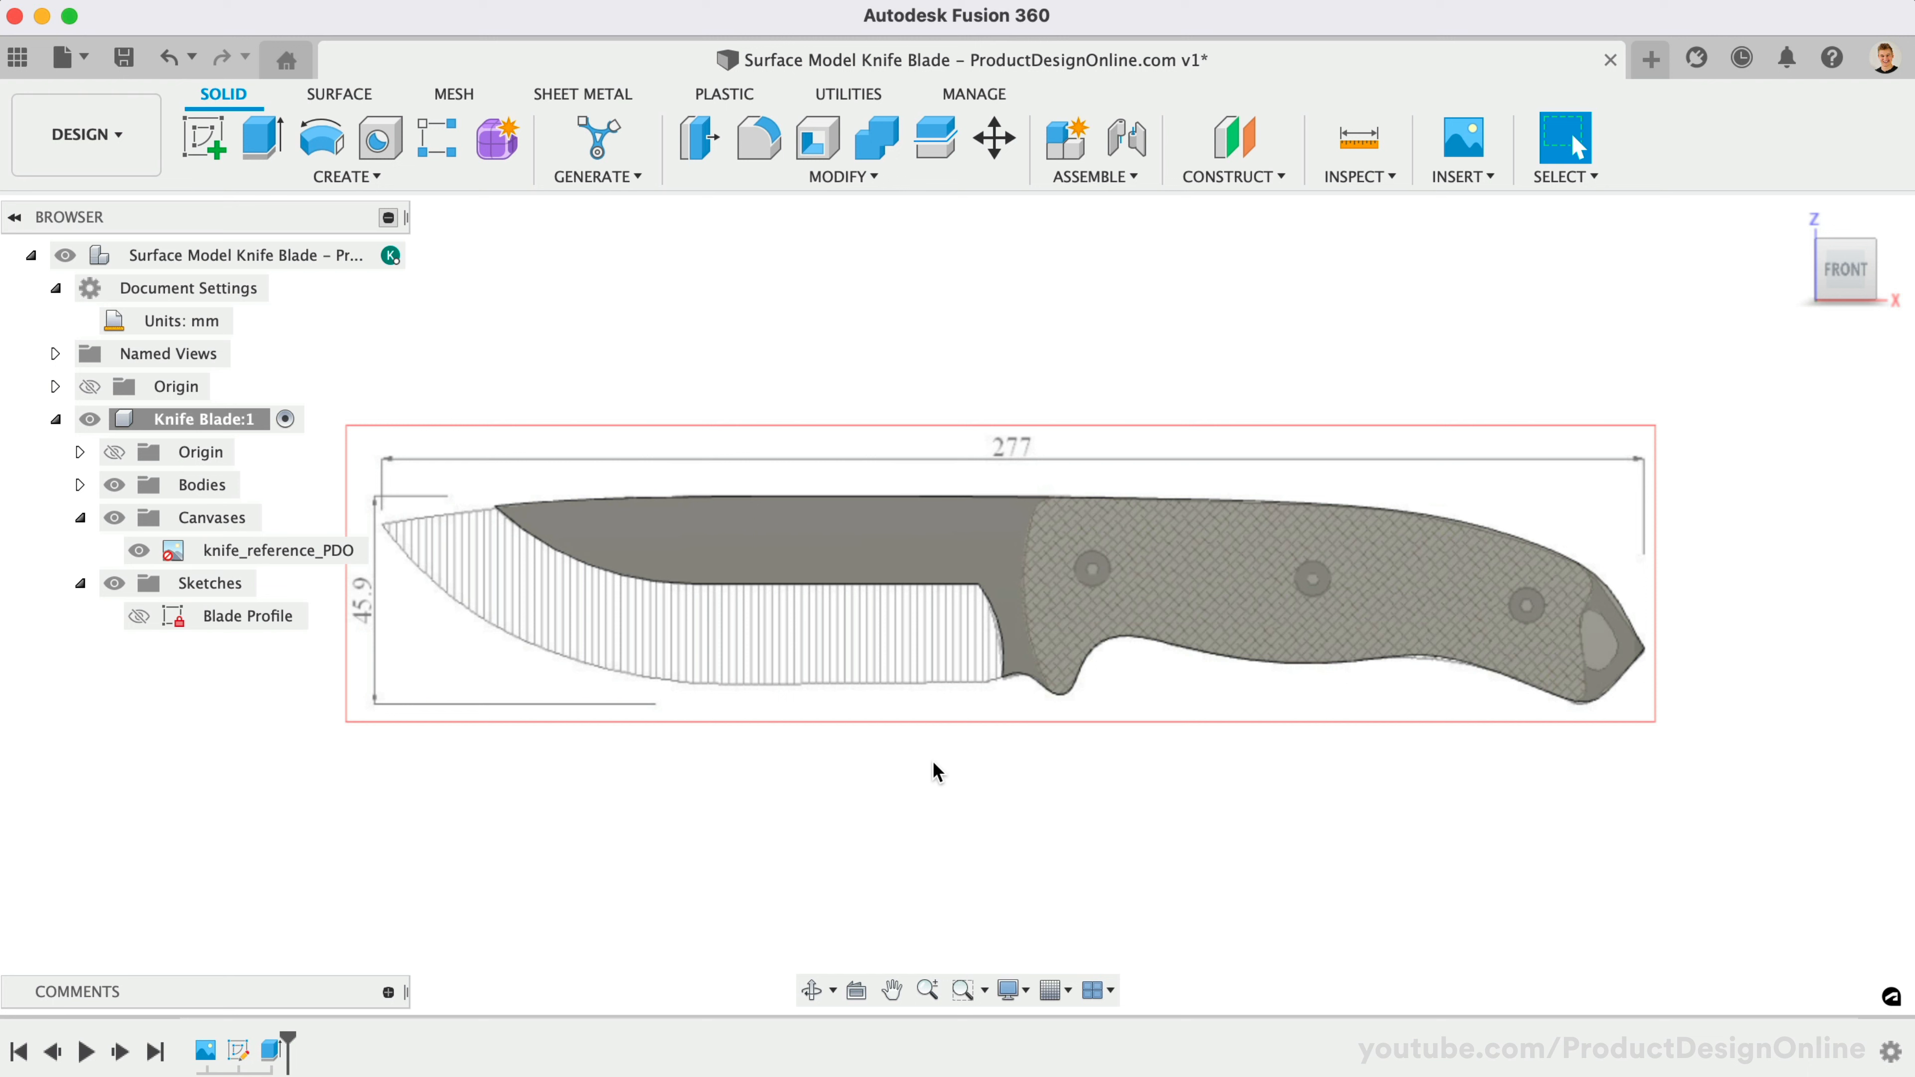
pyautogui.moveTo(979, 814)
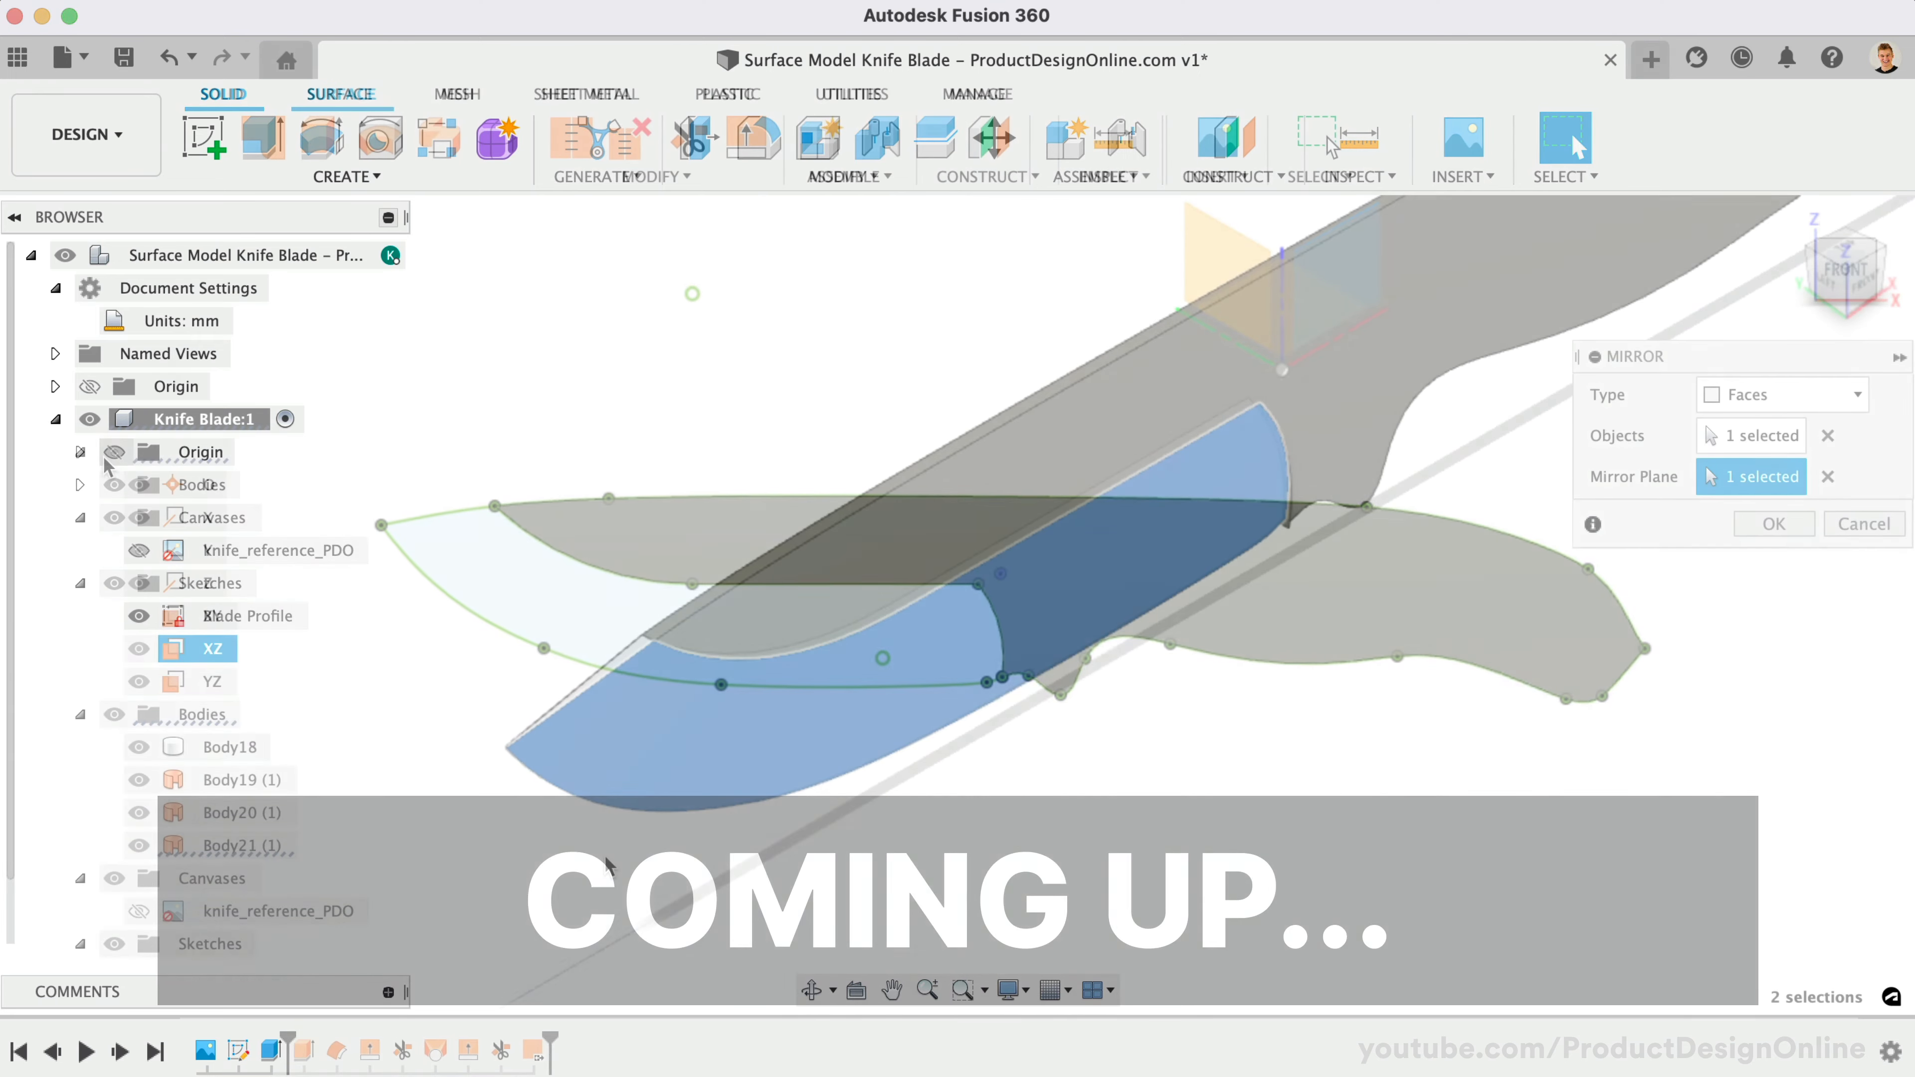
# Hide the reference canvas and show the Blade Profile sketch over the blade body.
pyautogui.click(1773, 524)
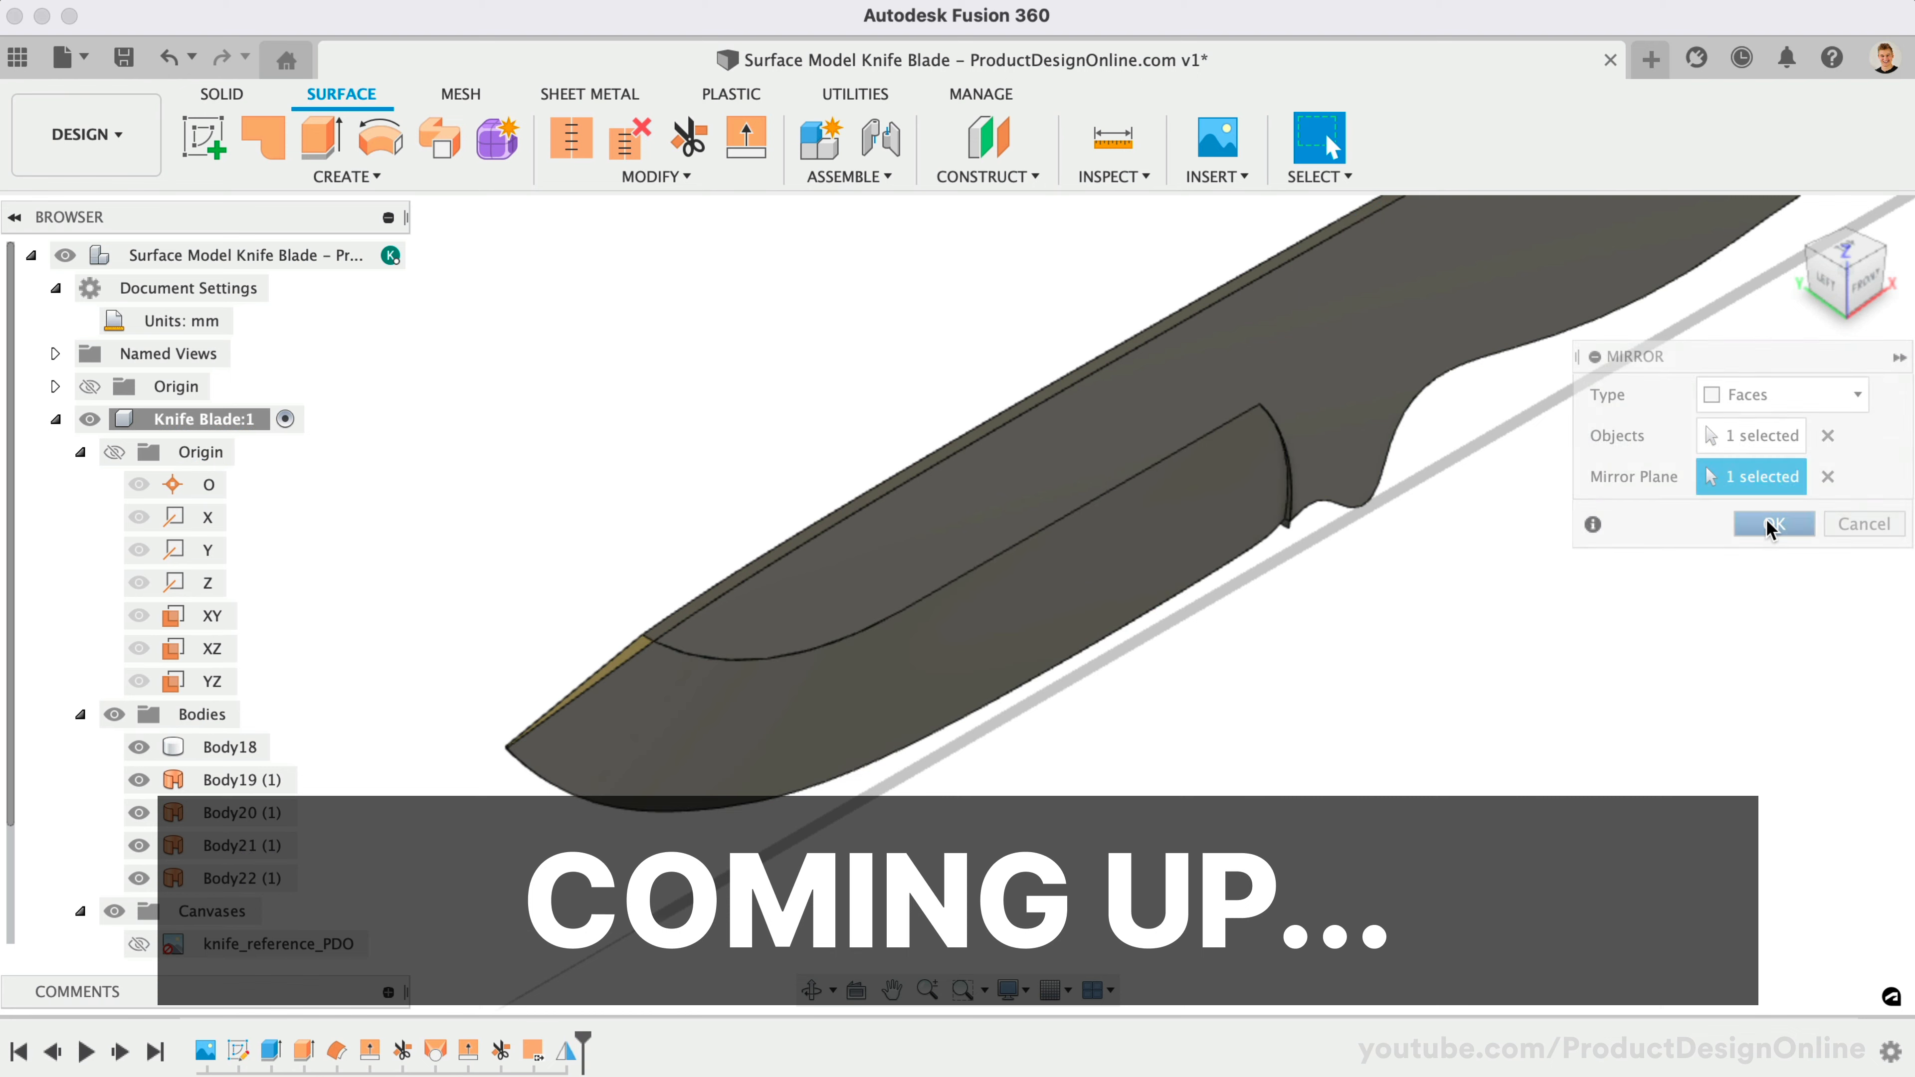
pyautogui.click(1773, 524)
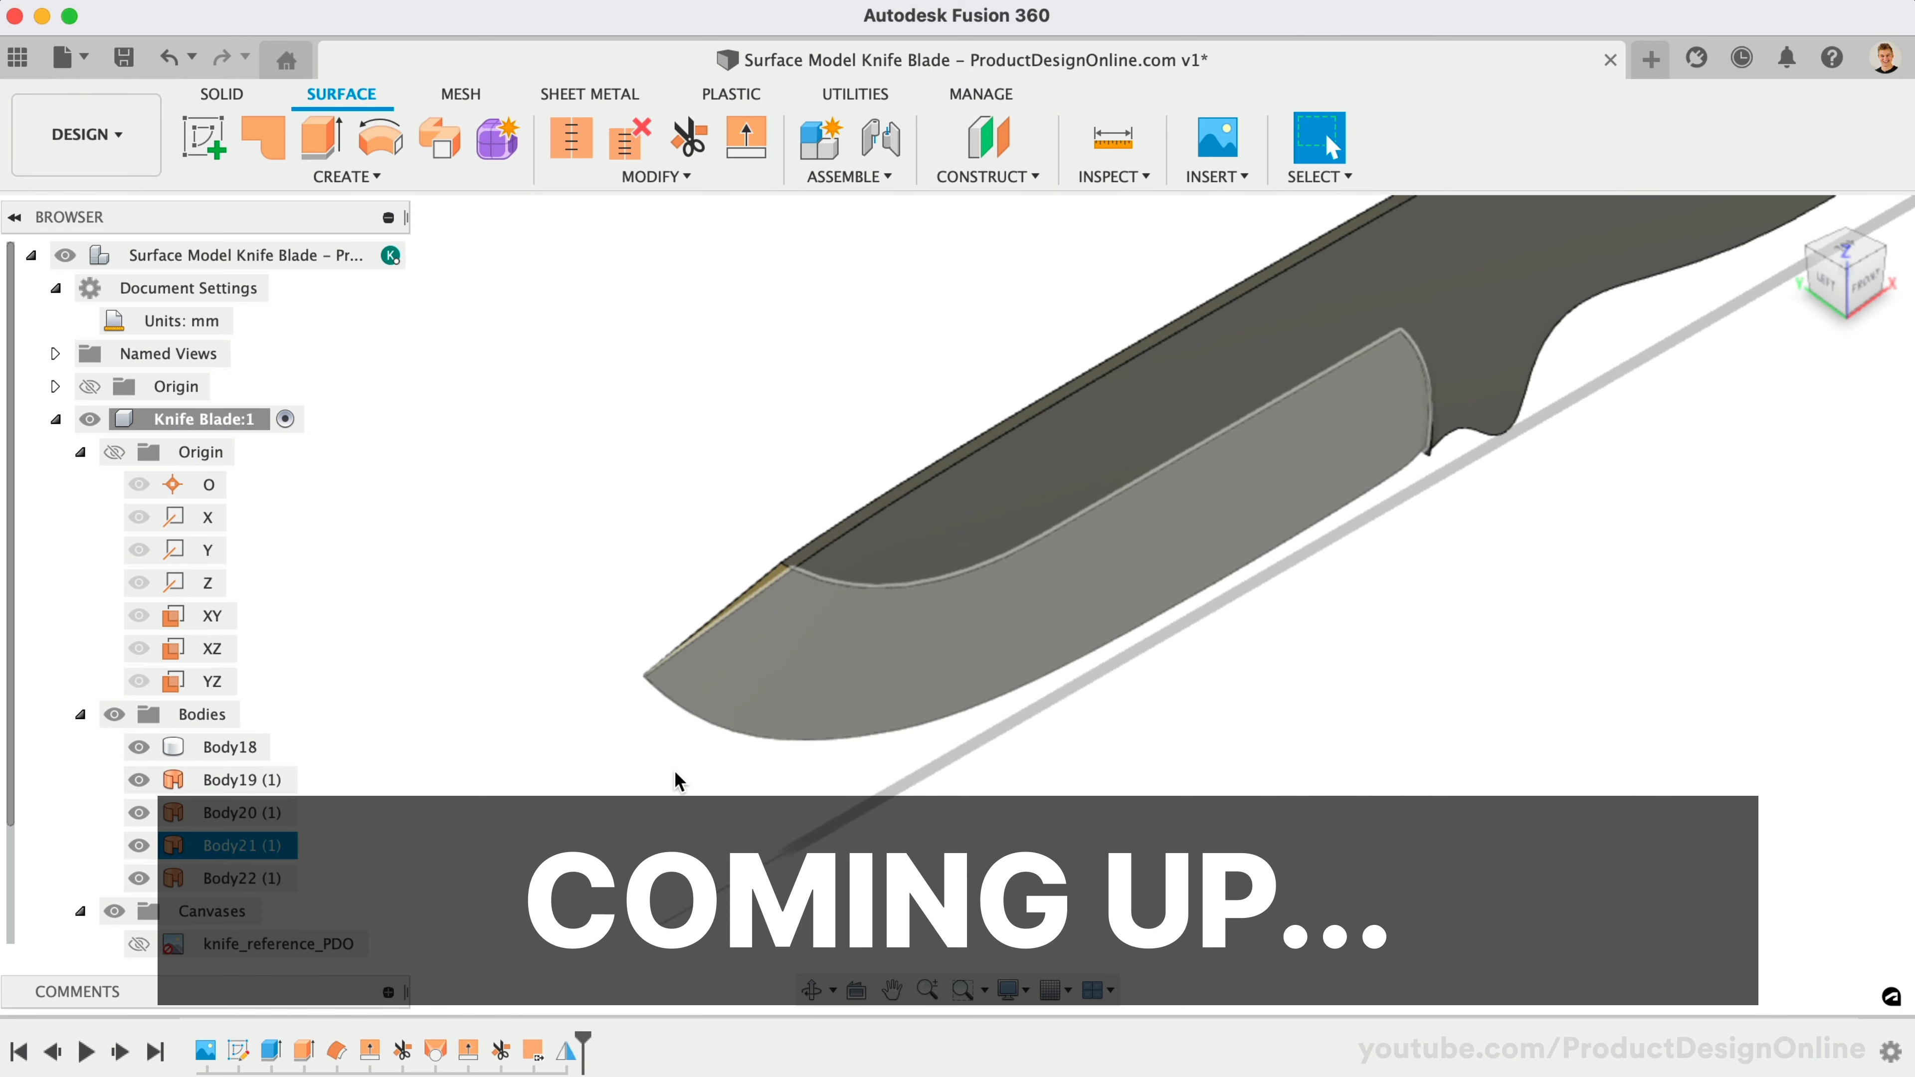
pyautogui.click(221, 94)
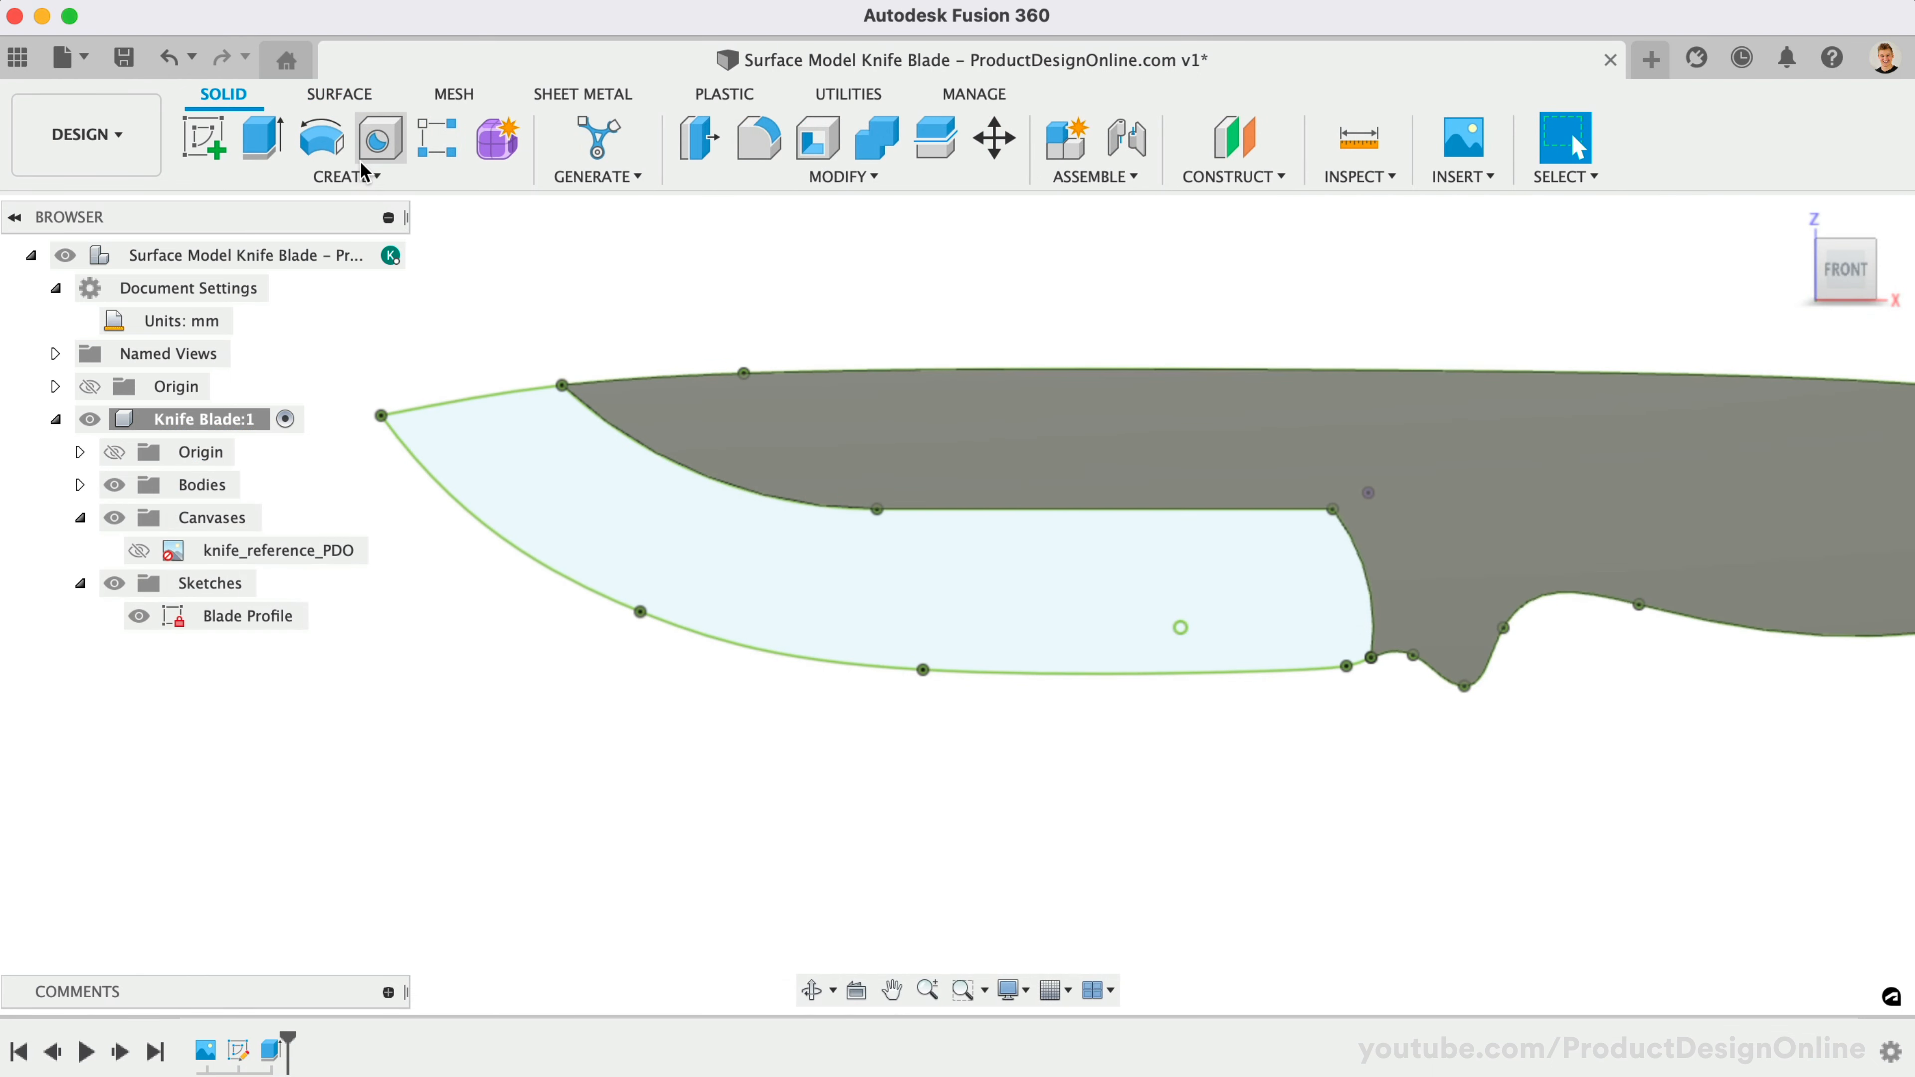
# Surface-extrude the cutting-edge curve 0.3 mm symmetric whole-length, then hide the Blade Profile sketch.
pyautogui.click(339, 94)
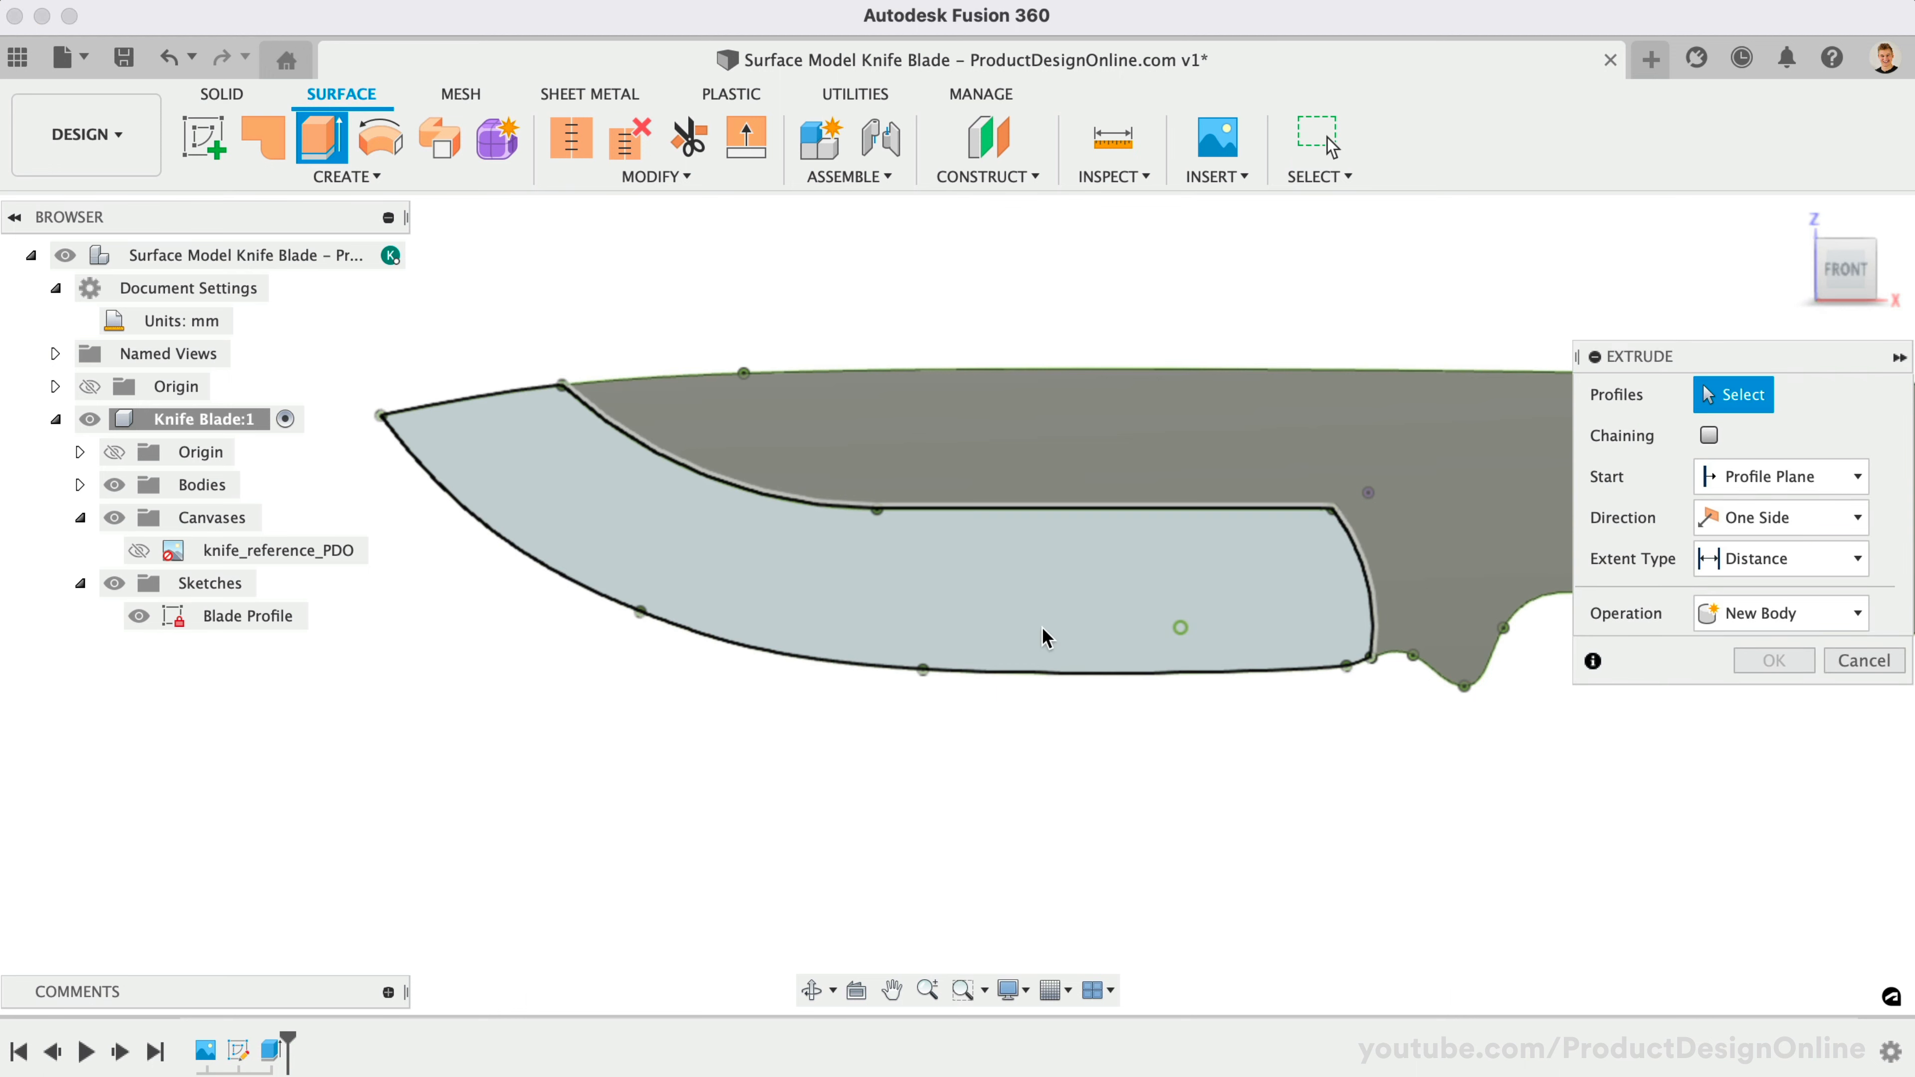
pyautogui.click(1043, 644)
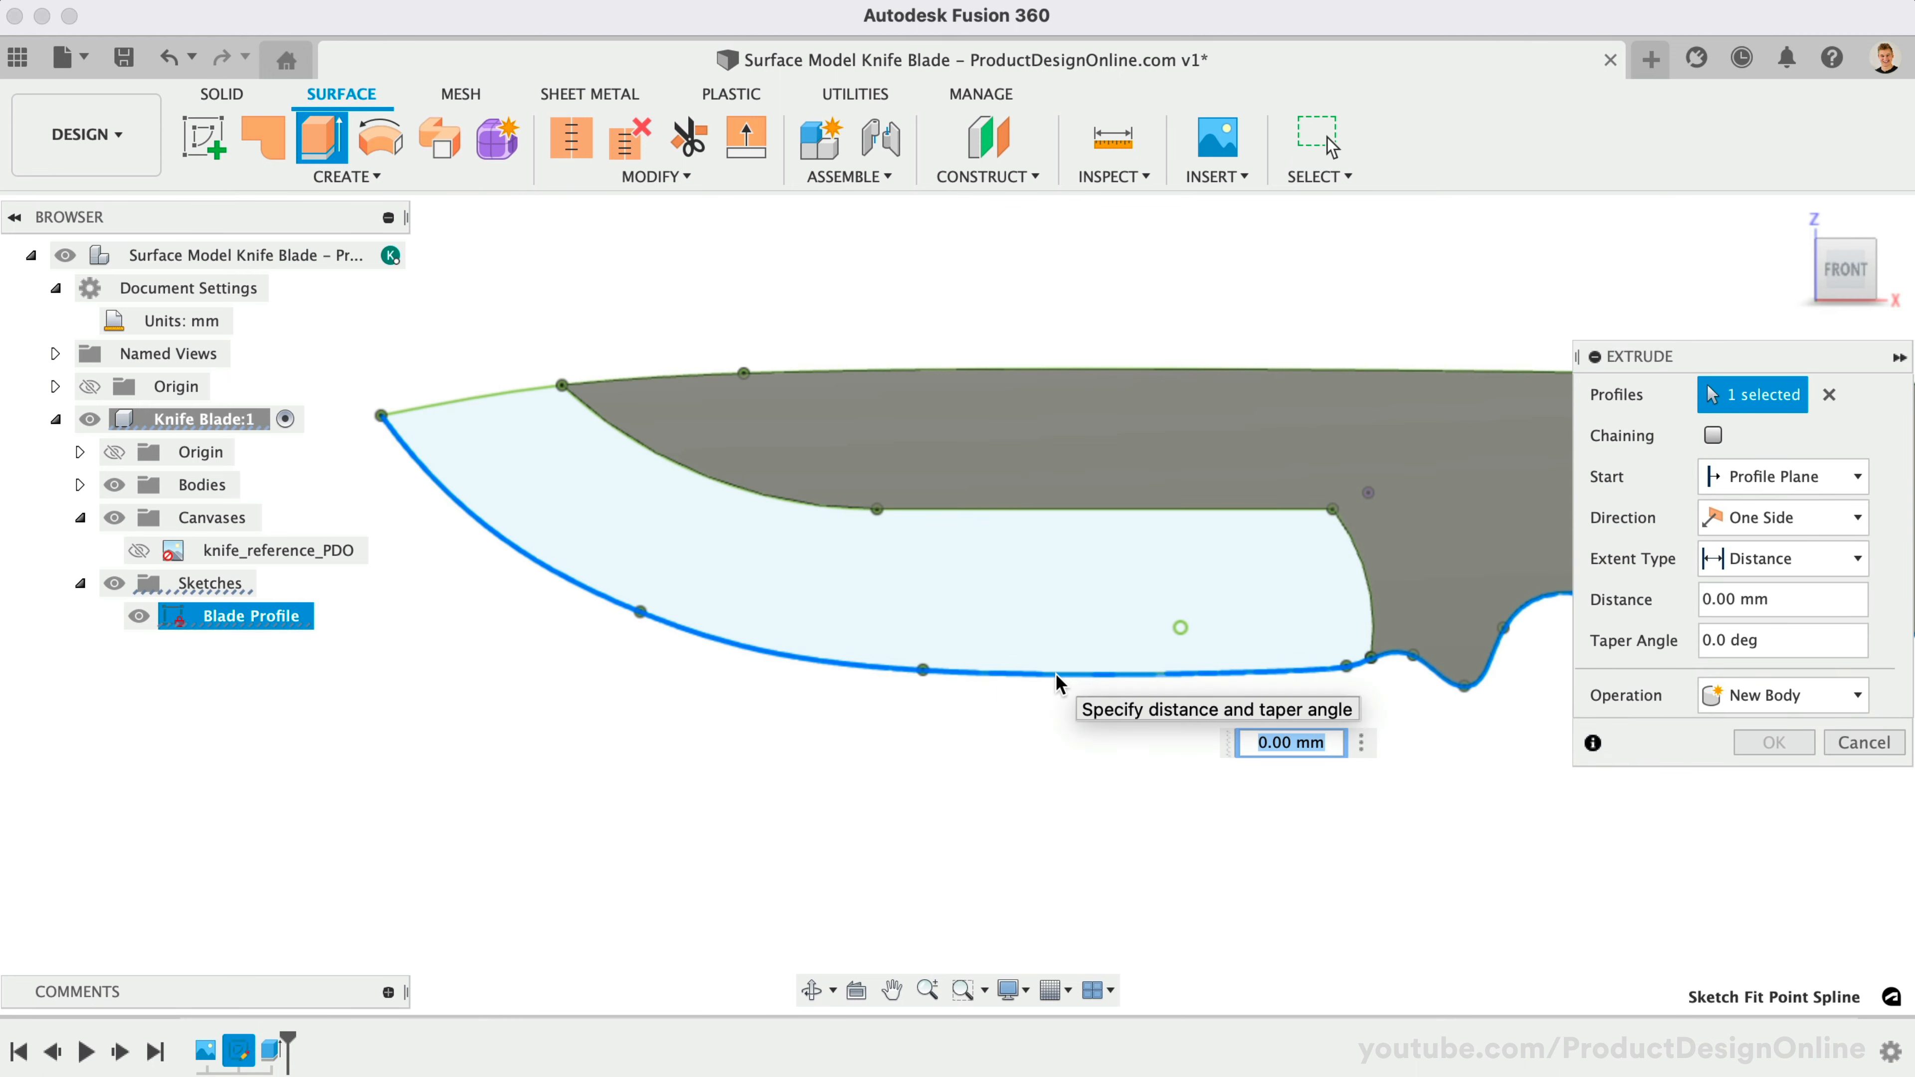
pyautogui.write('.3')
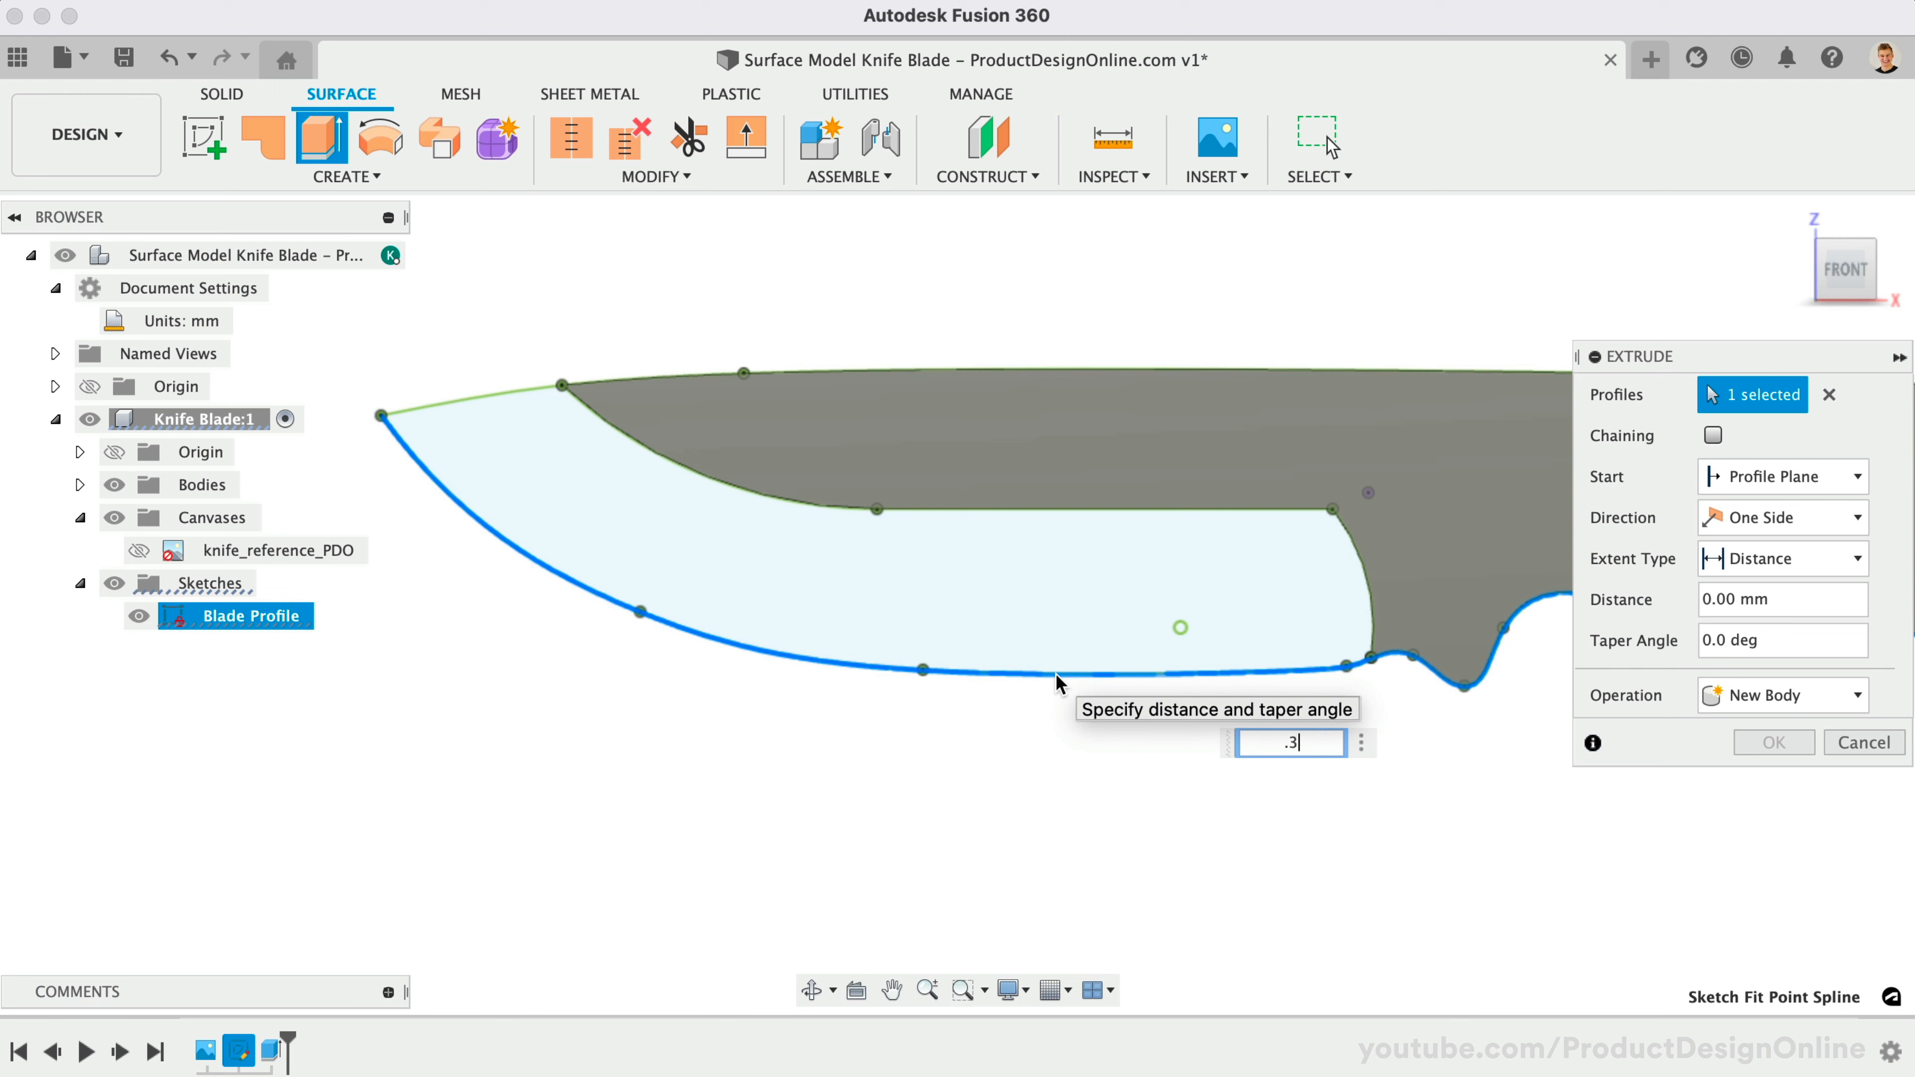
pyautogui.write('.3')
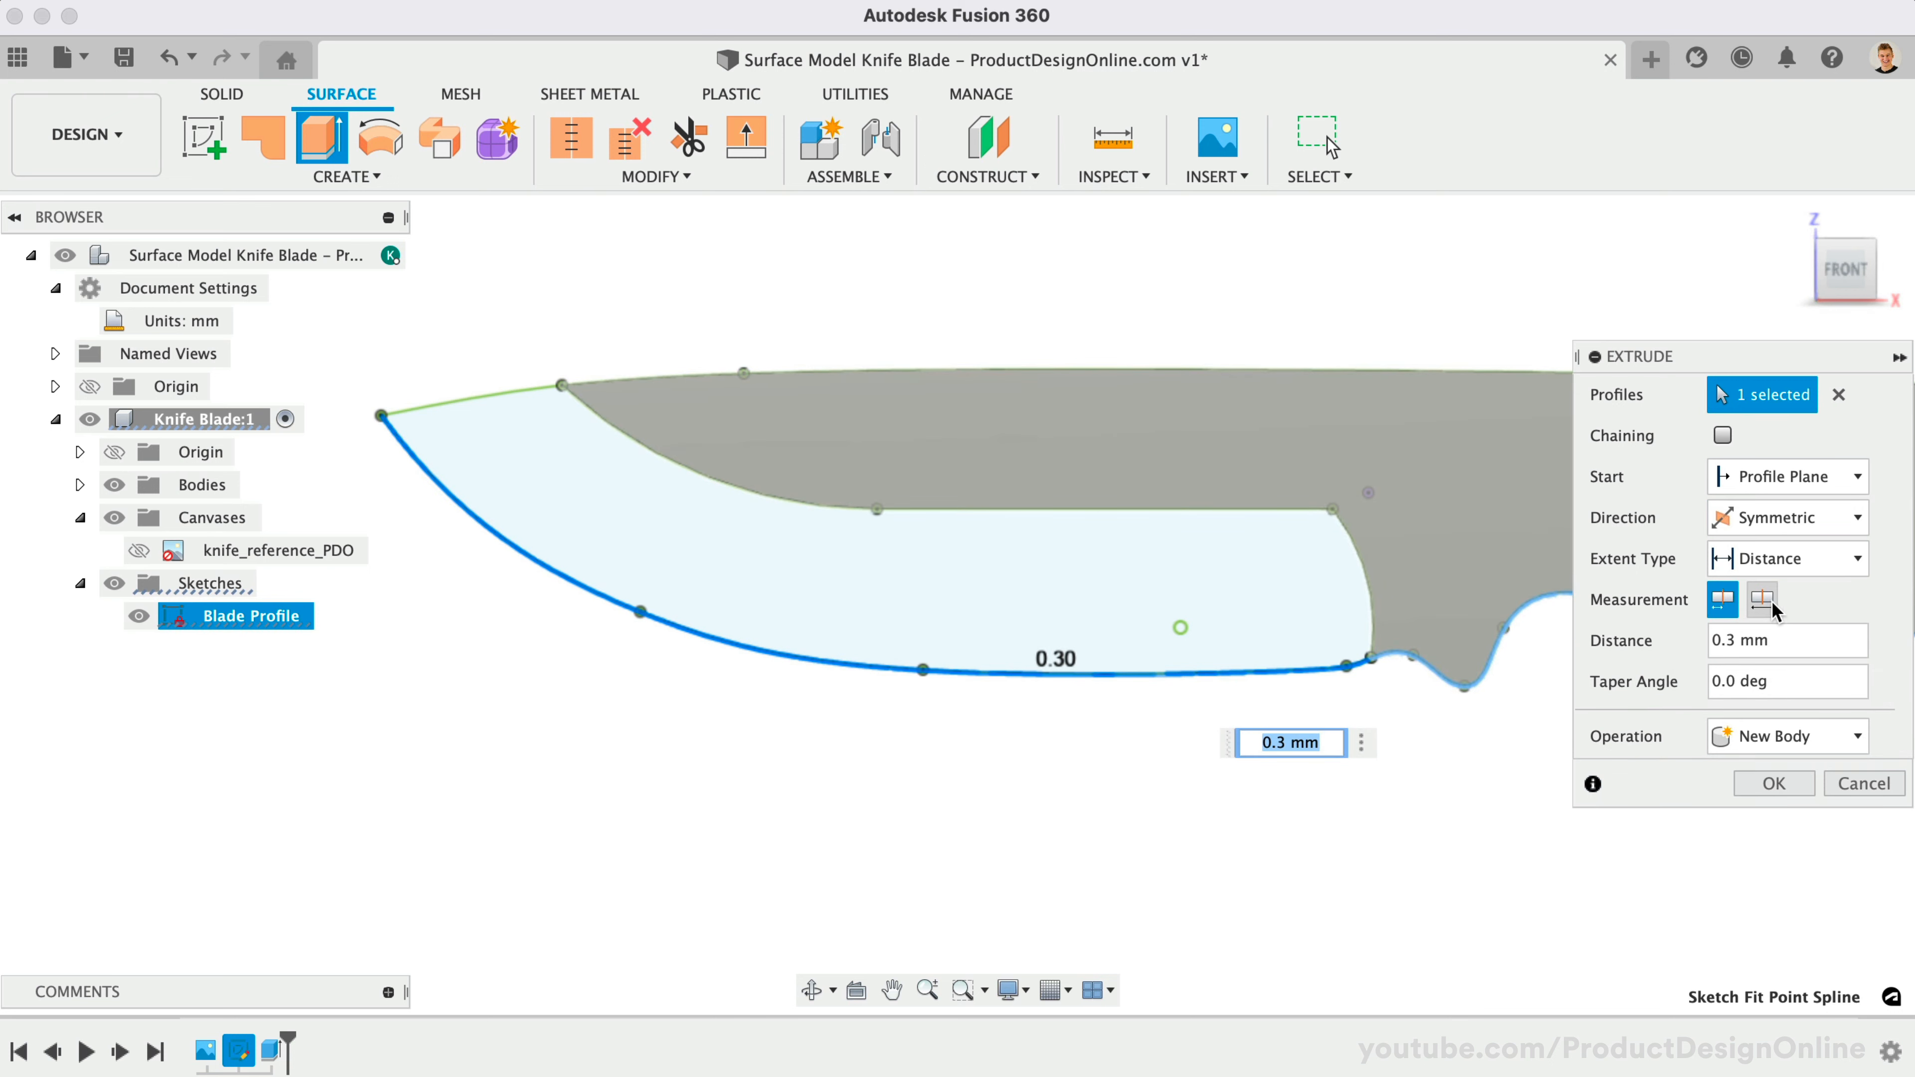
pyautogui.click(1761, 599)
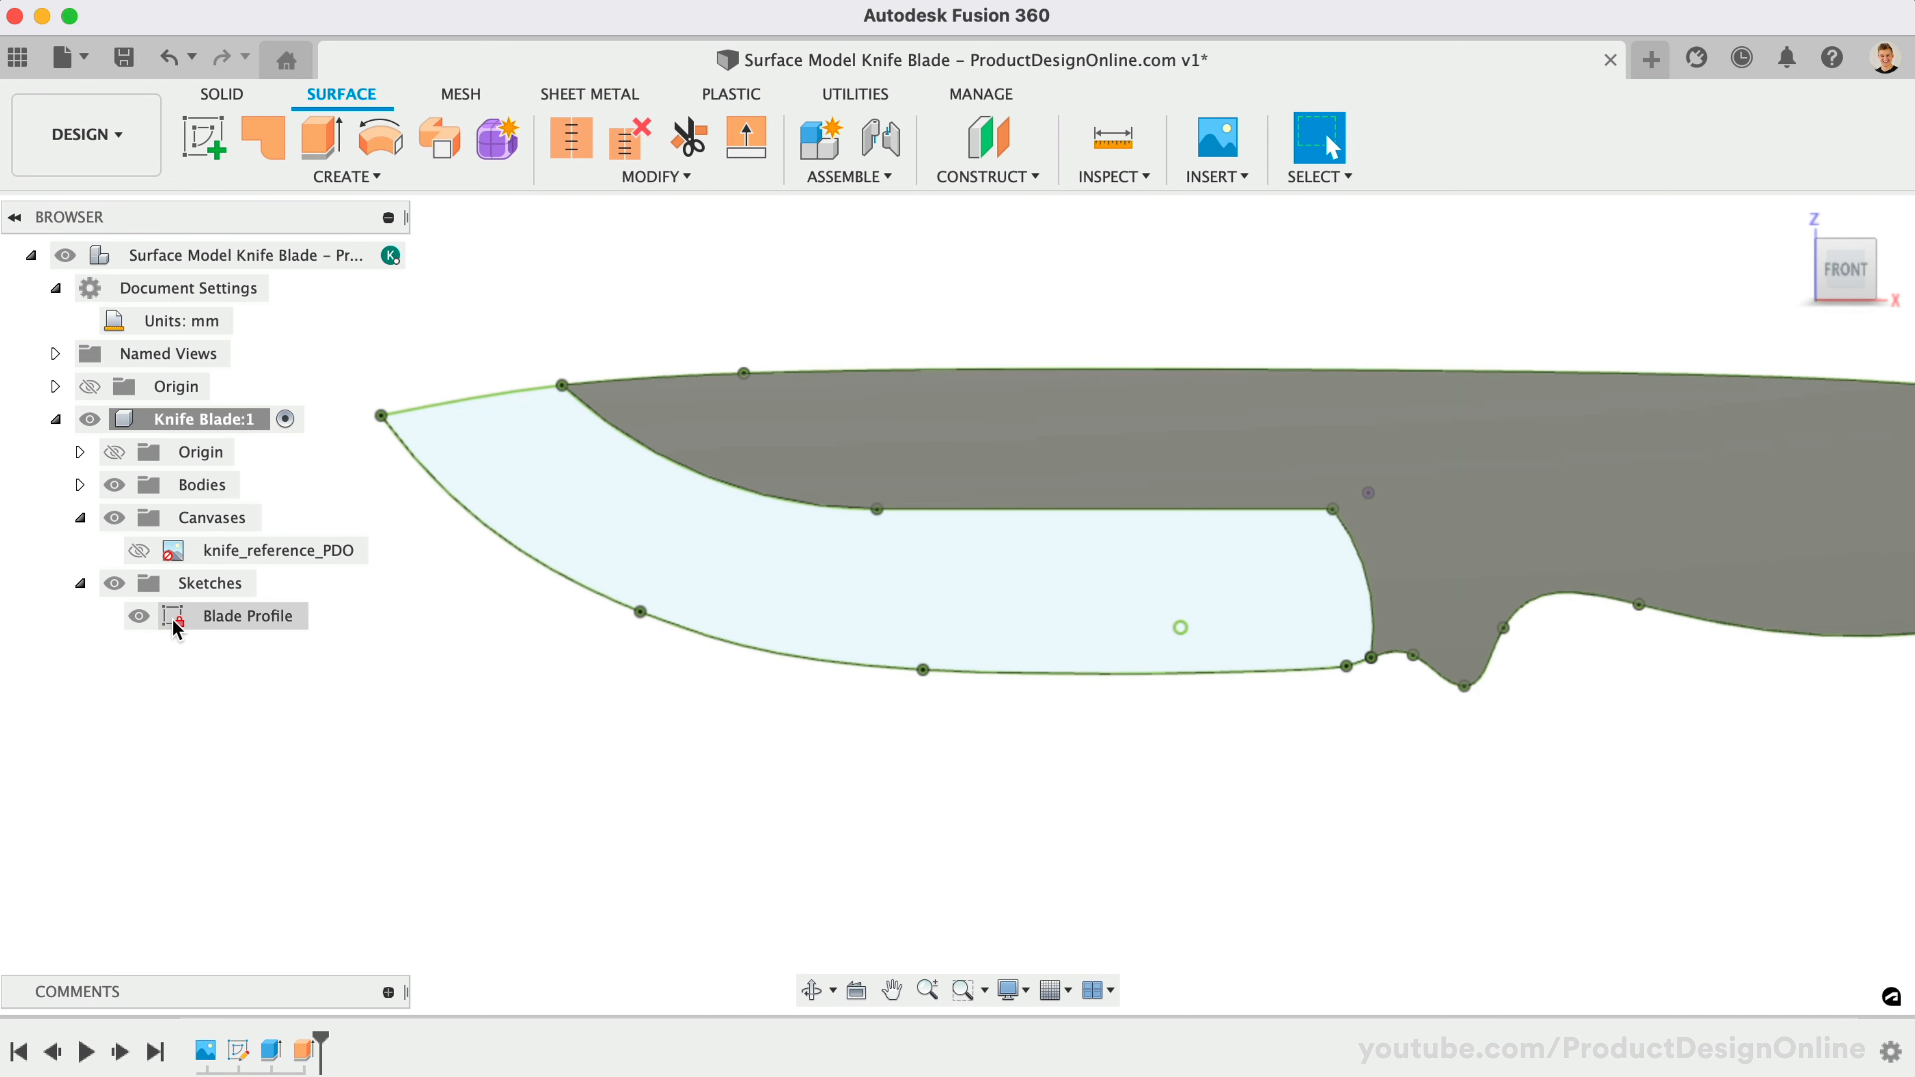
pyautogui.click(139, 616)
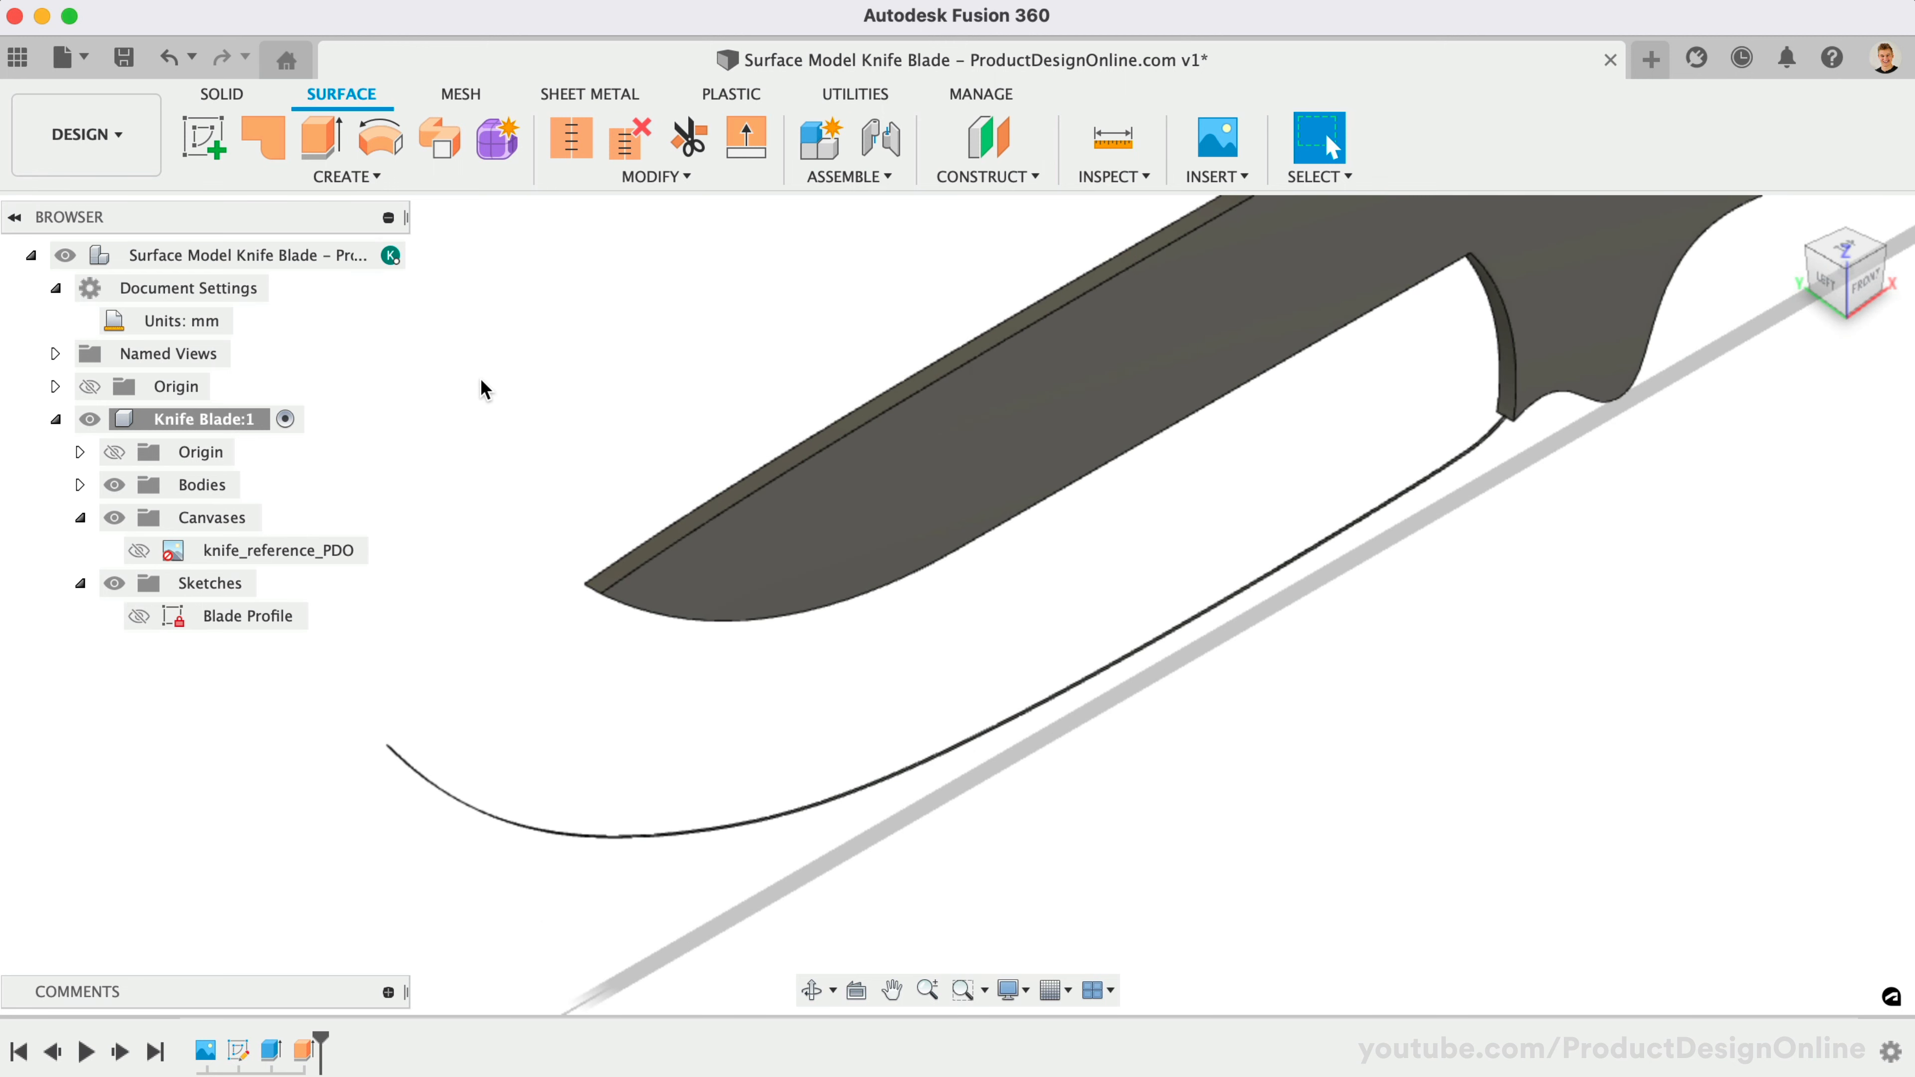
pyautogui.moveTo(474, 369)
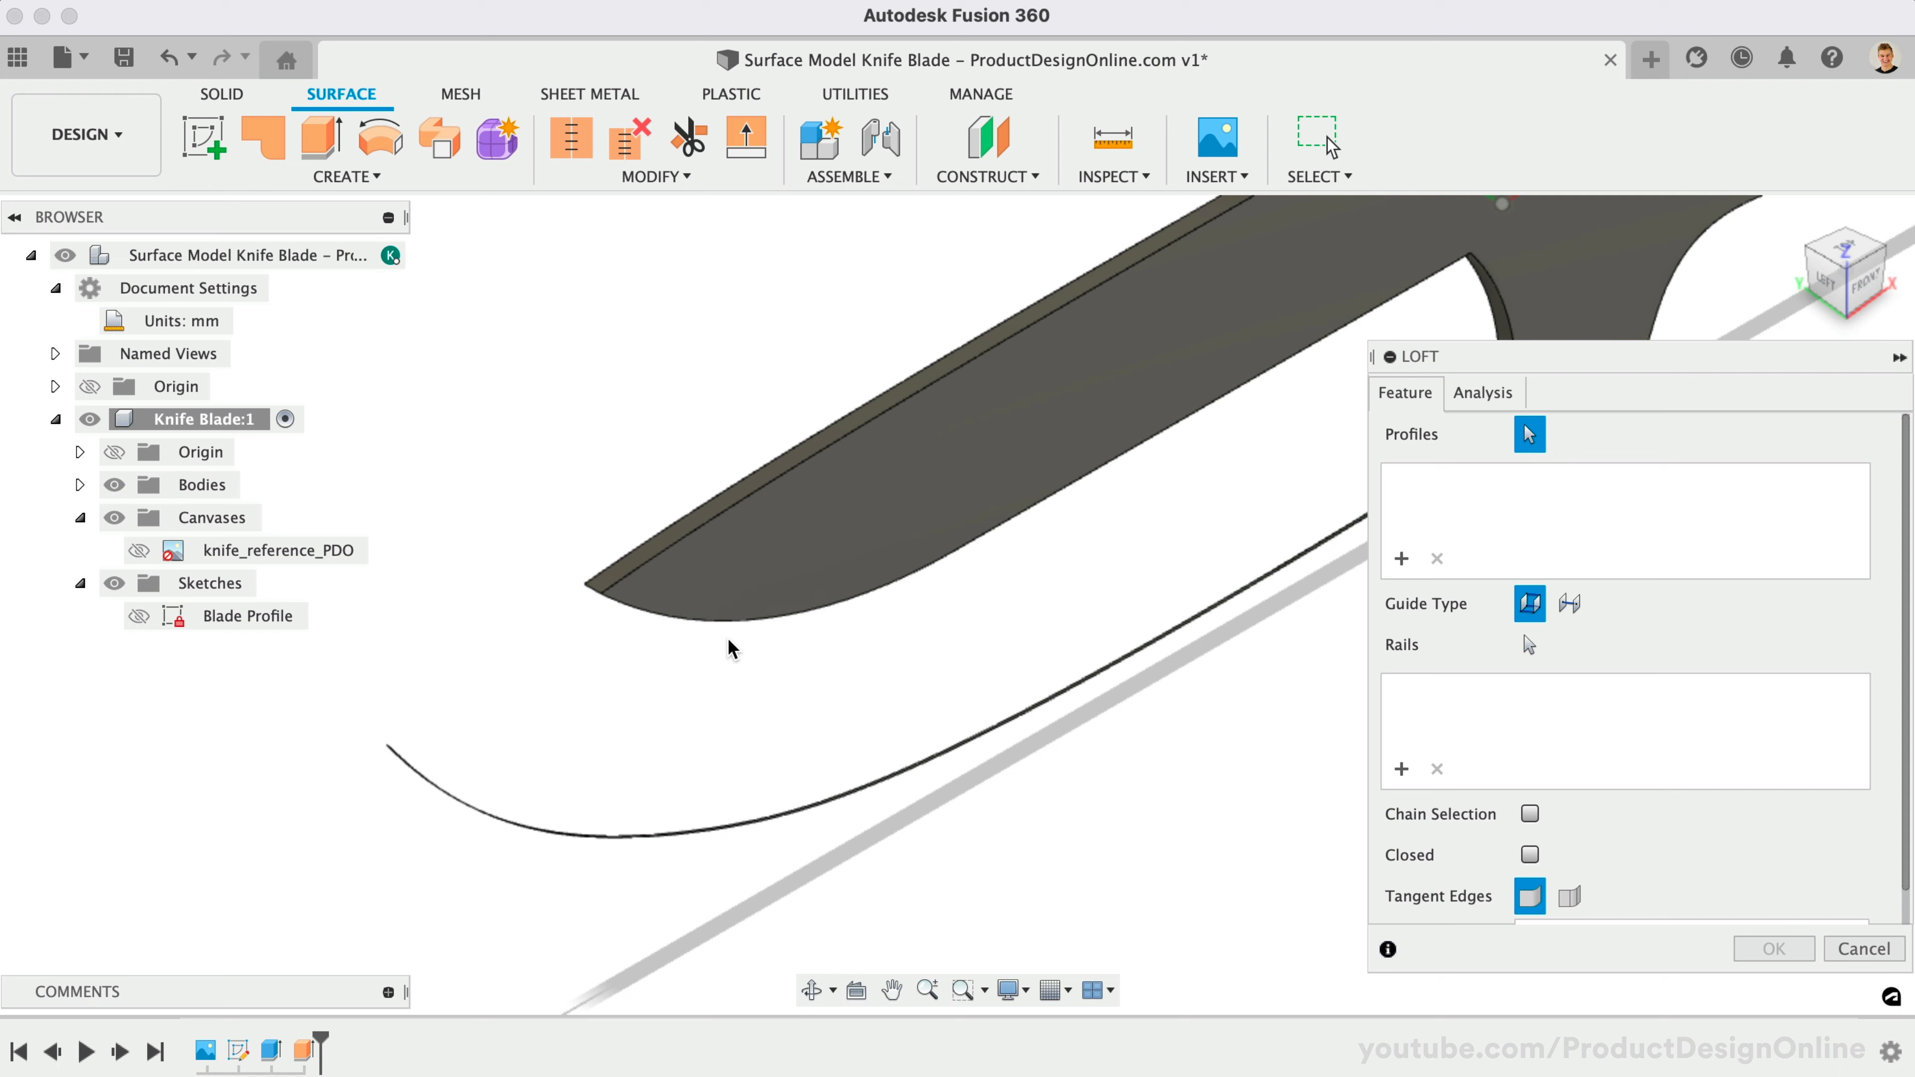
pyautogui.moveTo(732, 652)
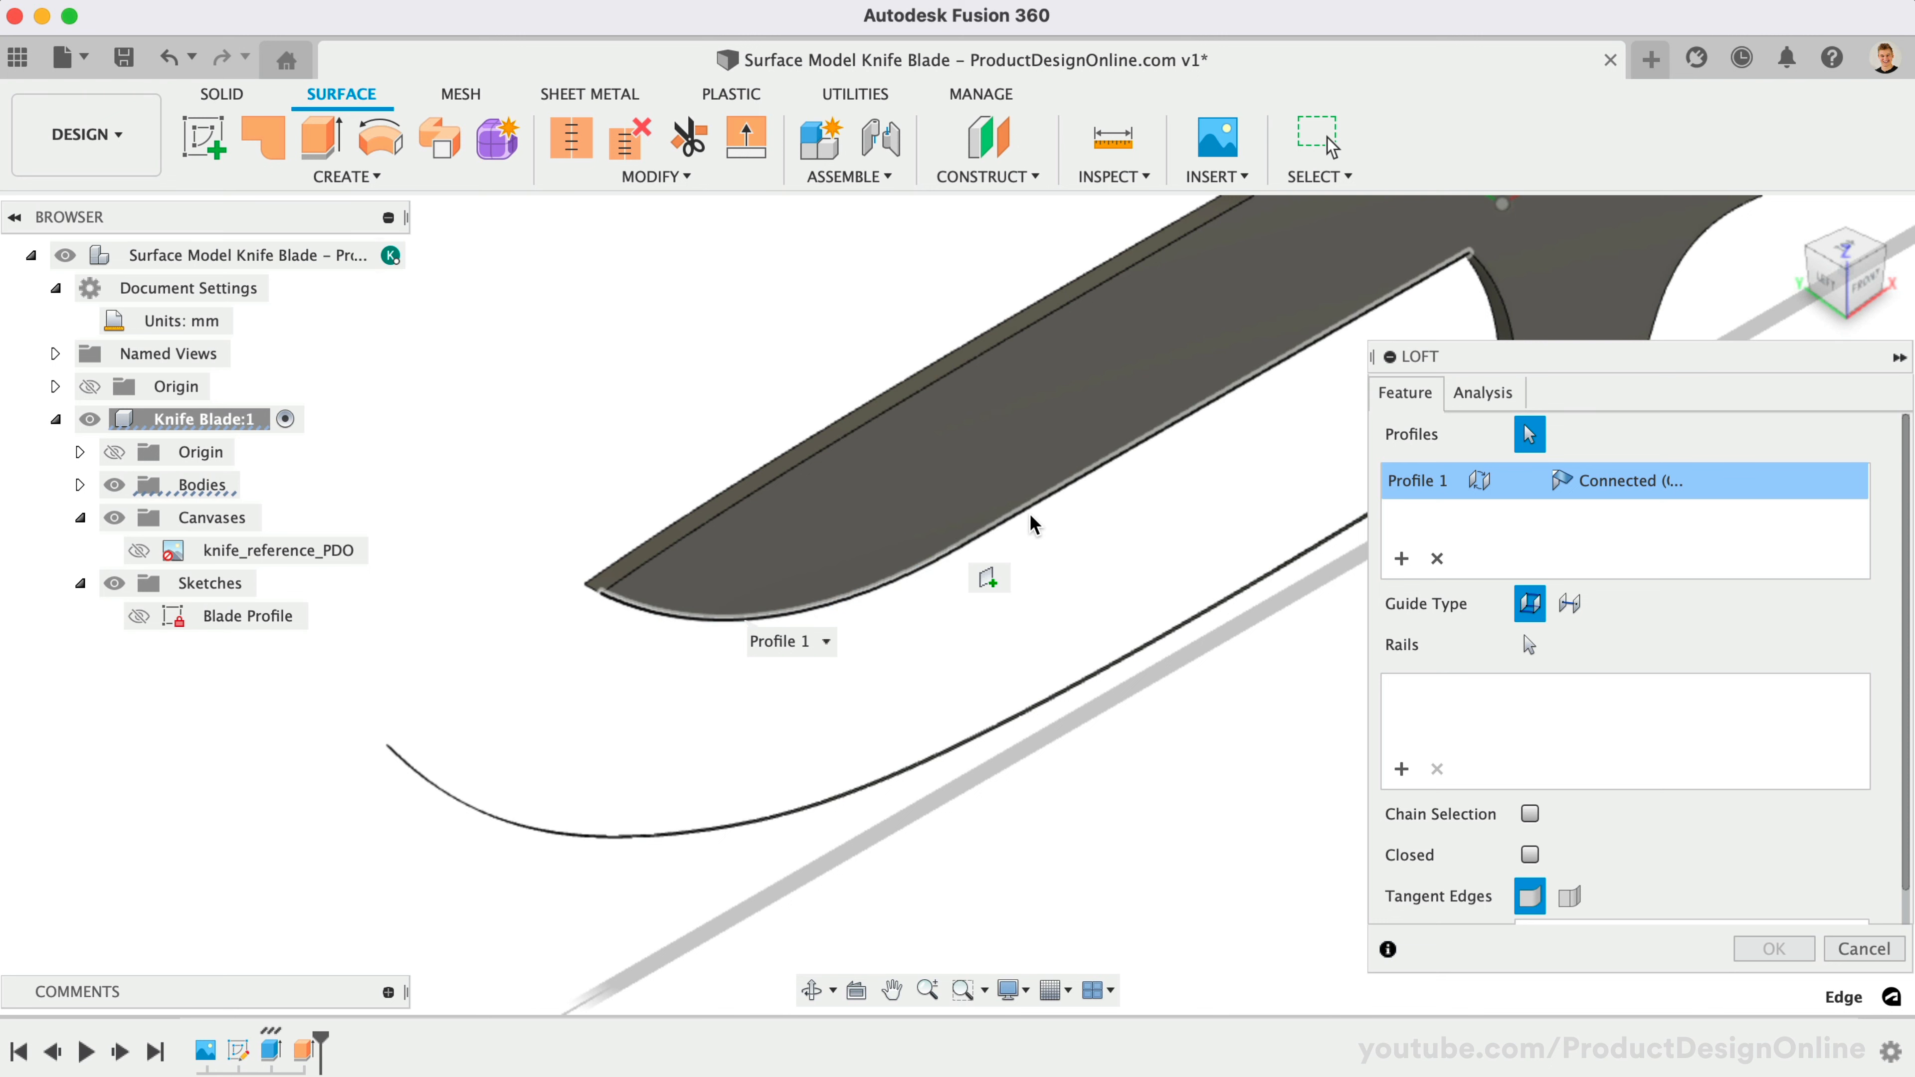
pyautogui.moveTo(1034, 813)
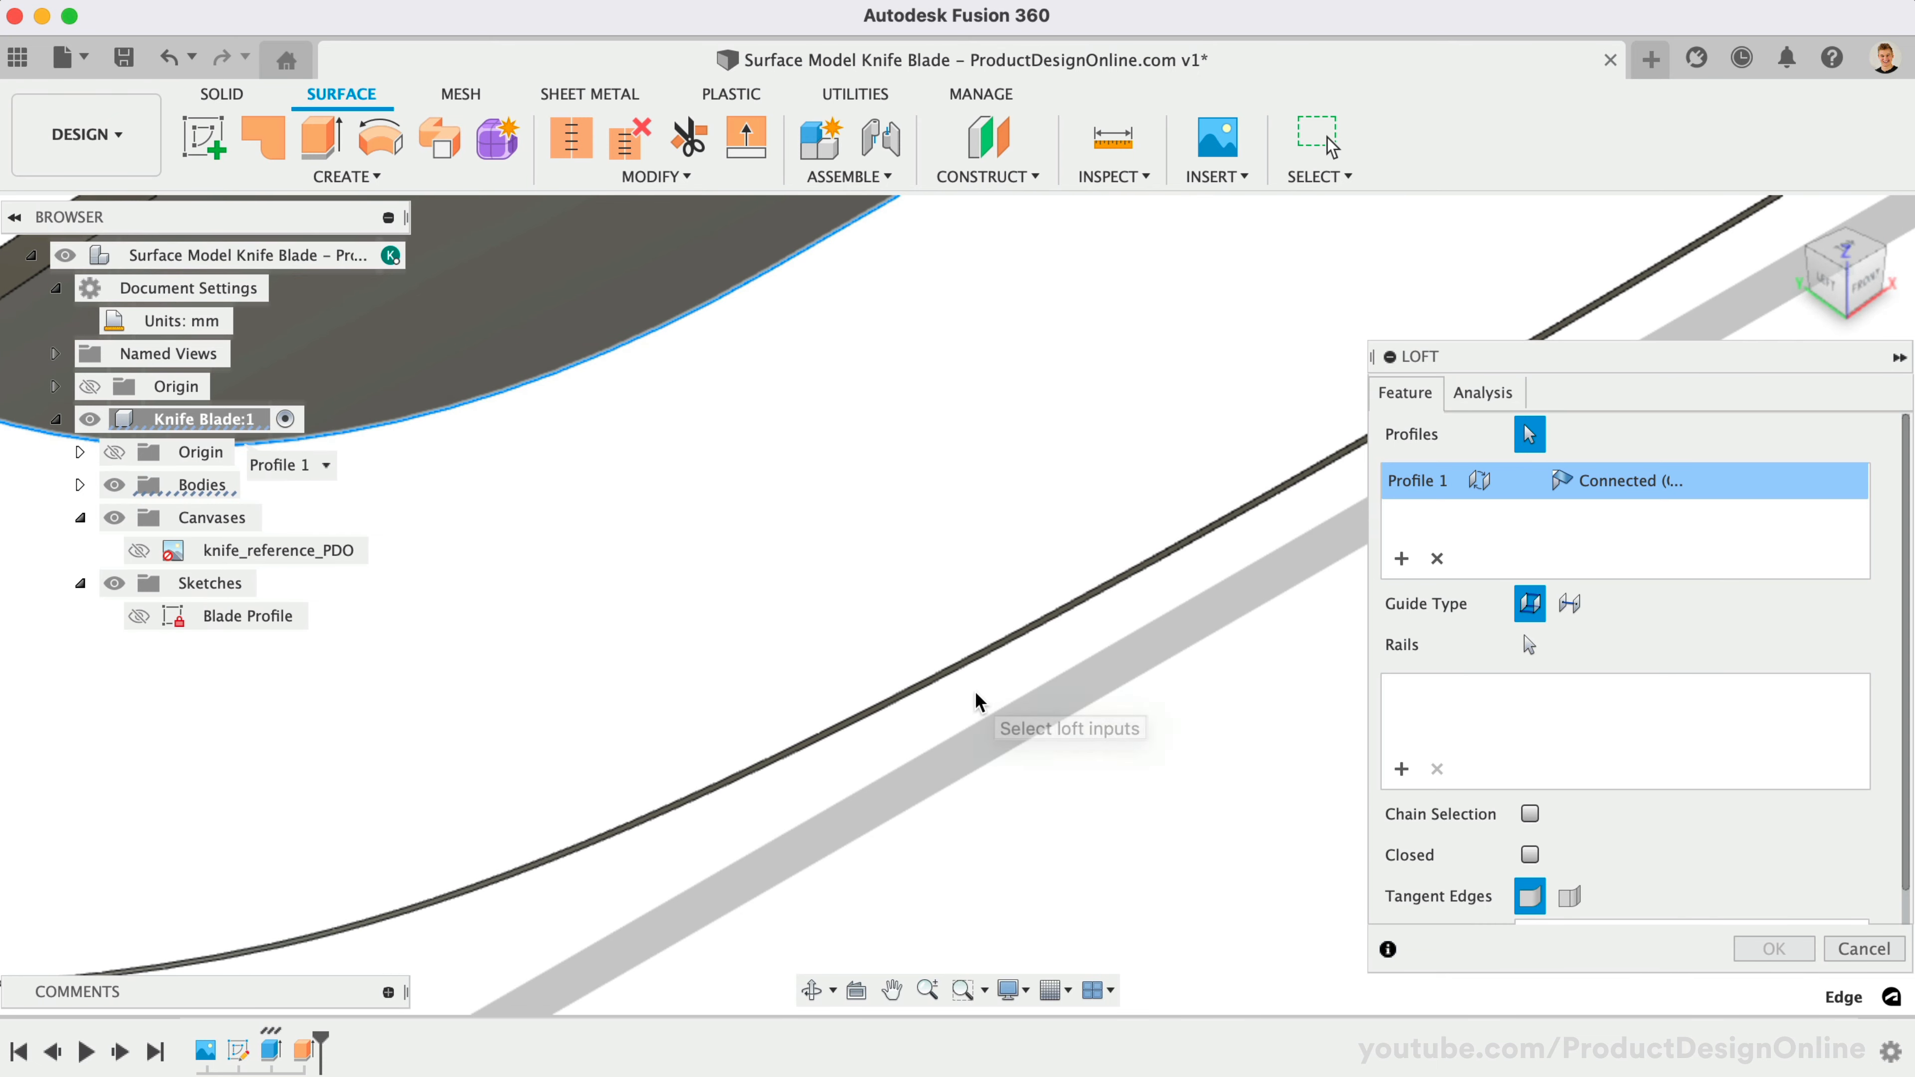
# Pick the thin edge strip as the second loft profile beside the blade's bevel edge.
pyautogui.click(979, 702)
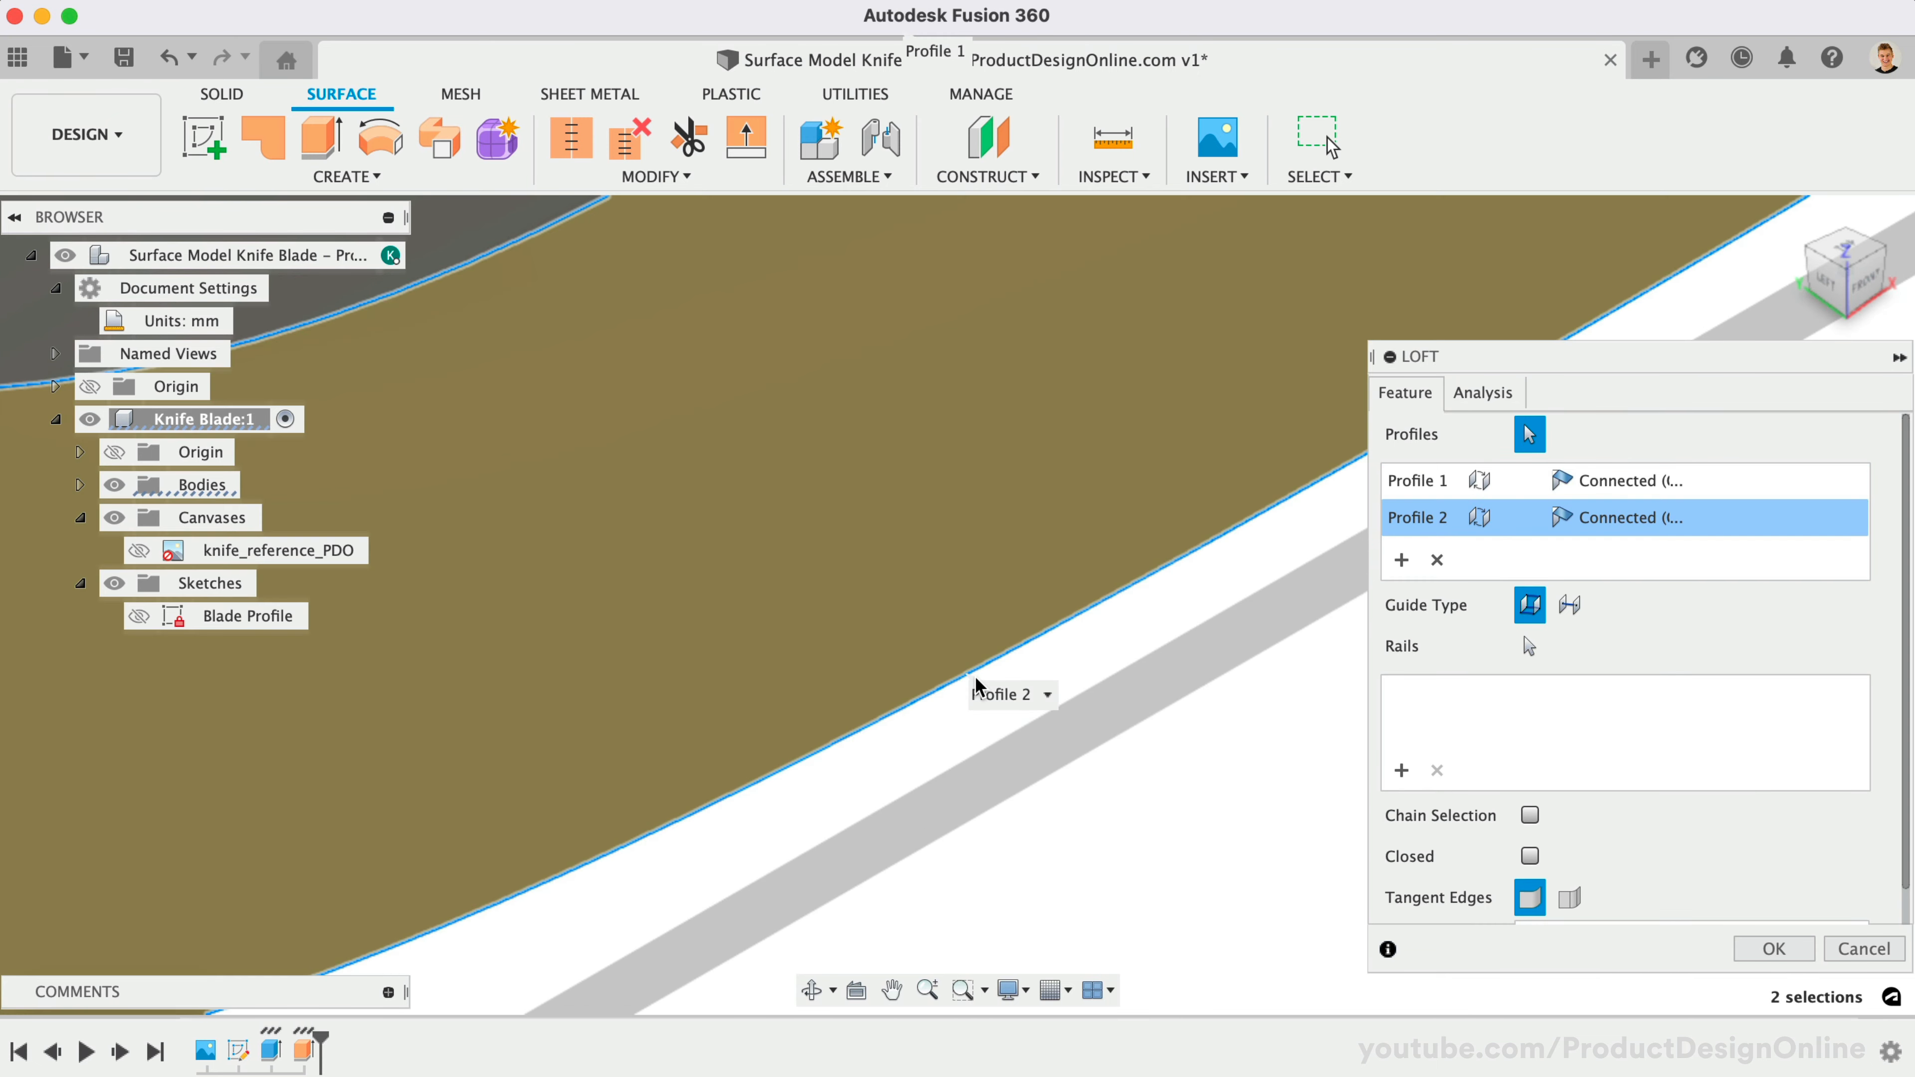
pyautogui.moveTo(913, 811)
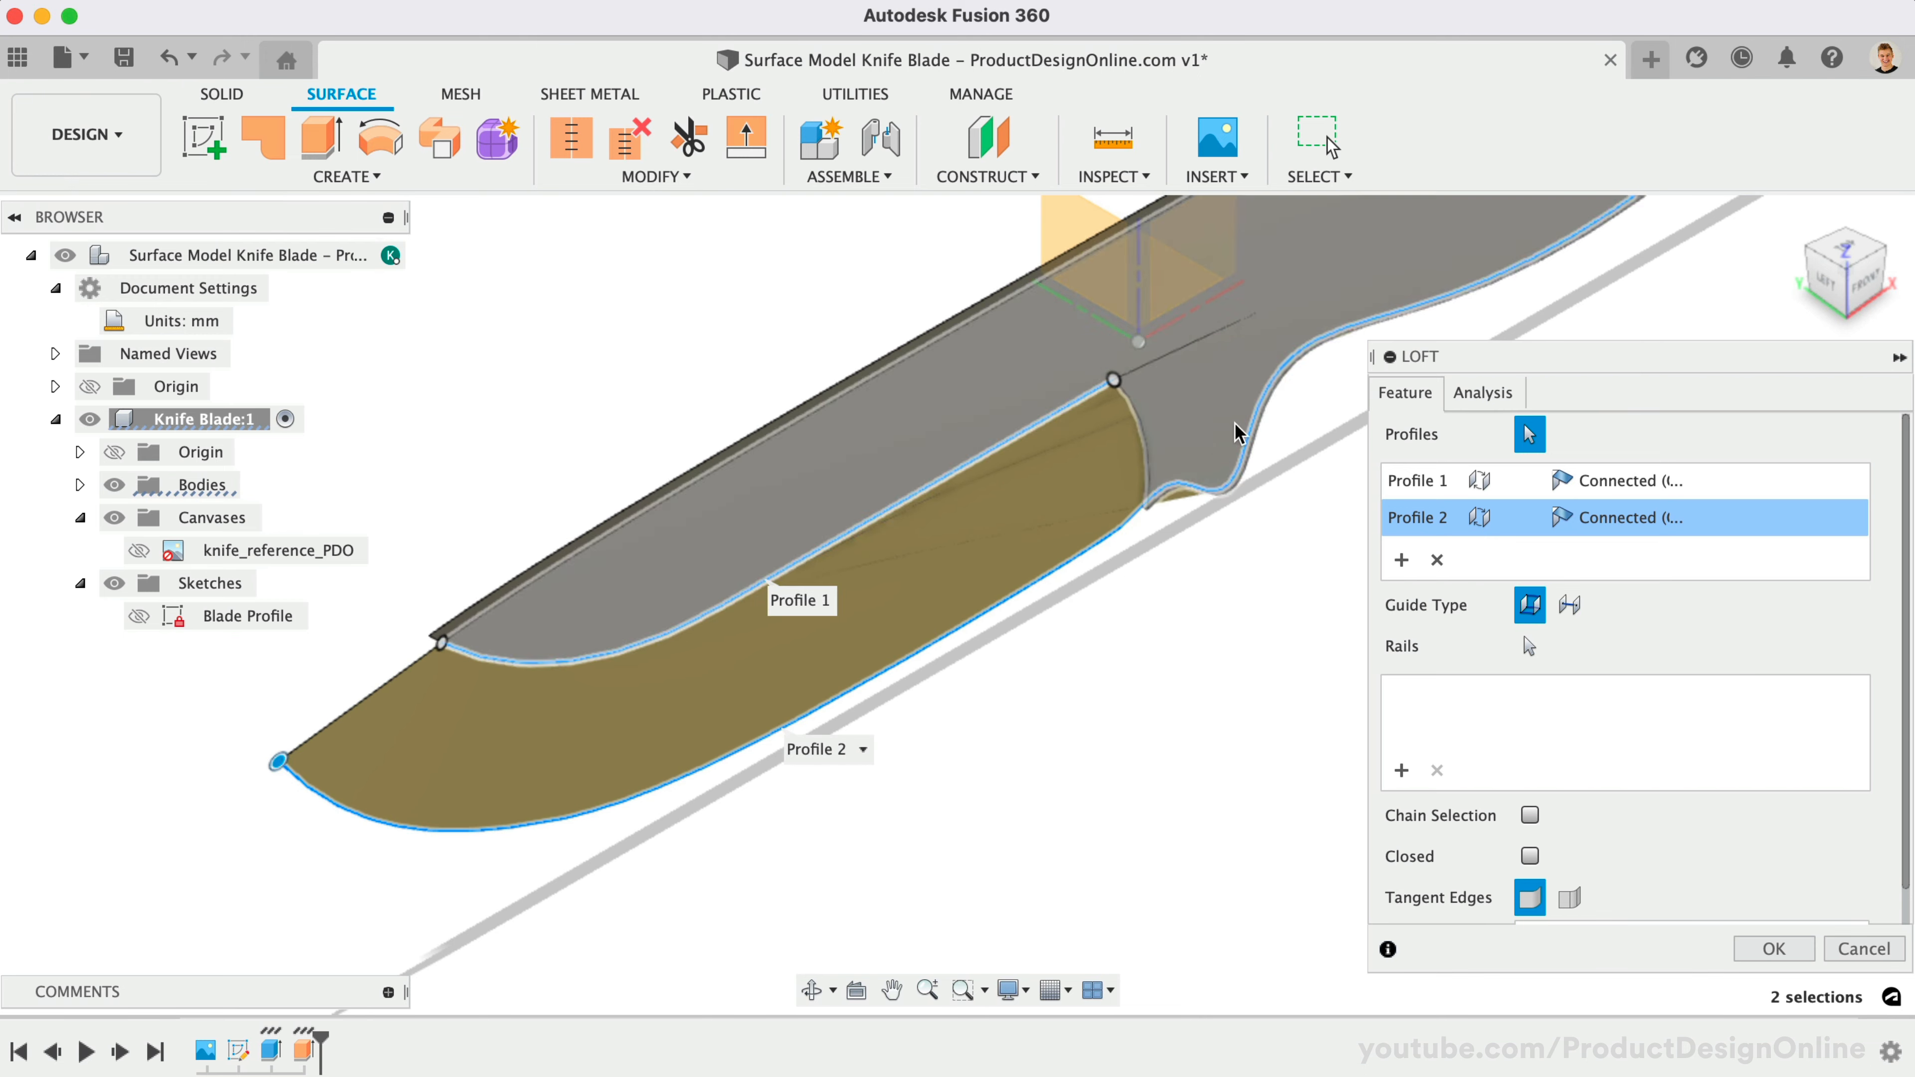
pyautogui.moveTo(1167, 447)
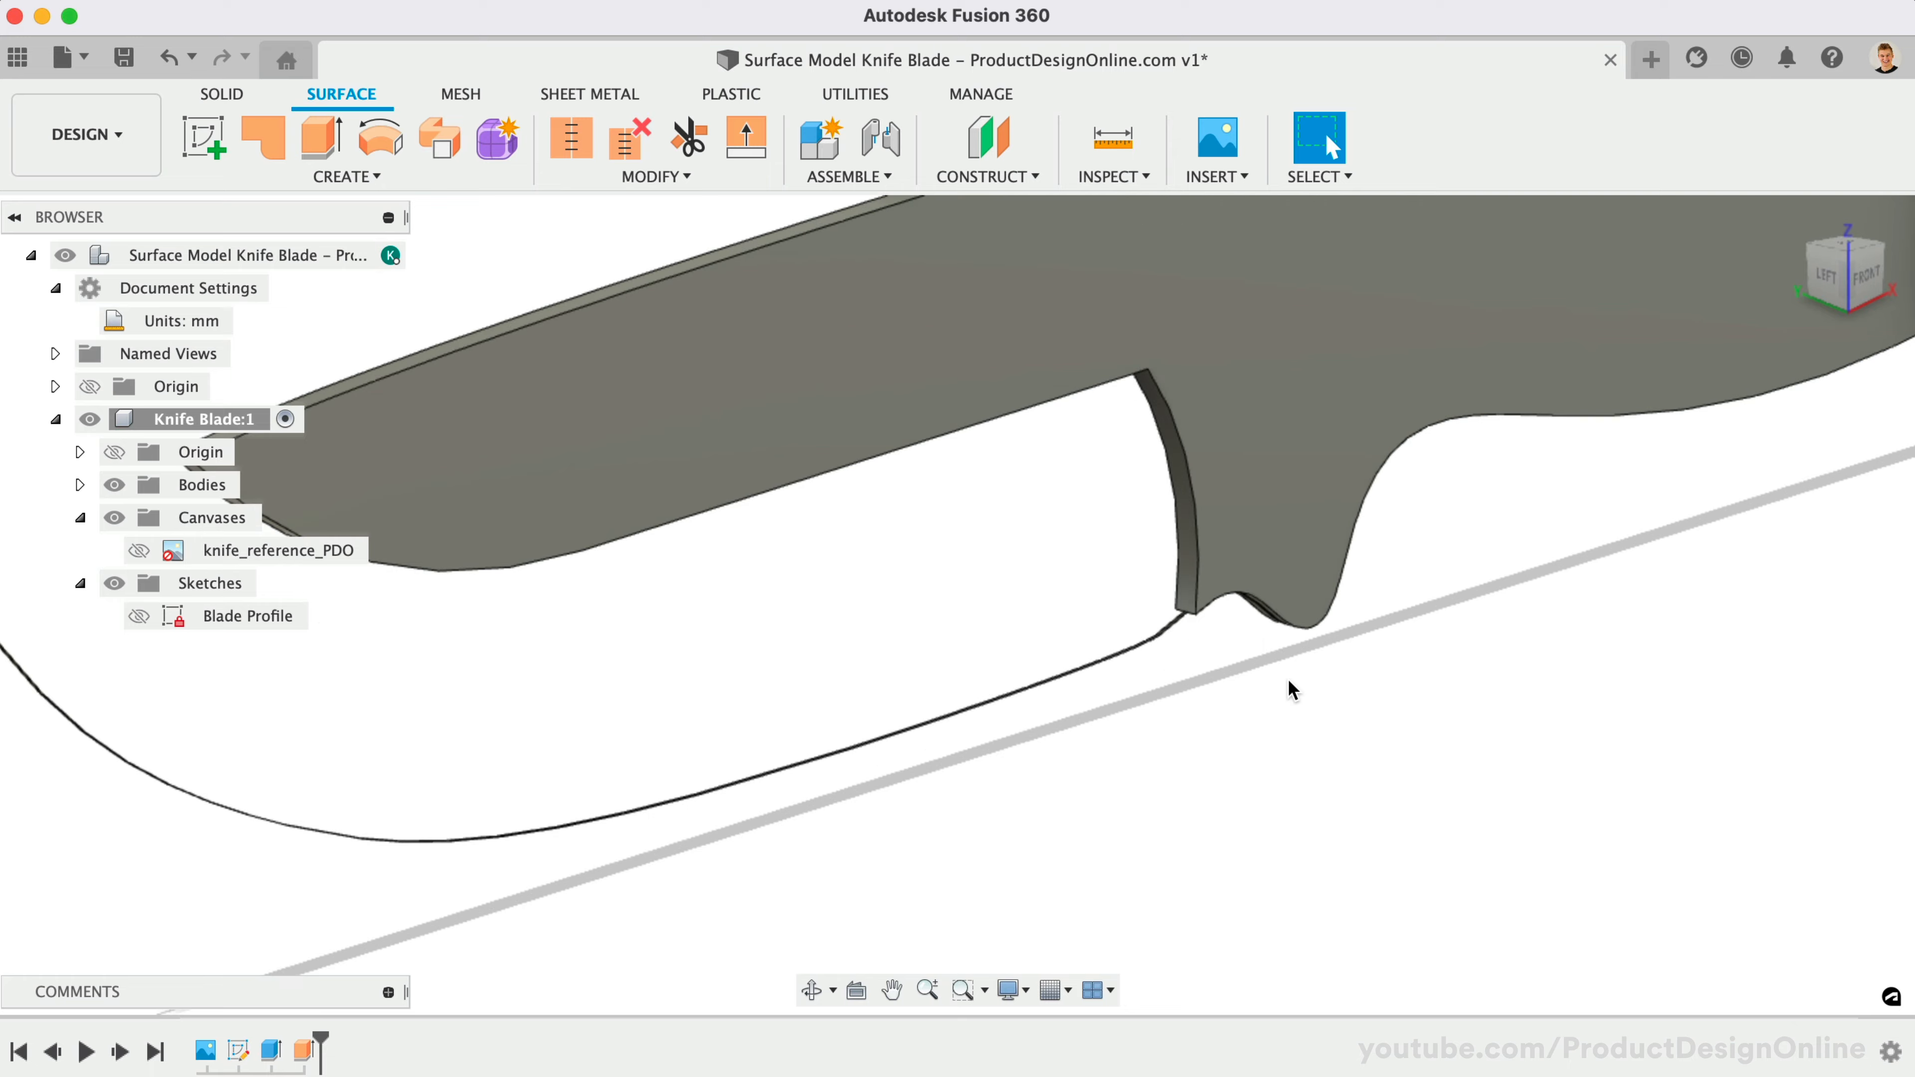
# Extend the notch wall's bottom edge by 1 mm.
pyautogui.click(347, 178)
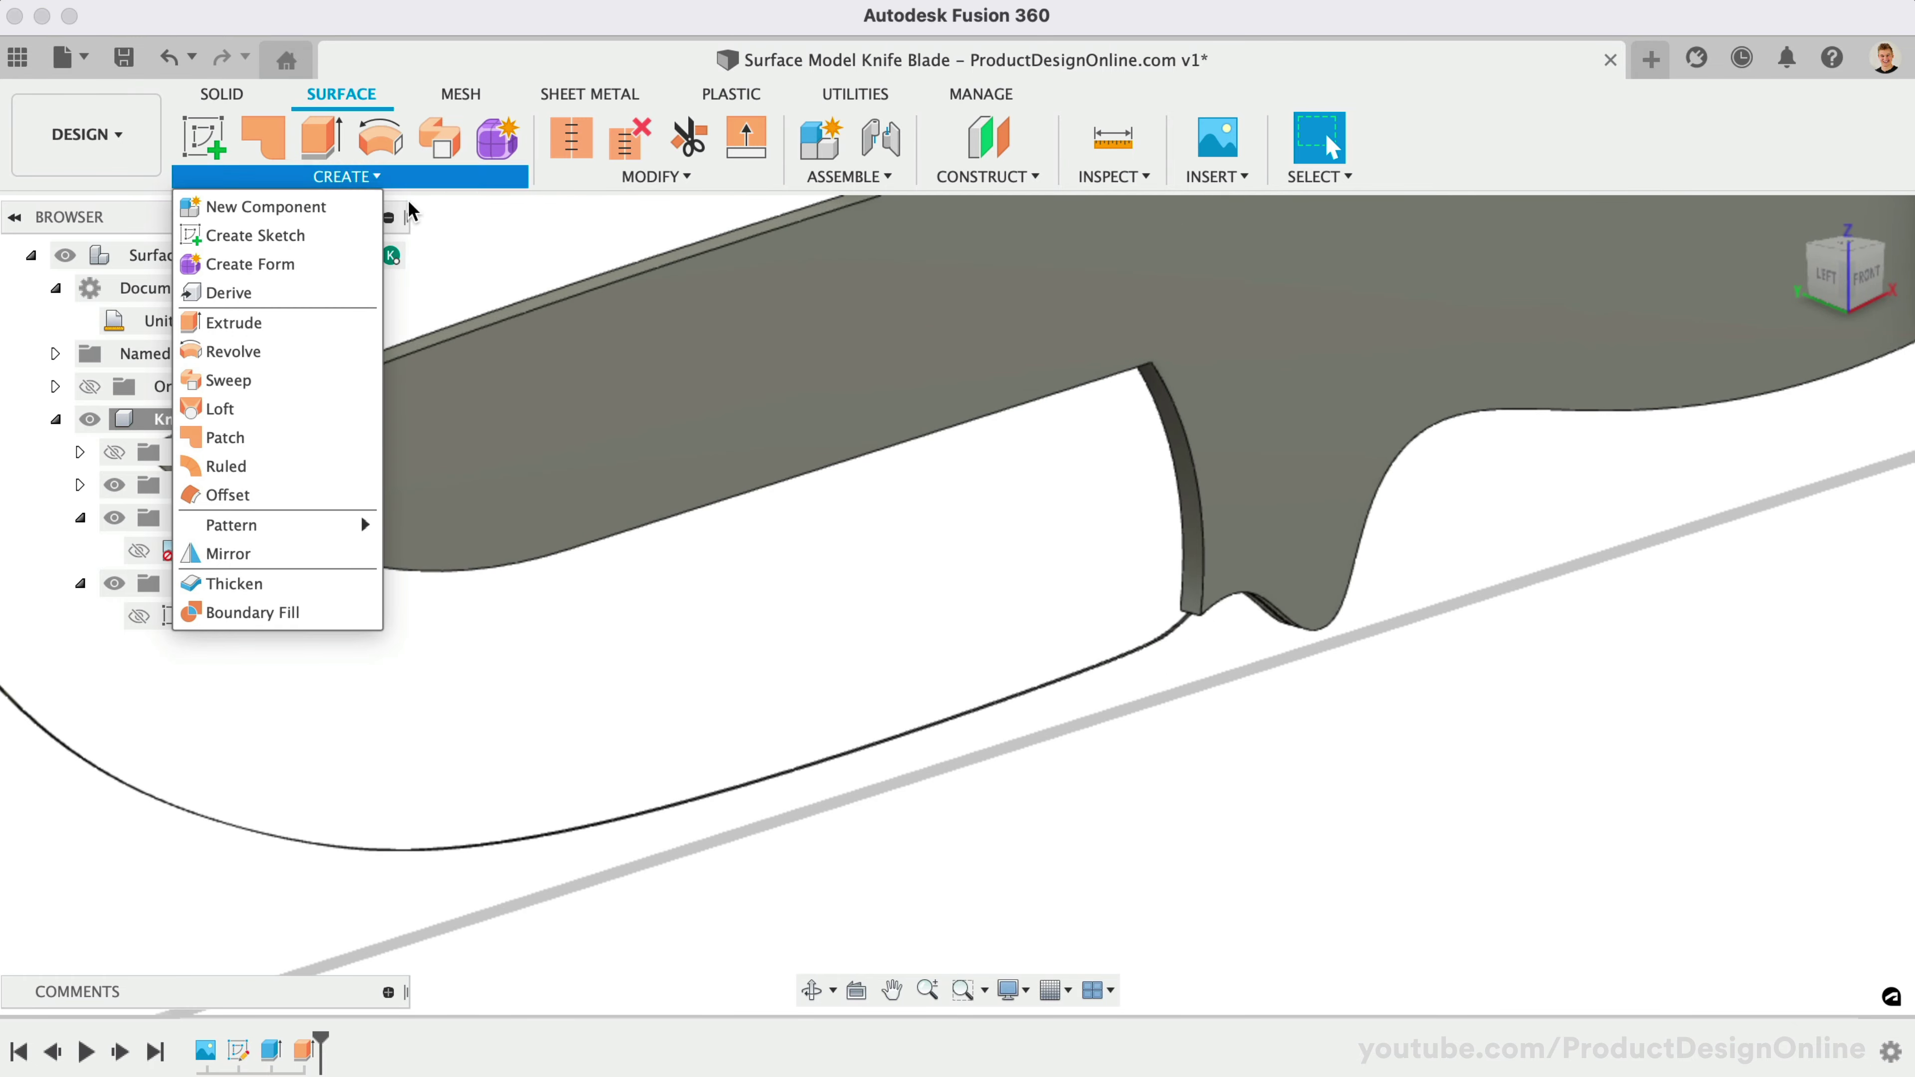
pyautogui.click(226, 494)
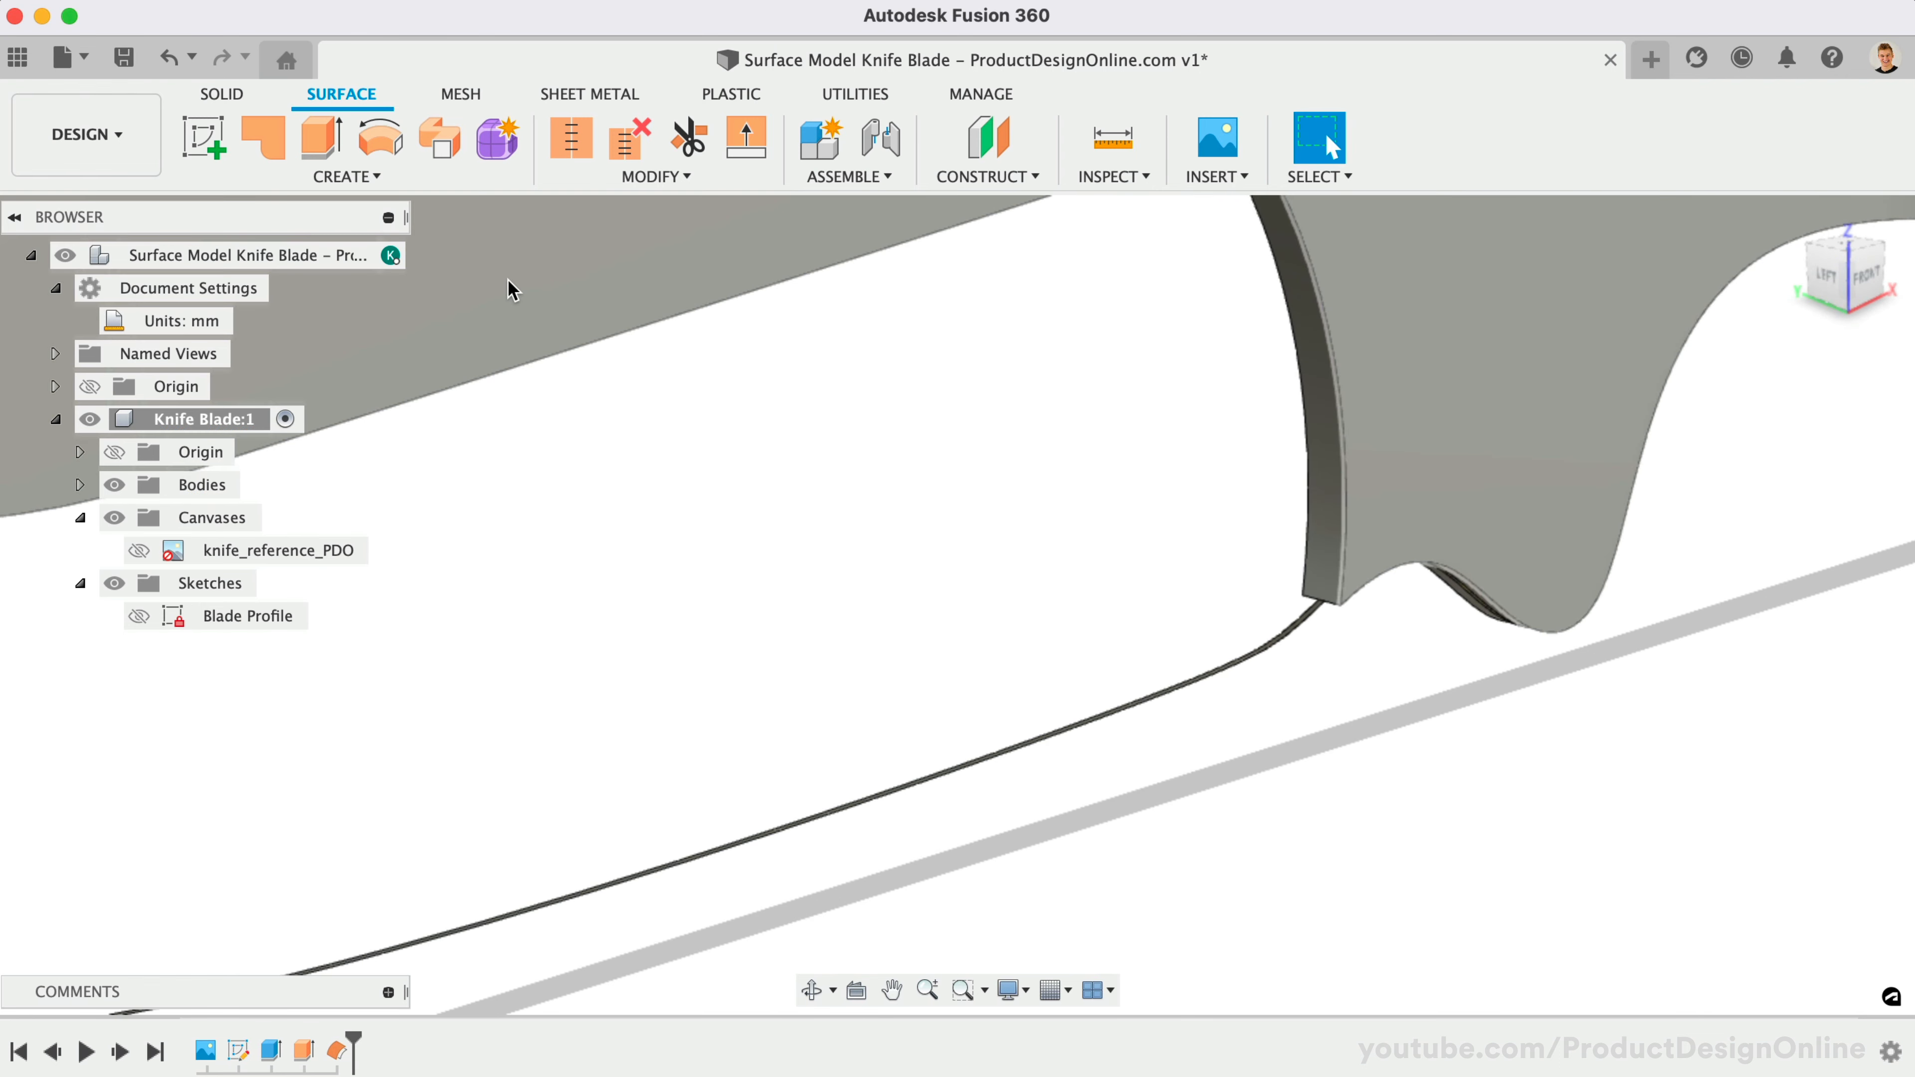
pyautogui.click(654, 176)
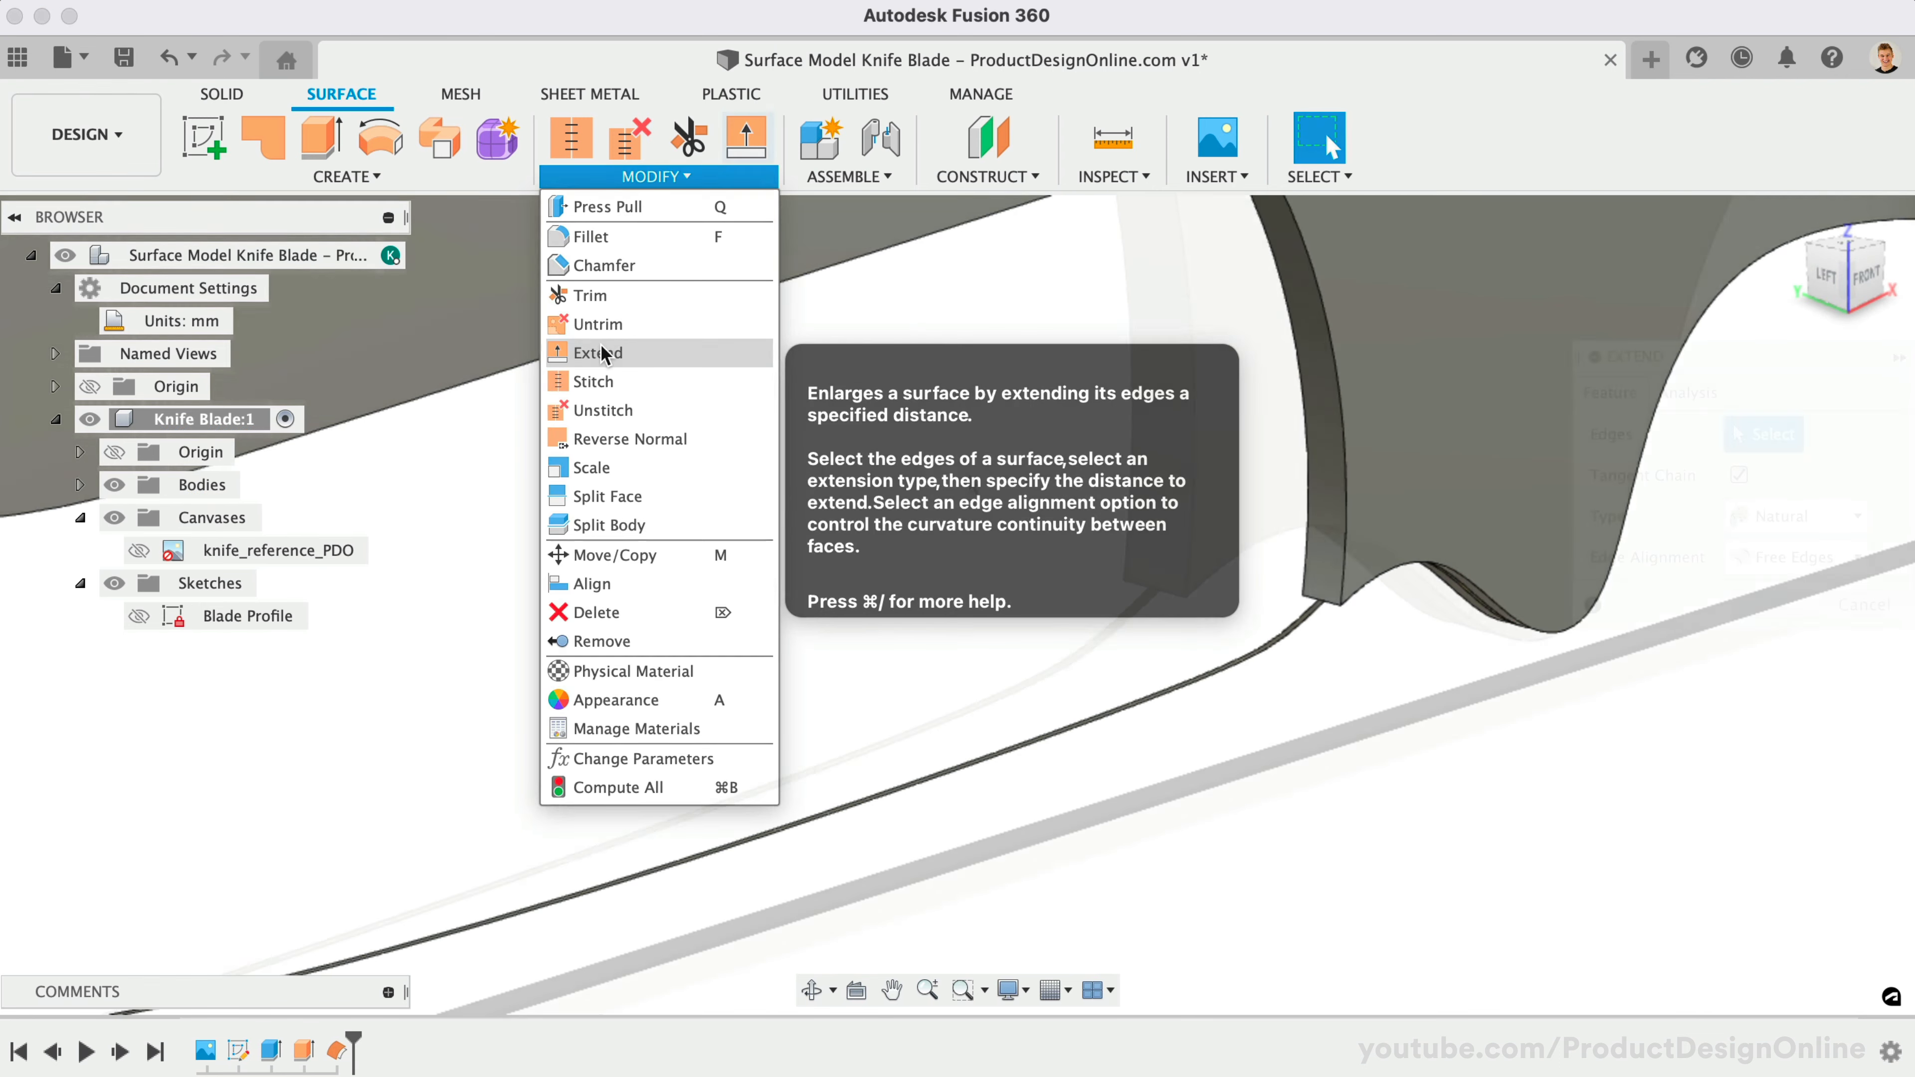
pyautogui.click(598, 353)
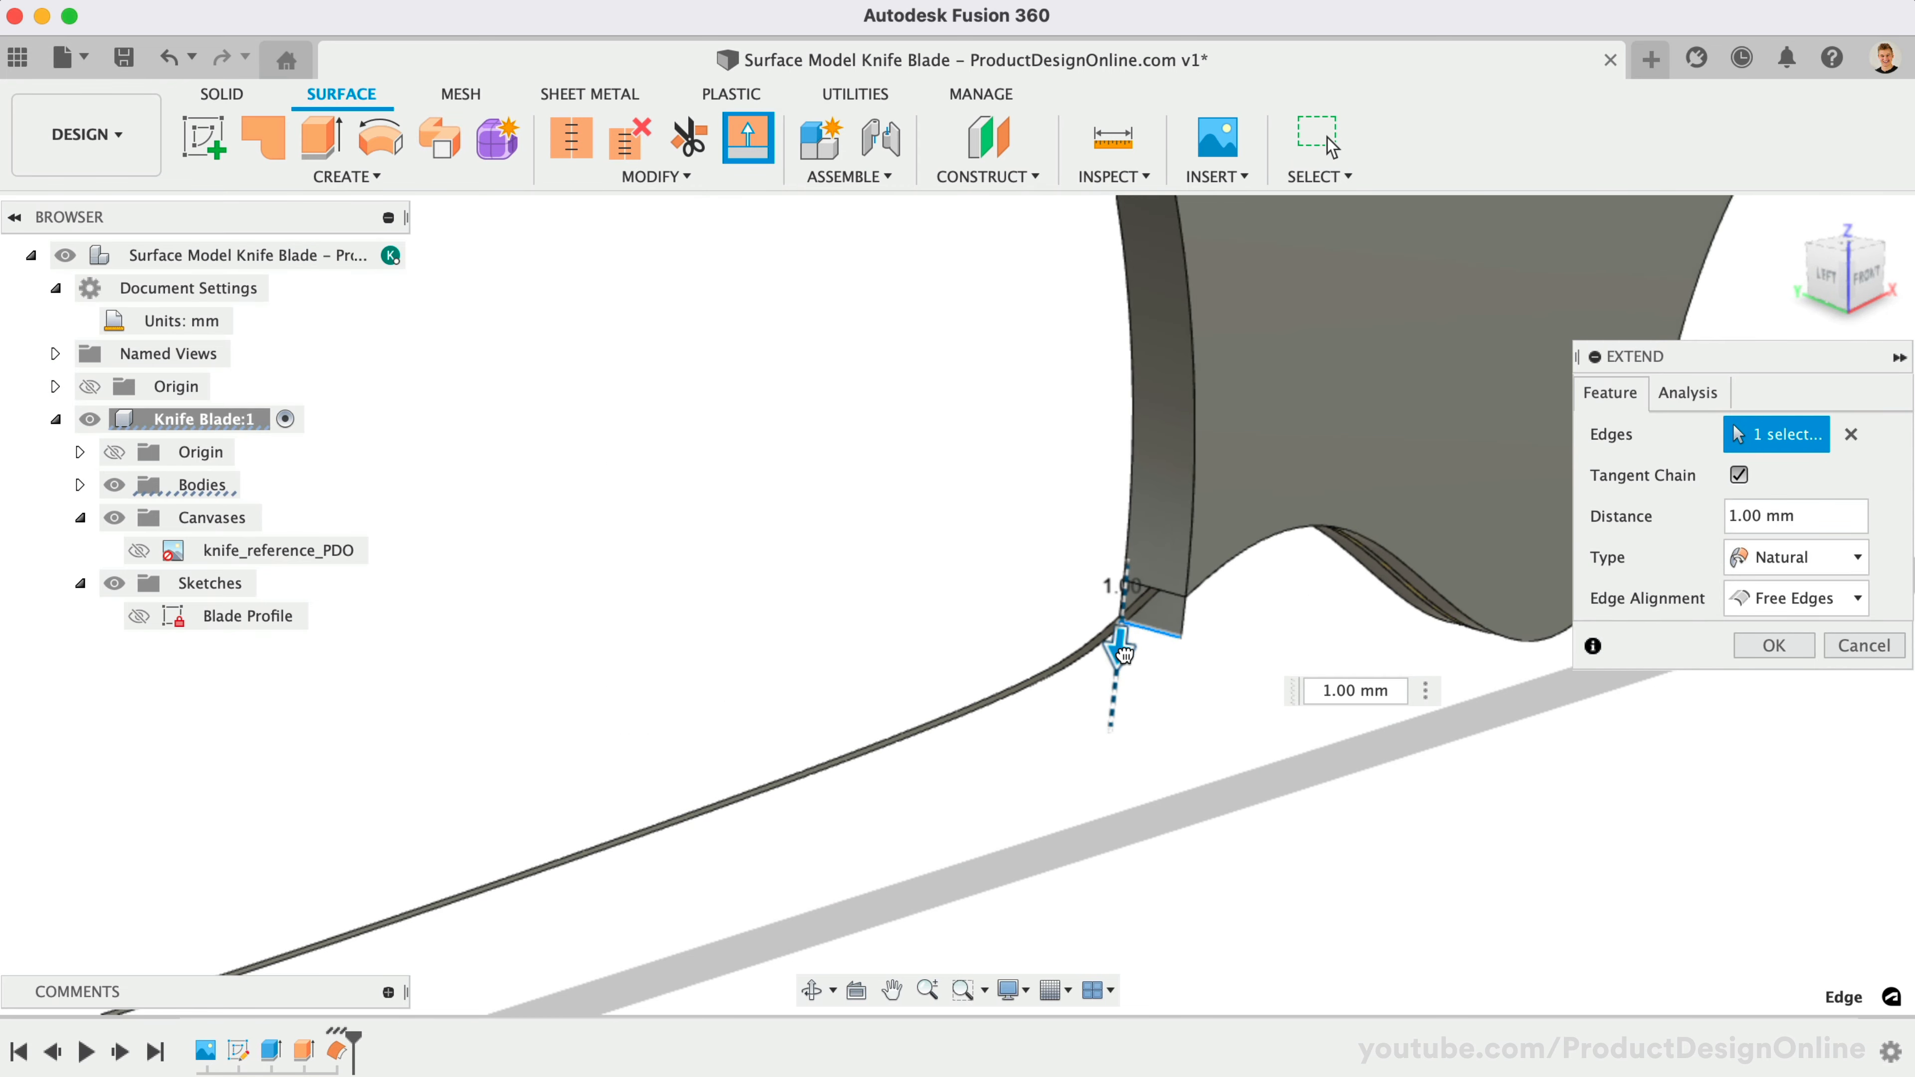
pyautogui.click(1773, 645)
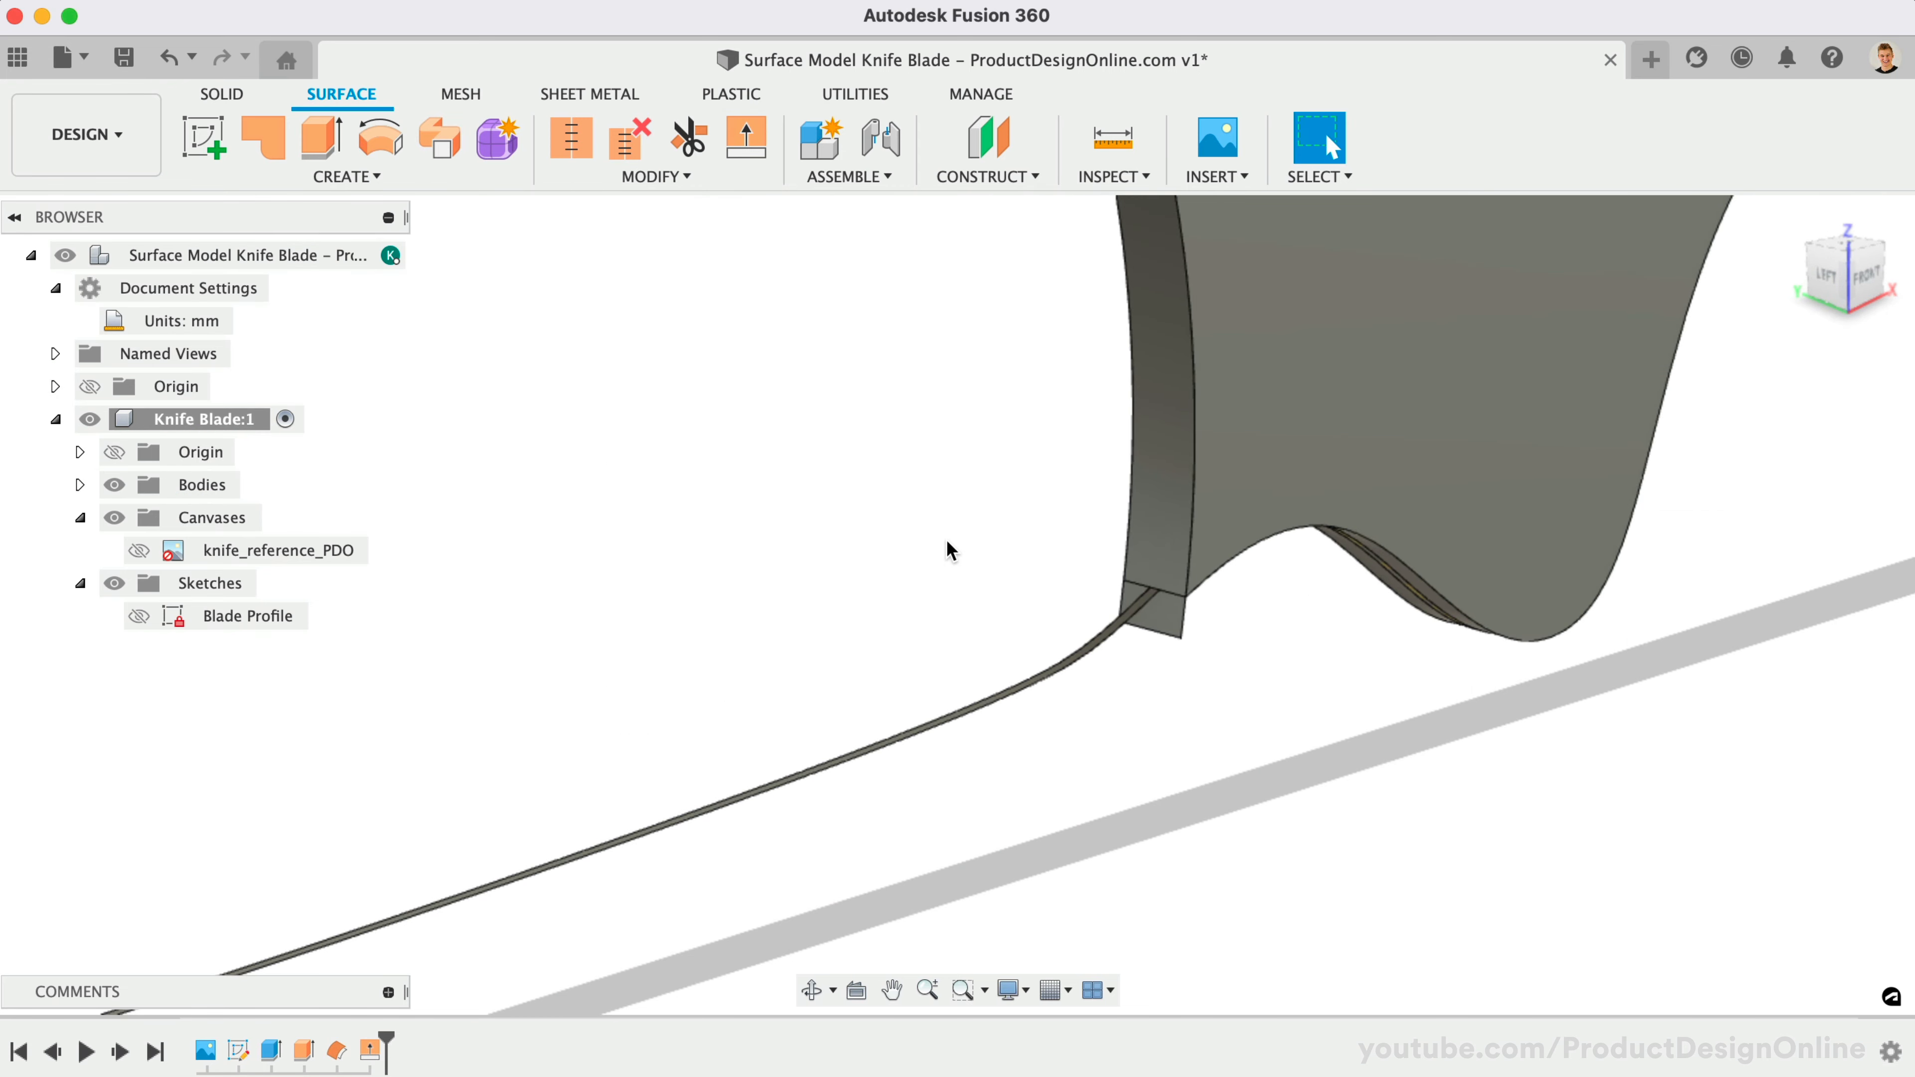
pyautogui.moveTo(688, 144)
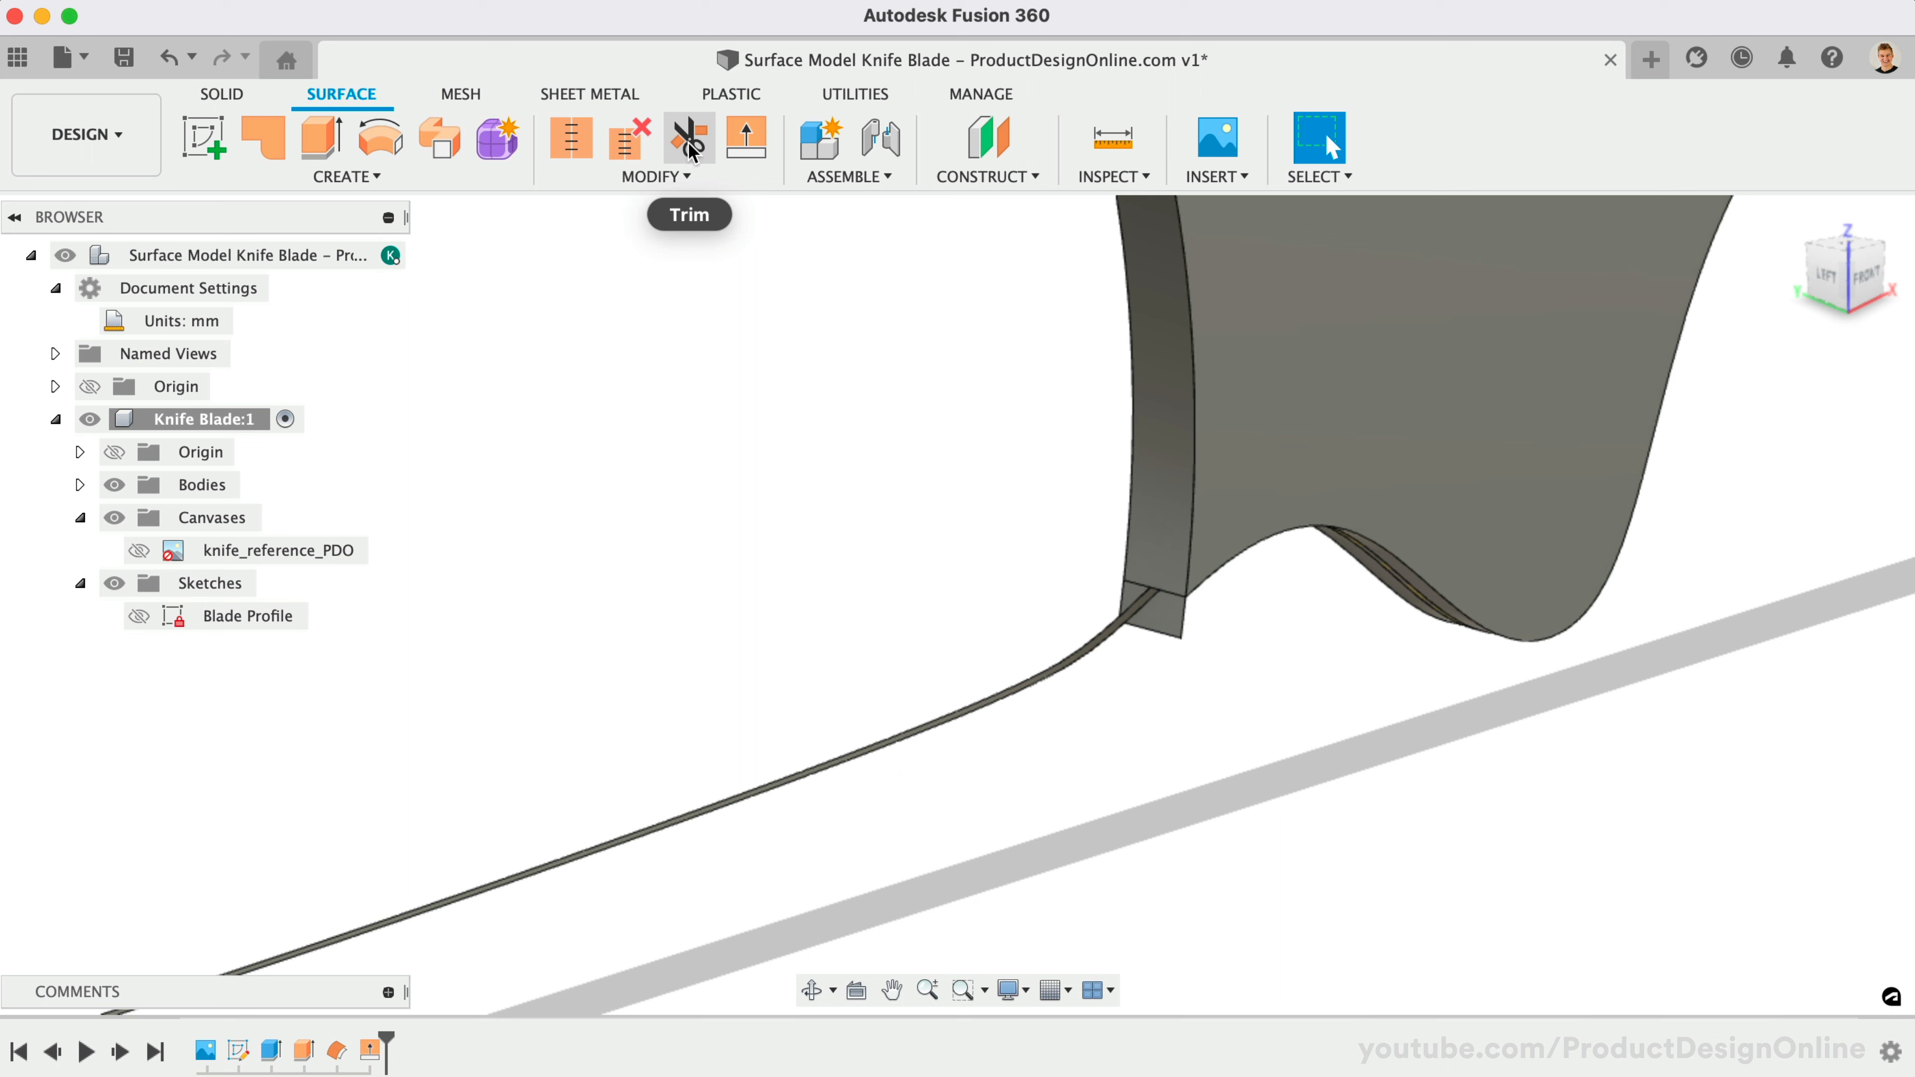
# Trim away the surplus blade surface using the notch wall as the cutting tool.
pyautogui.click(688, 139)
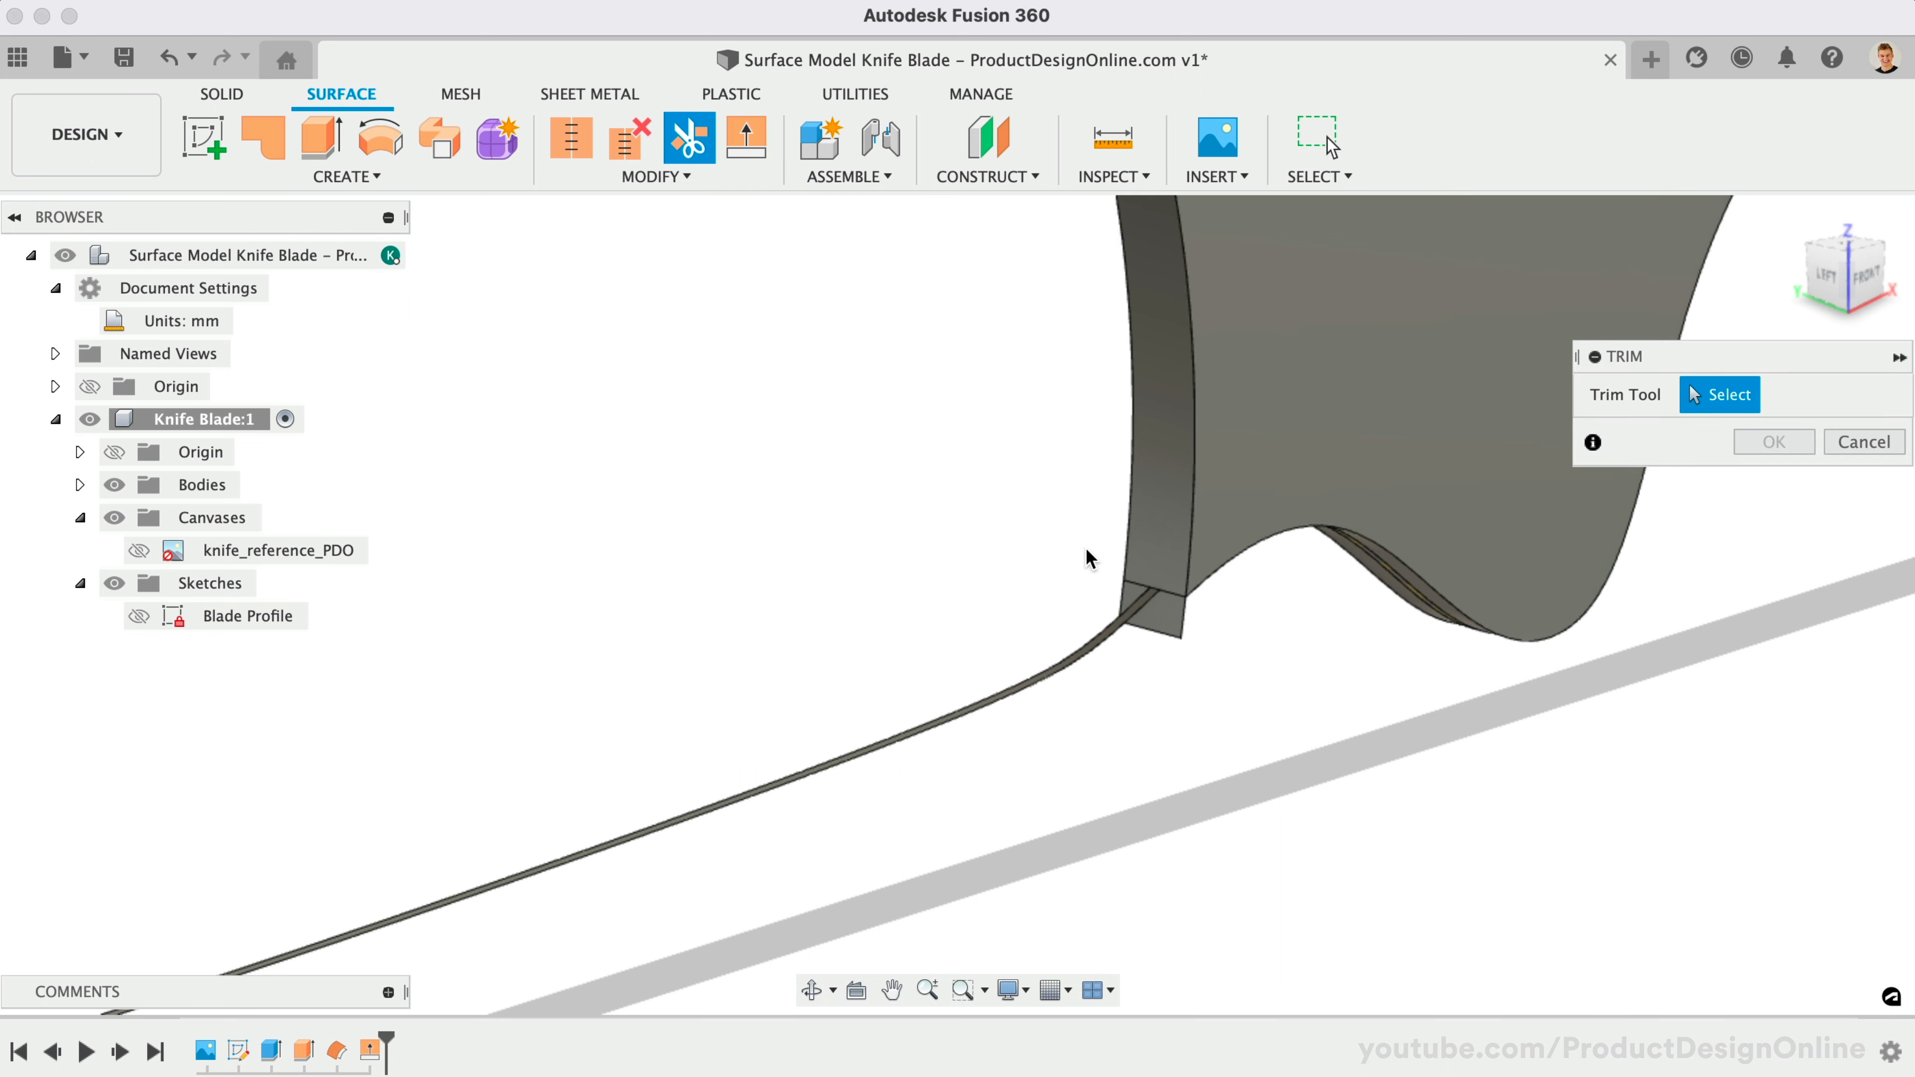
pyautogui.click(1154, 397)
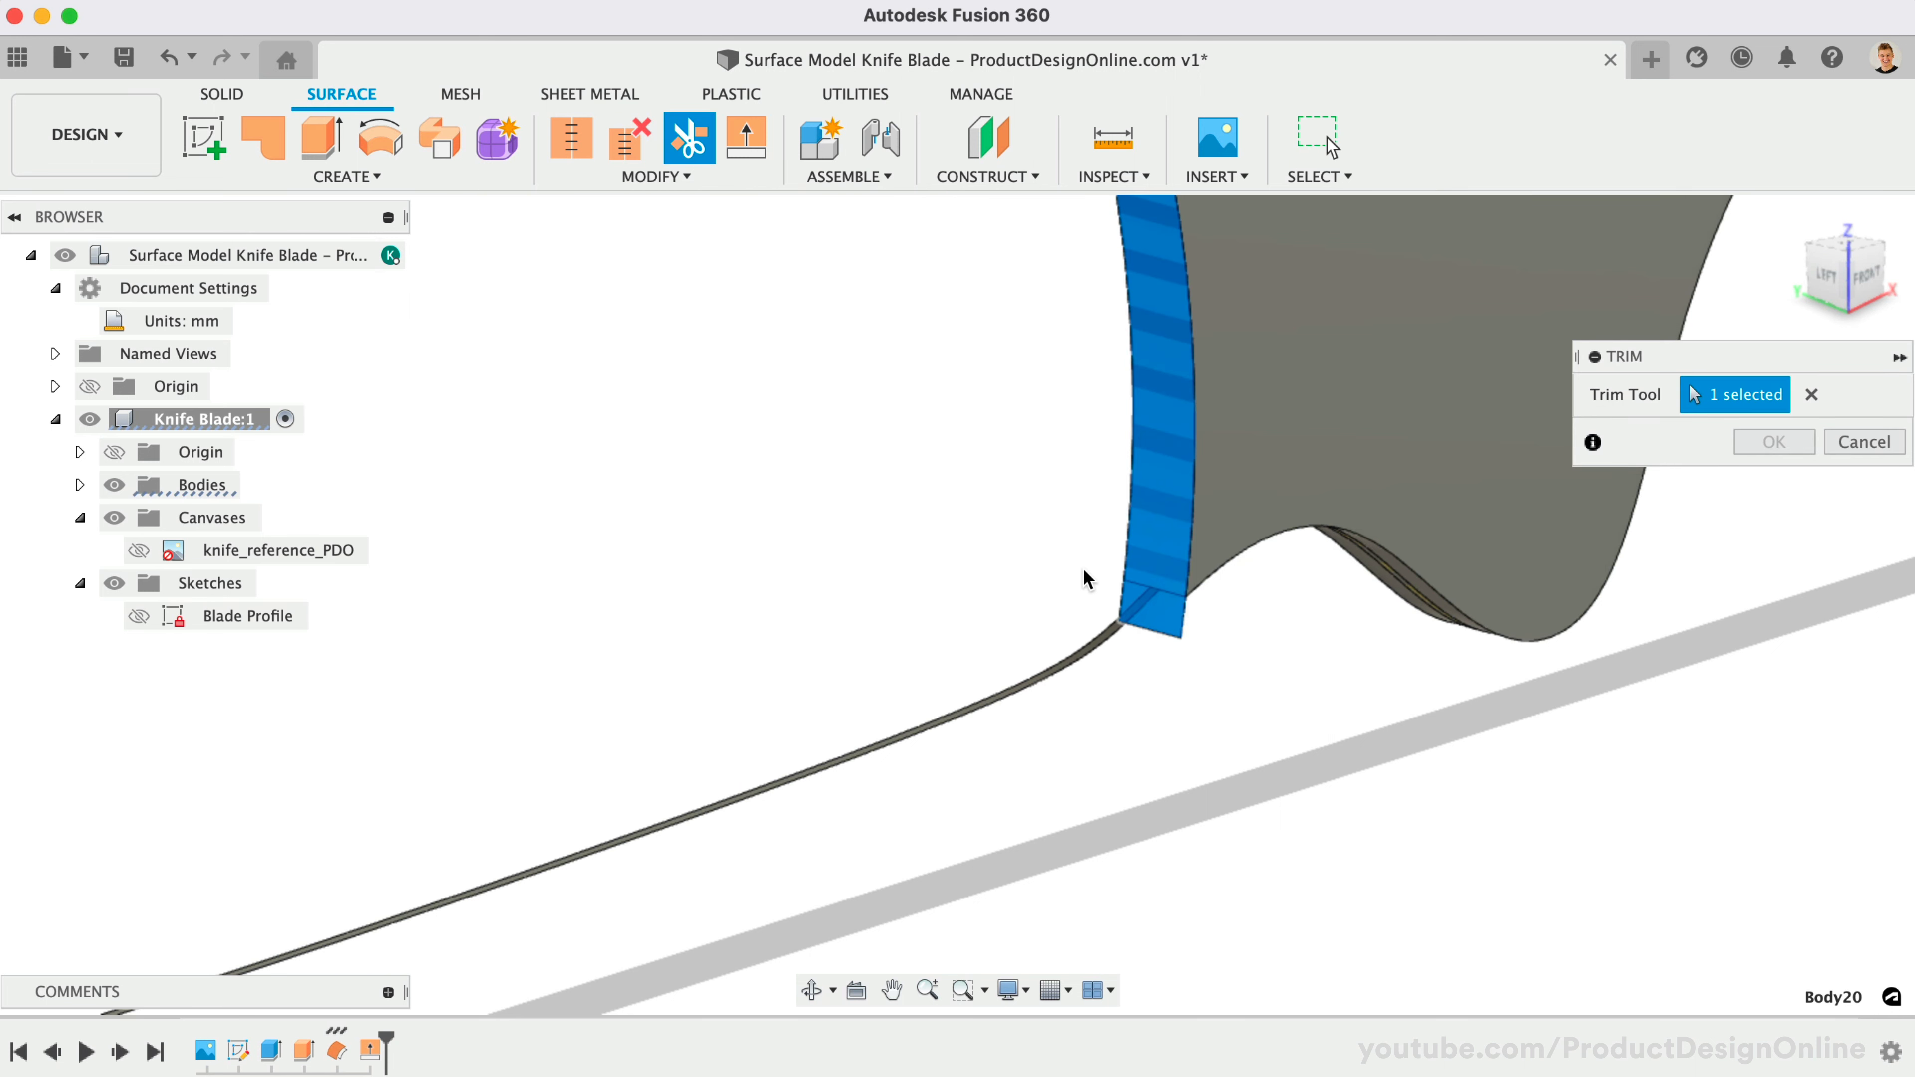
pyautogui.moveTo(1352, 561)
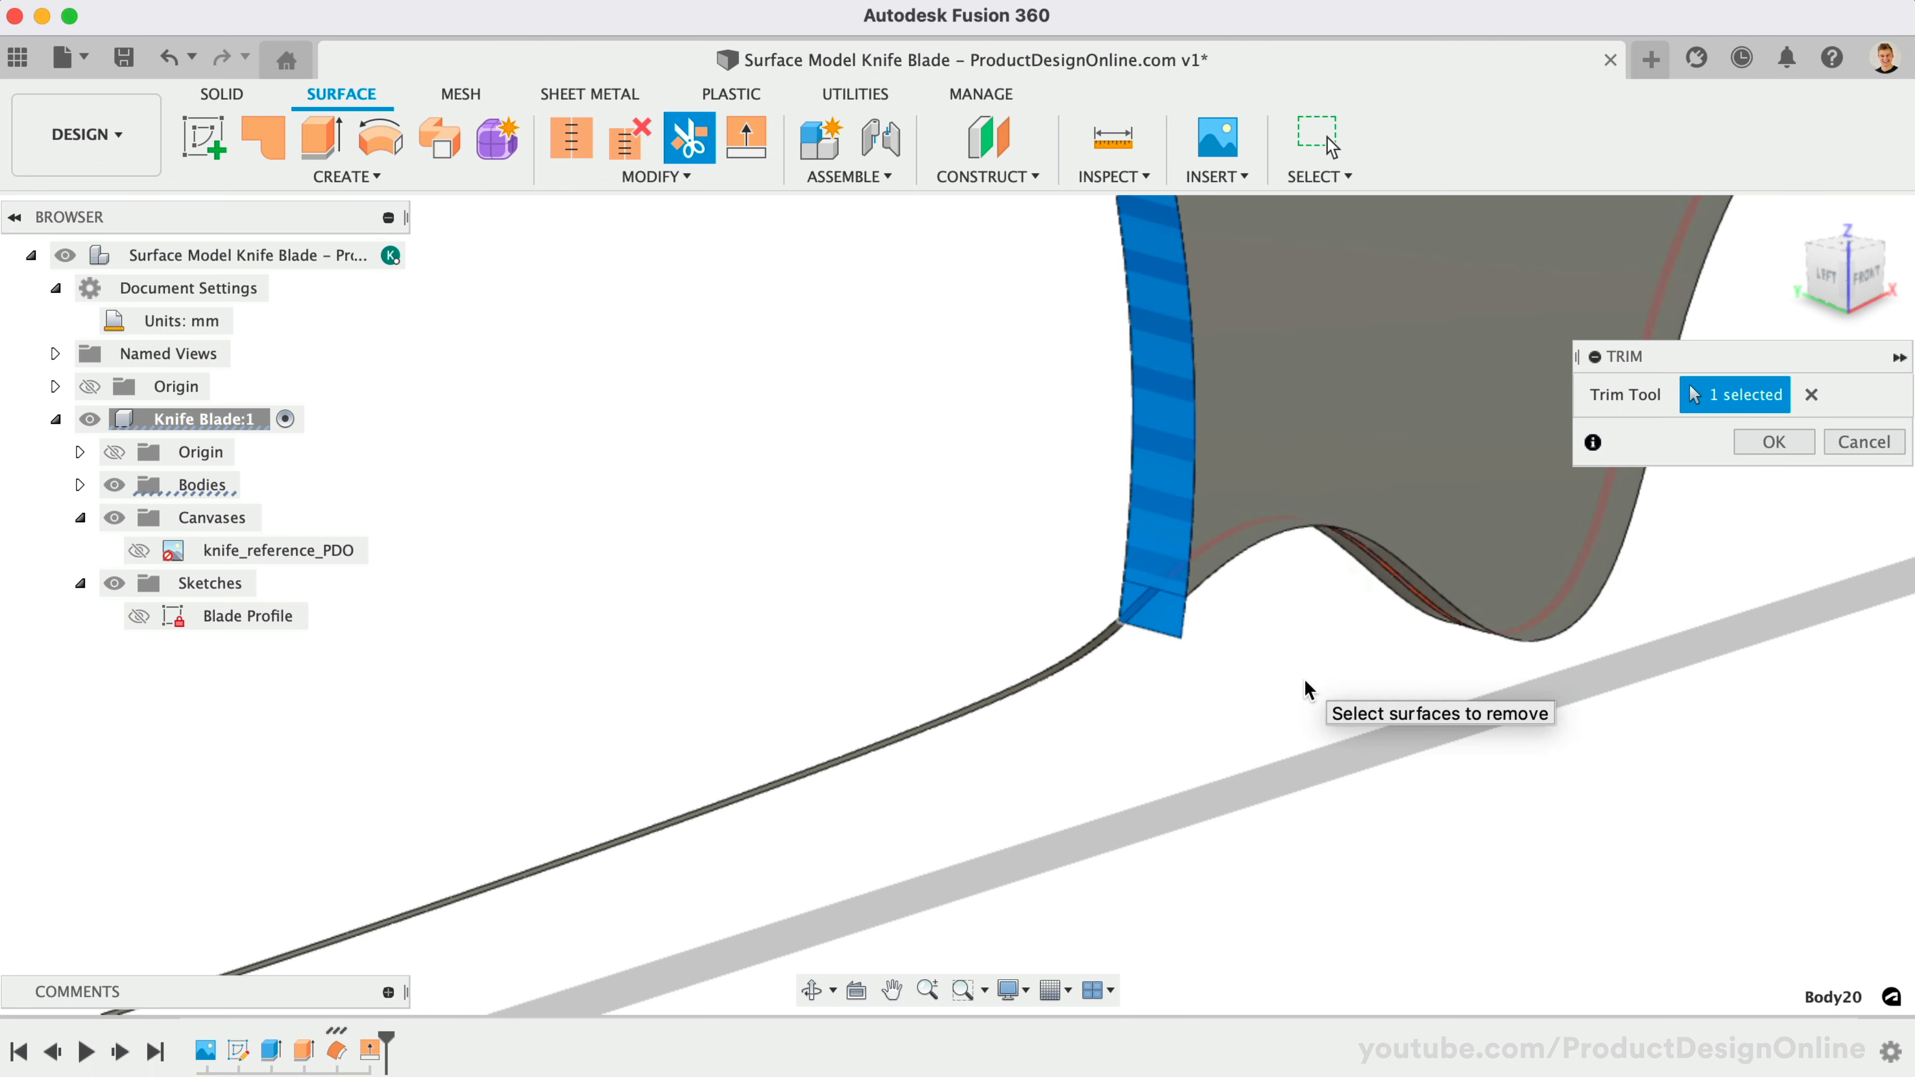
pyautogui.click(1773, 441)
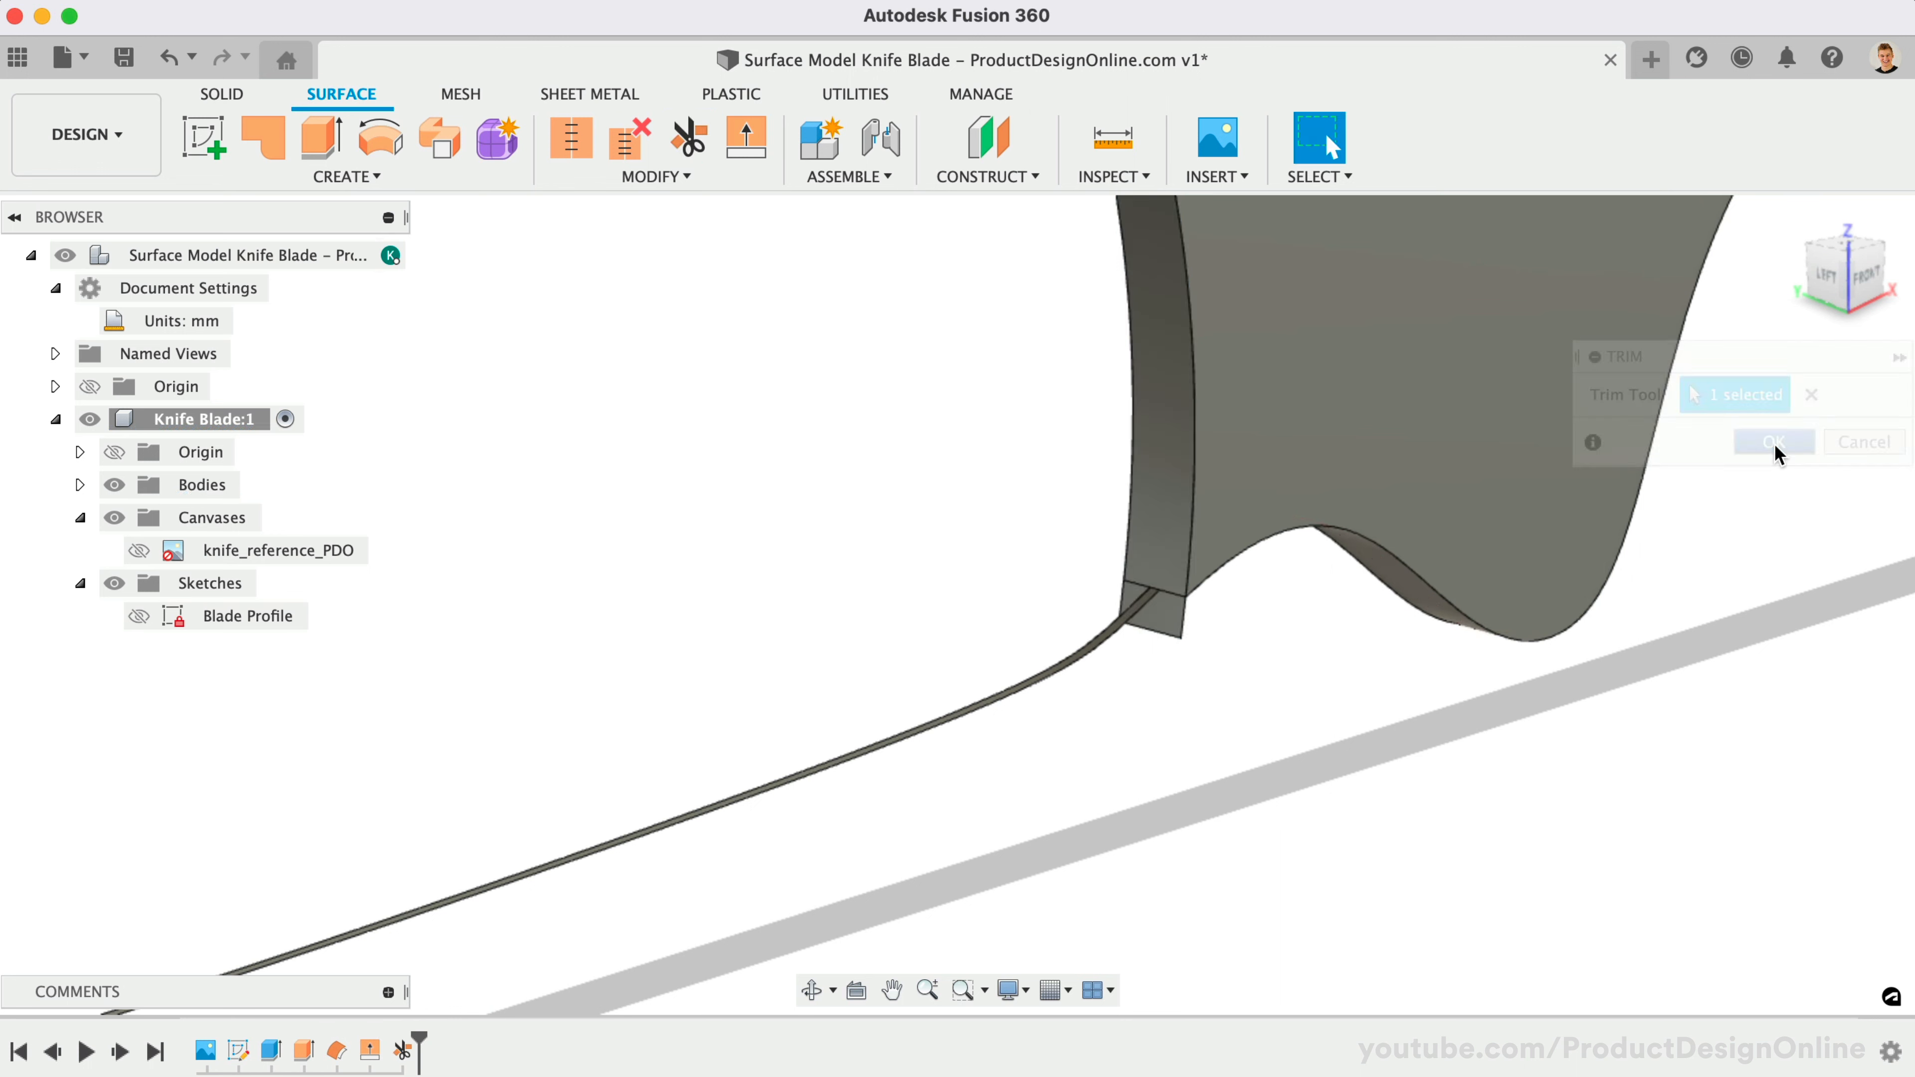
pyautogui.click(1773, 441)
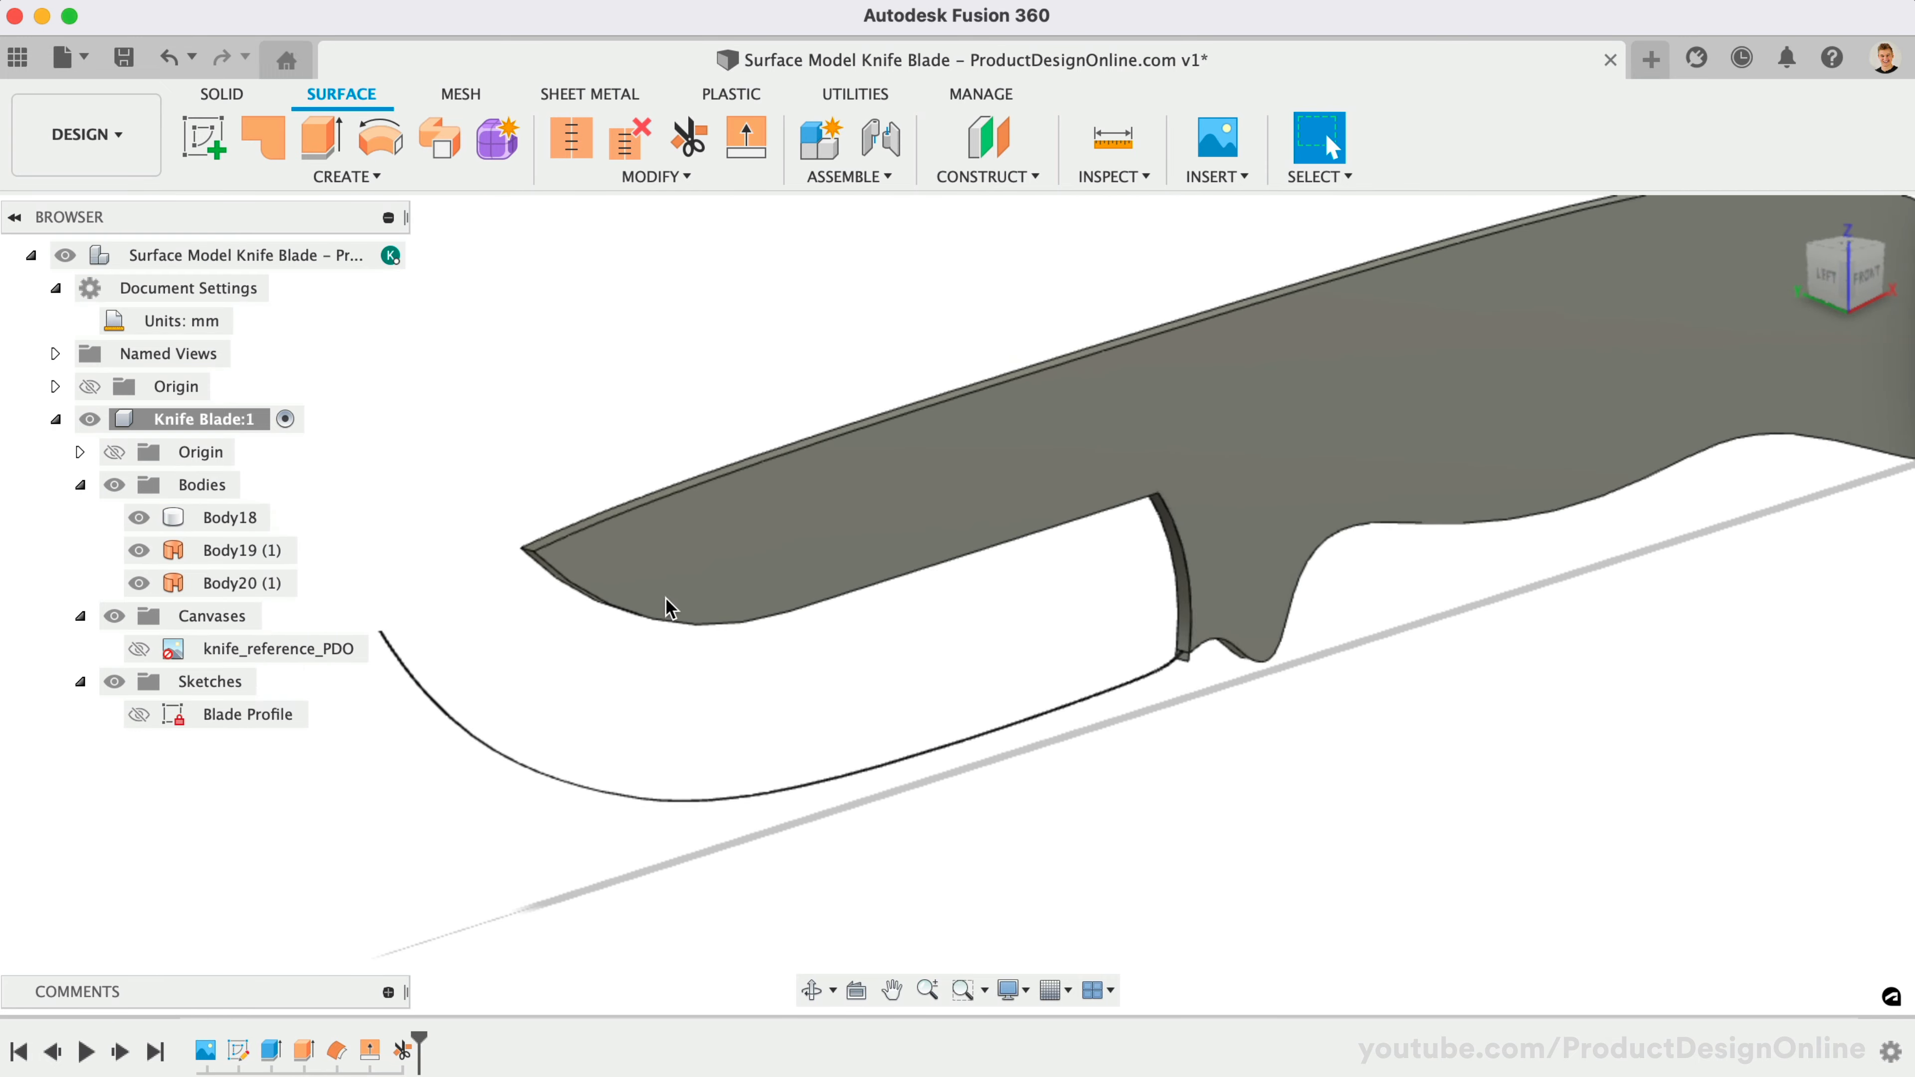
# Loft a bevel surface from the blade's lower edge to the notch edge, creating Body21.
pyautogui.click(347, 176)
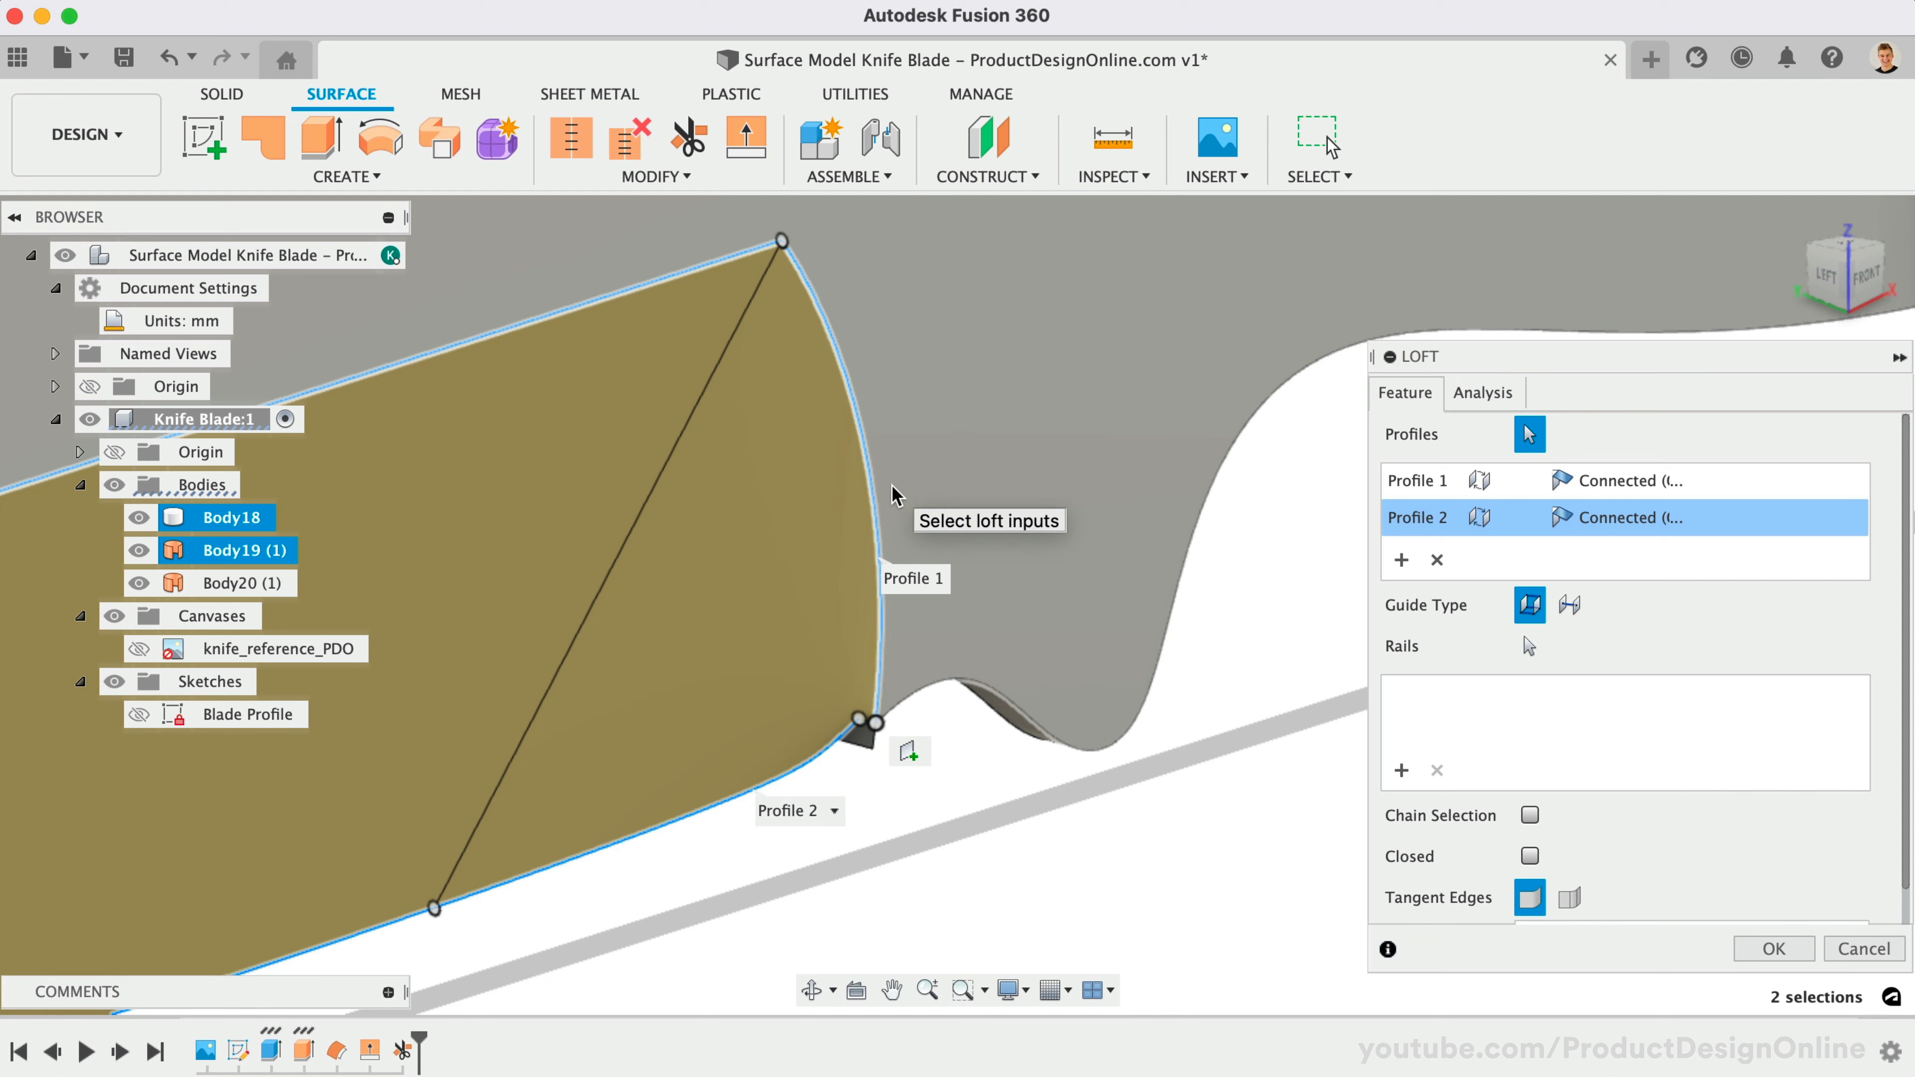
pyautogui.click(1435, 559)
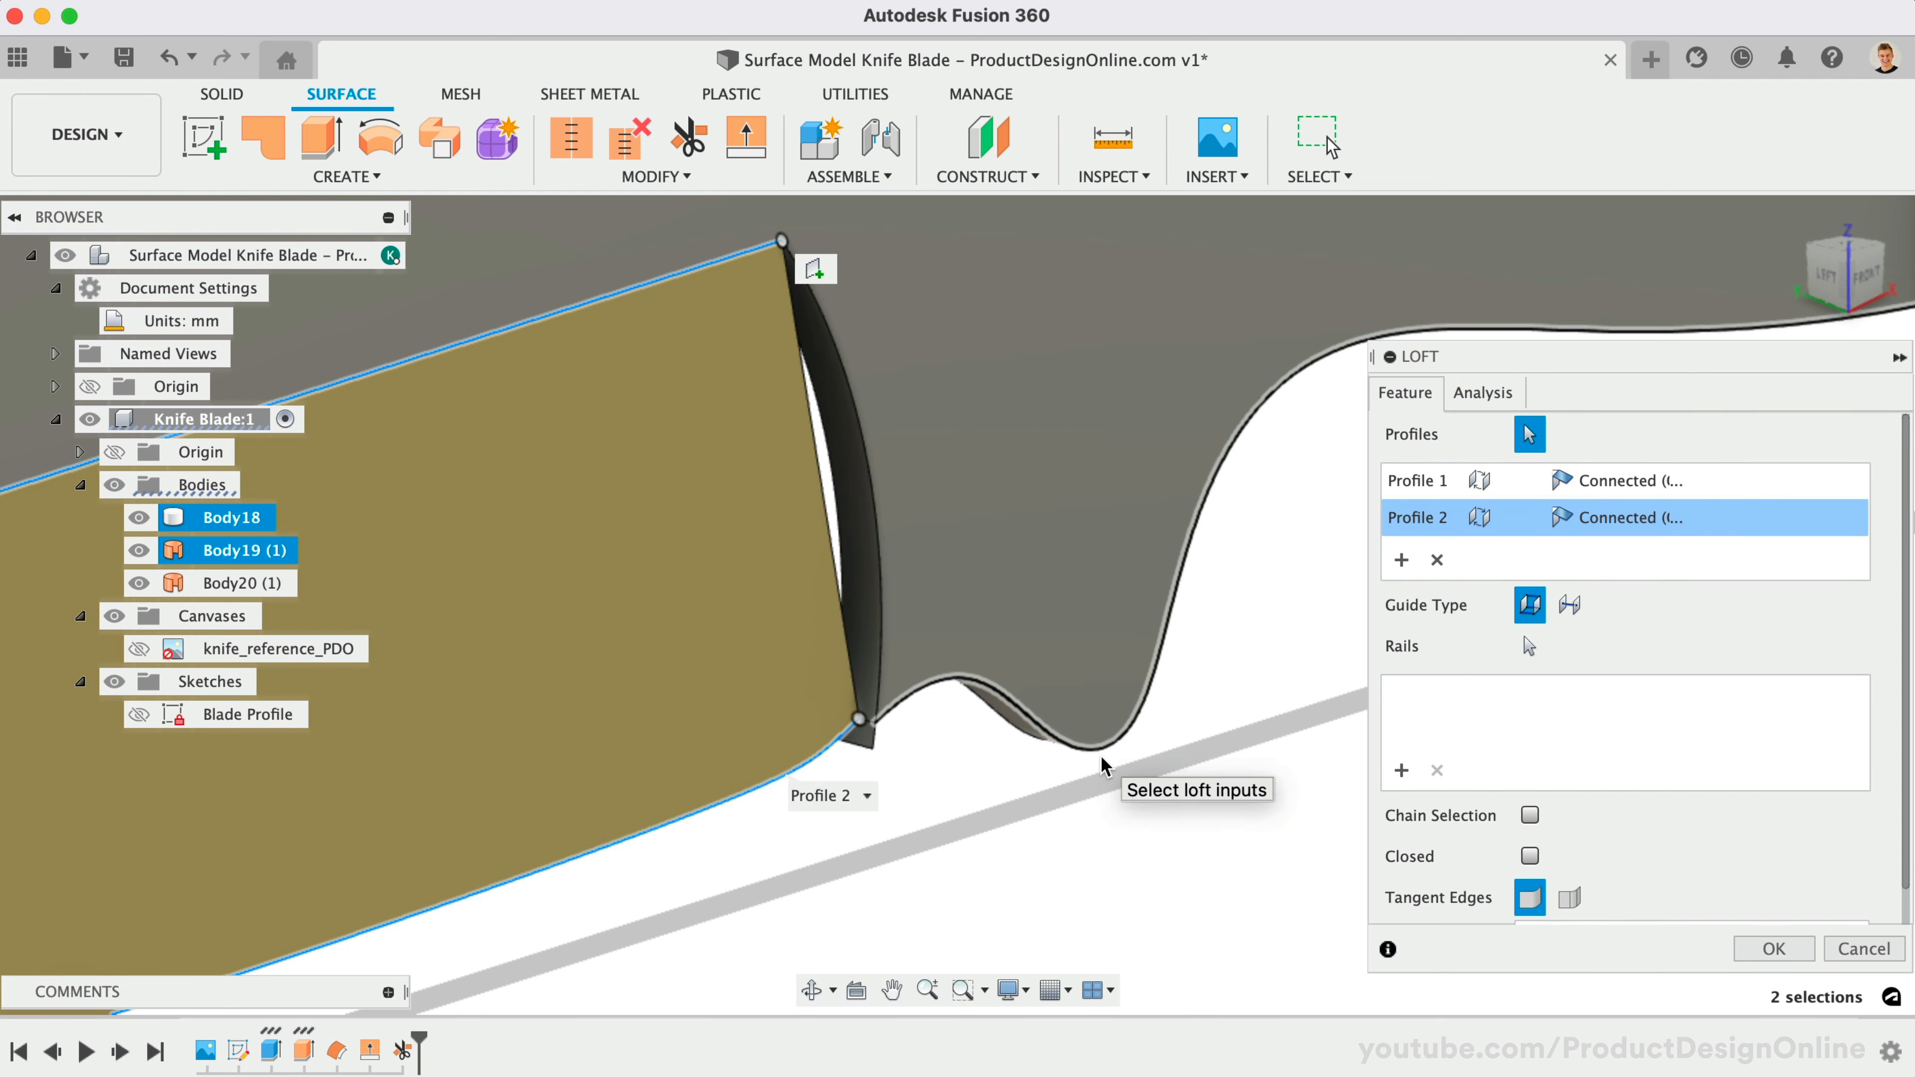
pyautogui.click(1773, 949)
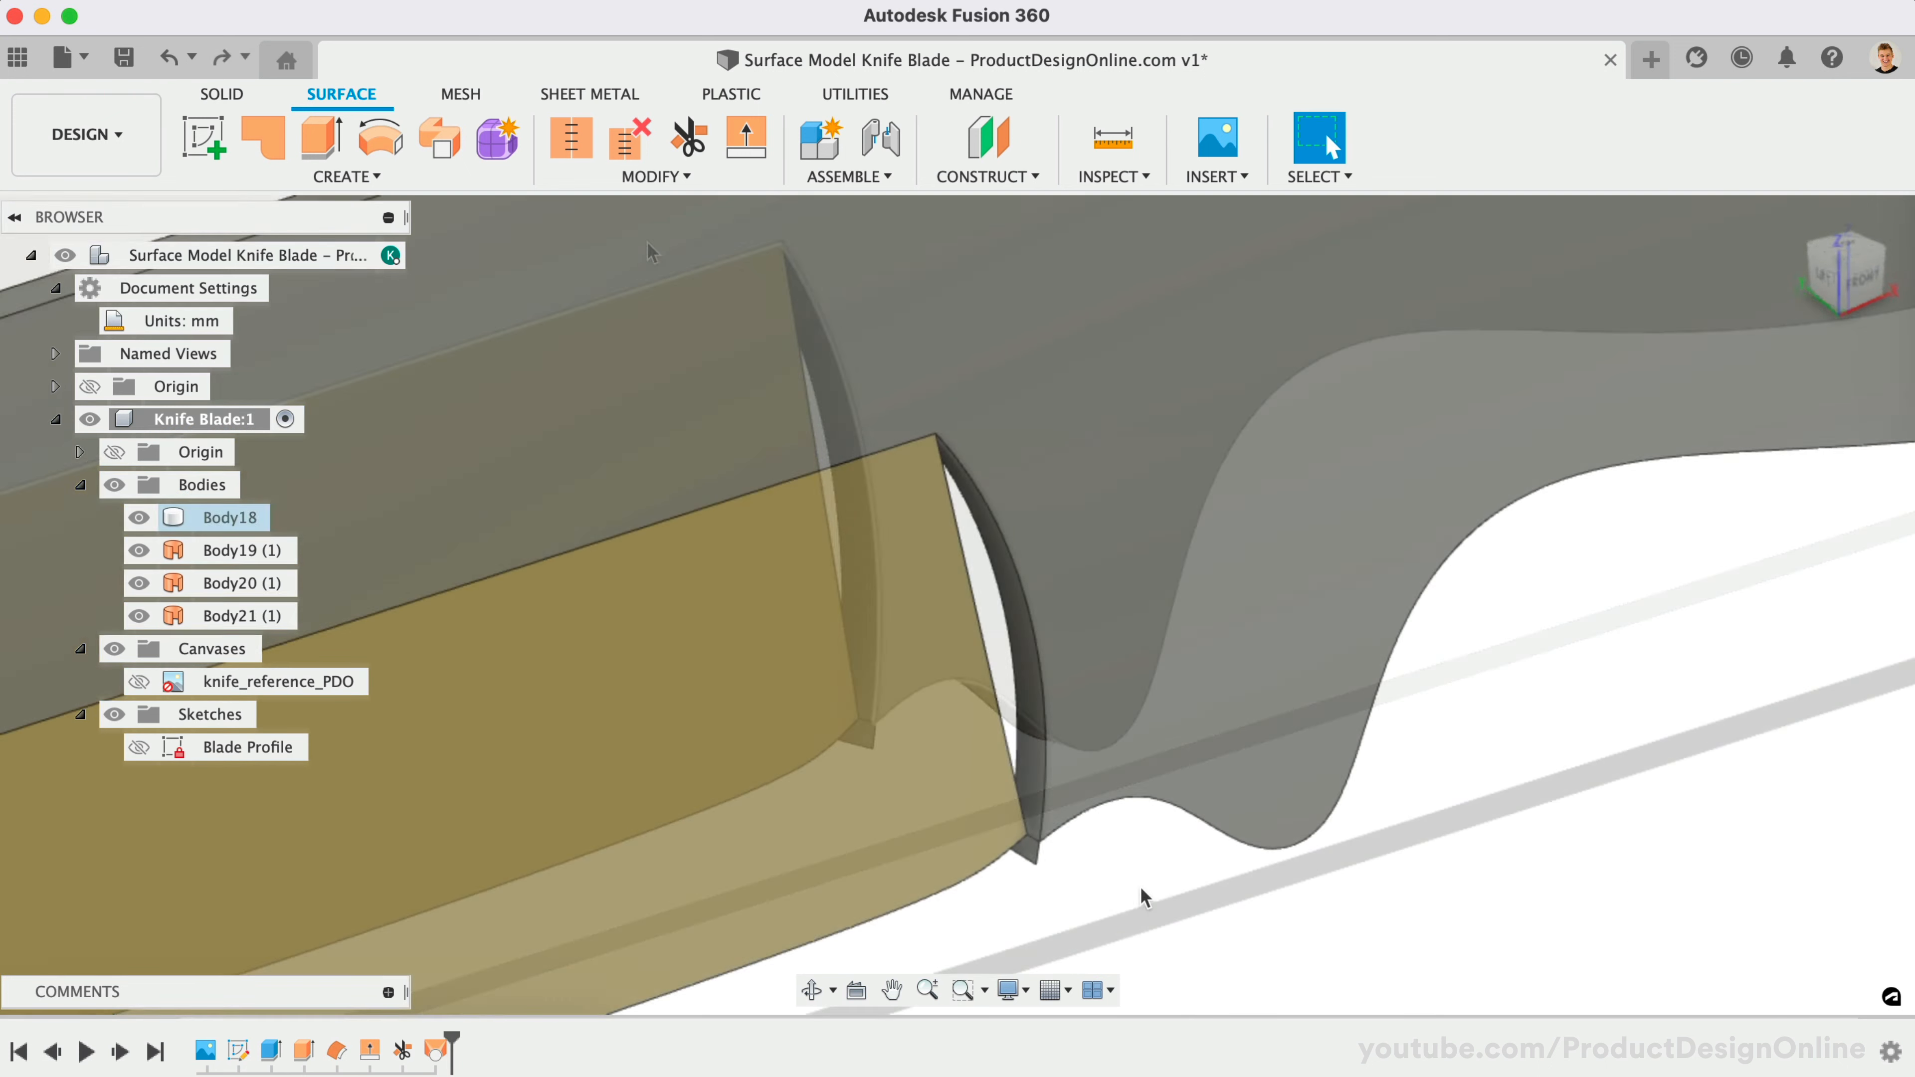
# Extend the loft's end edge 2.138 mm with Align Edges so it overruns the notch wall.
pyautogui.click(746, 137)
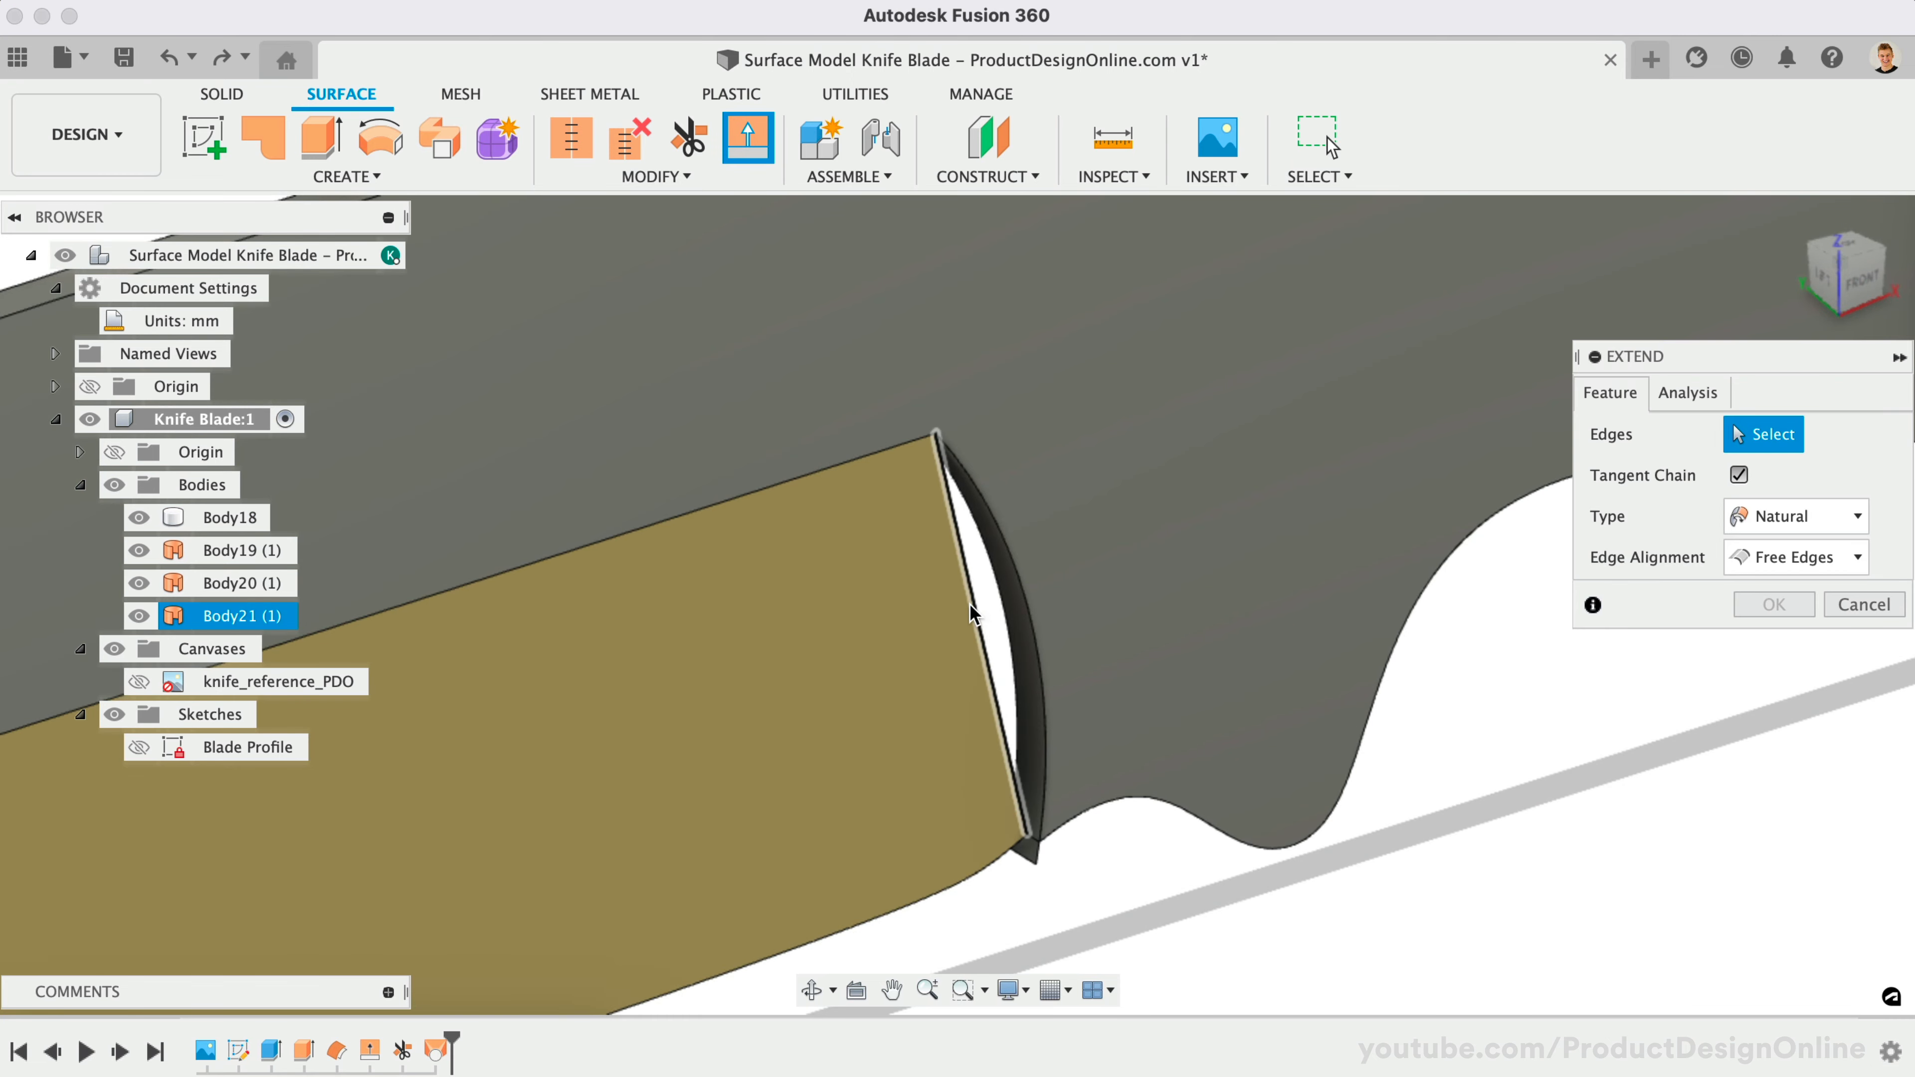
pyautogui.click(973, 618)
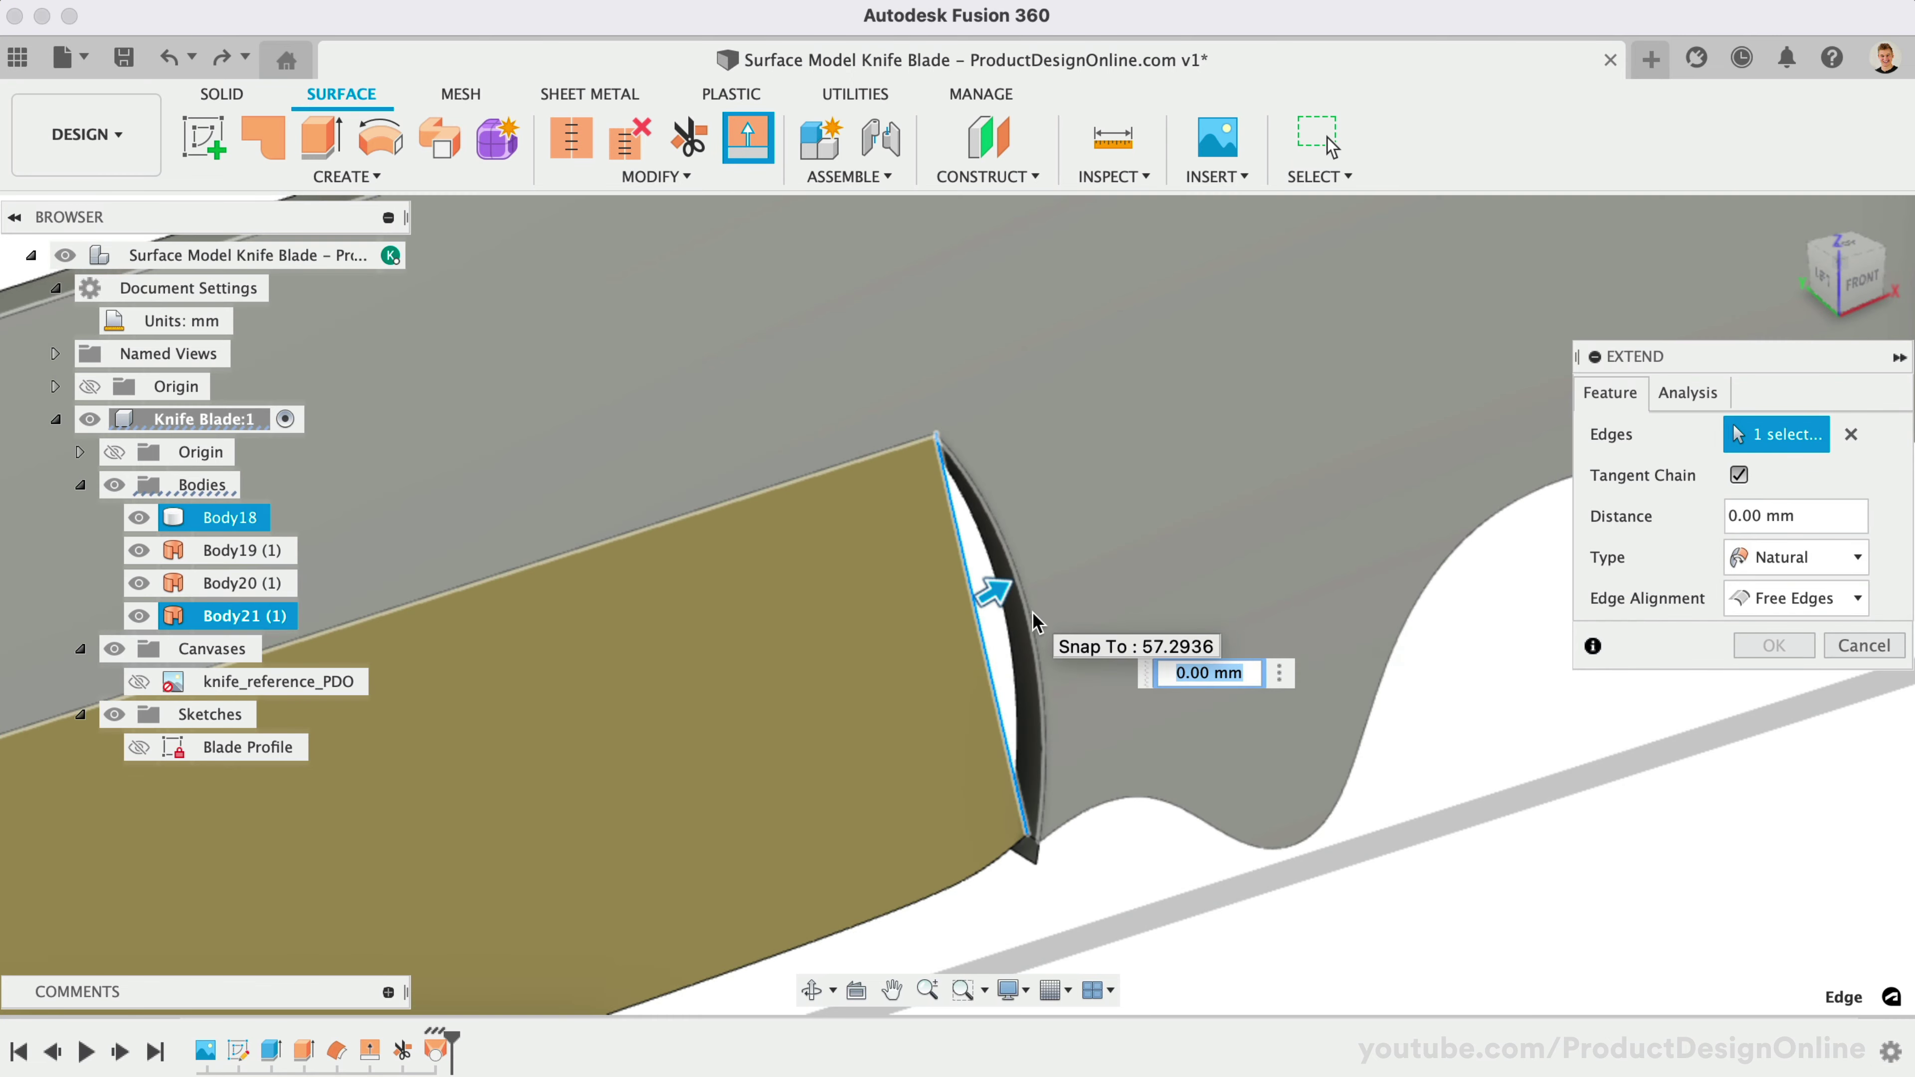
pyautogui.moveTo(995, 586); pyautogui.dragTo(1032, 568)
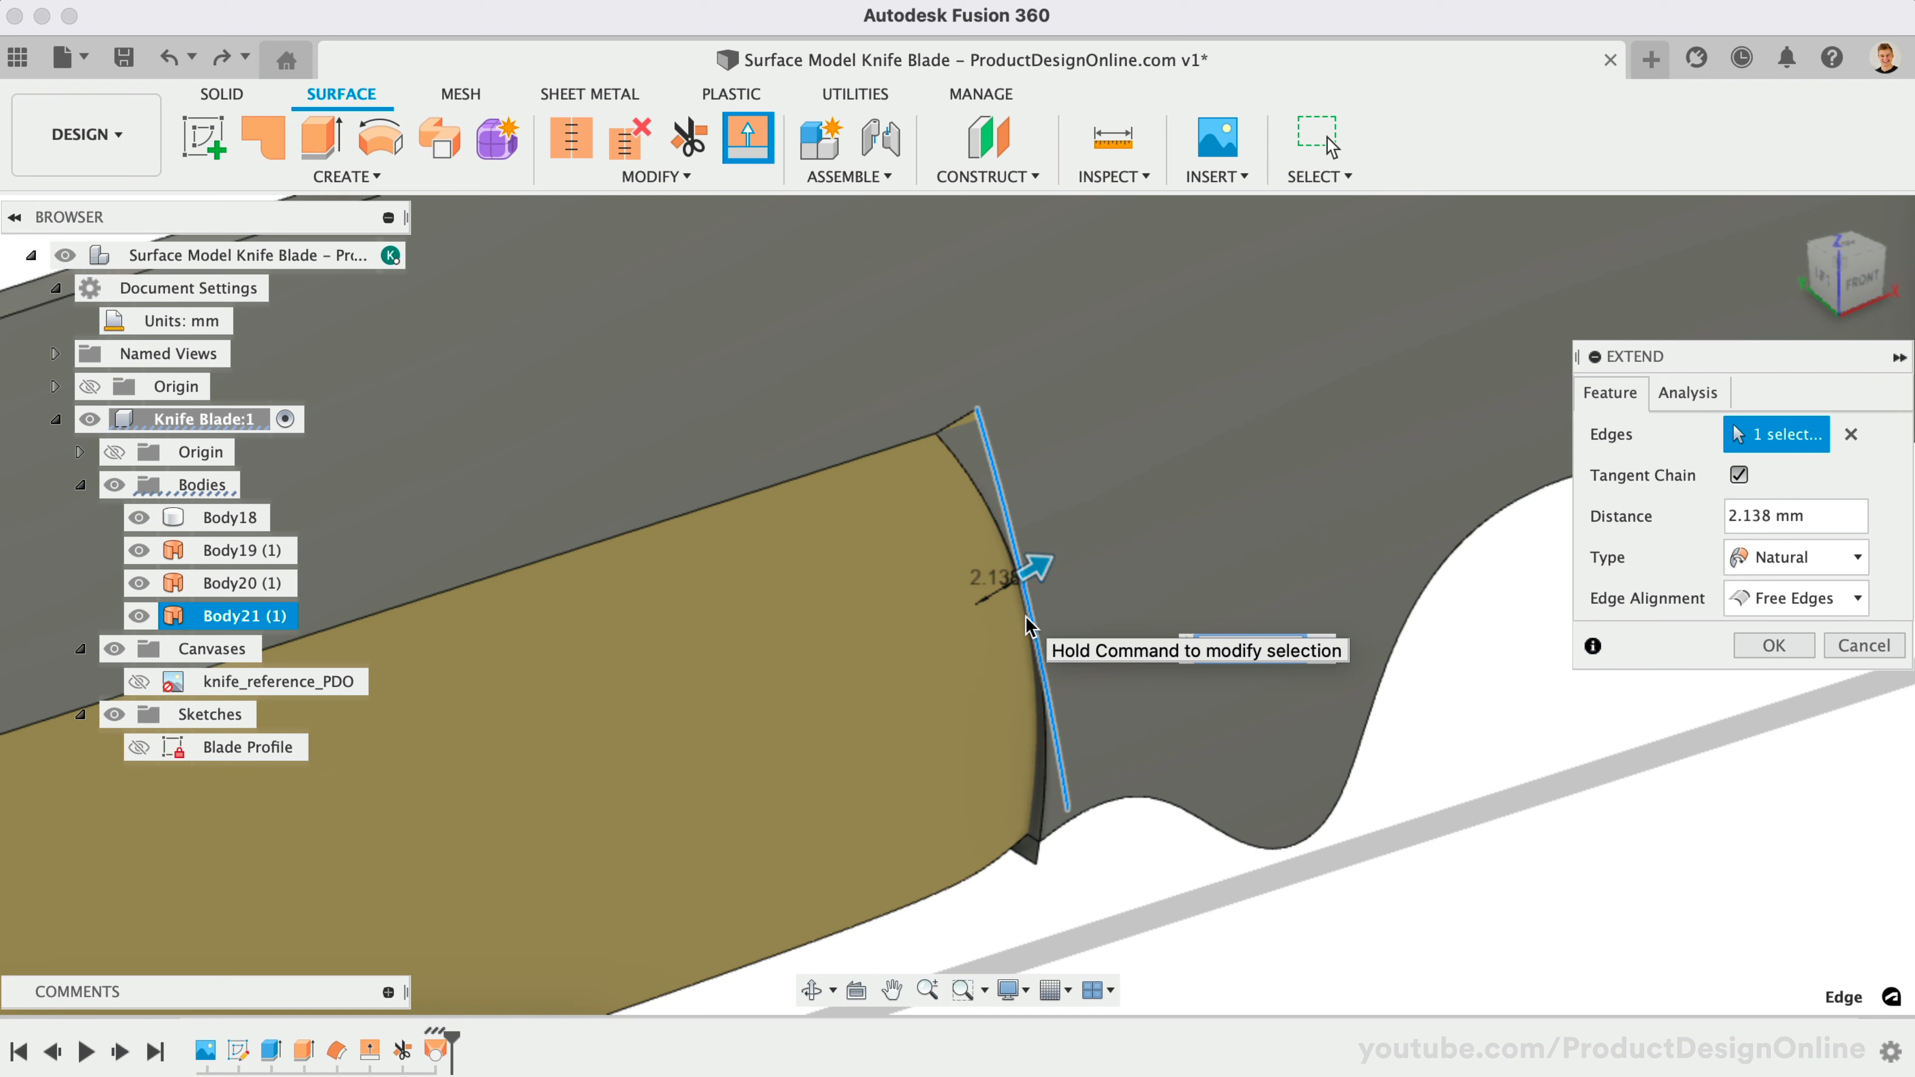
pyautogui.click(1795, 599)
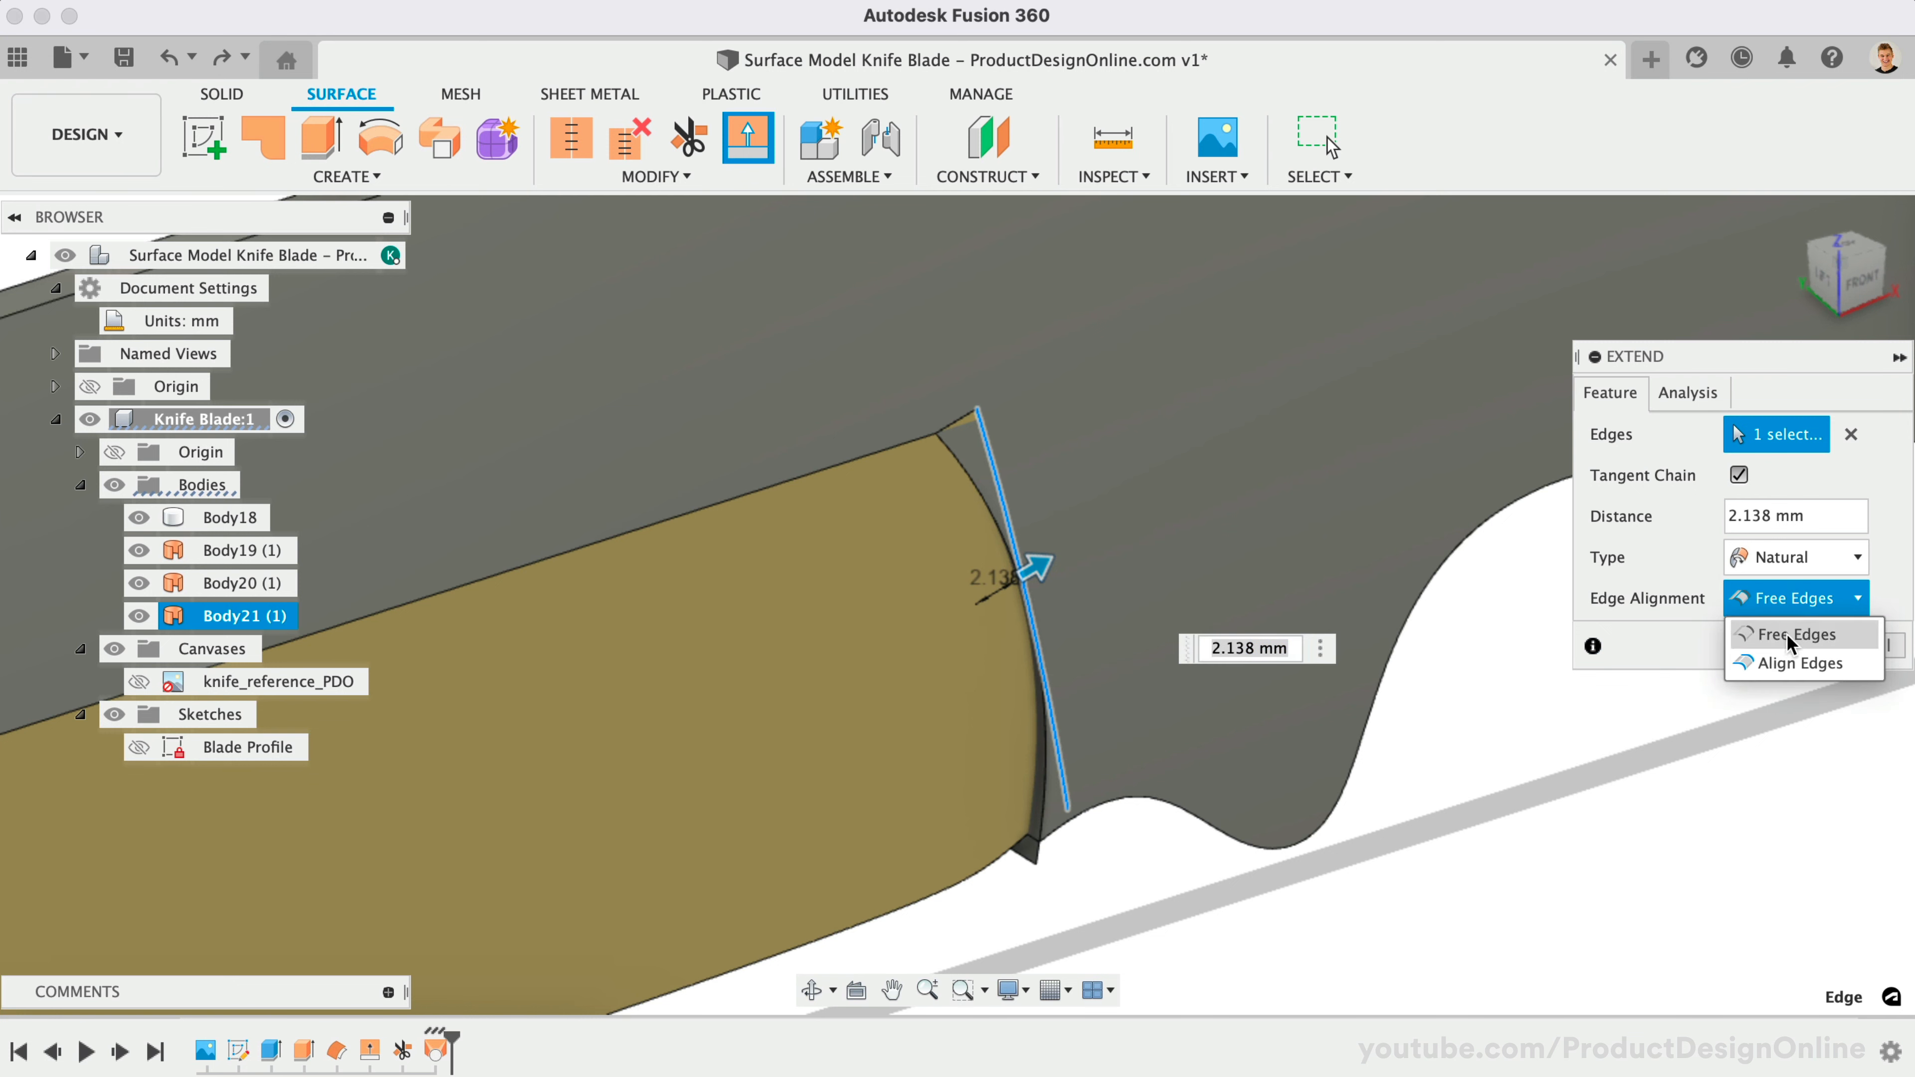
pyautogui.click(1801, 663)
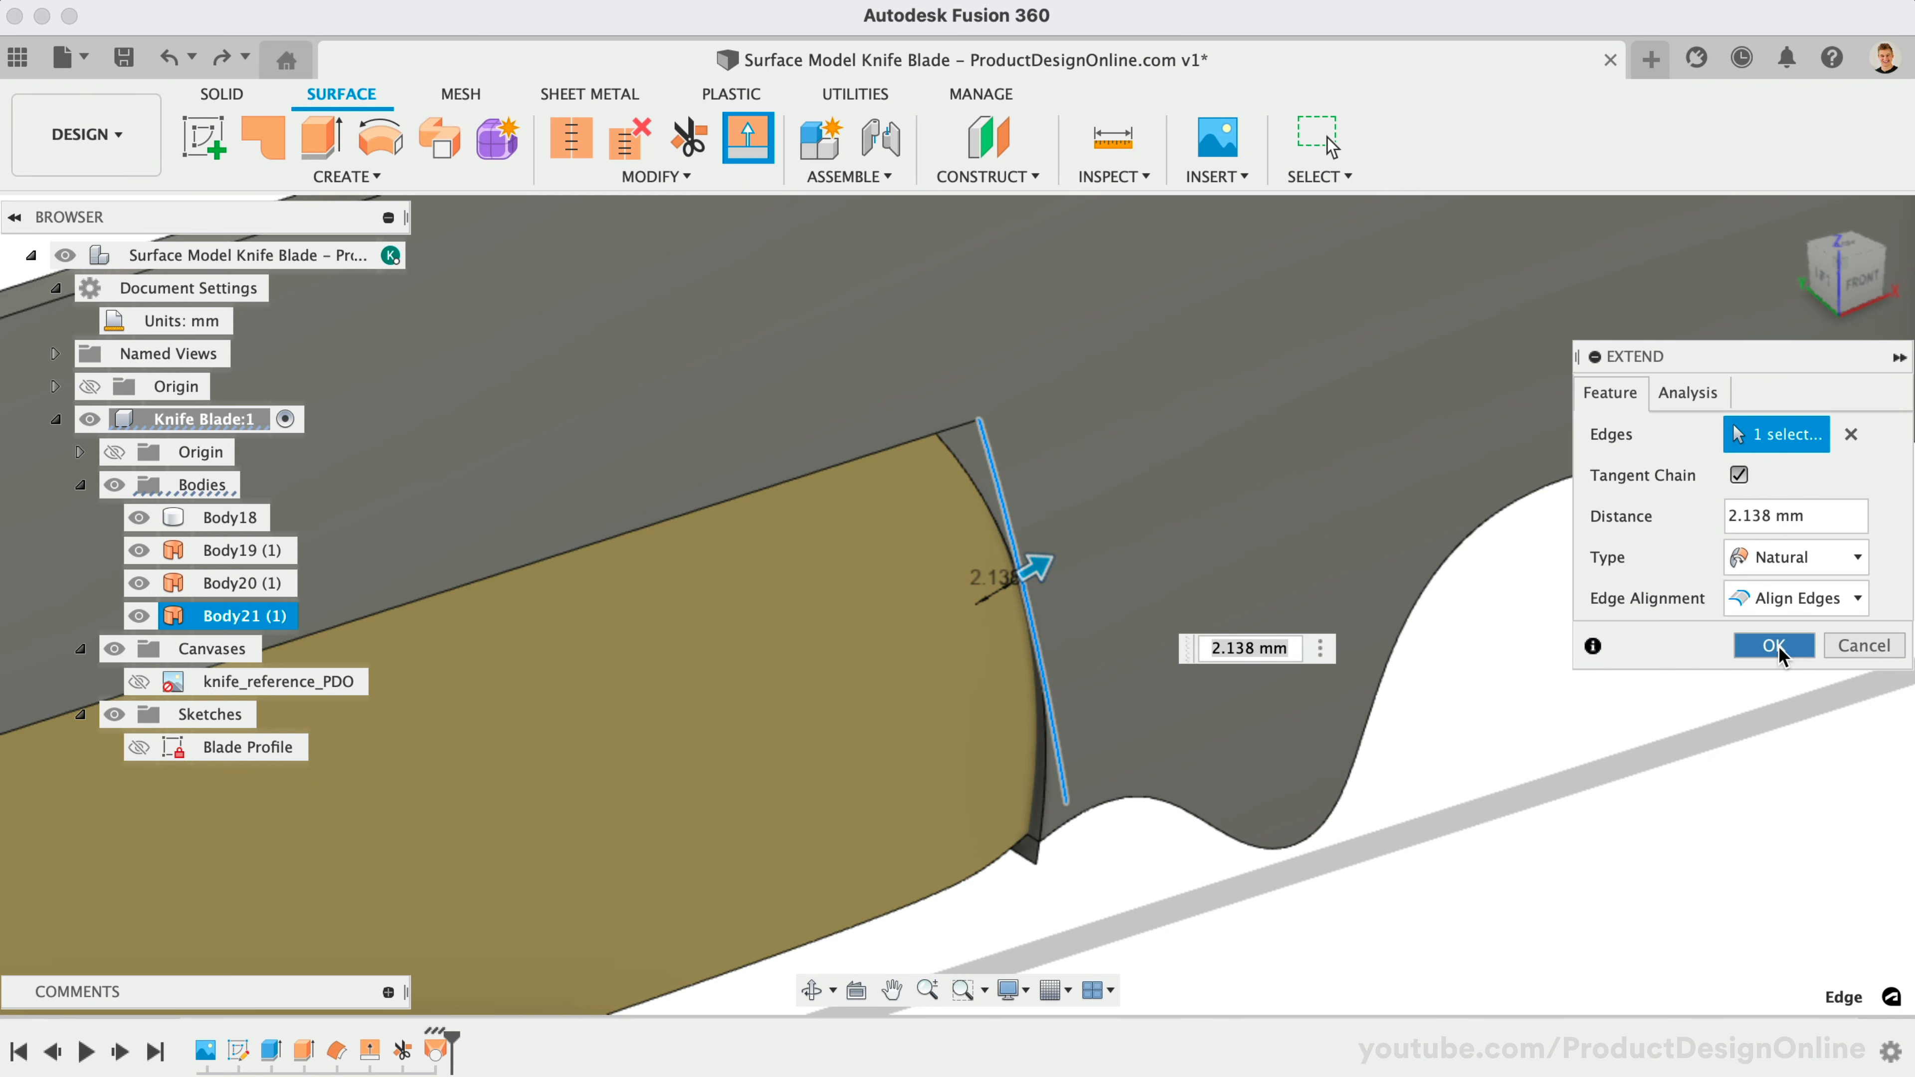
pyautogui.click(1773, 646)
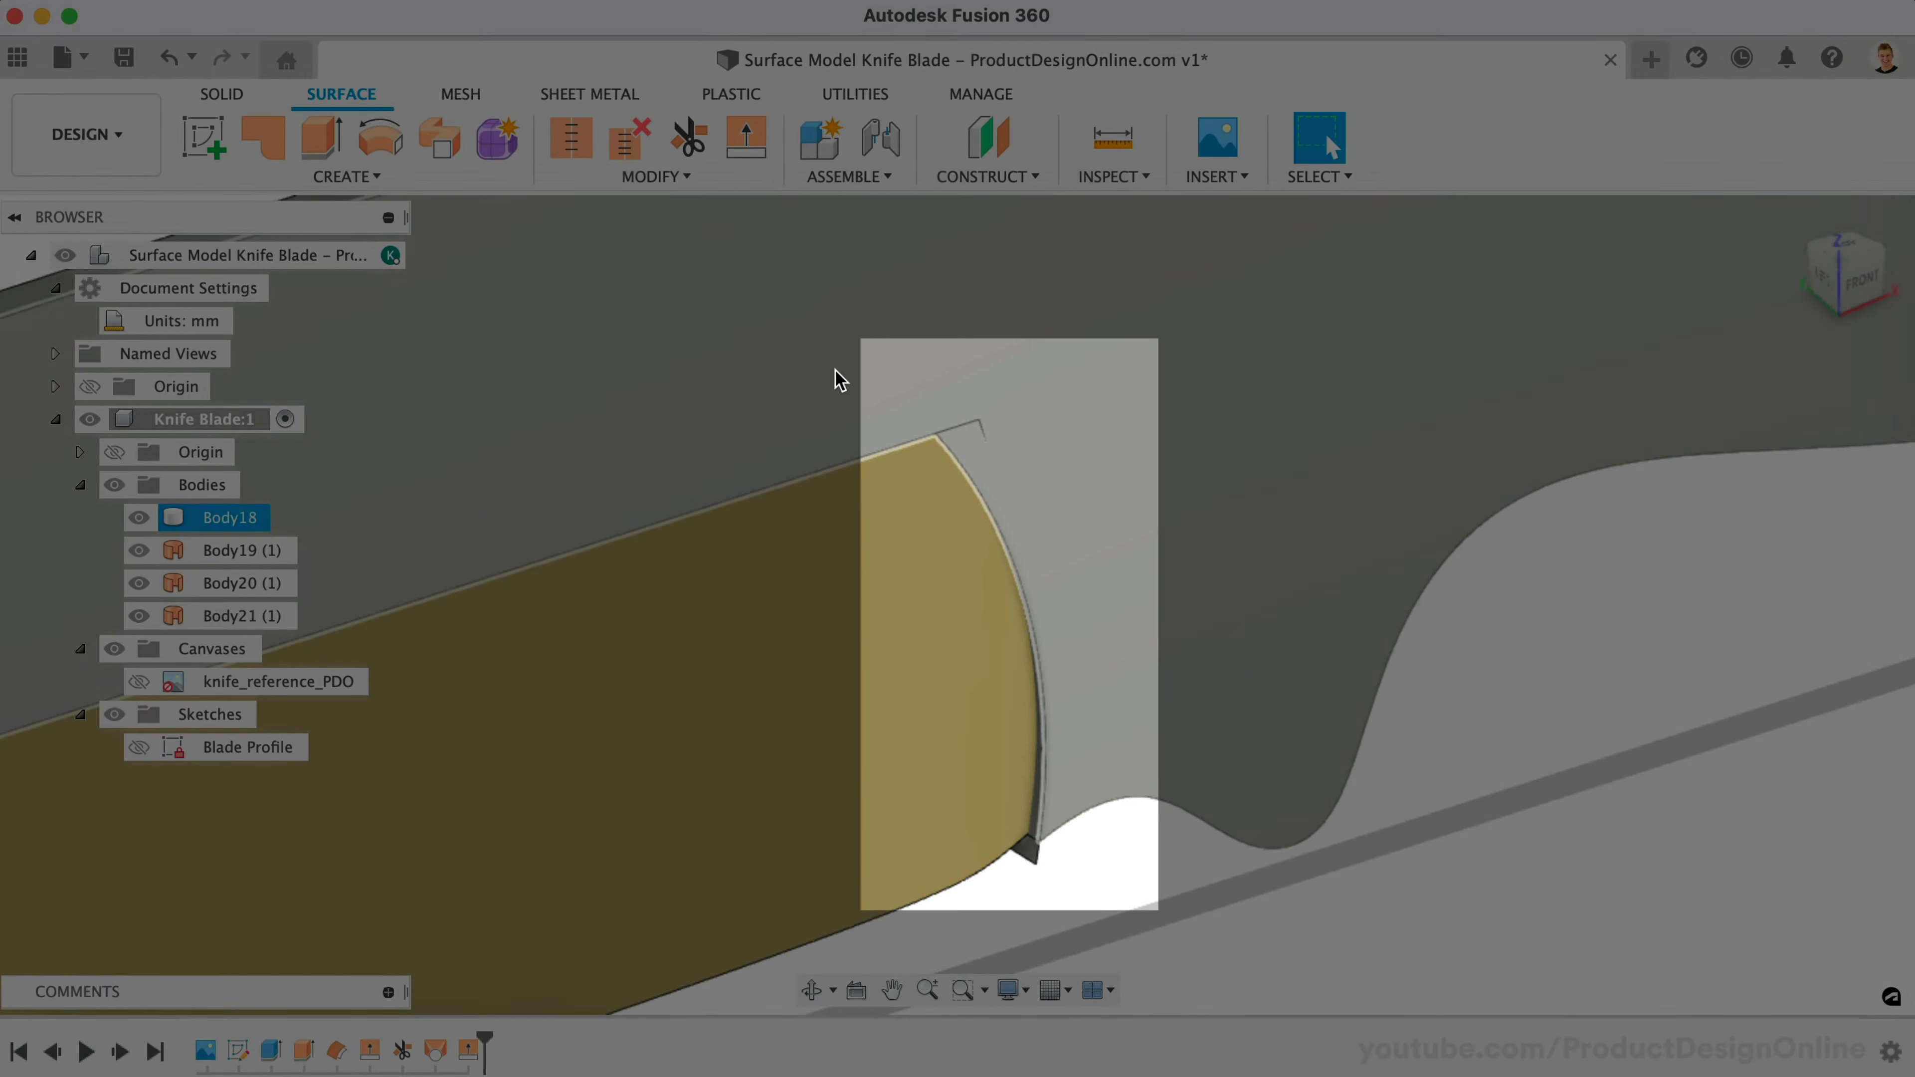
# Trim the overhanging bevel piece using the Body20 notch wall as the cutting surface.
pyautogui.click(688, 137)
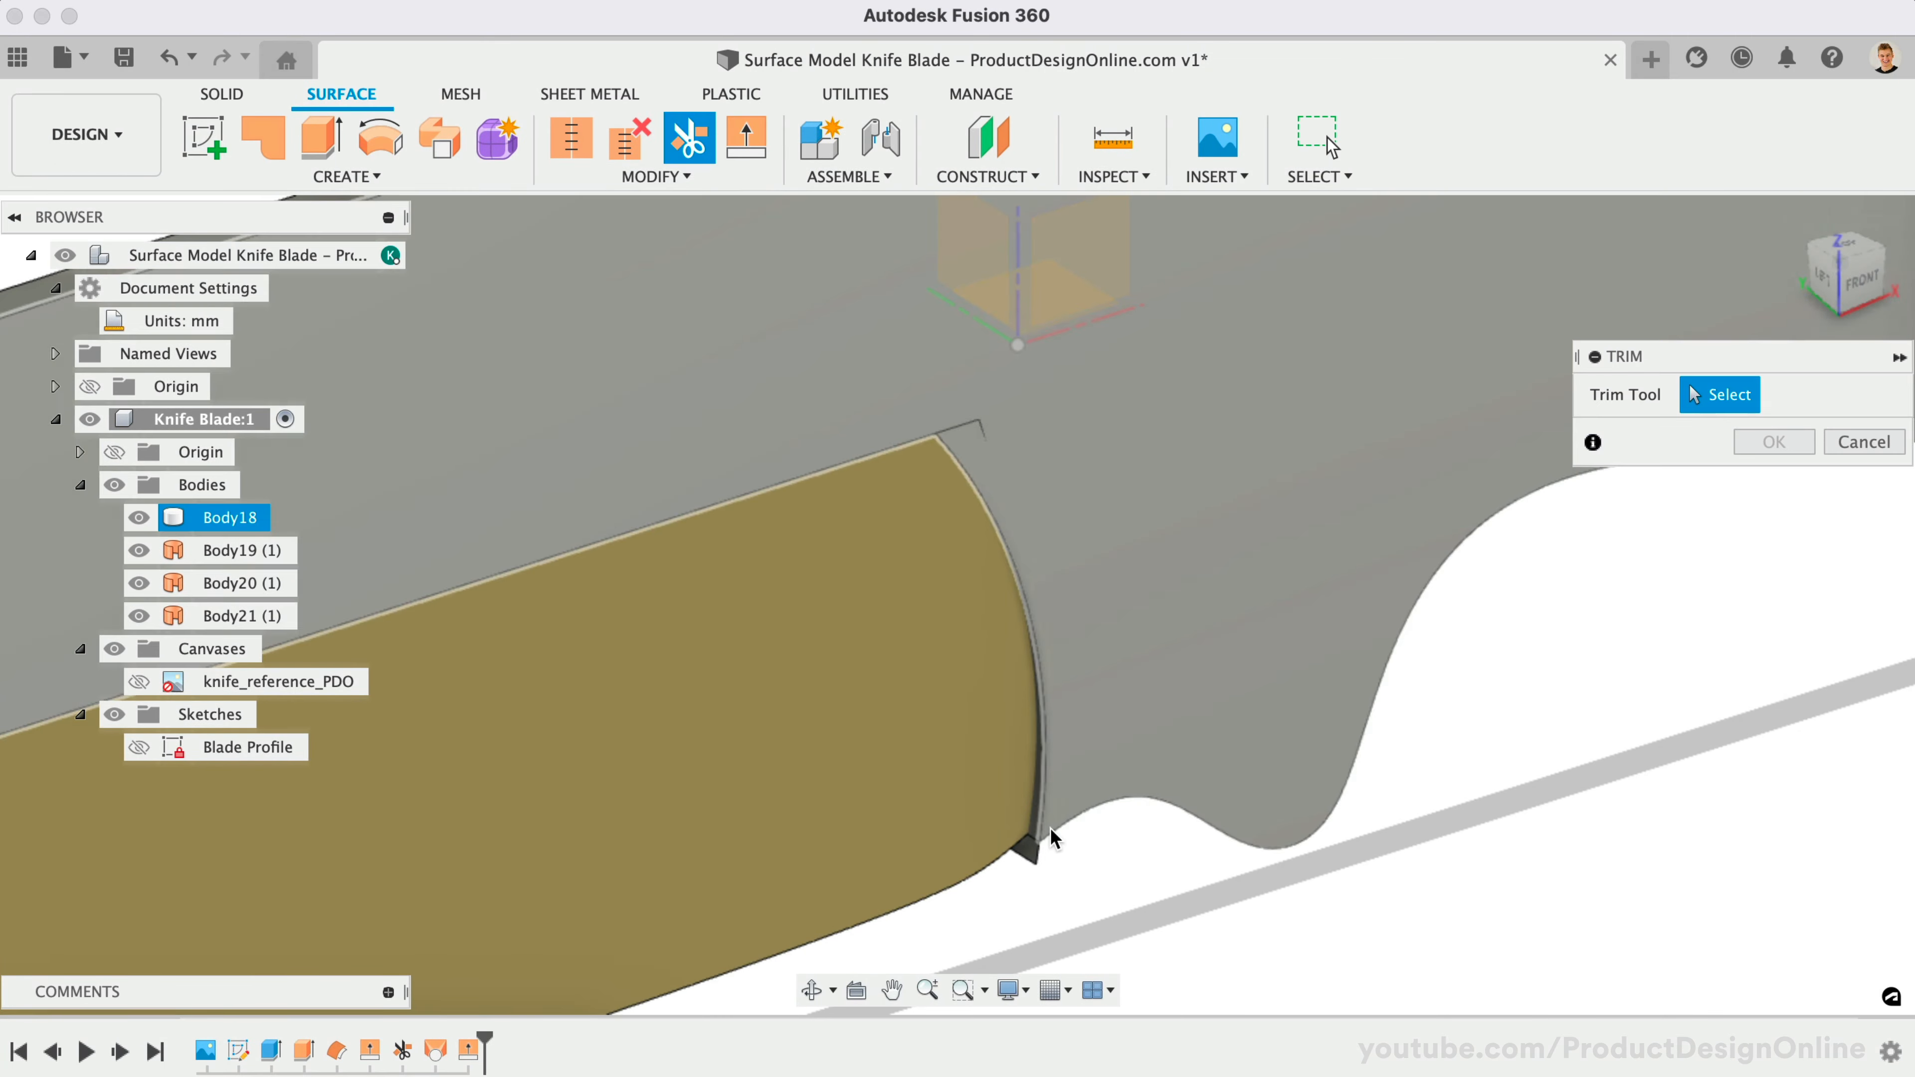
pyautogui.click(1025, 641)
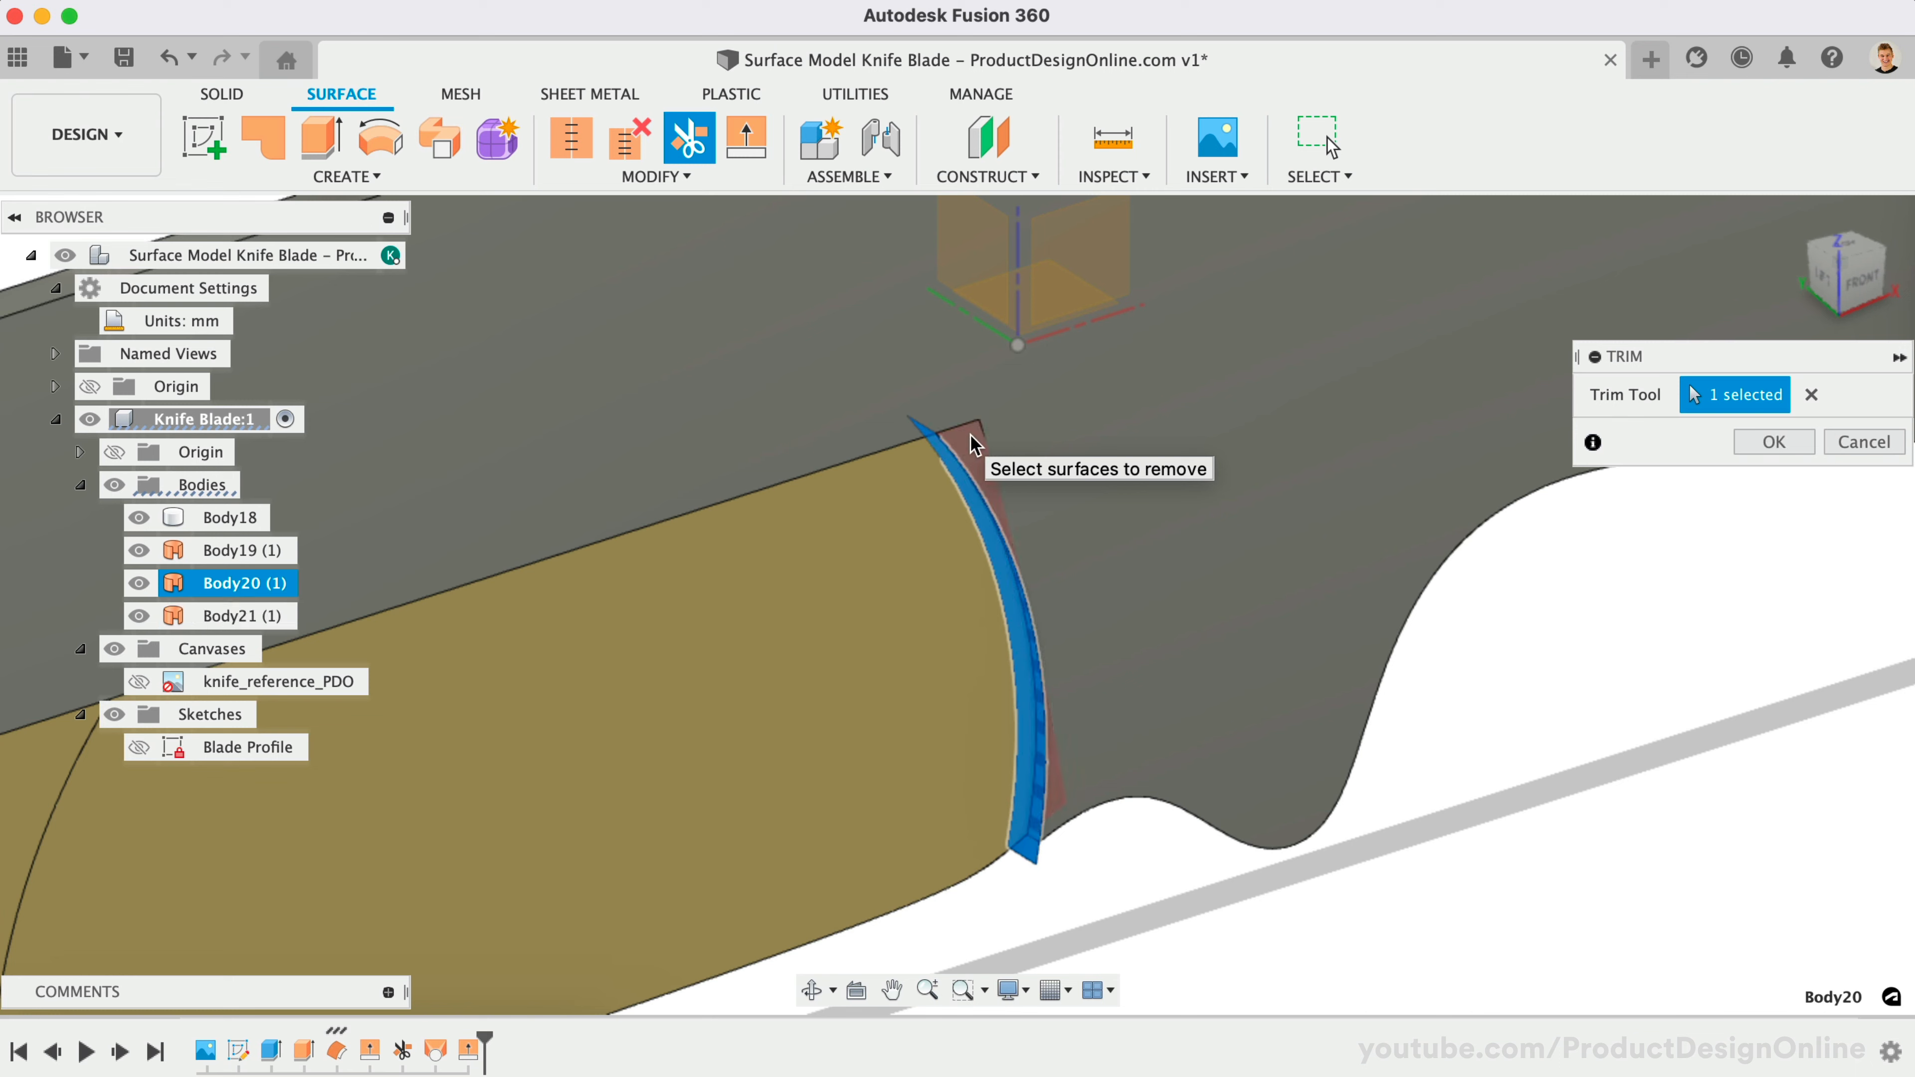
pyautogui.click(1773, 441)
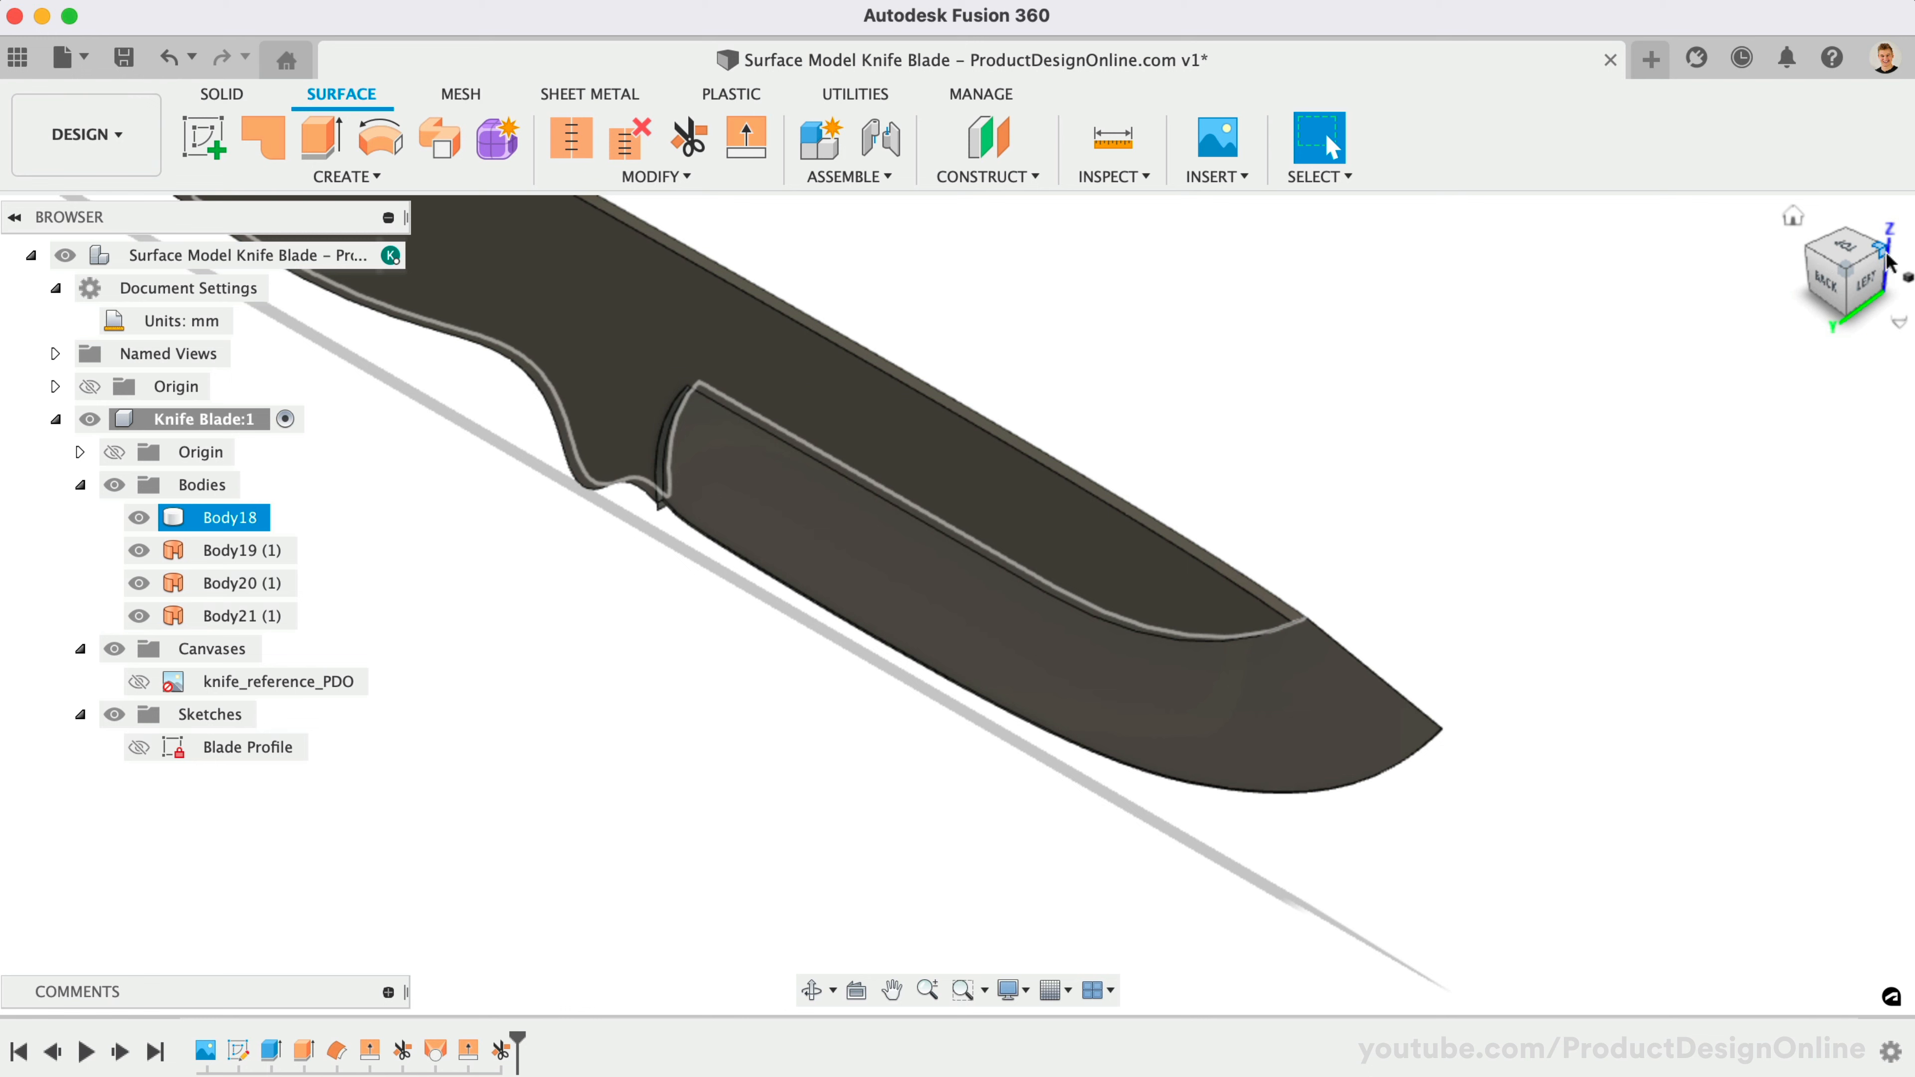
# Reverse the normal of the lofted bevel face so it faces like the rest of the blade.
pyautogui.click(653, 177)
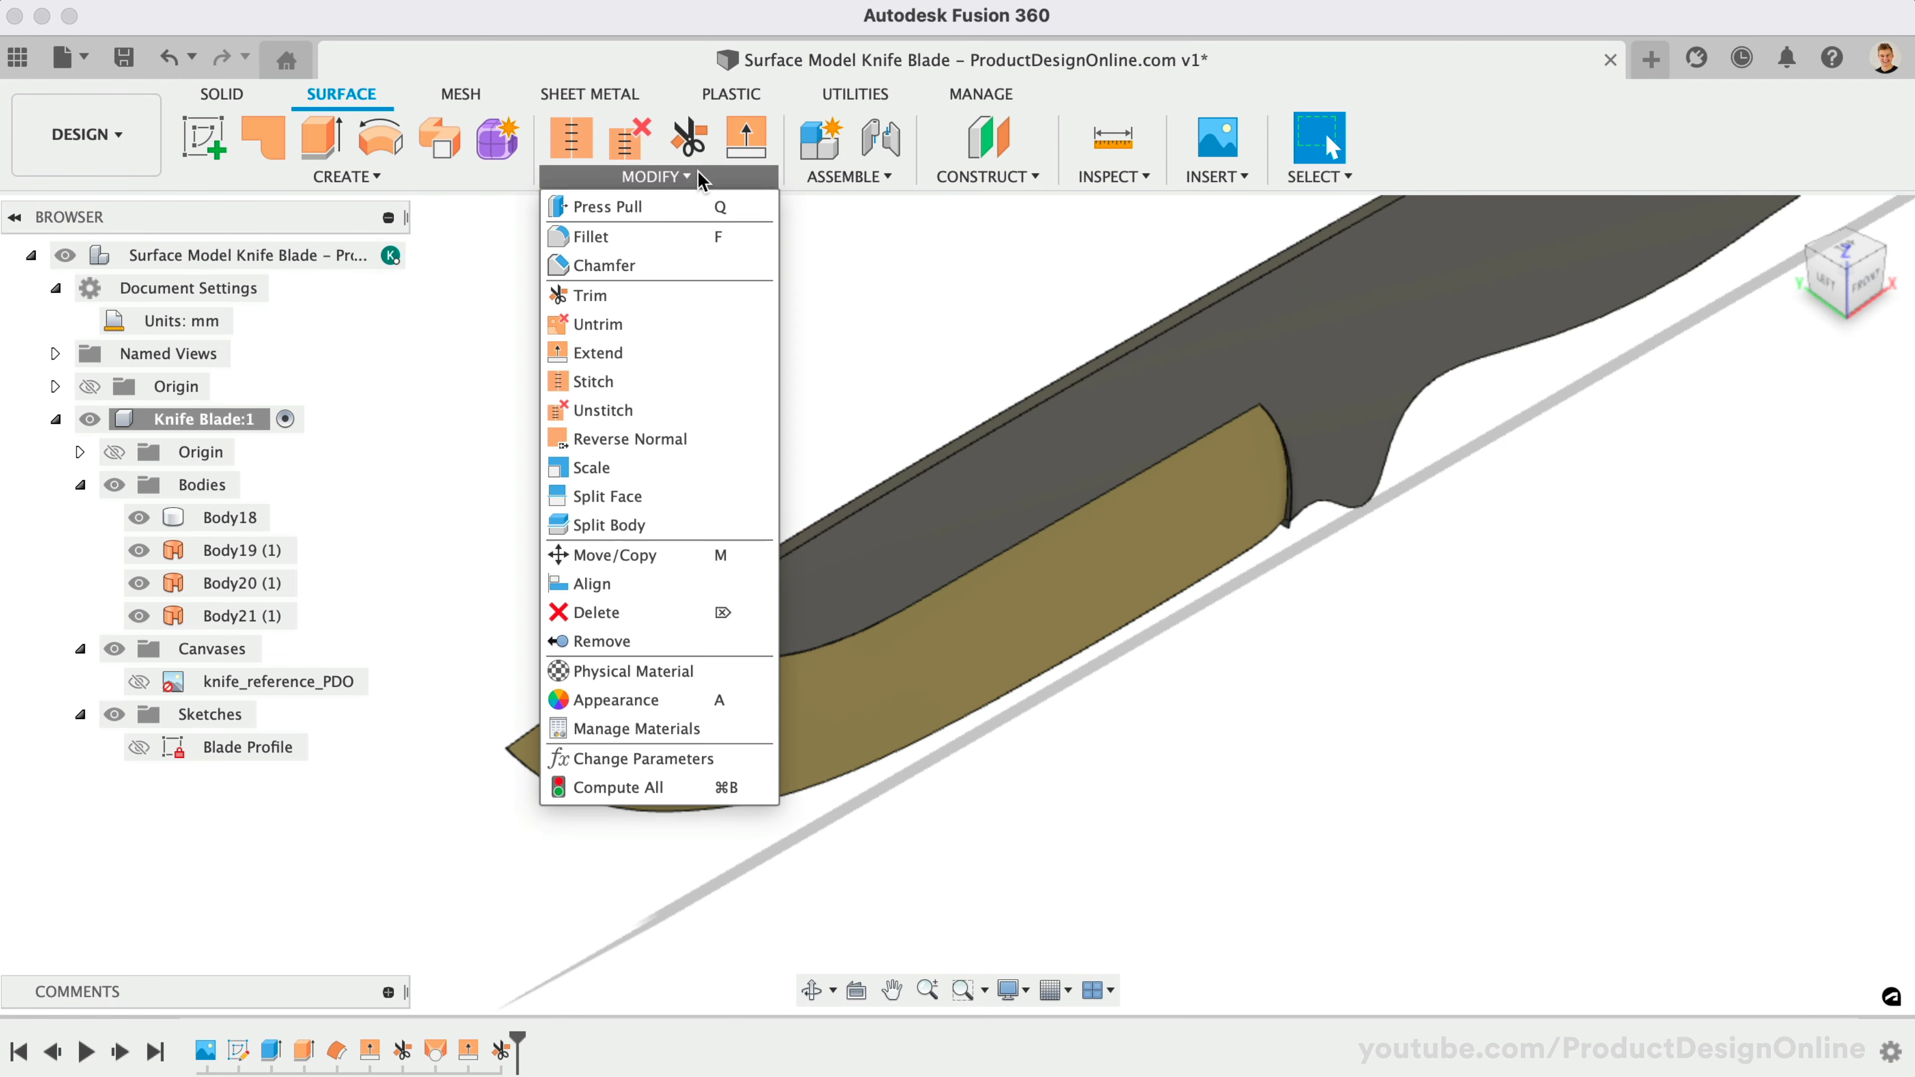
pyautogui.click(629, 439)
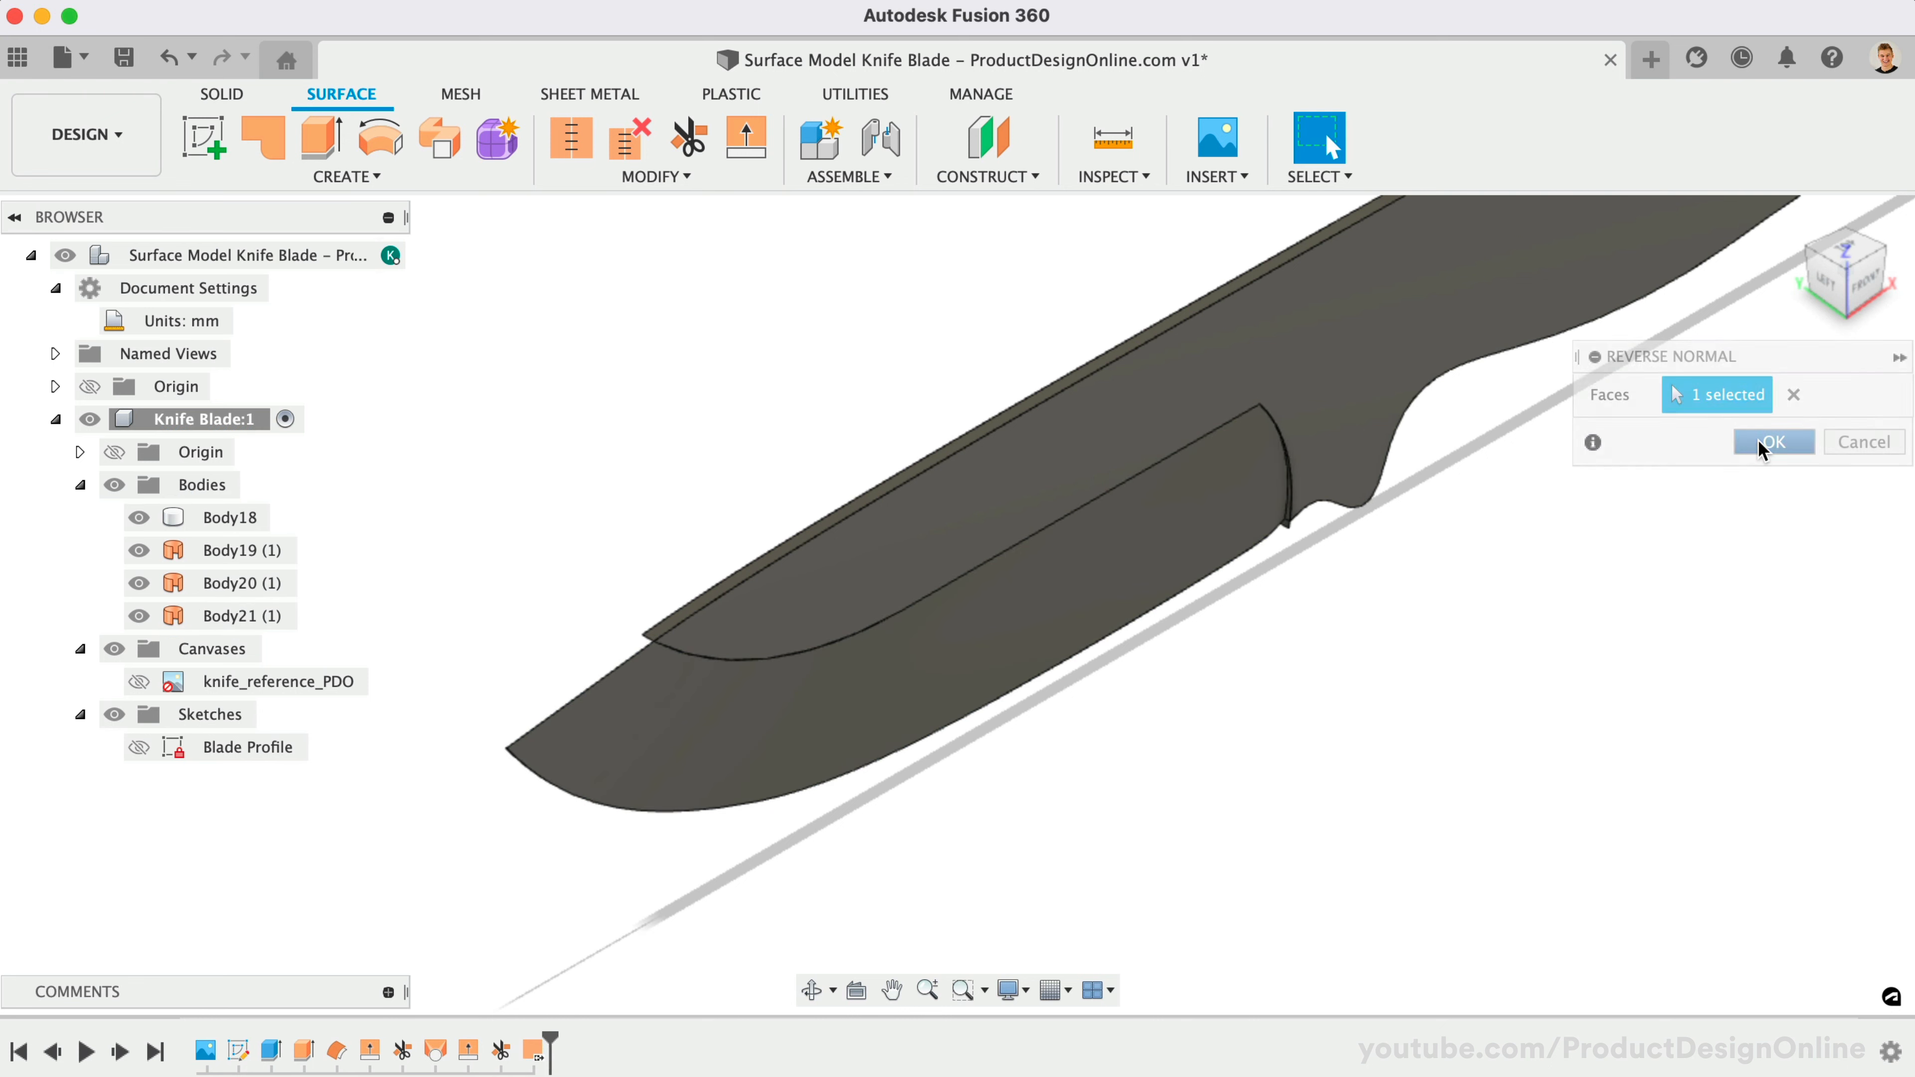
pyautogui.click(1773, 440)
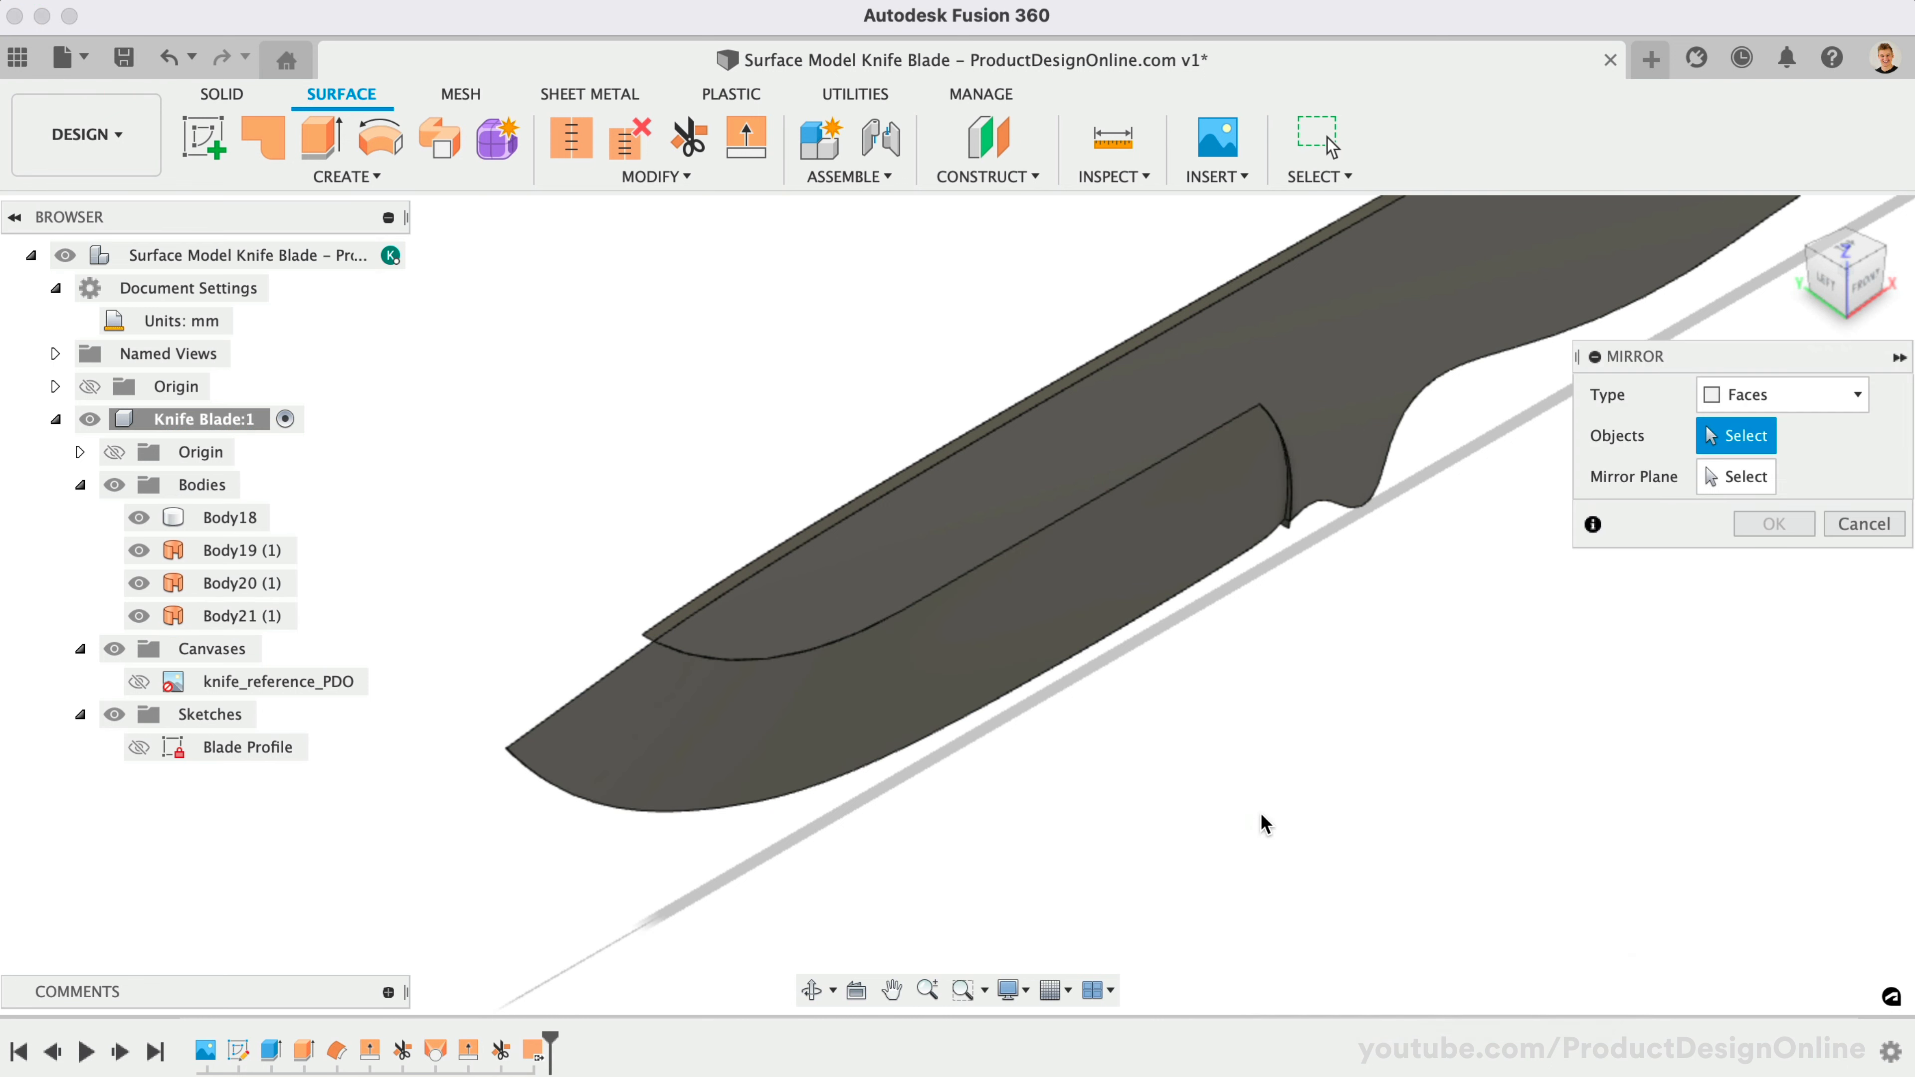
# Mirror the bevel face across the XZ origin plane, creating Body22 for the opposite side.
pyautogui.click(1075, 609)
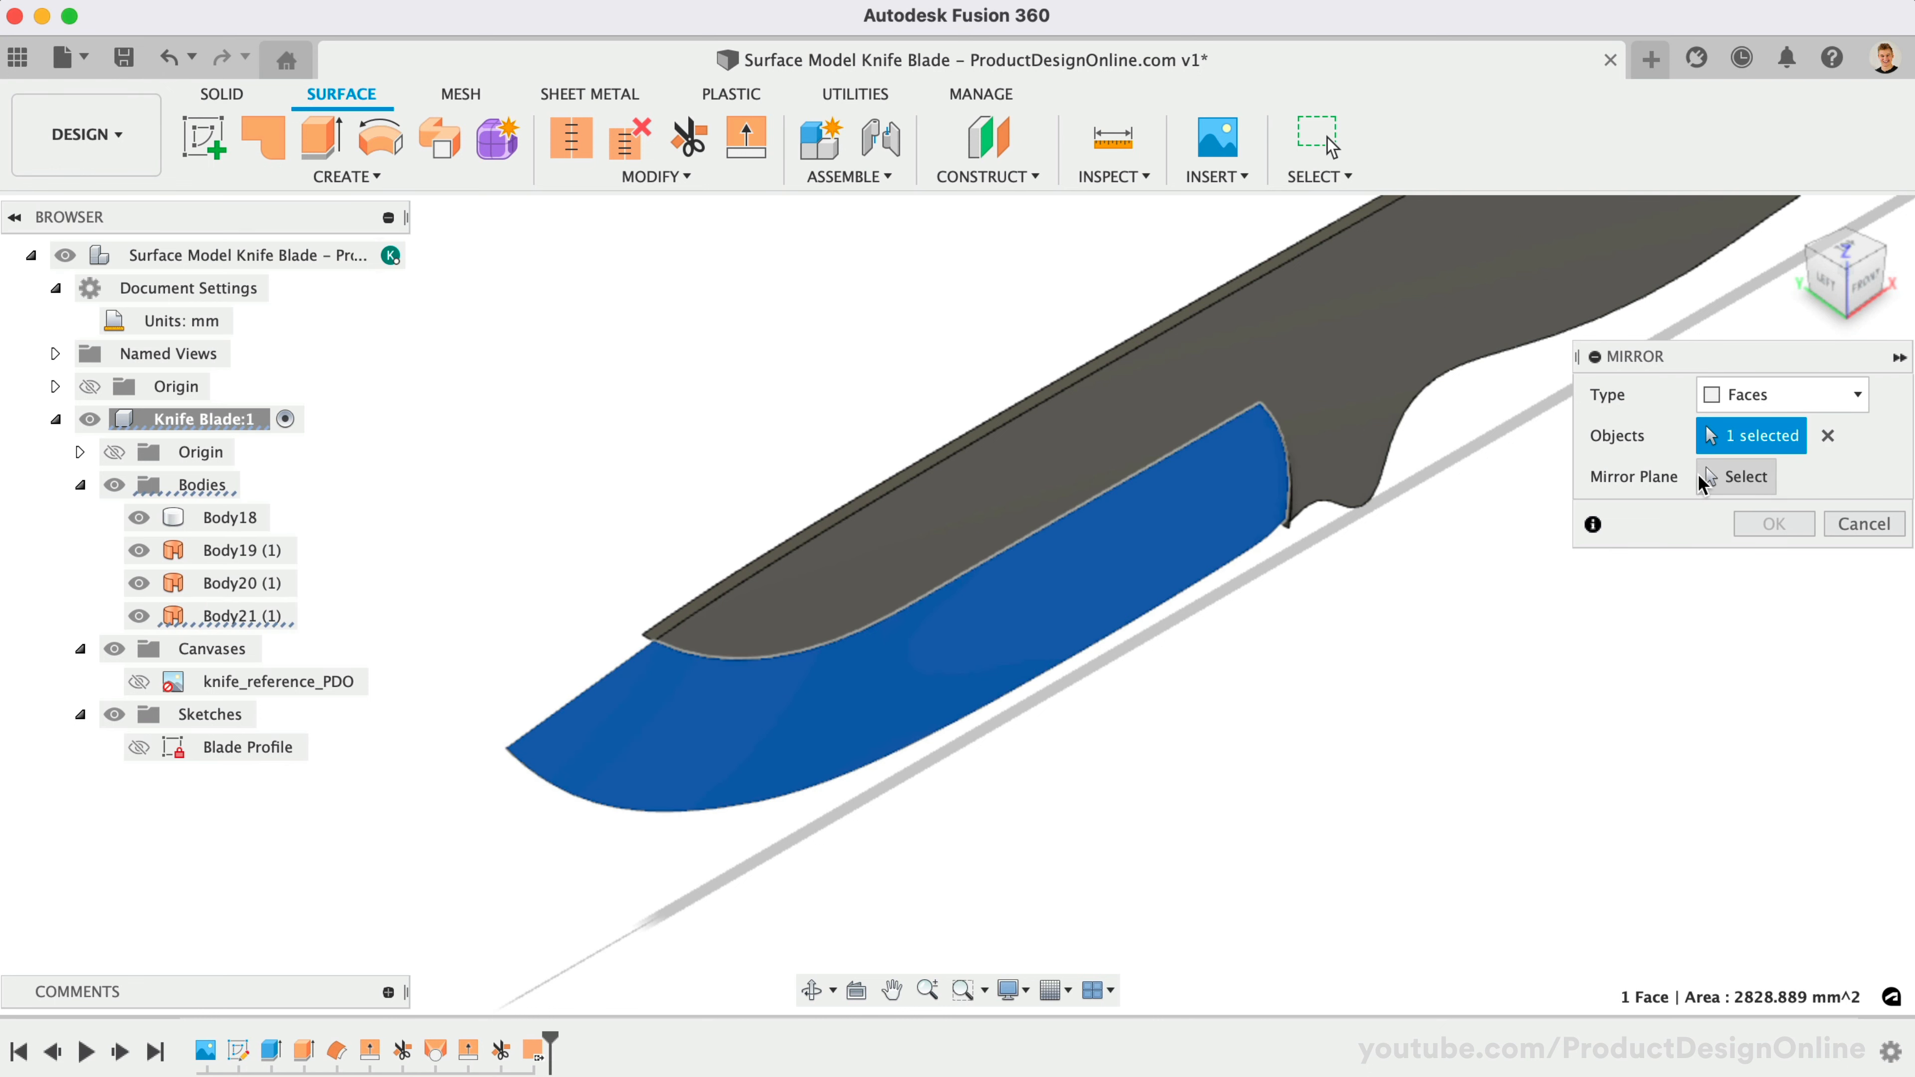
pyautogui.click(1735, 476)
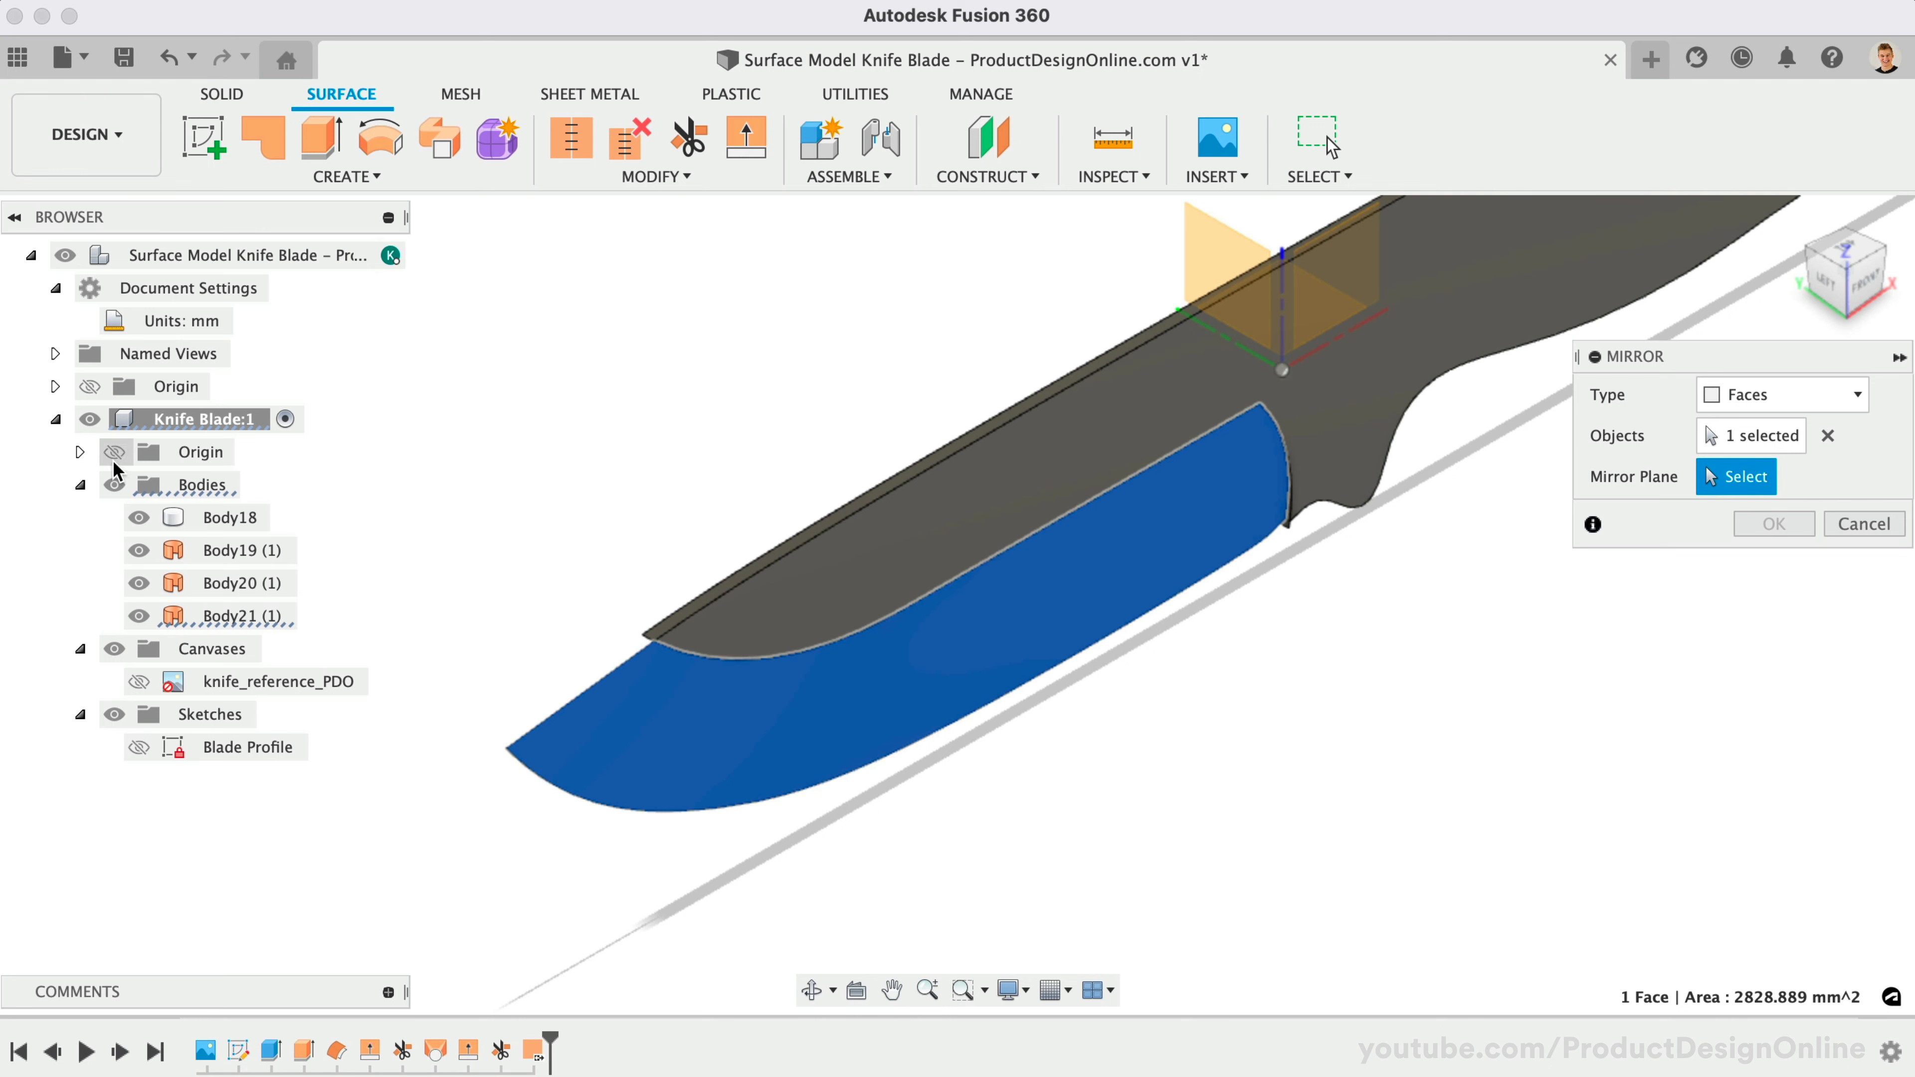
pyautogui.click(78, 453)
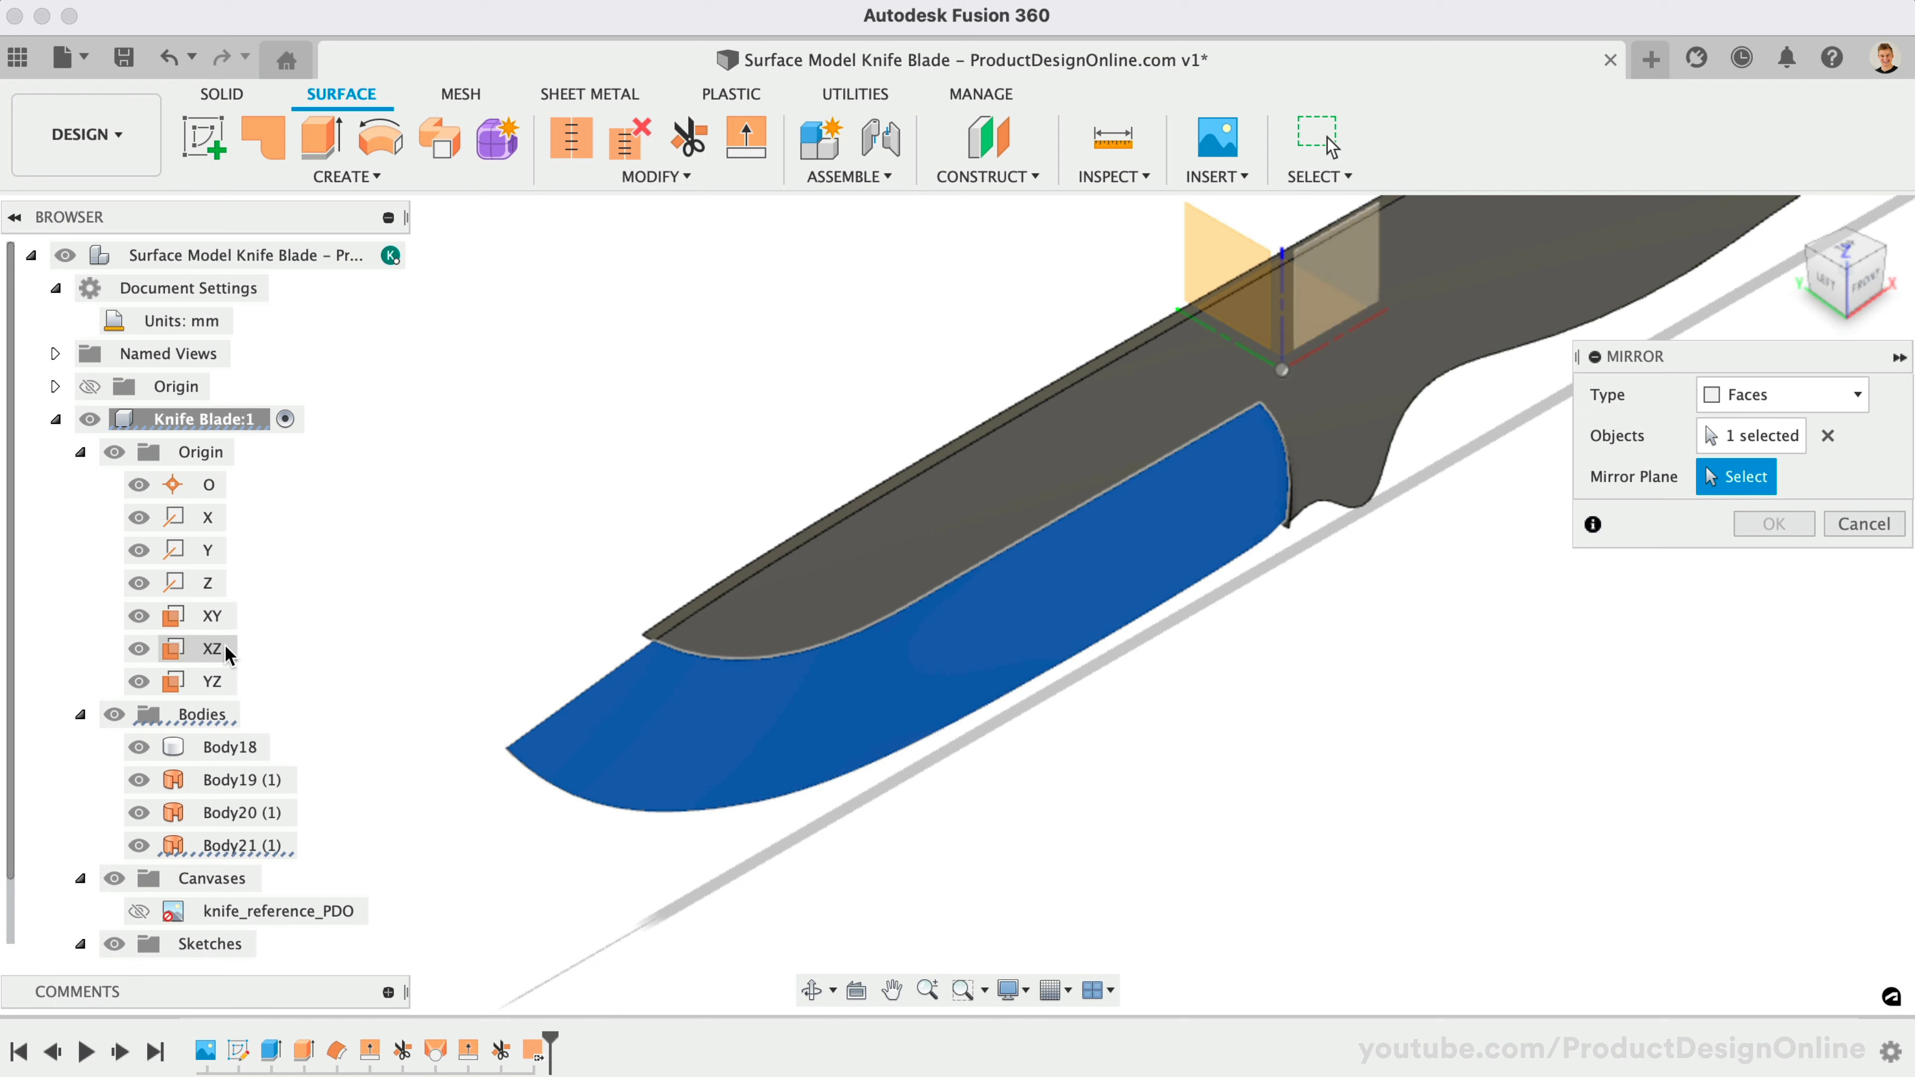
pyautogui.click(213, 648)
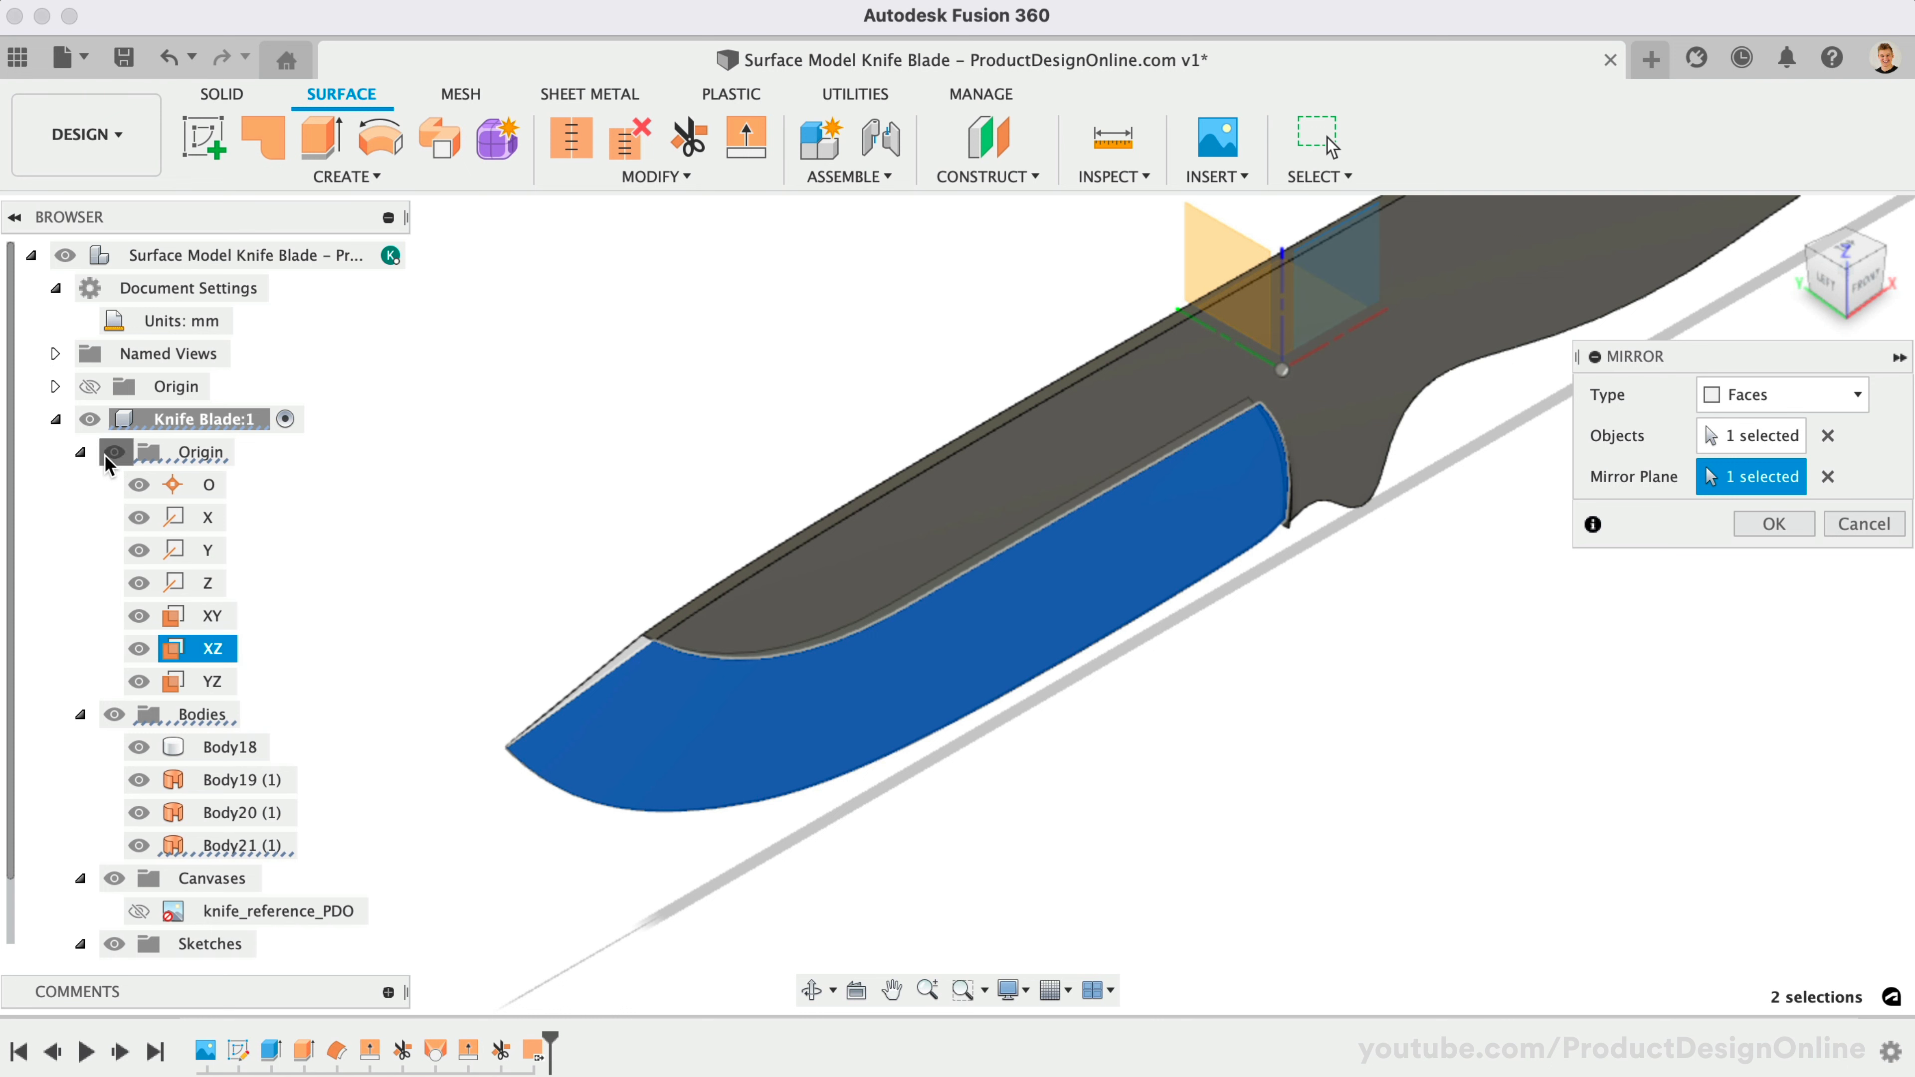
pyautogui.click(1773, 523)
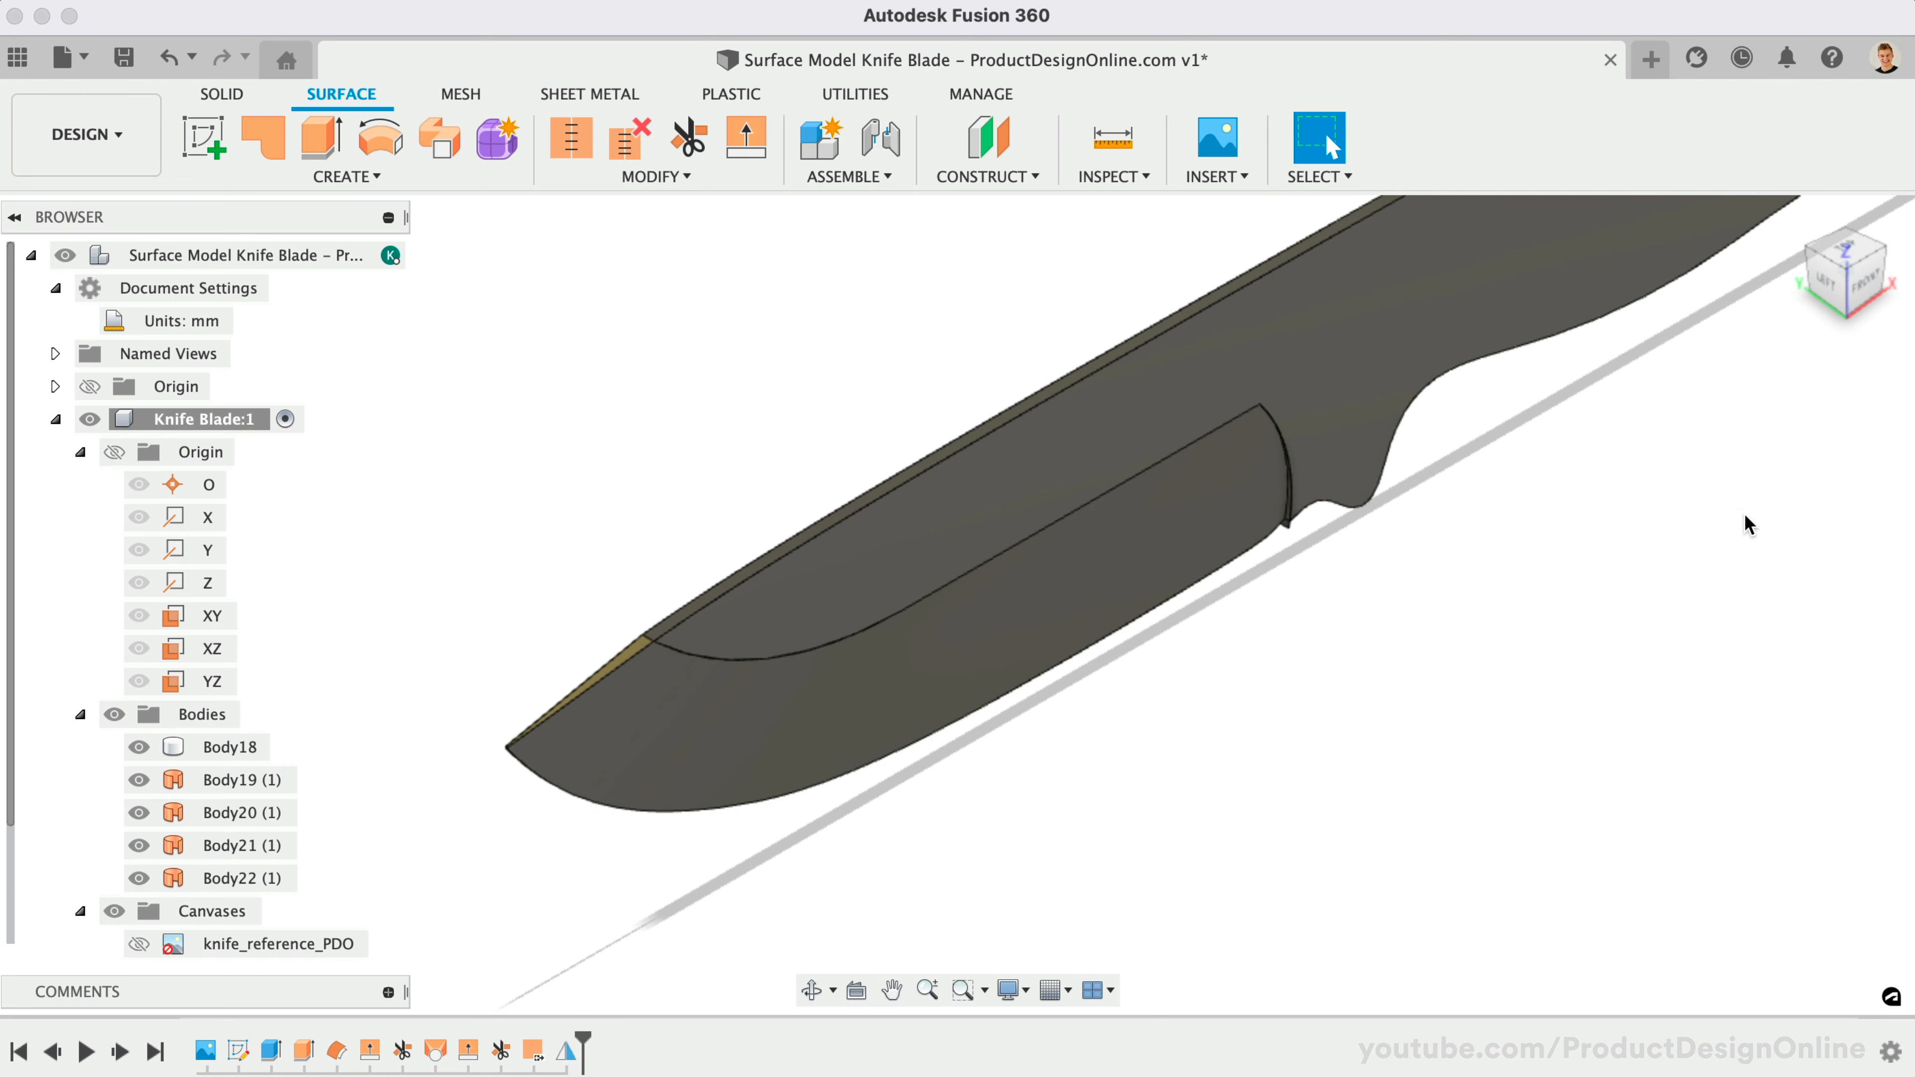
pyautogui.click(228, 846)
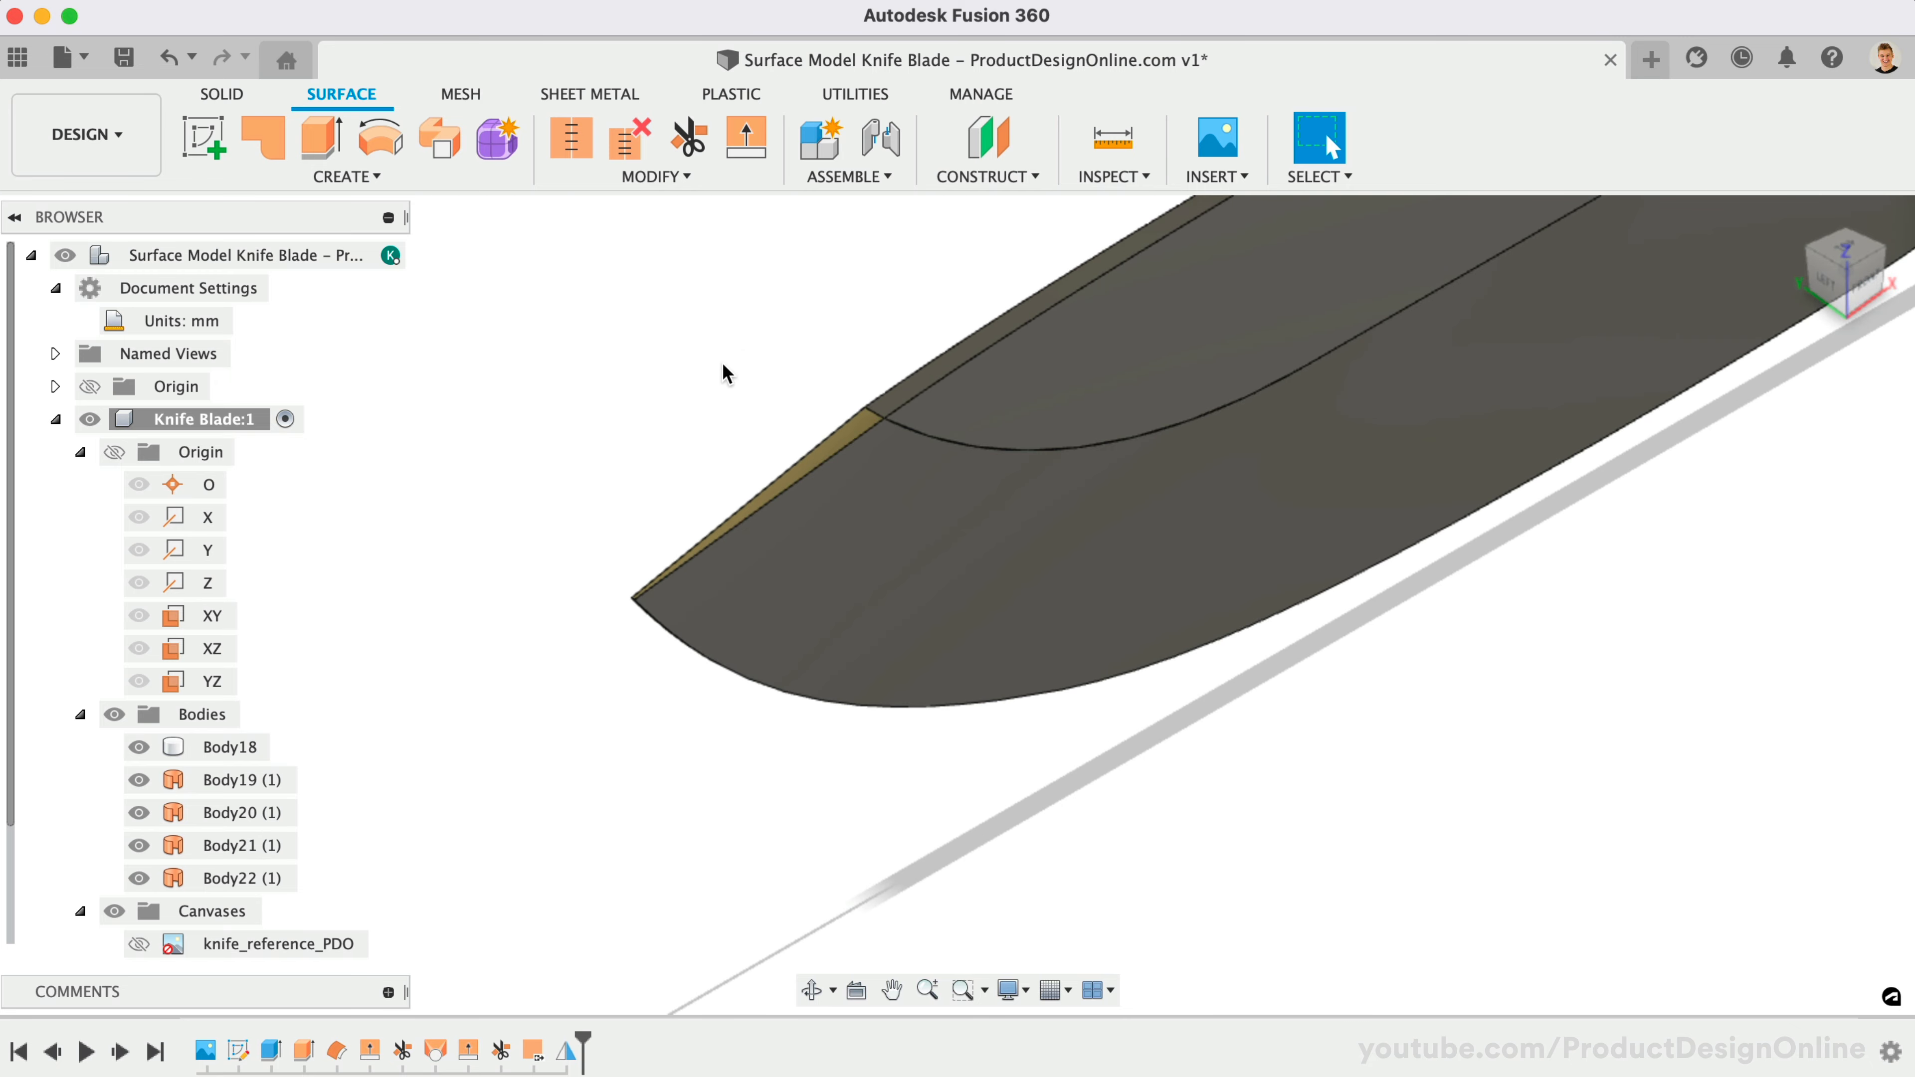
pyautogui.moveTo(766, 325)
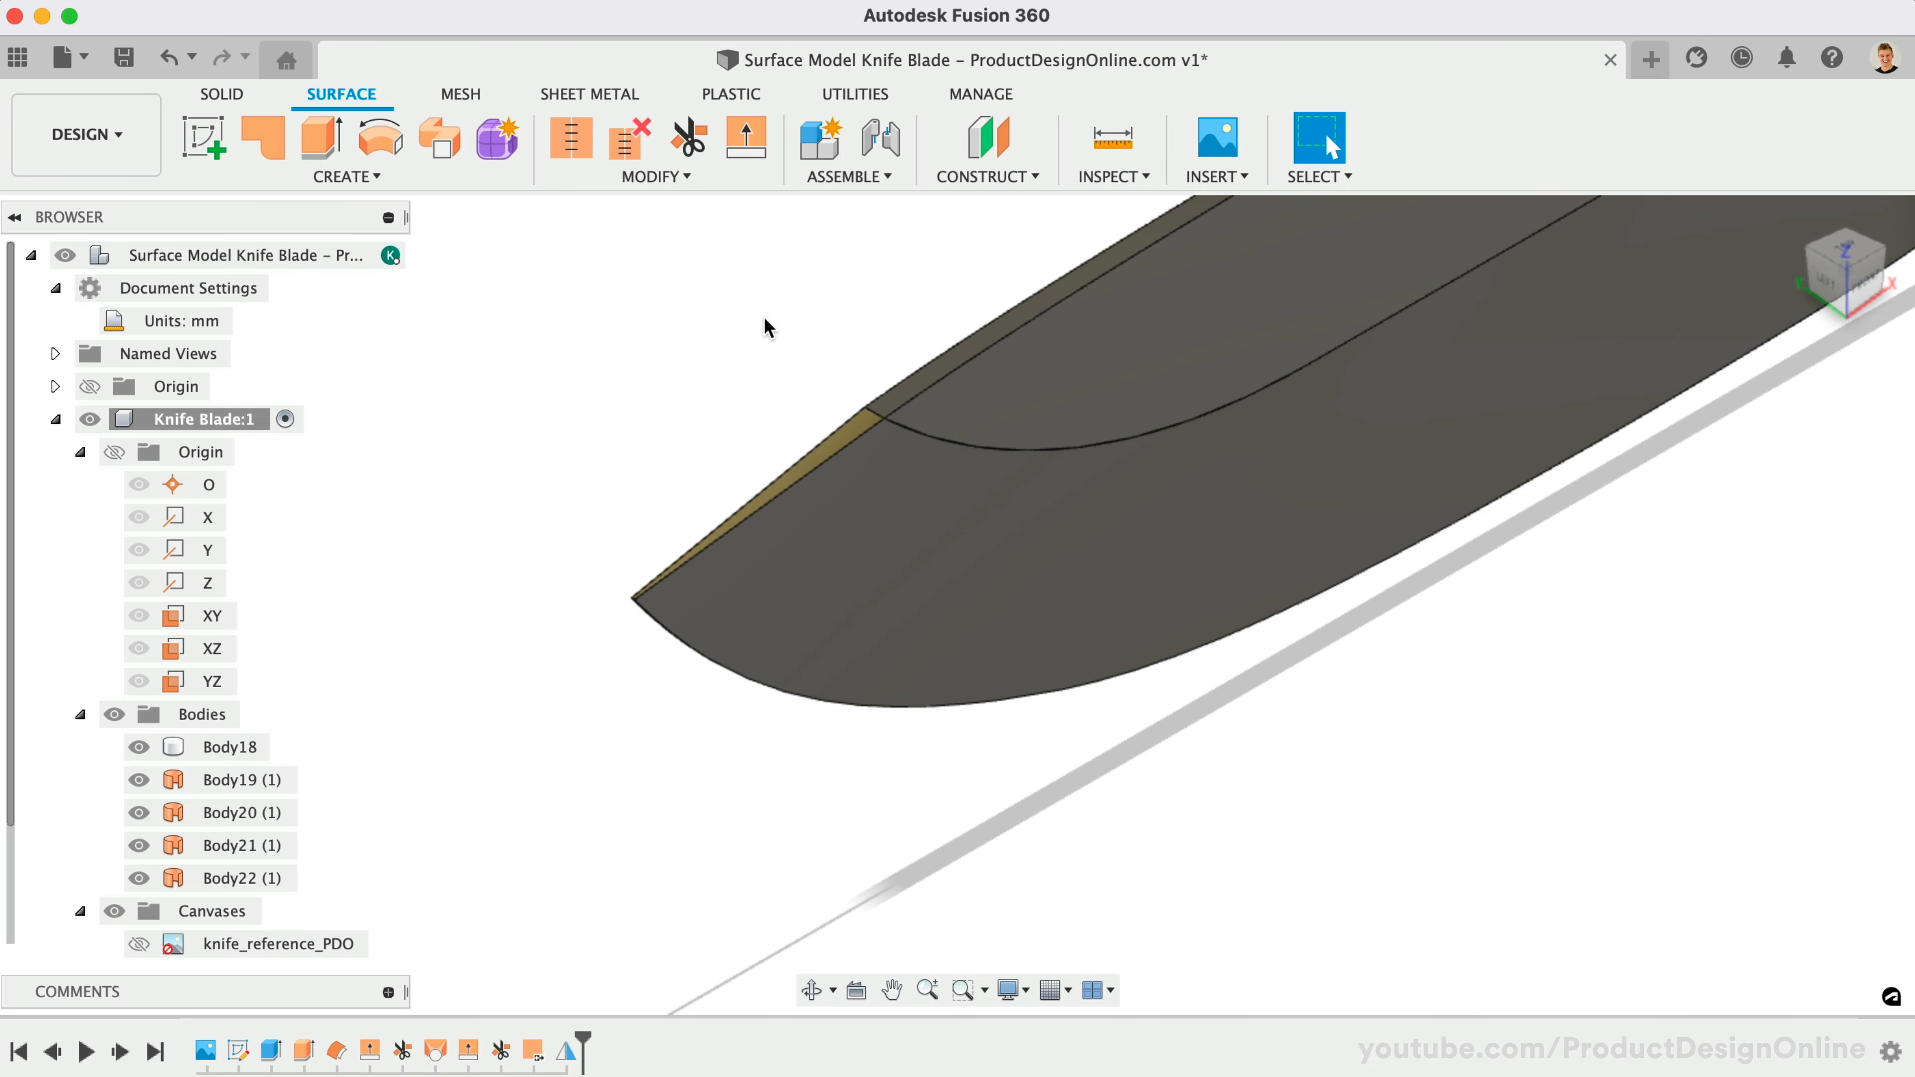
pyautogui.scroll(-3)
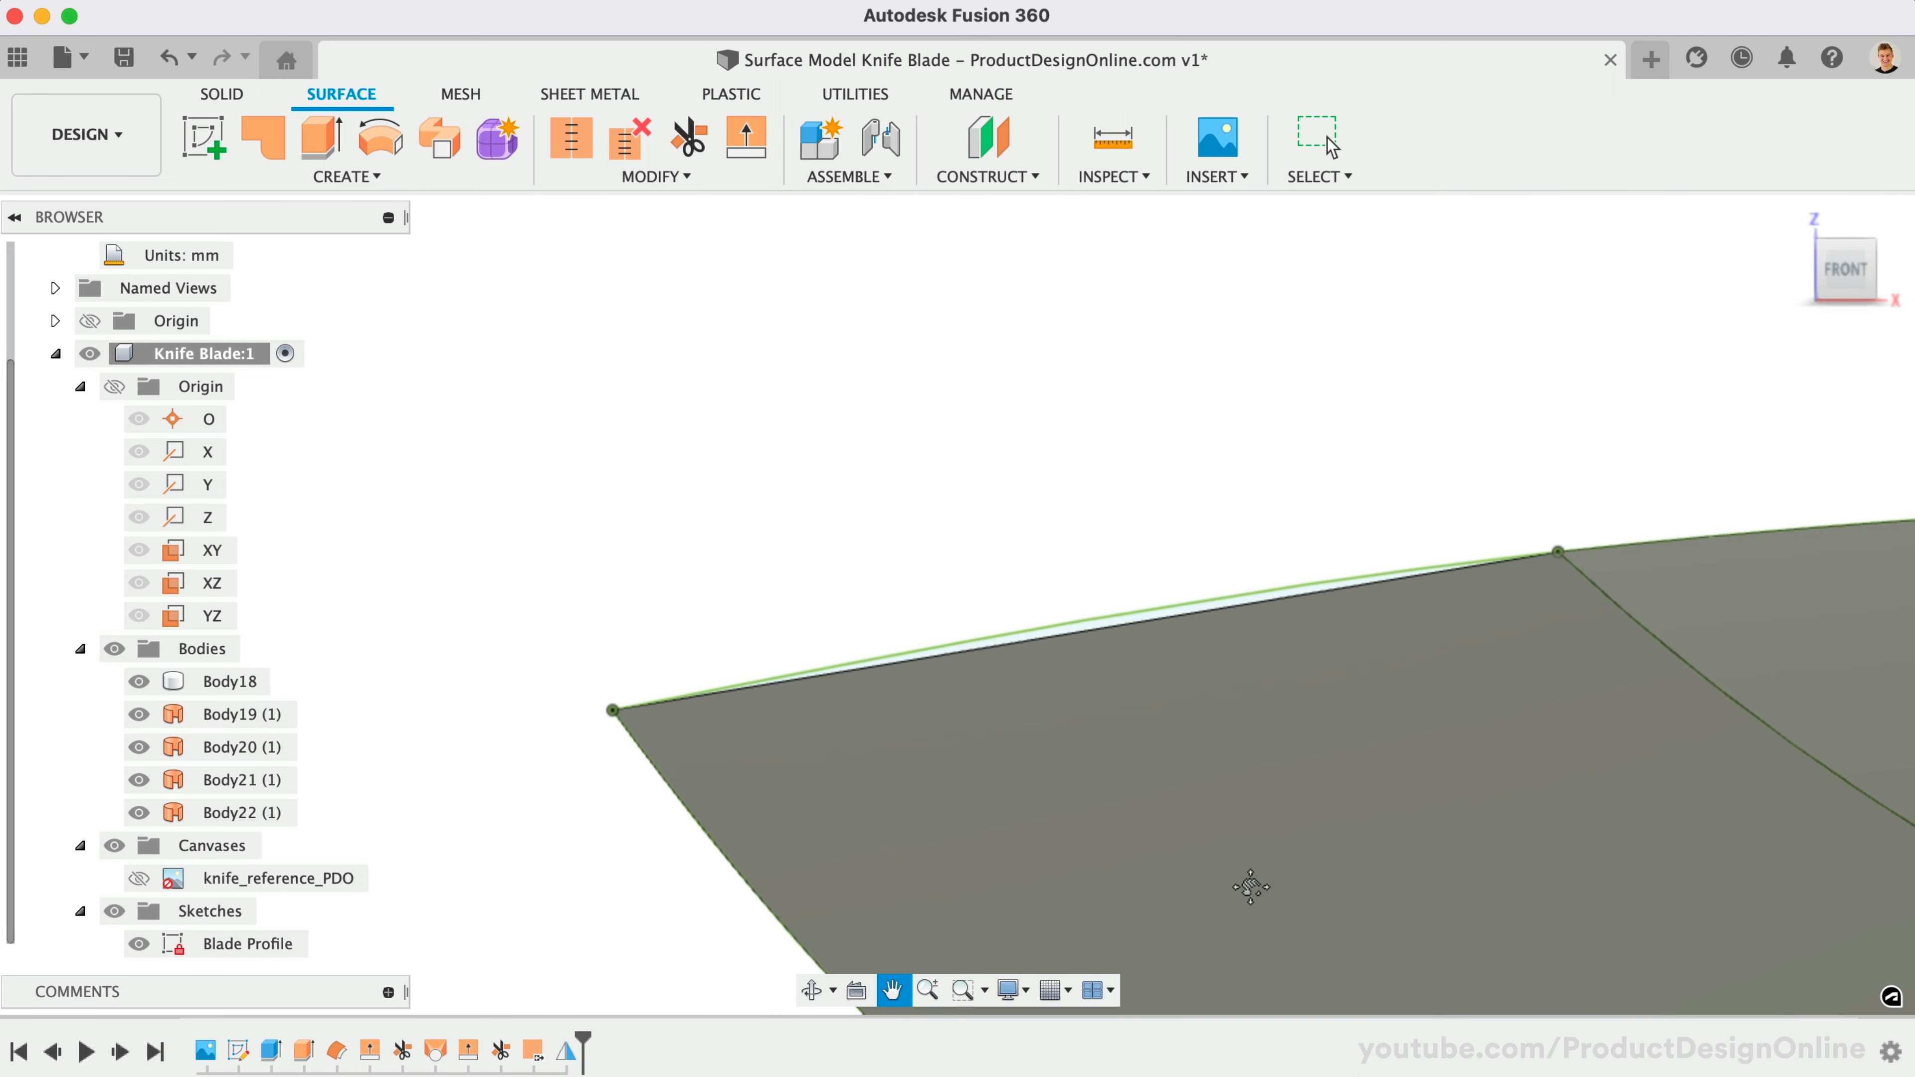
pyautogui.moveTo(1249, 886); pyautogui.dragTo(1485, 326)
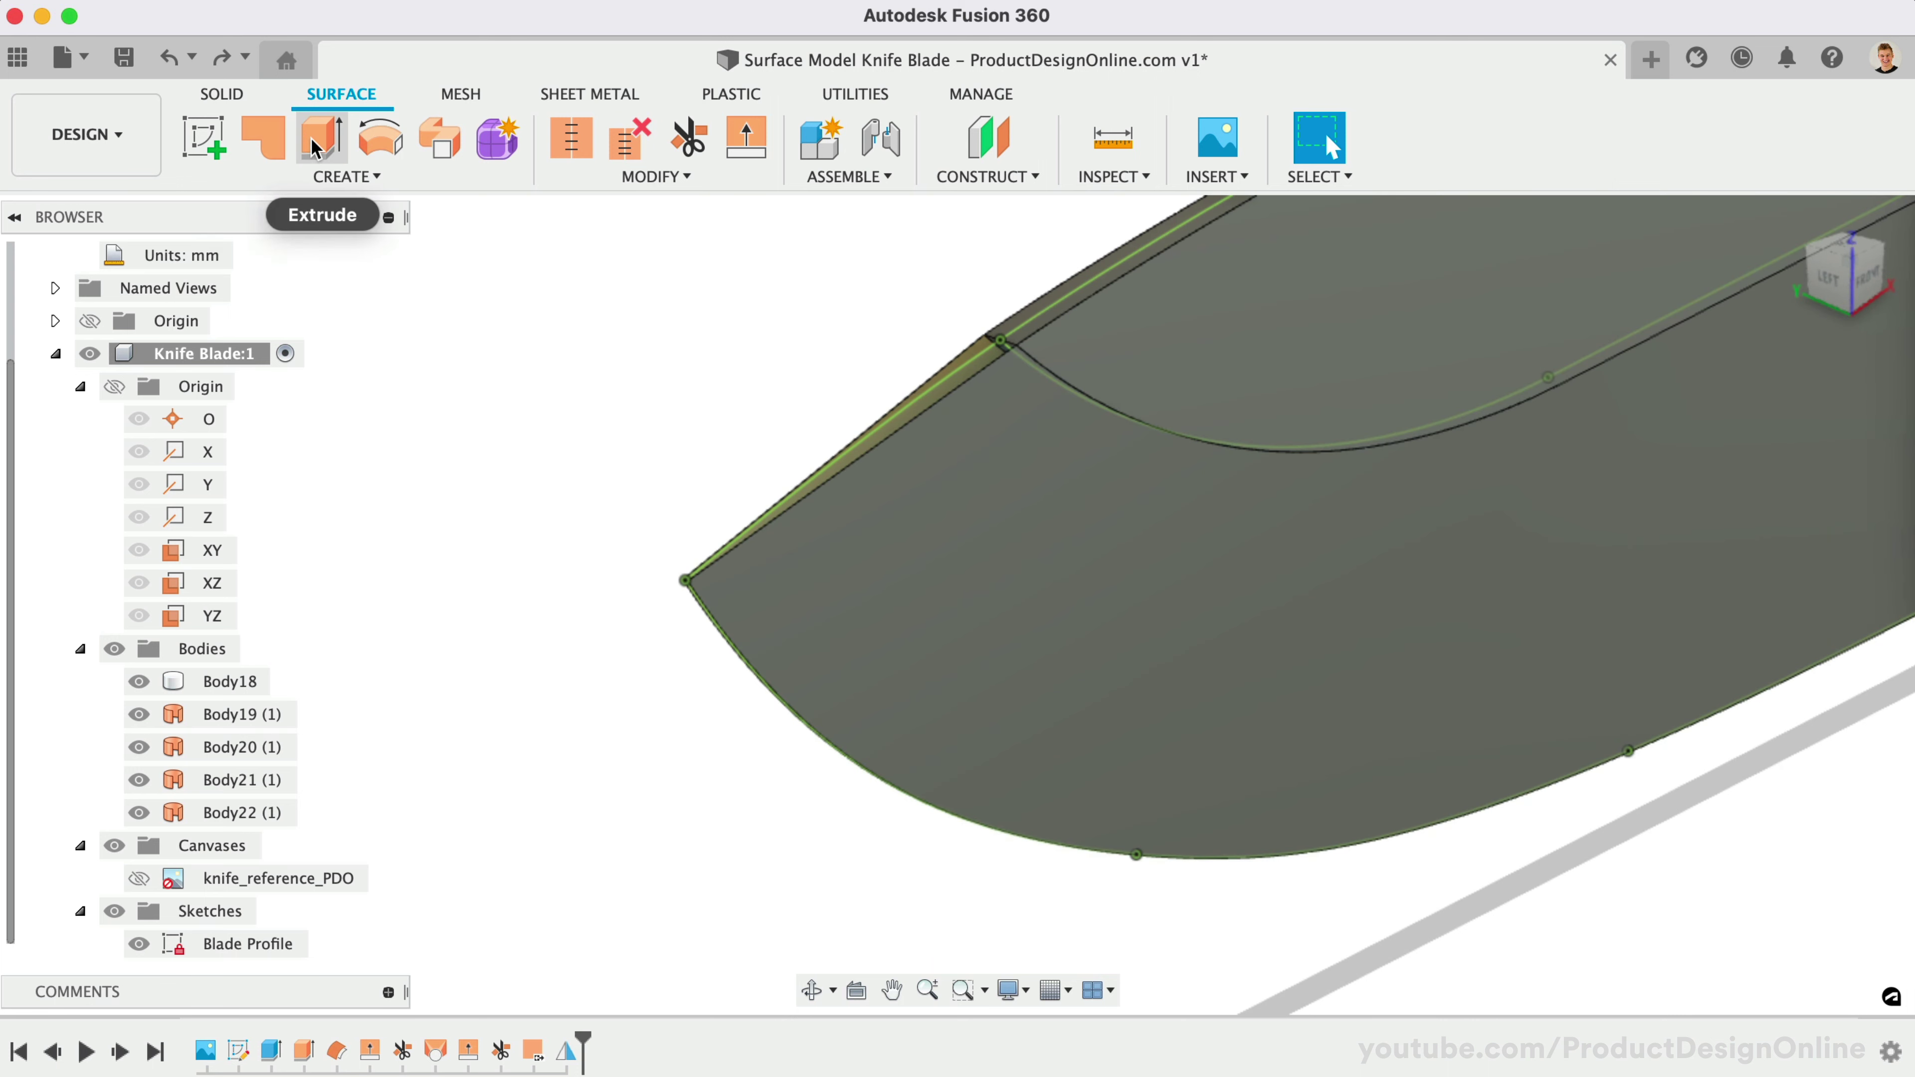
# Extrude the spine curve as a symmetric 2 mm surface strip, adding Body23.
pyautogui.click(321, 136)
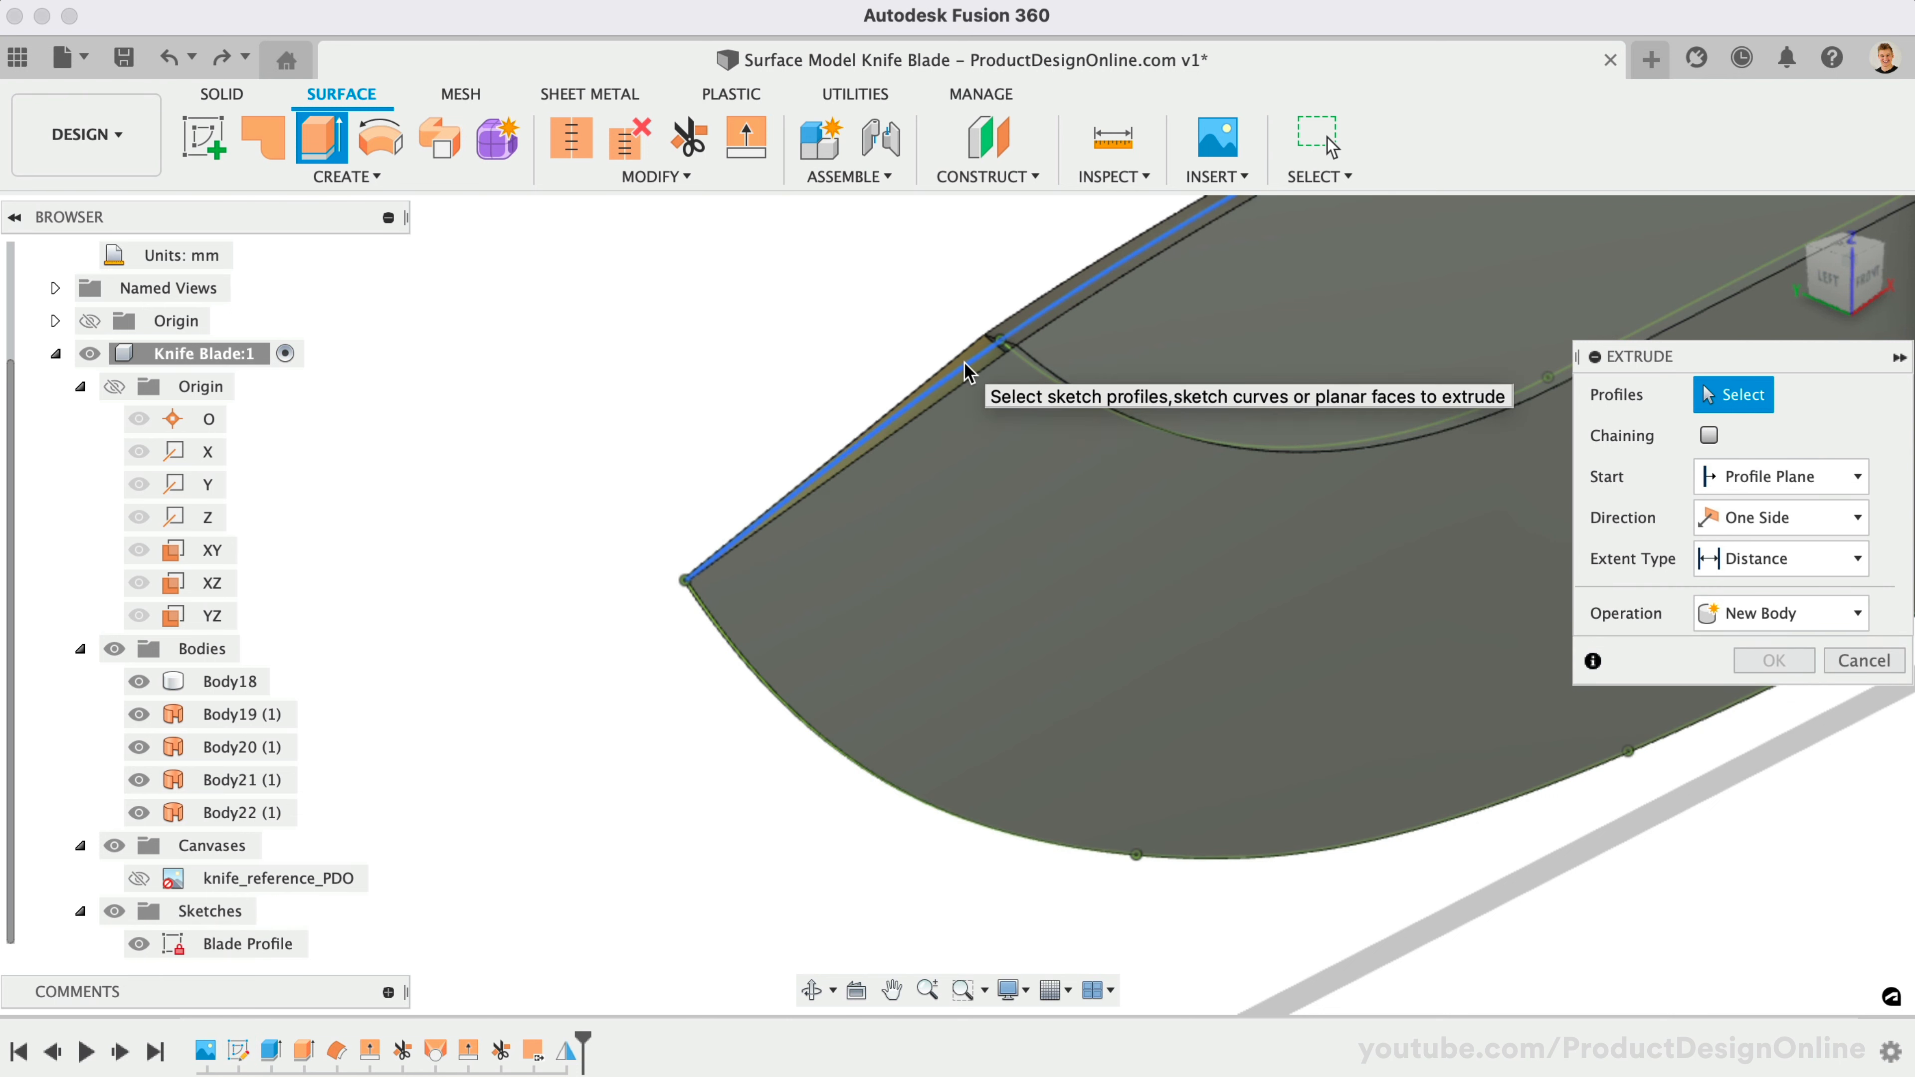
pyautogui.click(966, 374)
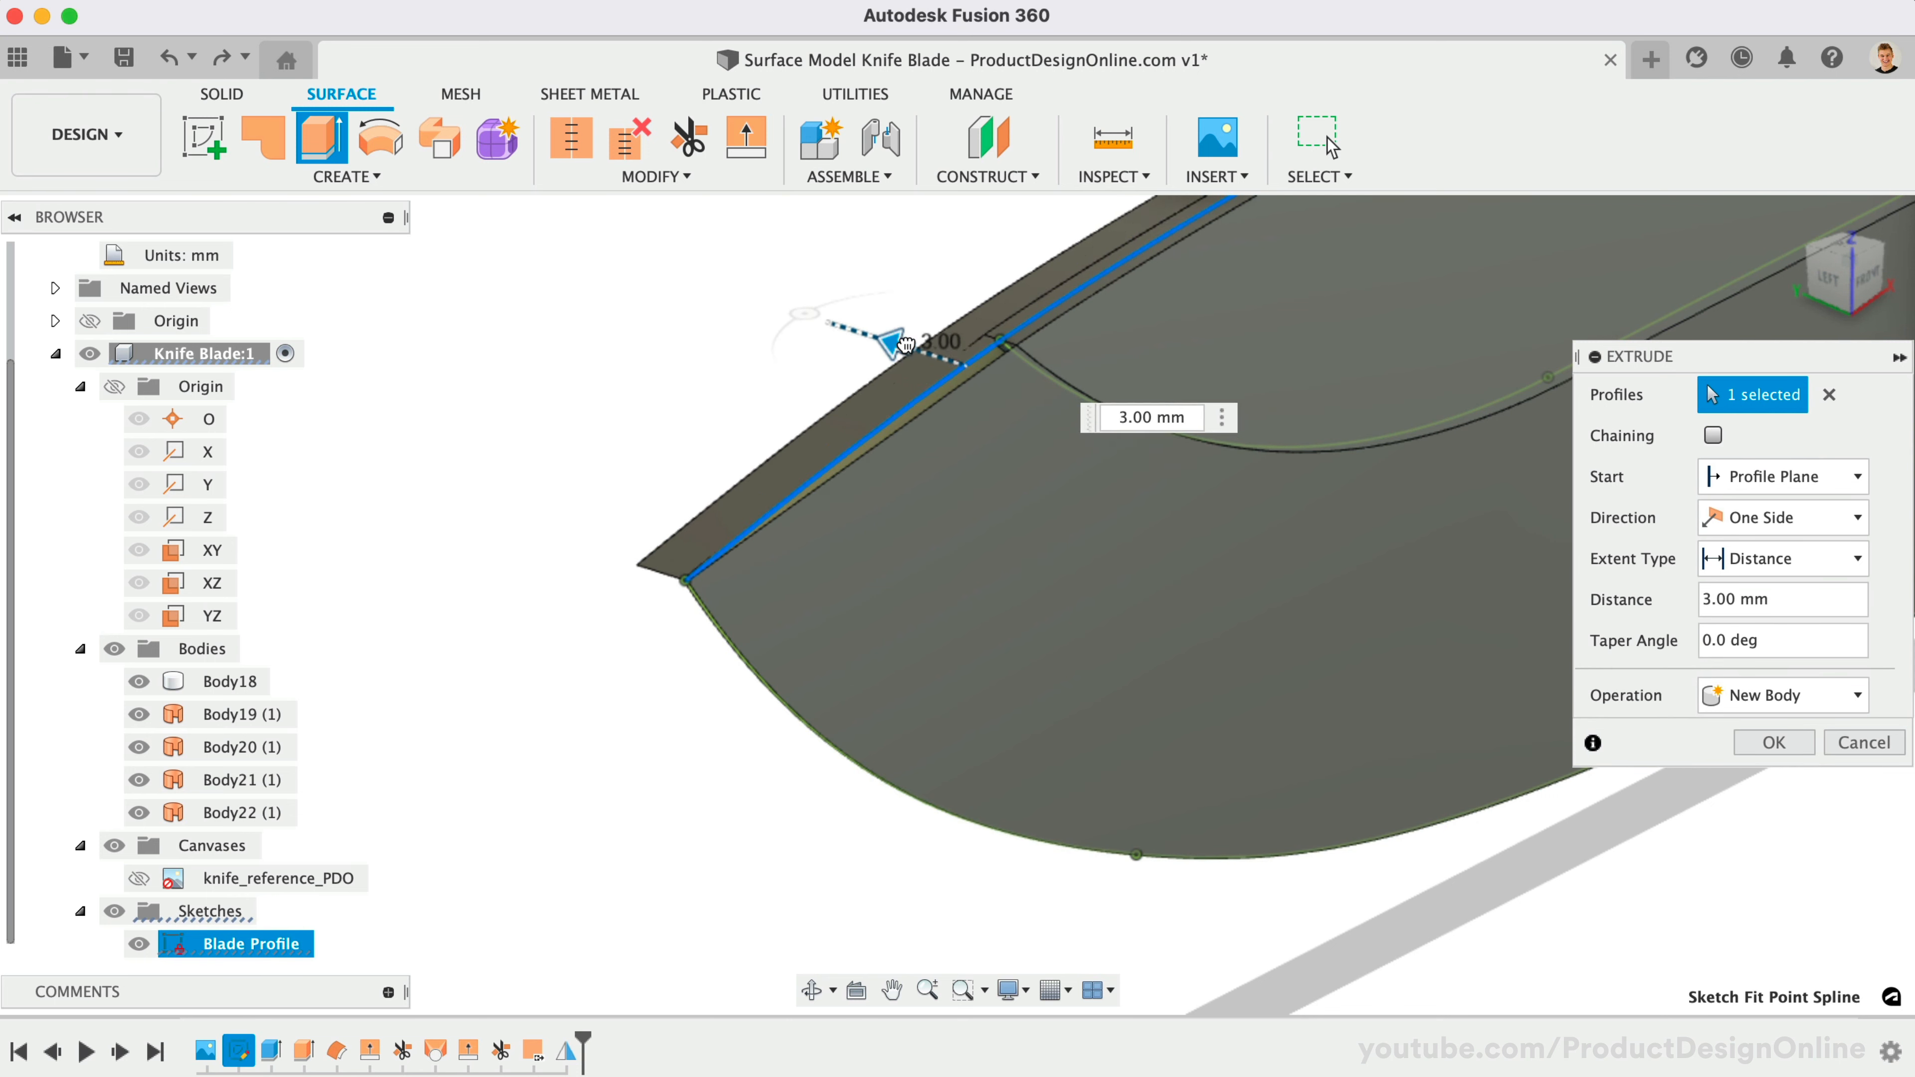
pyautogui.click(1783, 517)
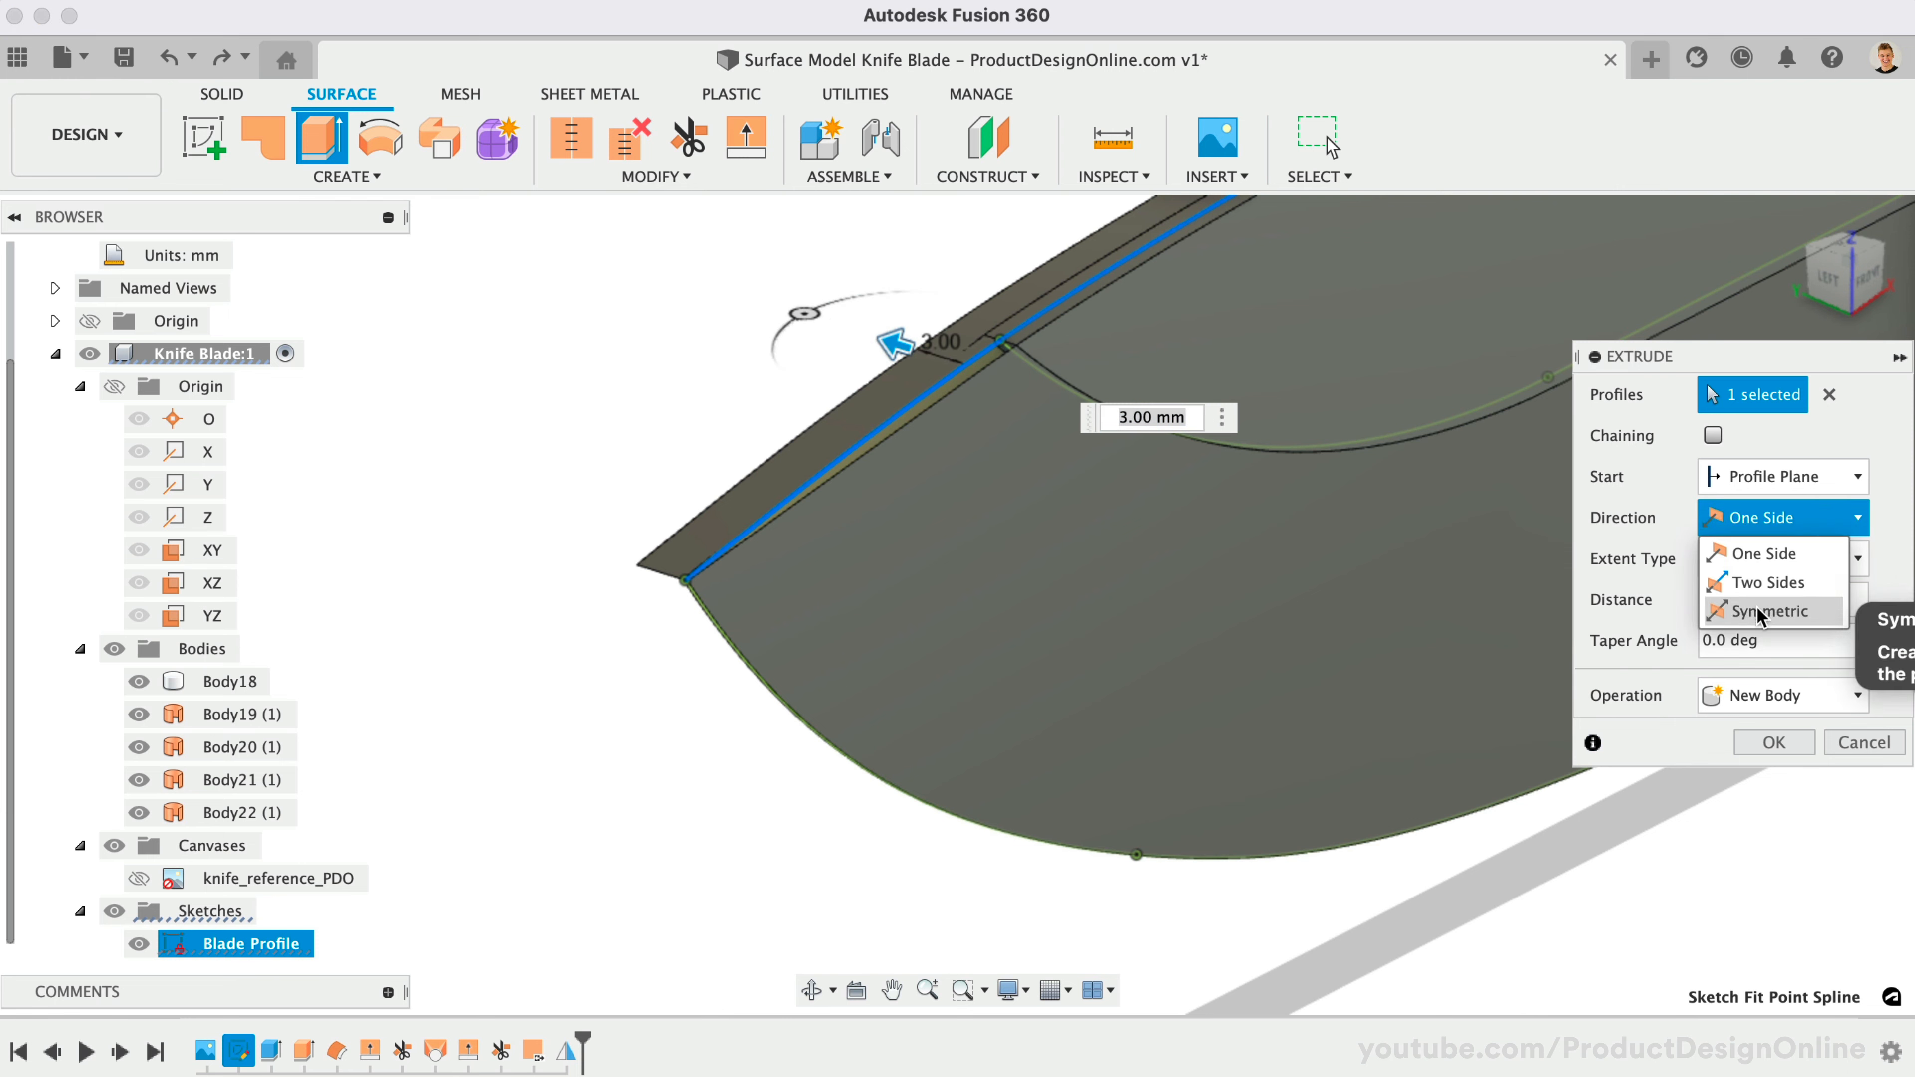
pyautogui.click(1771, 611)
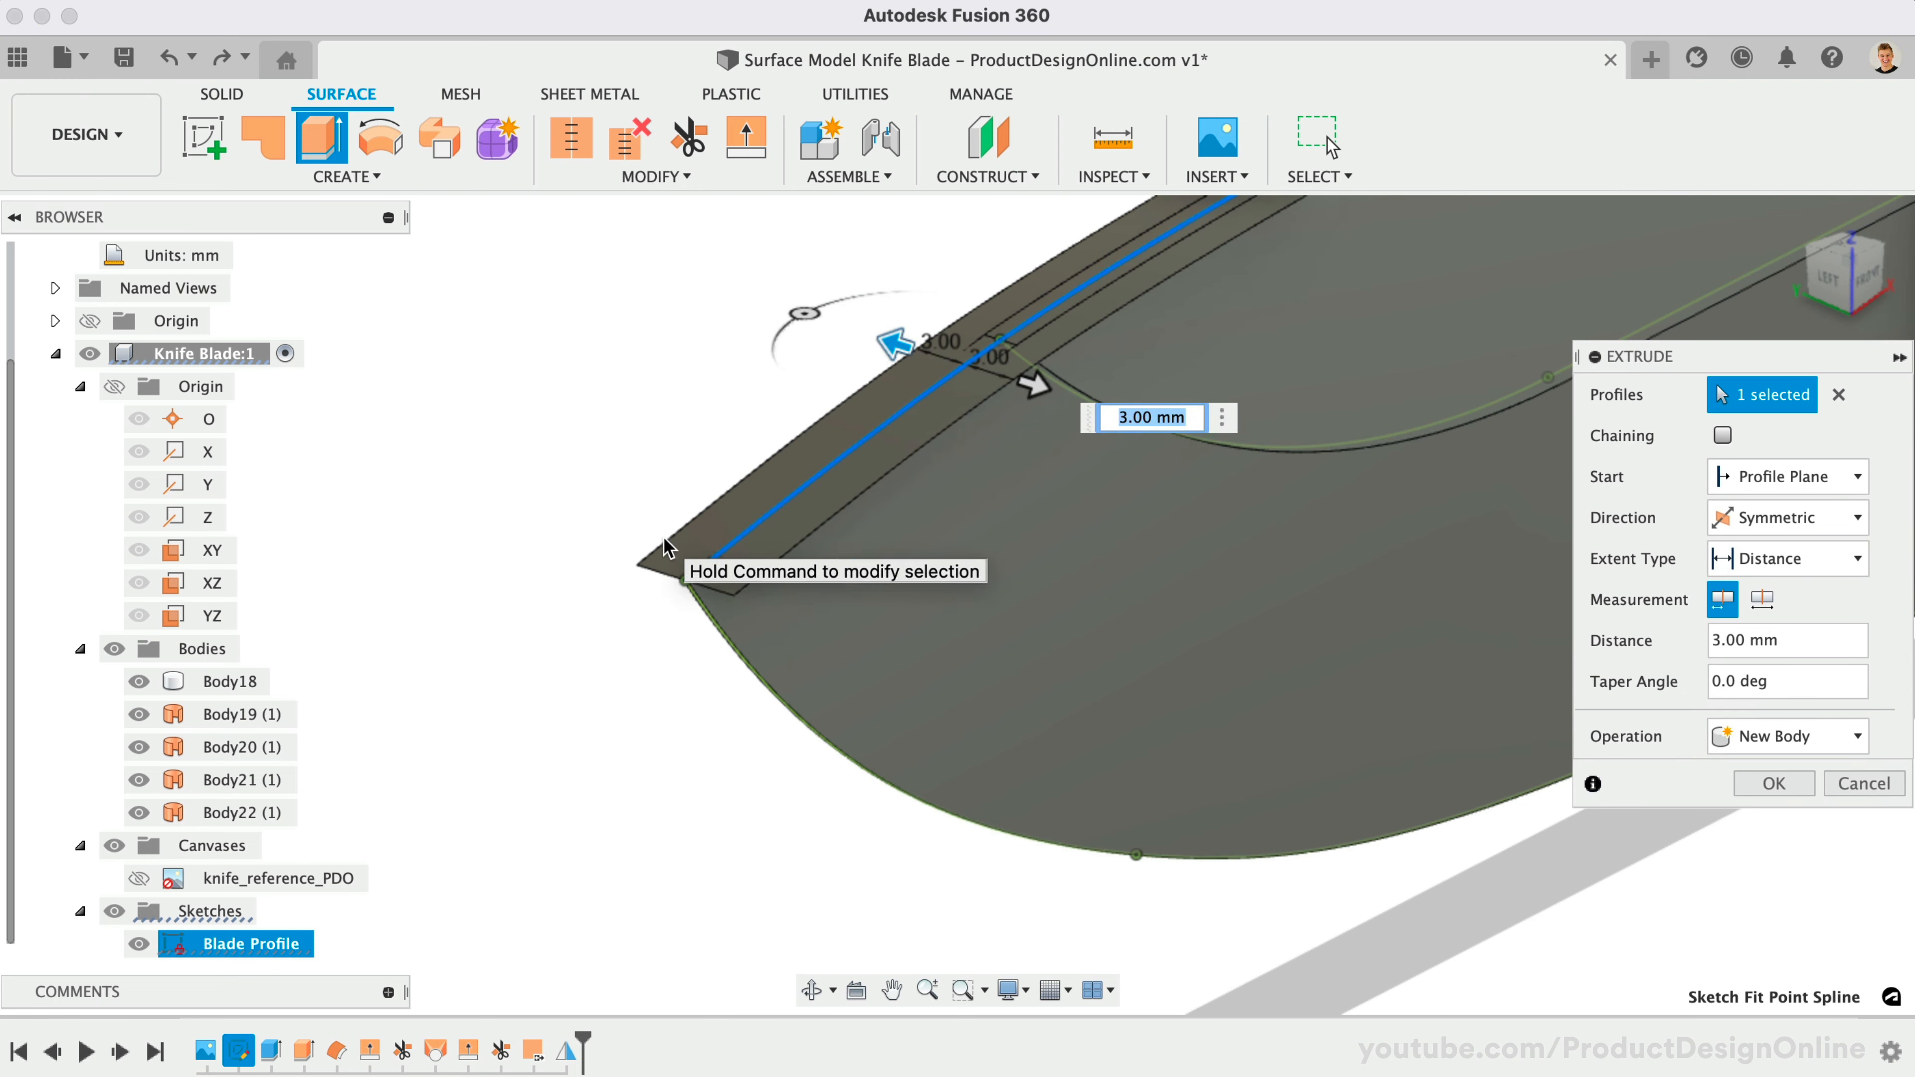
pyautogui.moveTo(1032, 354); pyautogui.dragTo(1013, 391)
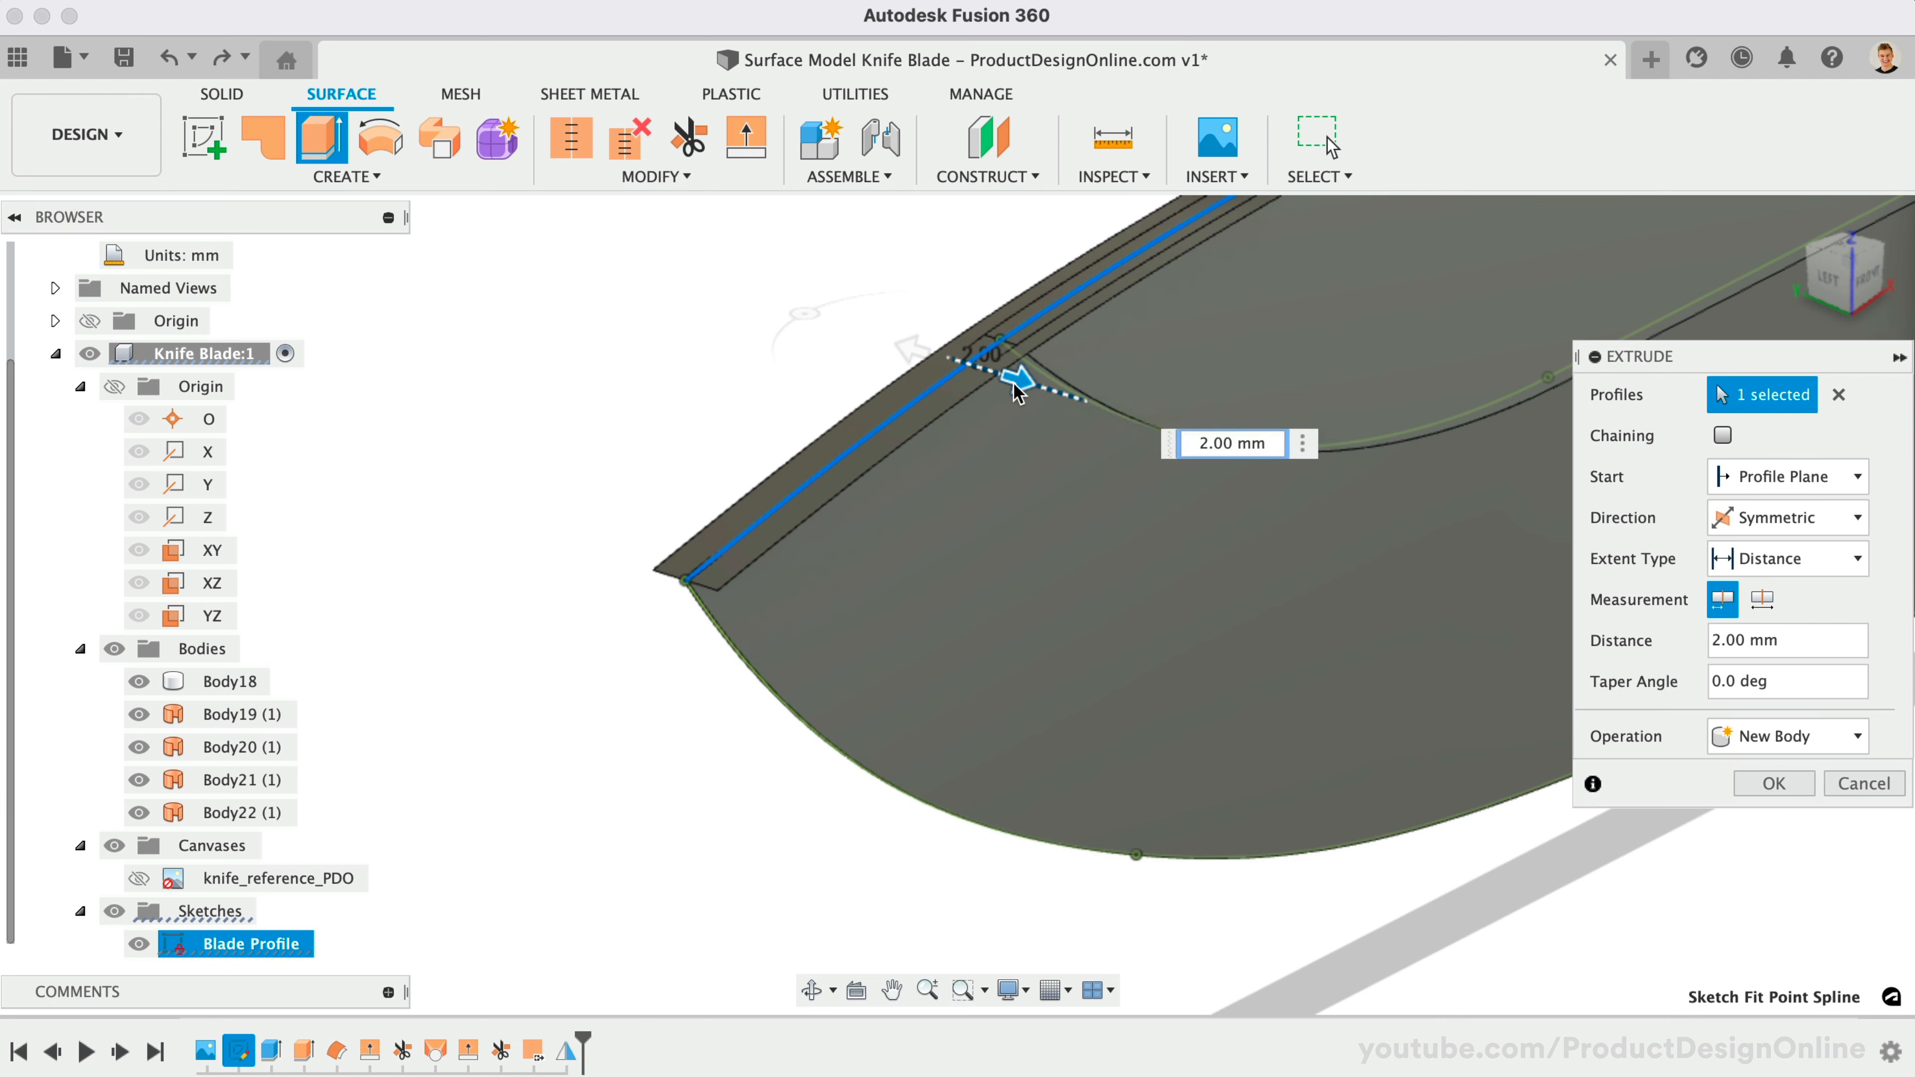
pyautogui.click(1773, 784)
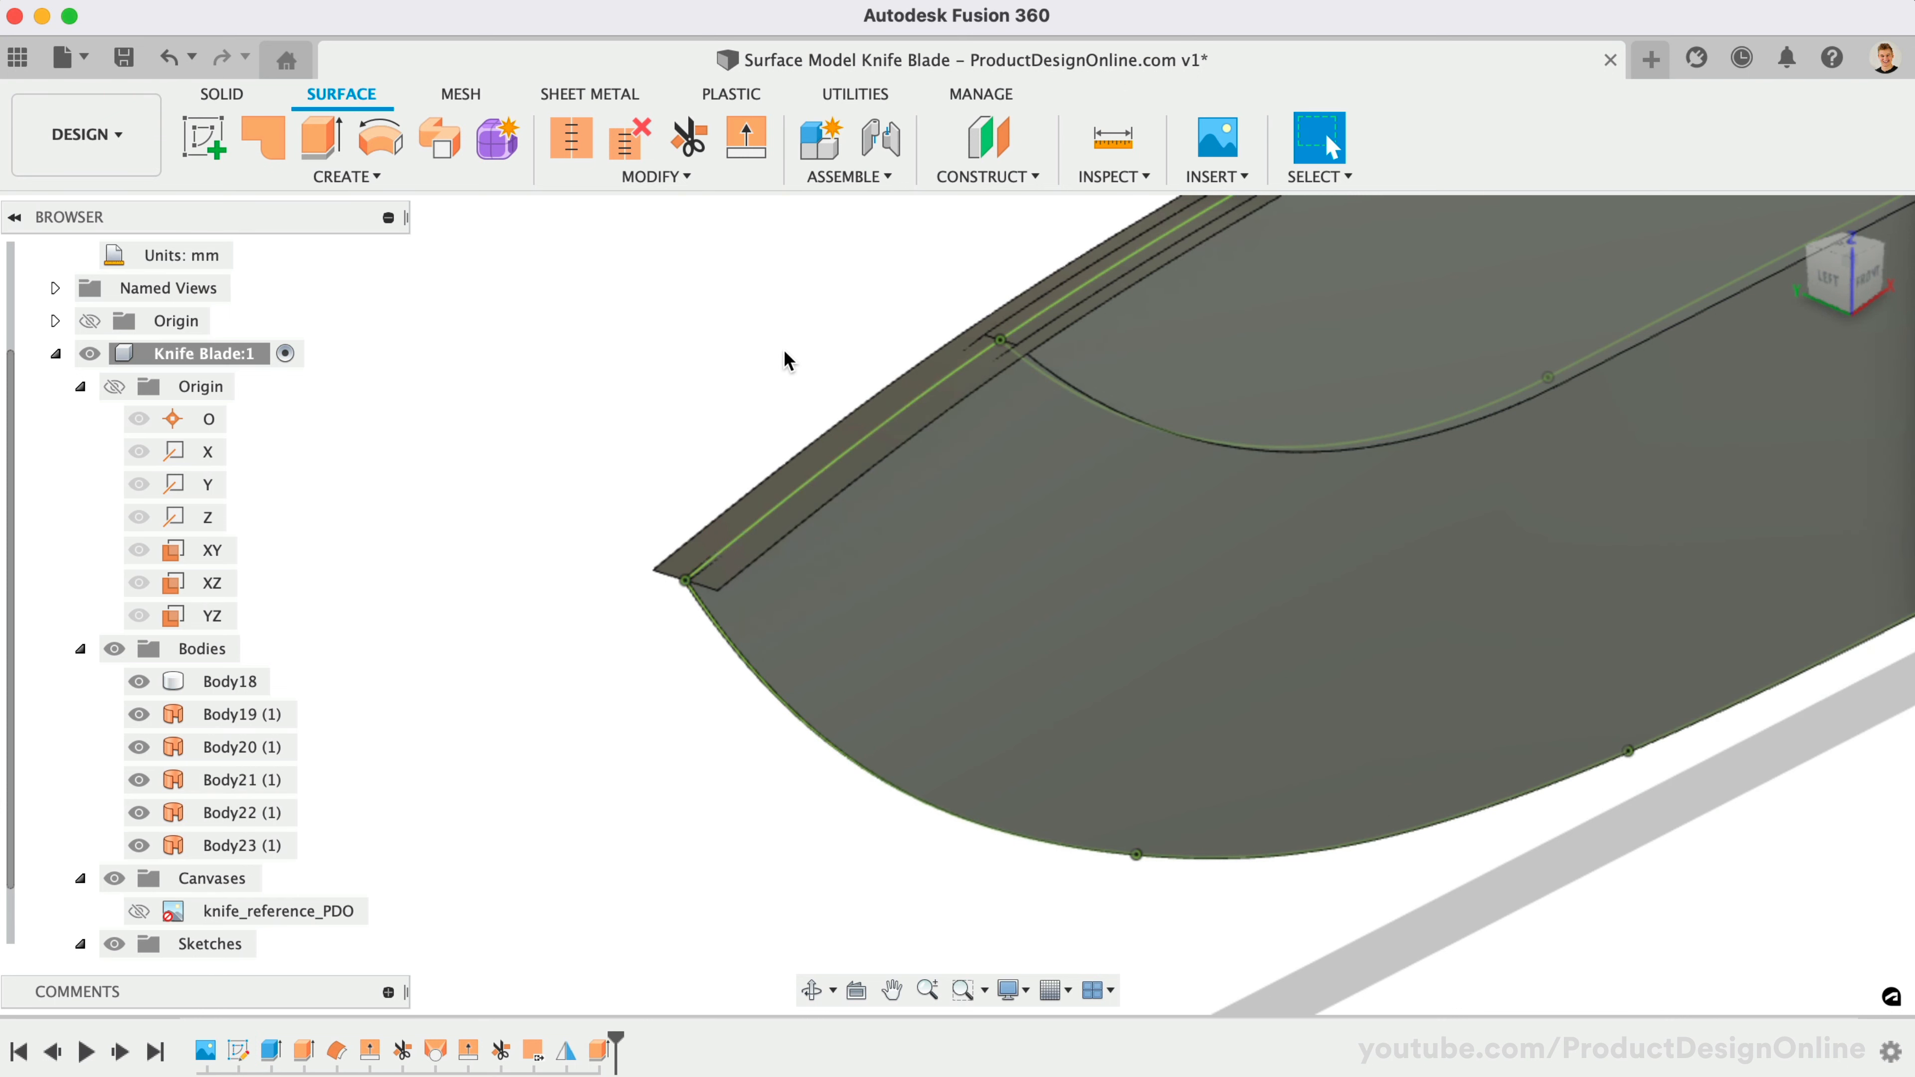
pyautogui.moveTo(746, 137)
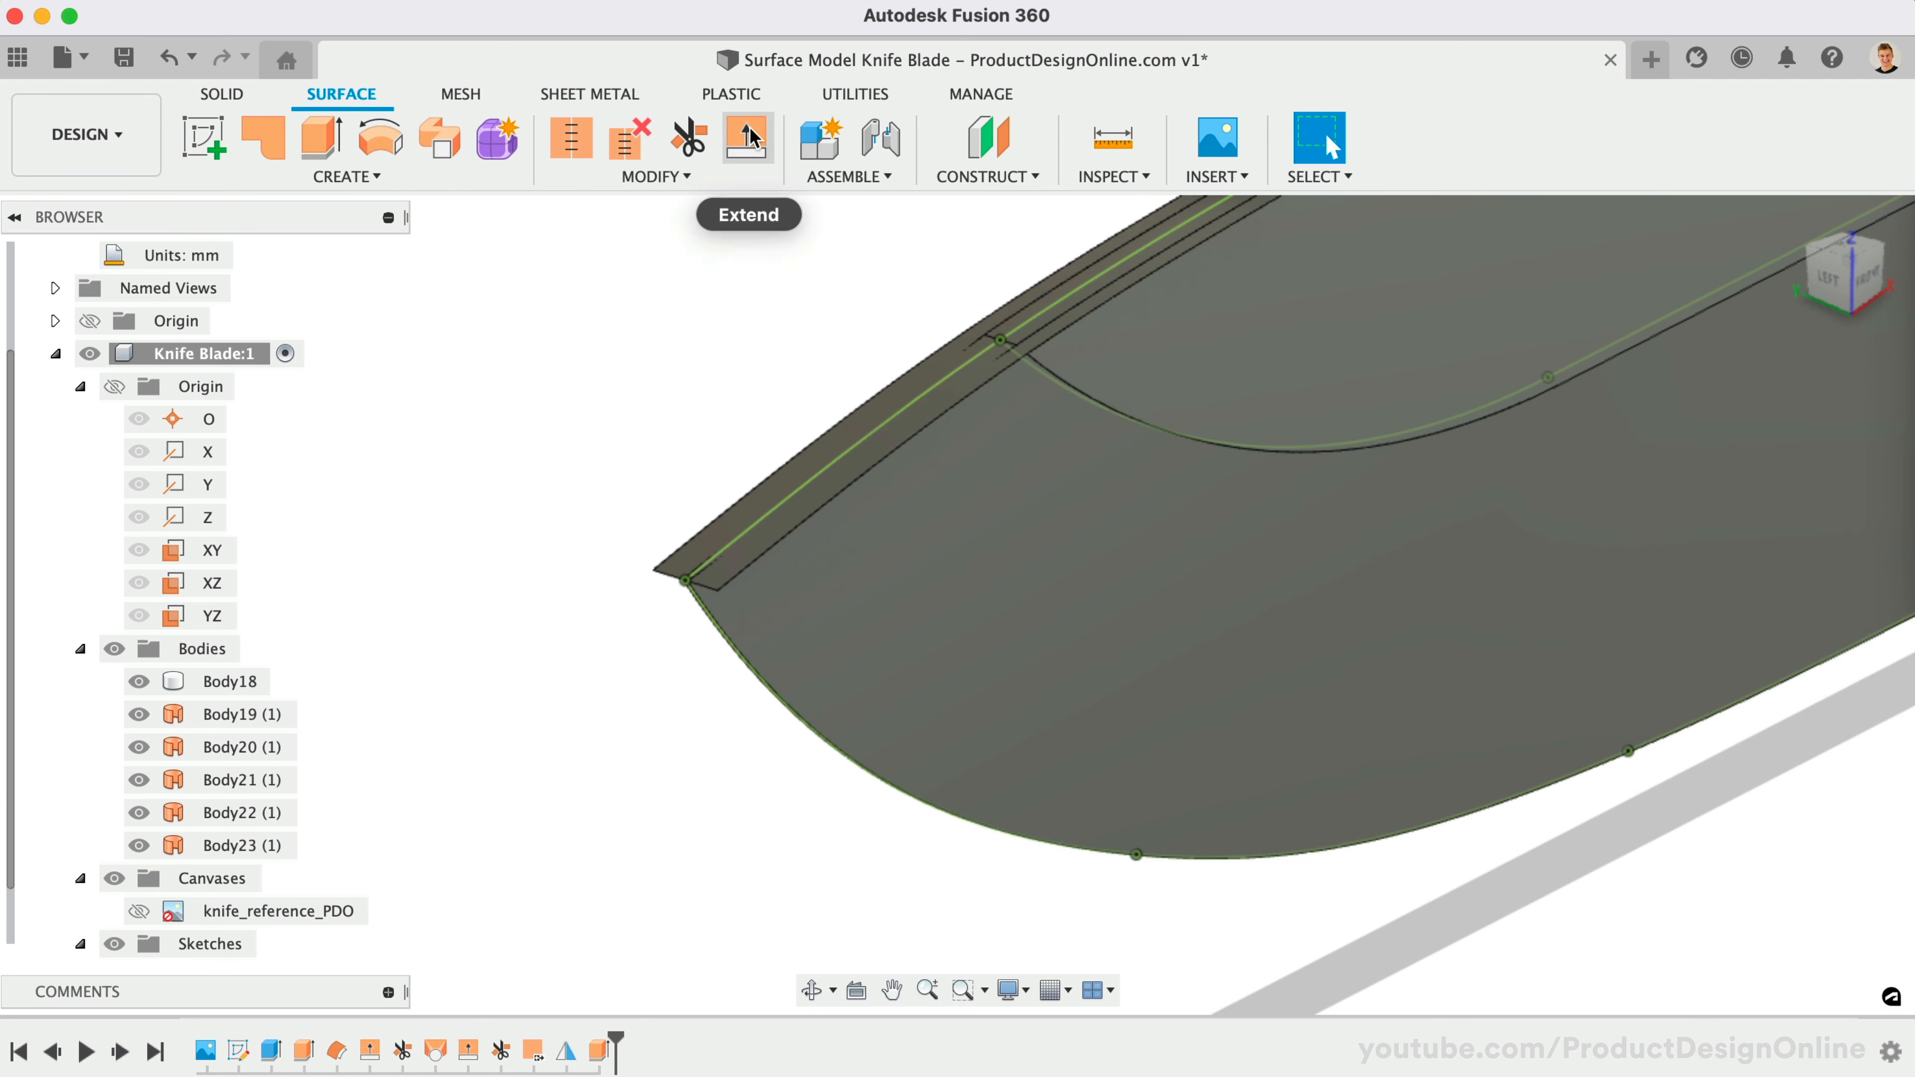
# Extend the top edge of each blade-face surface about 2 mm toward the spine.
pyautogui.click(747, 138)
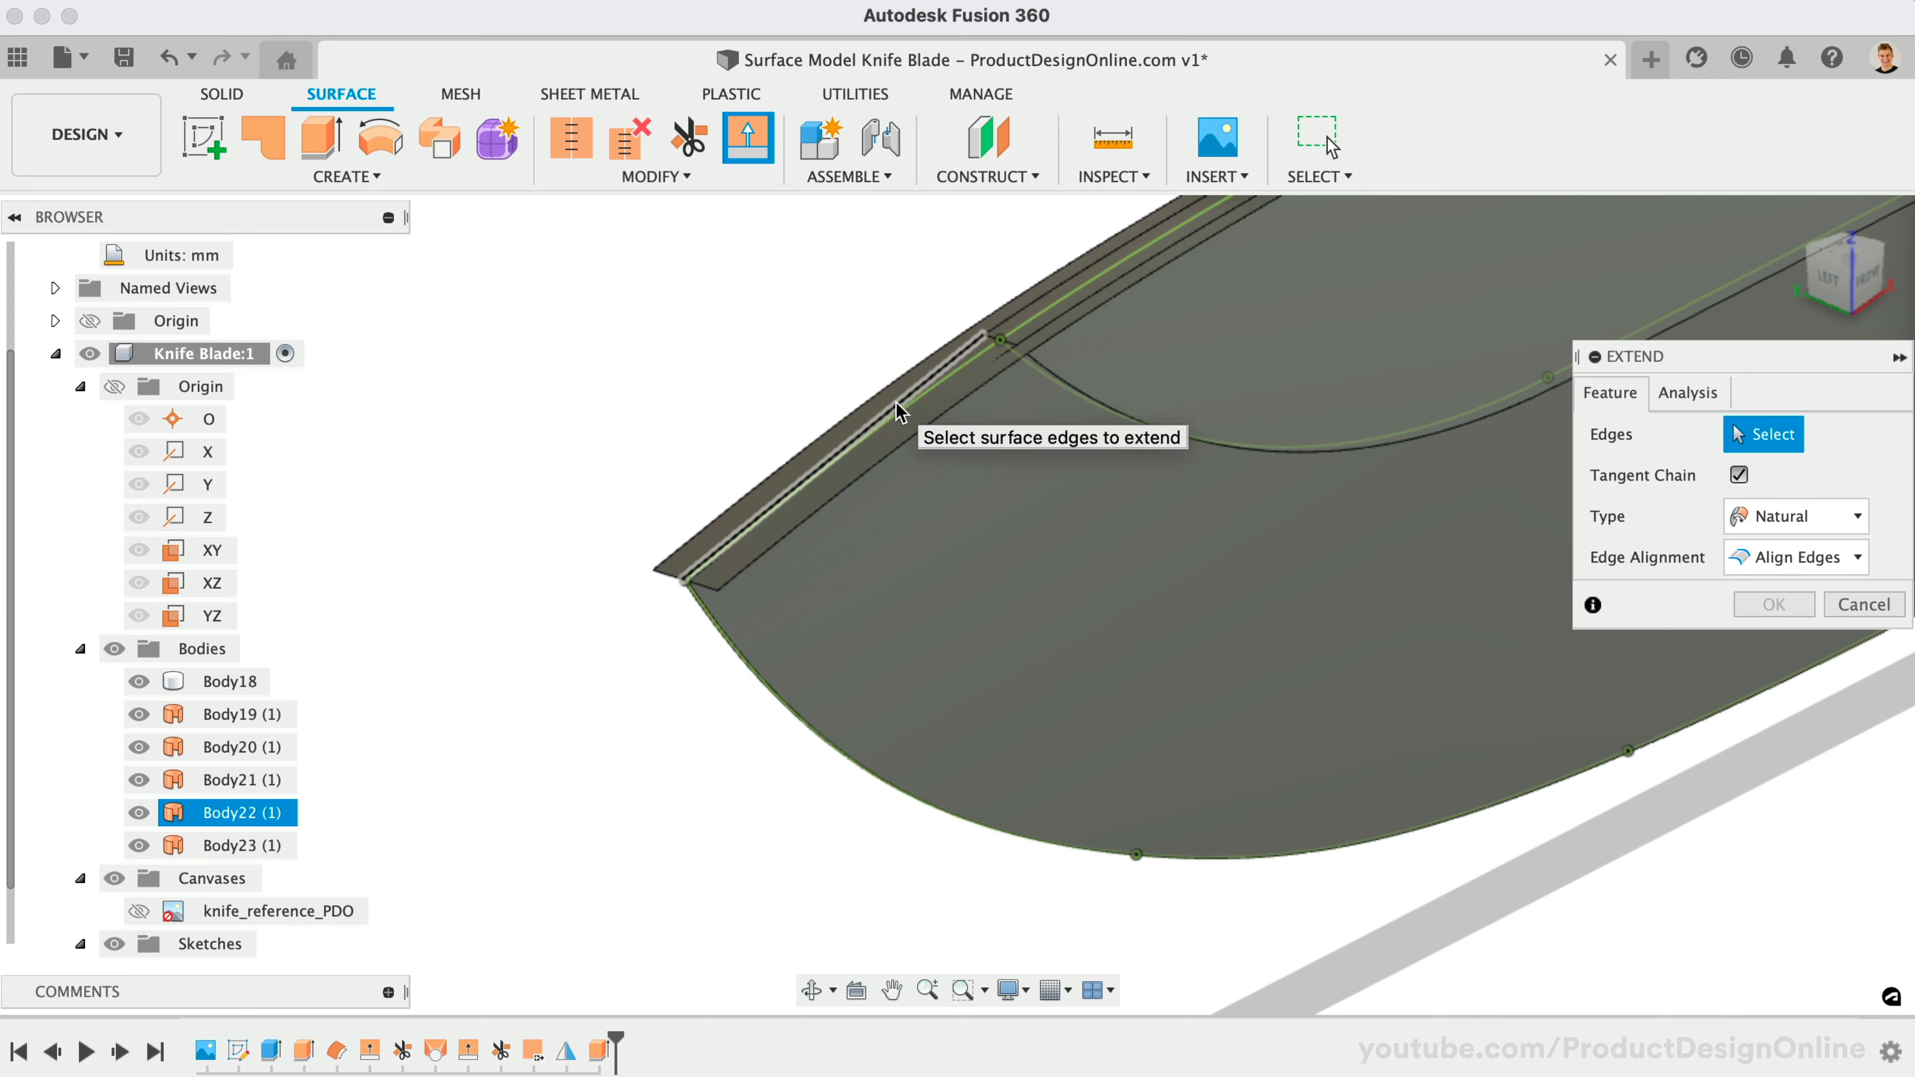
pyautogui.click(898, 414)
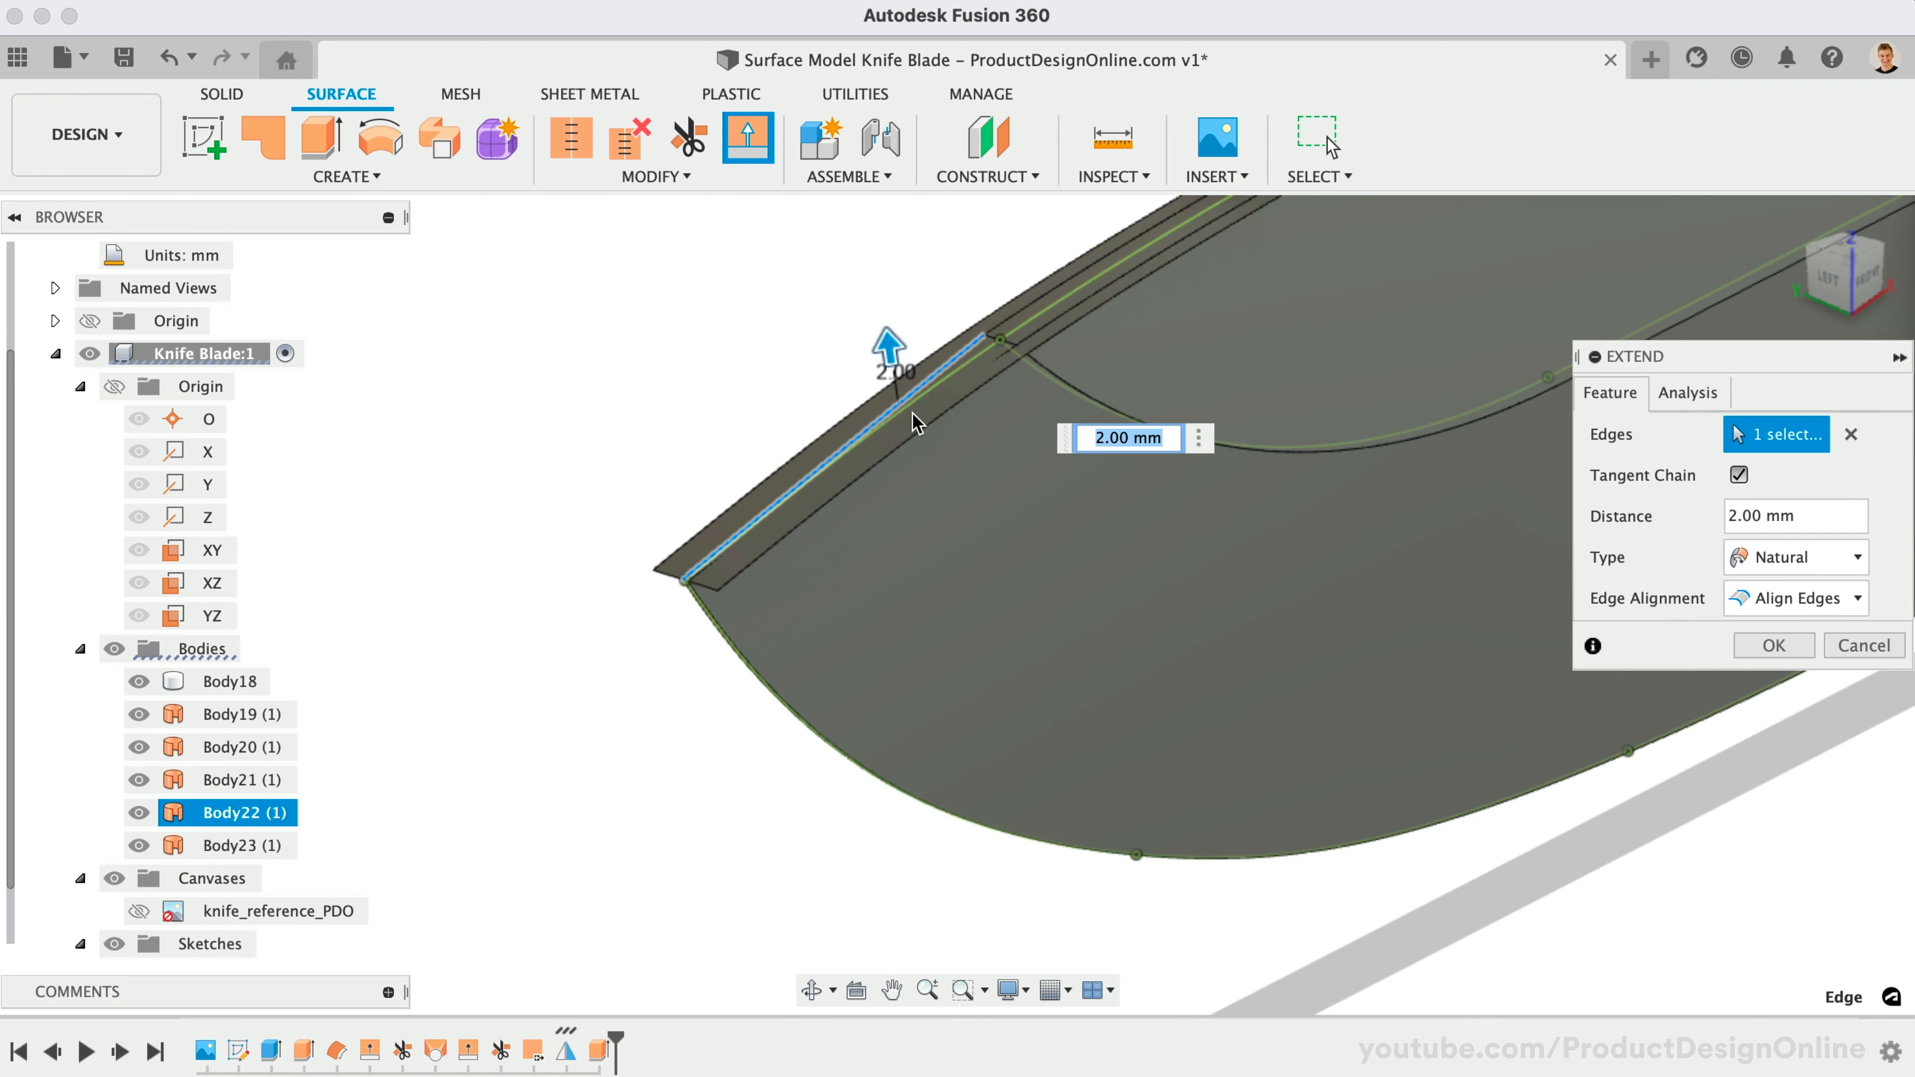
pyautogui.click(1773, 645)
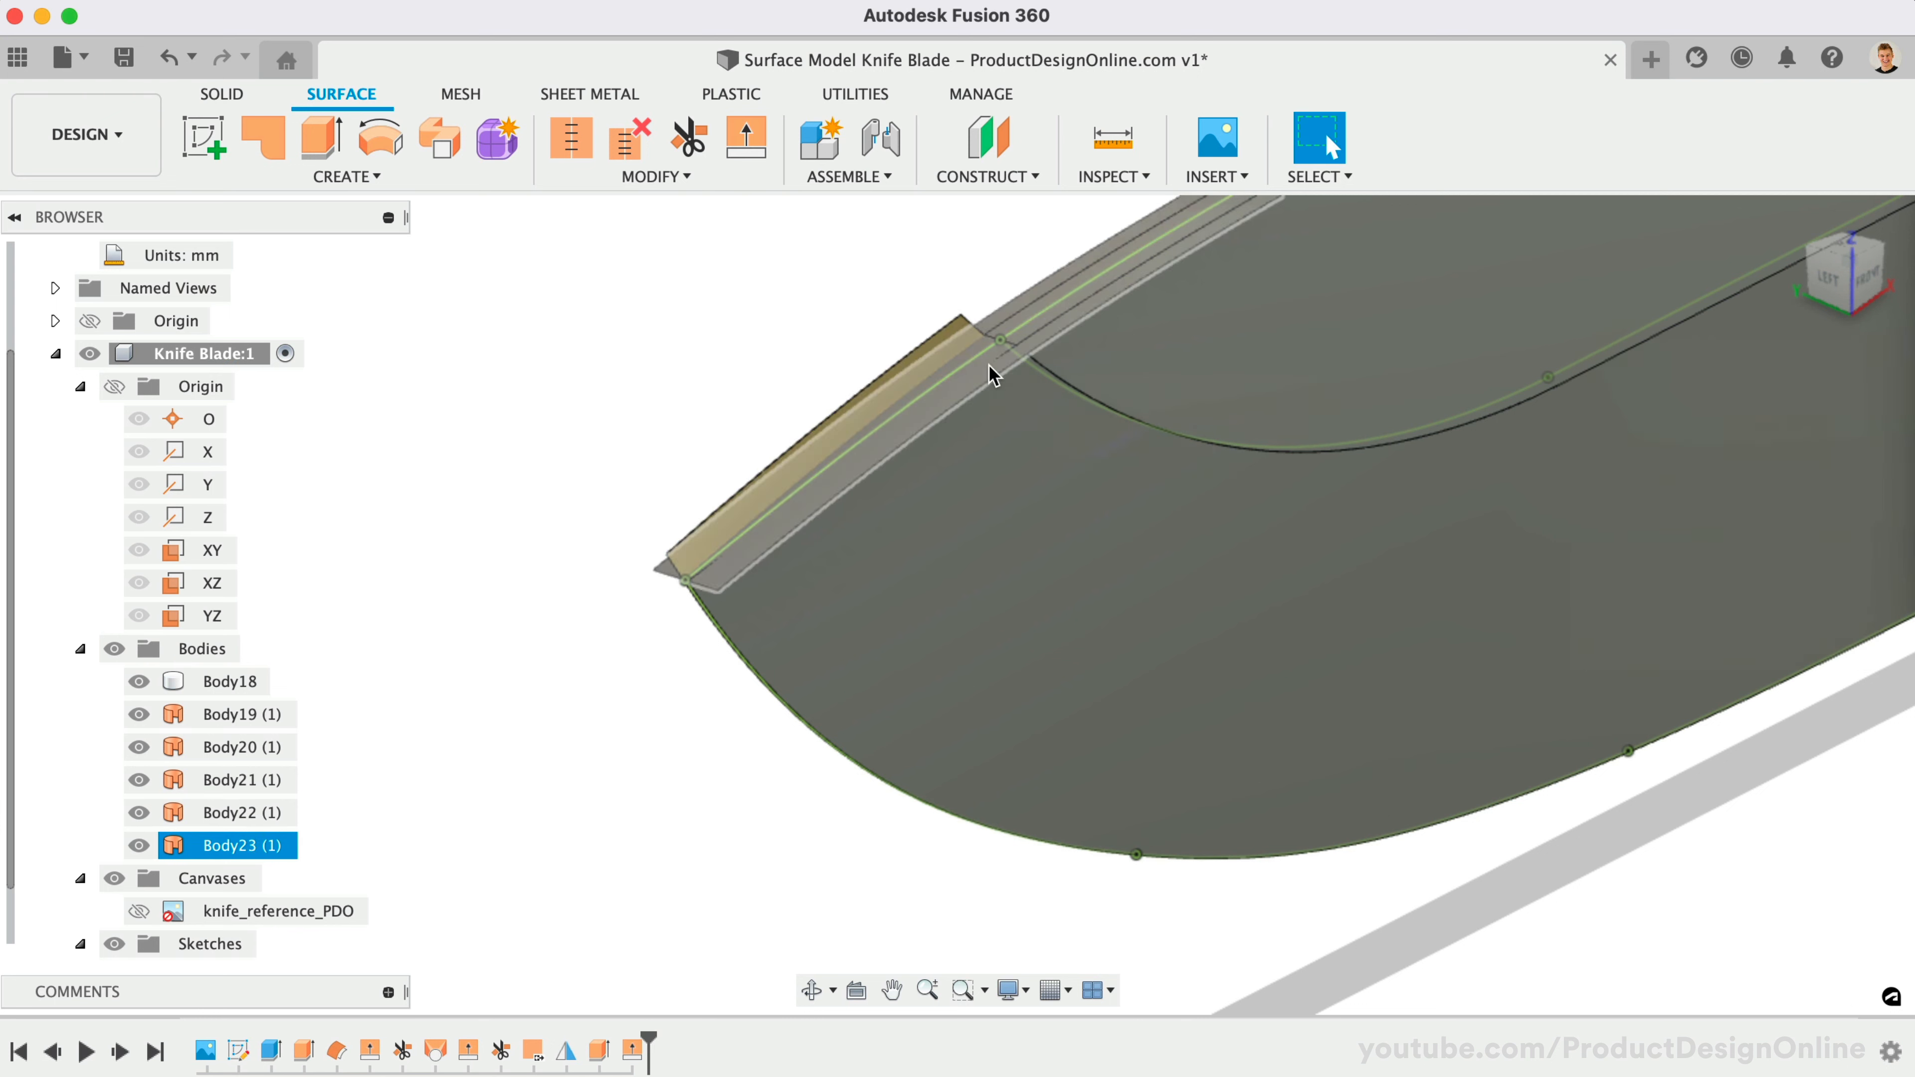
pyautogui.click(746, 137)
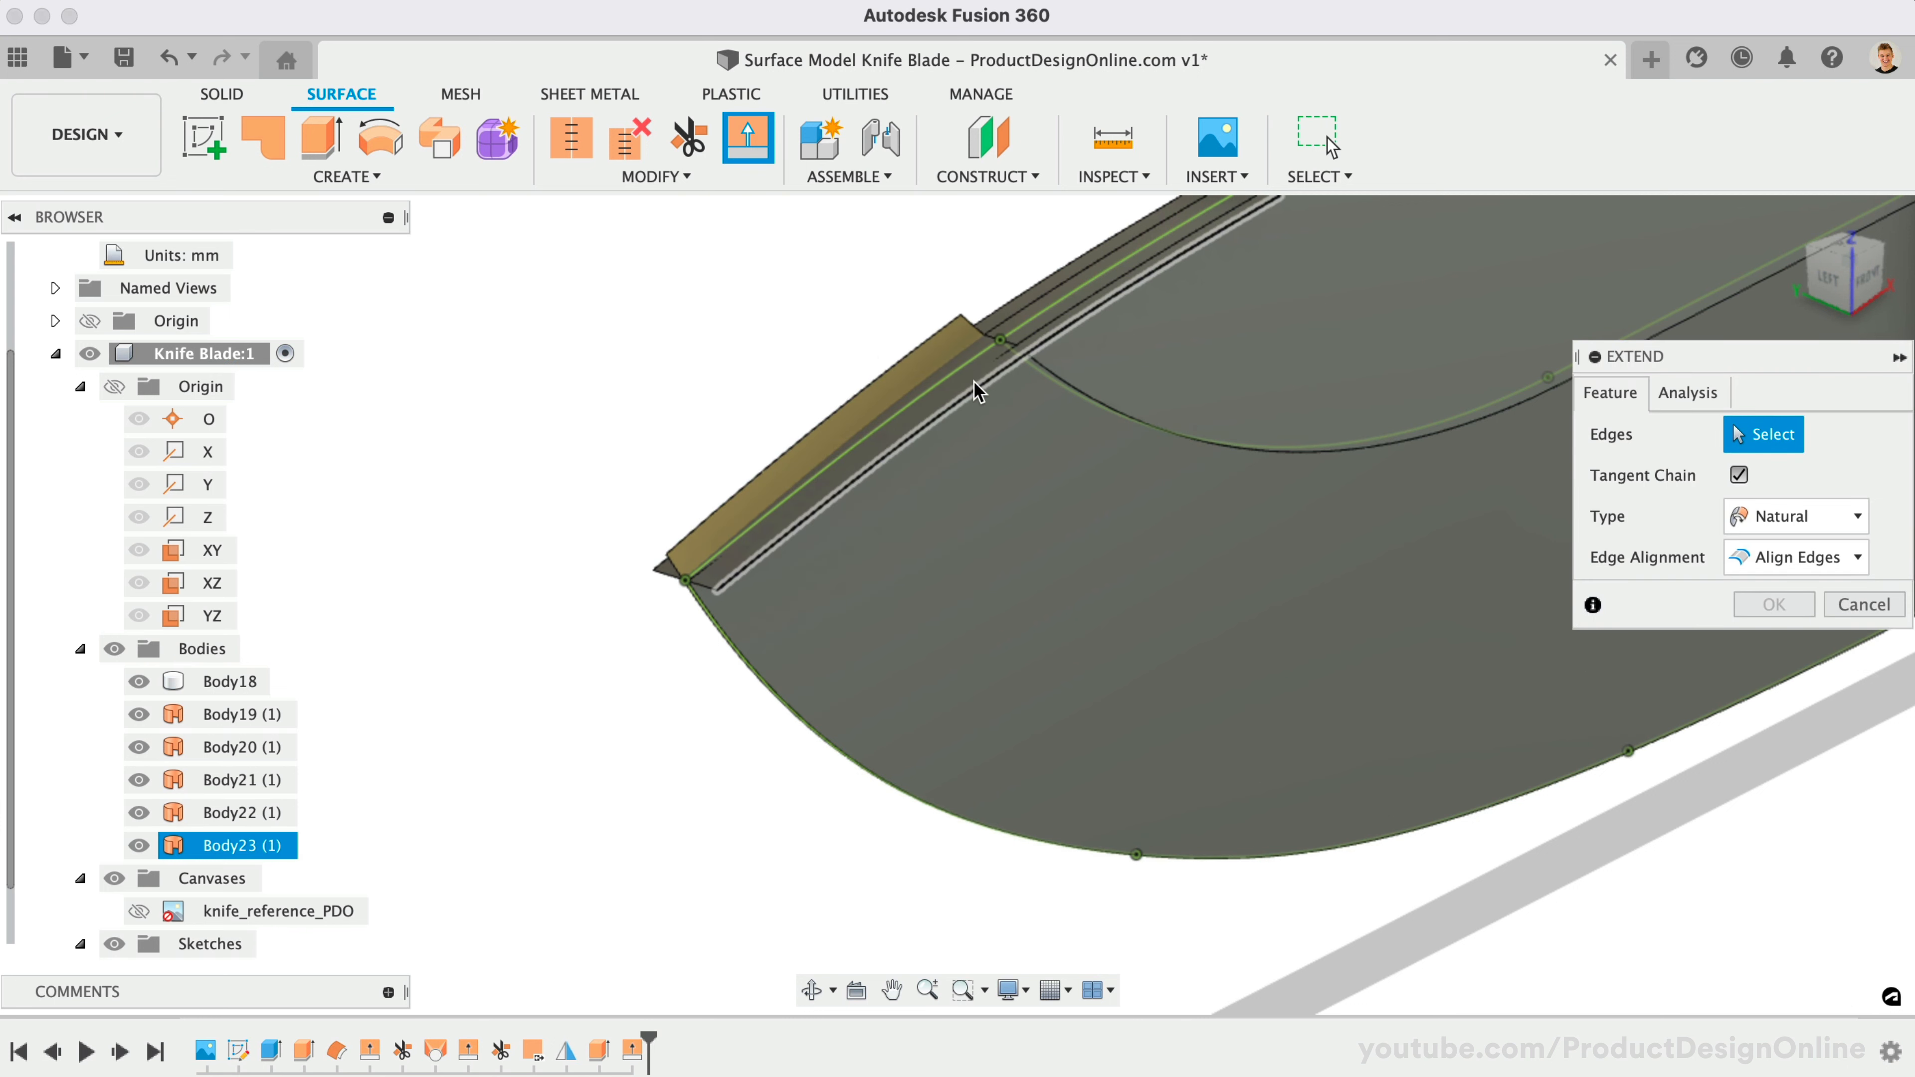
pyautogui.click(966, 374)
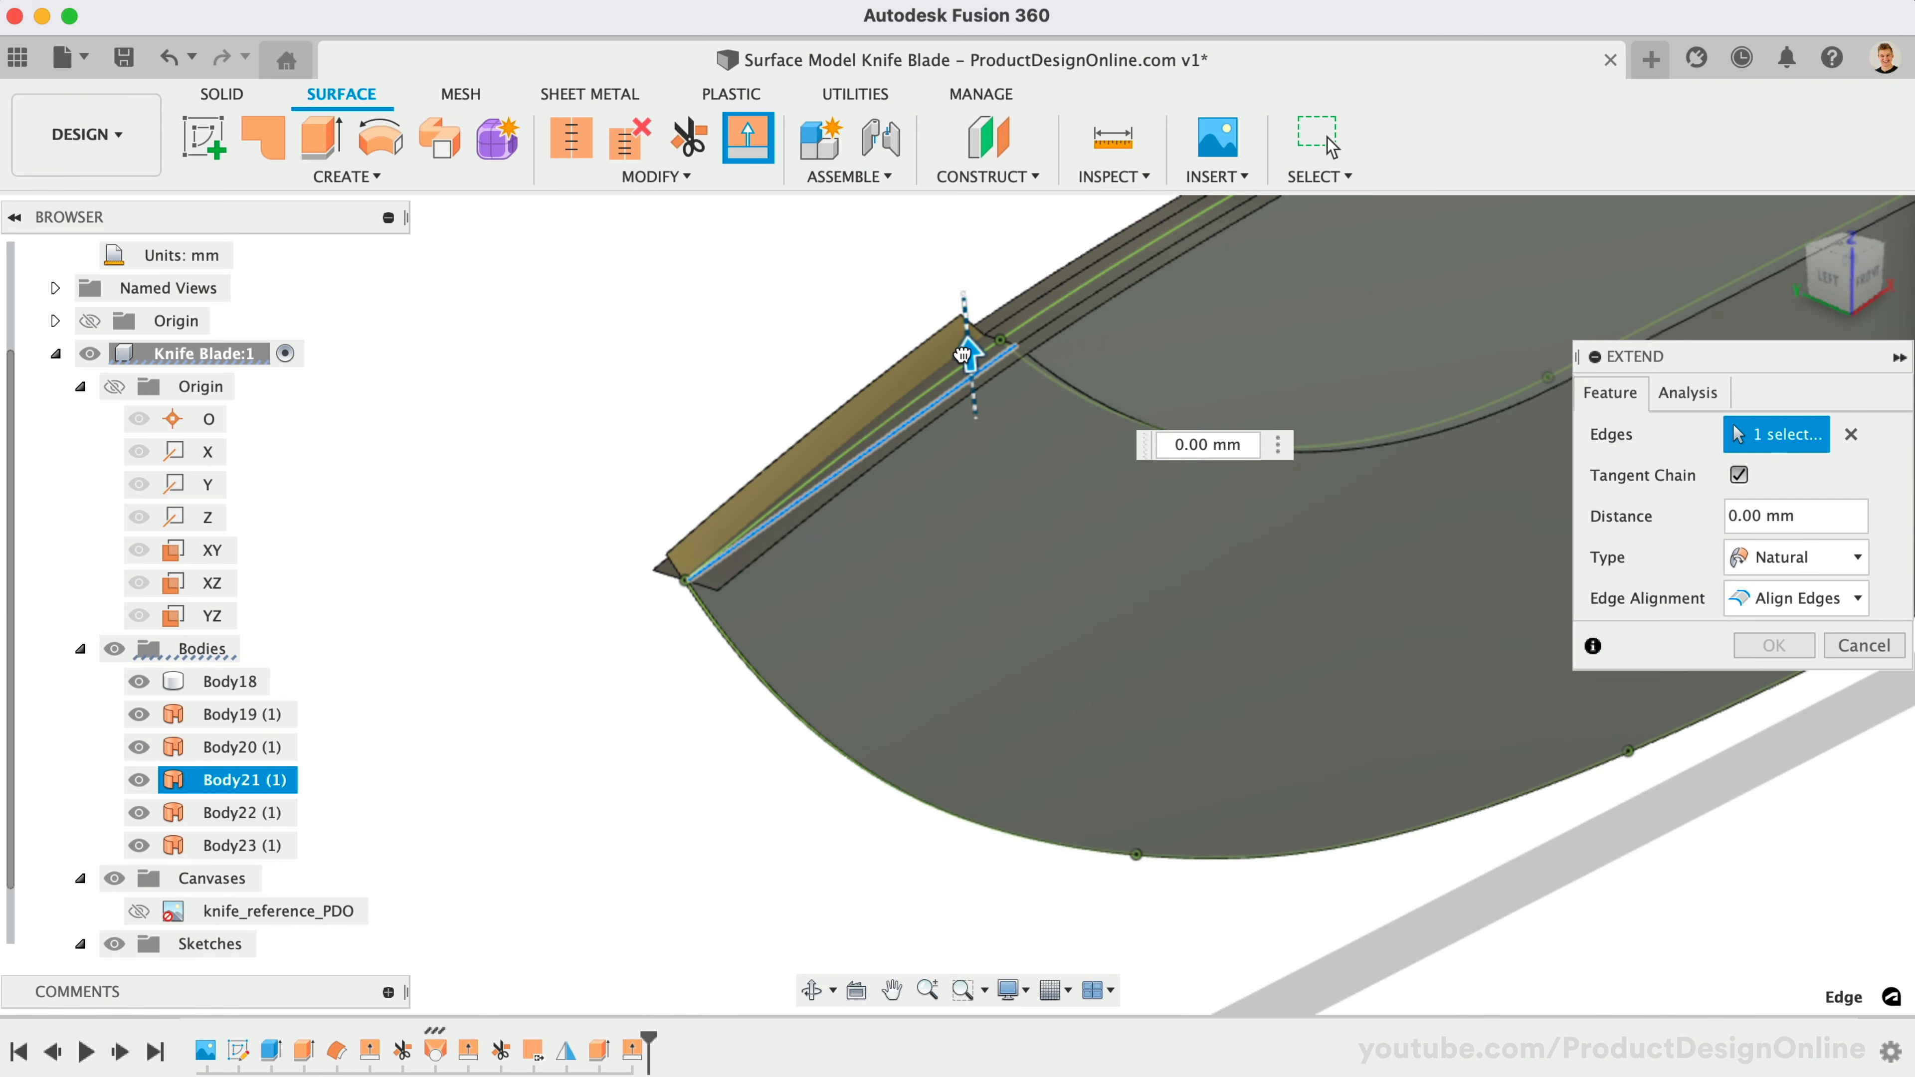
pyautogui.moveTo(964, 348); pyautogui.dragTo(962, 299)
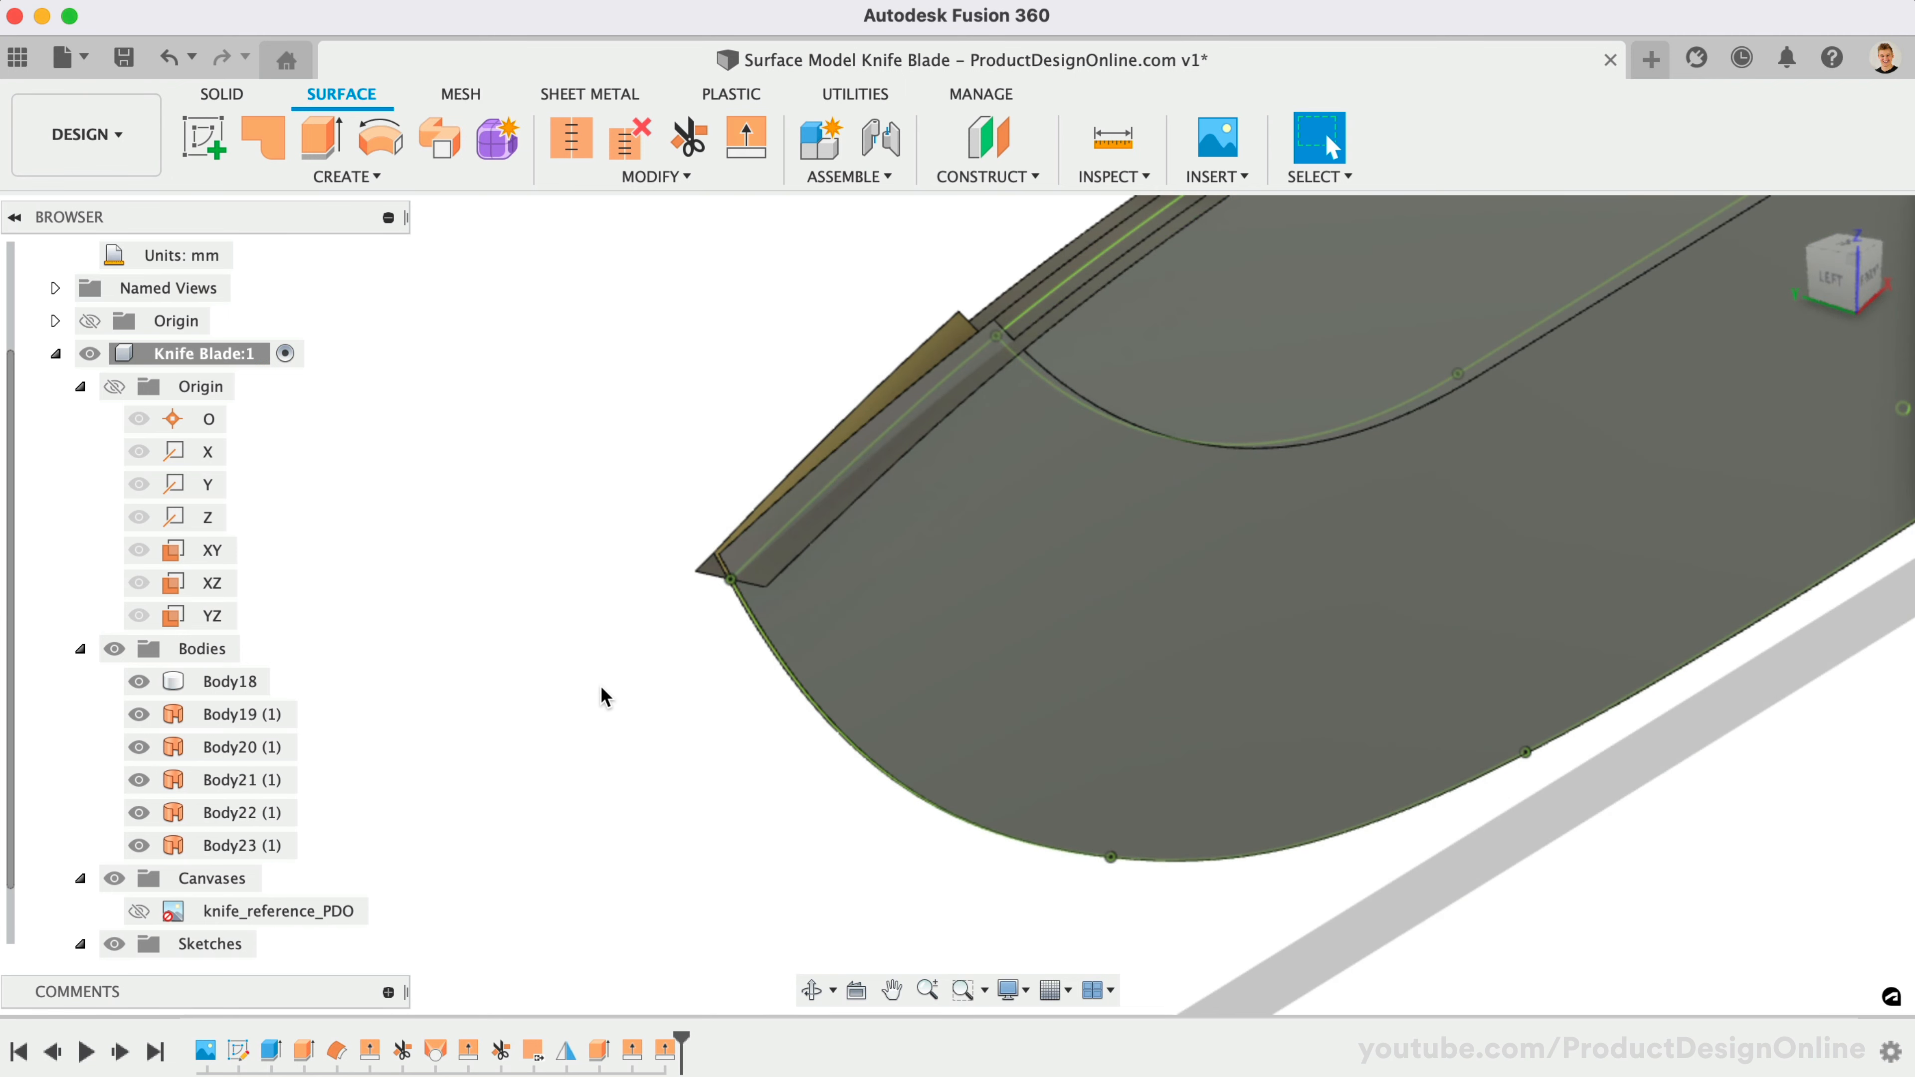
# Hide Body18 in the browser and show the Blade Profile sketch.
pyautogui.click(231, 681)
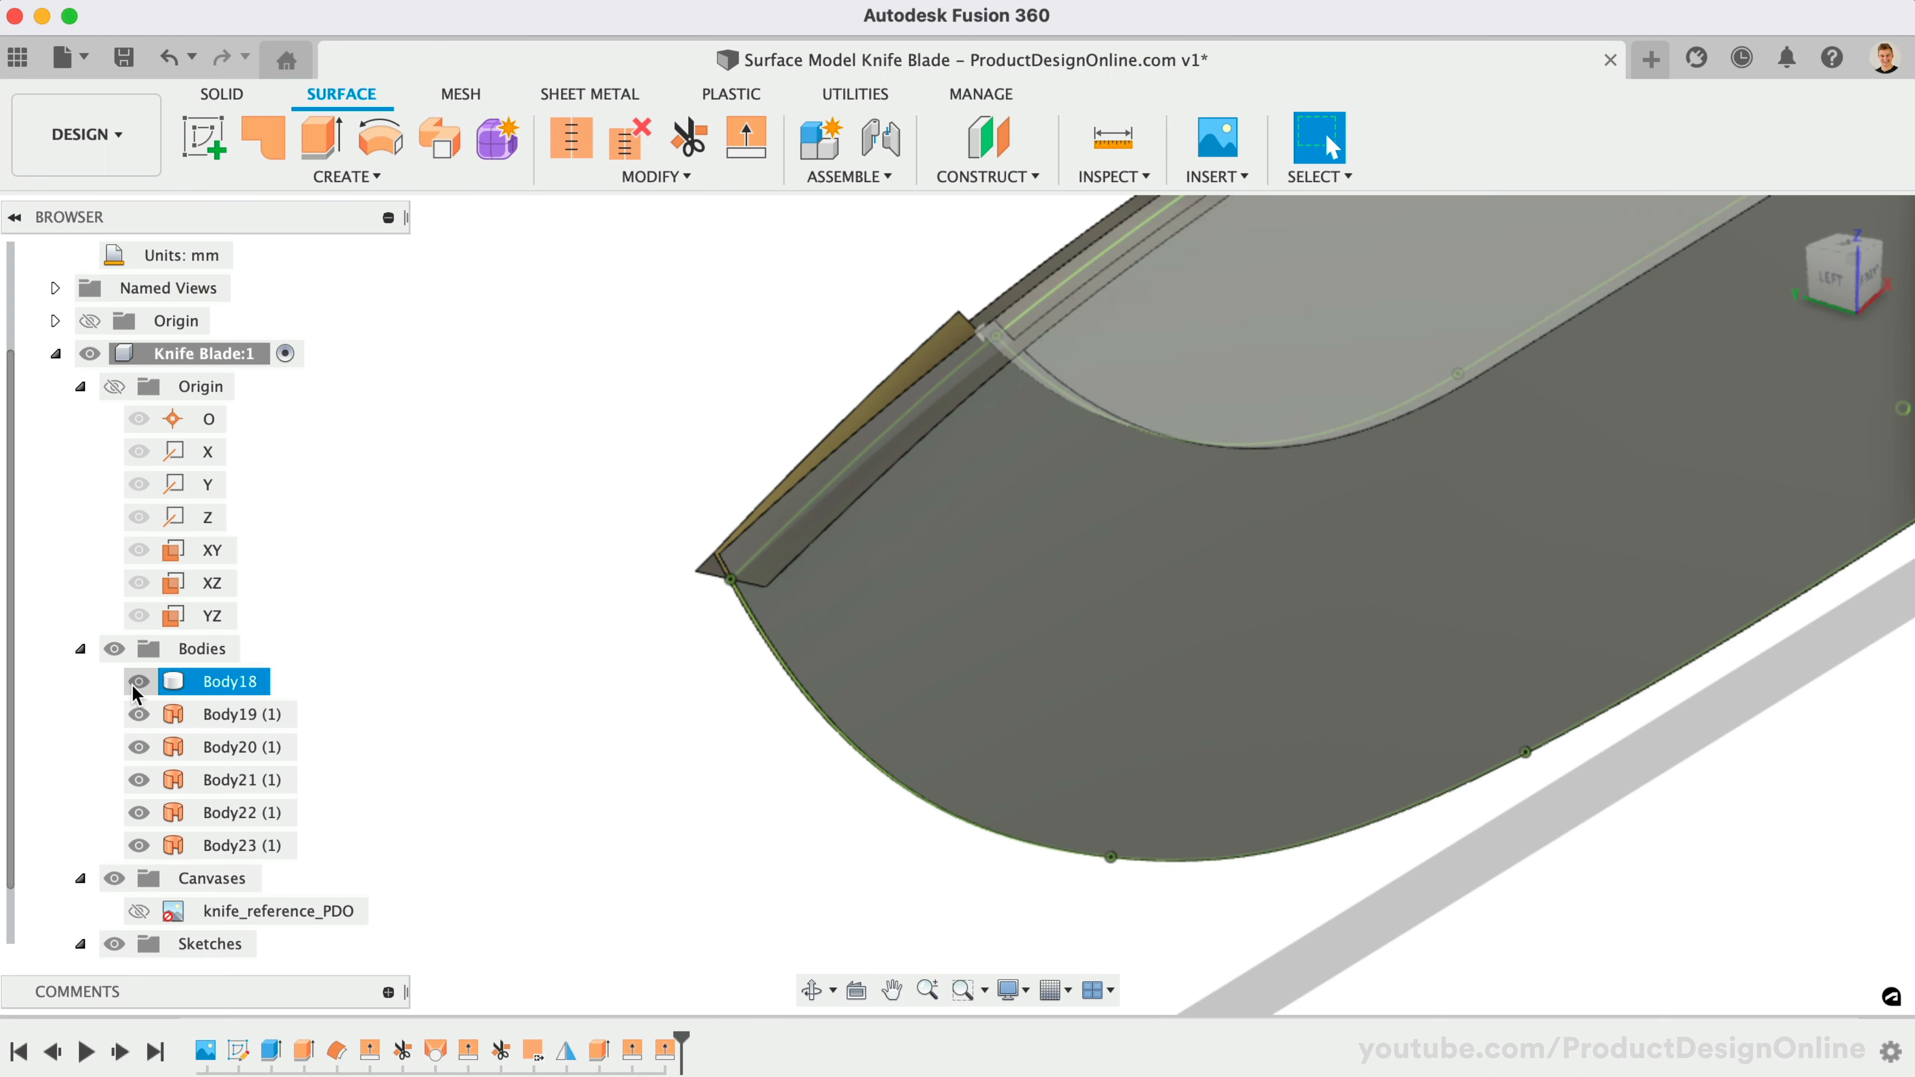
pyautogui.click(137, 680)
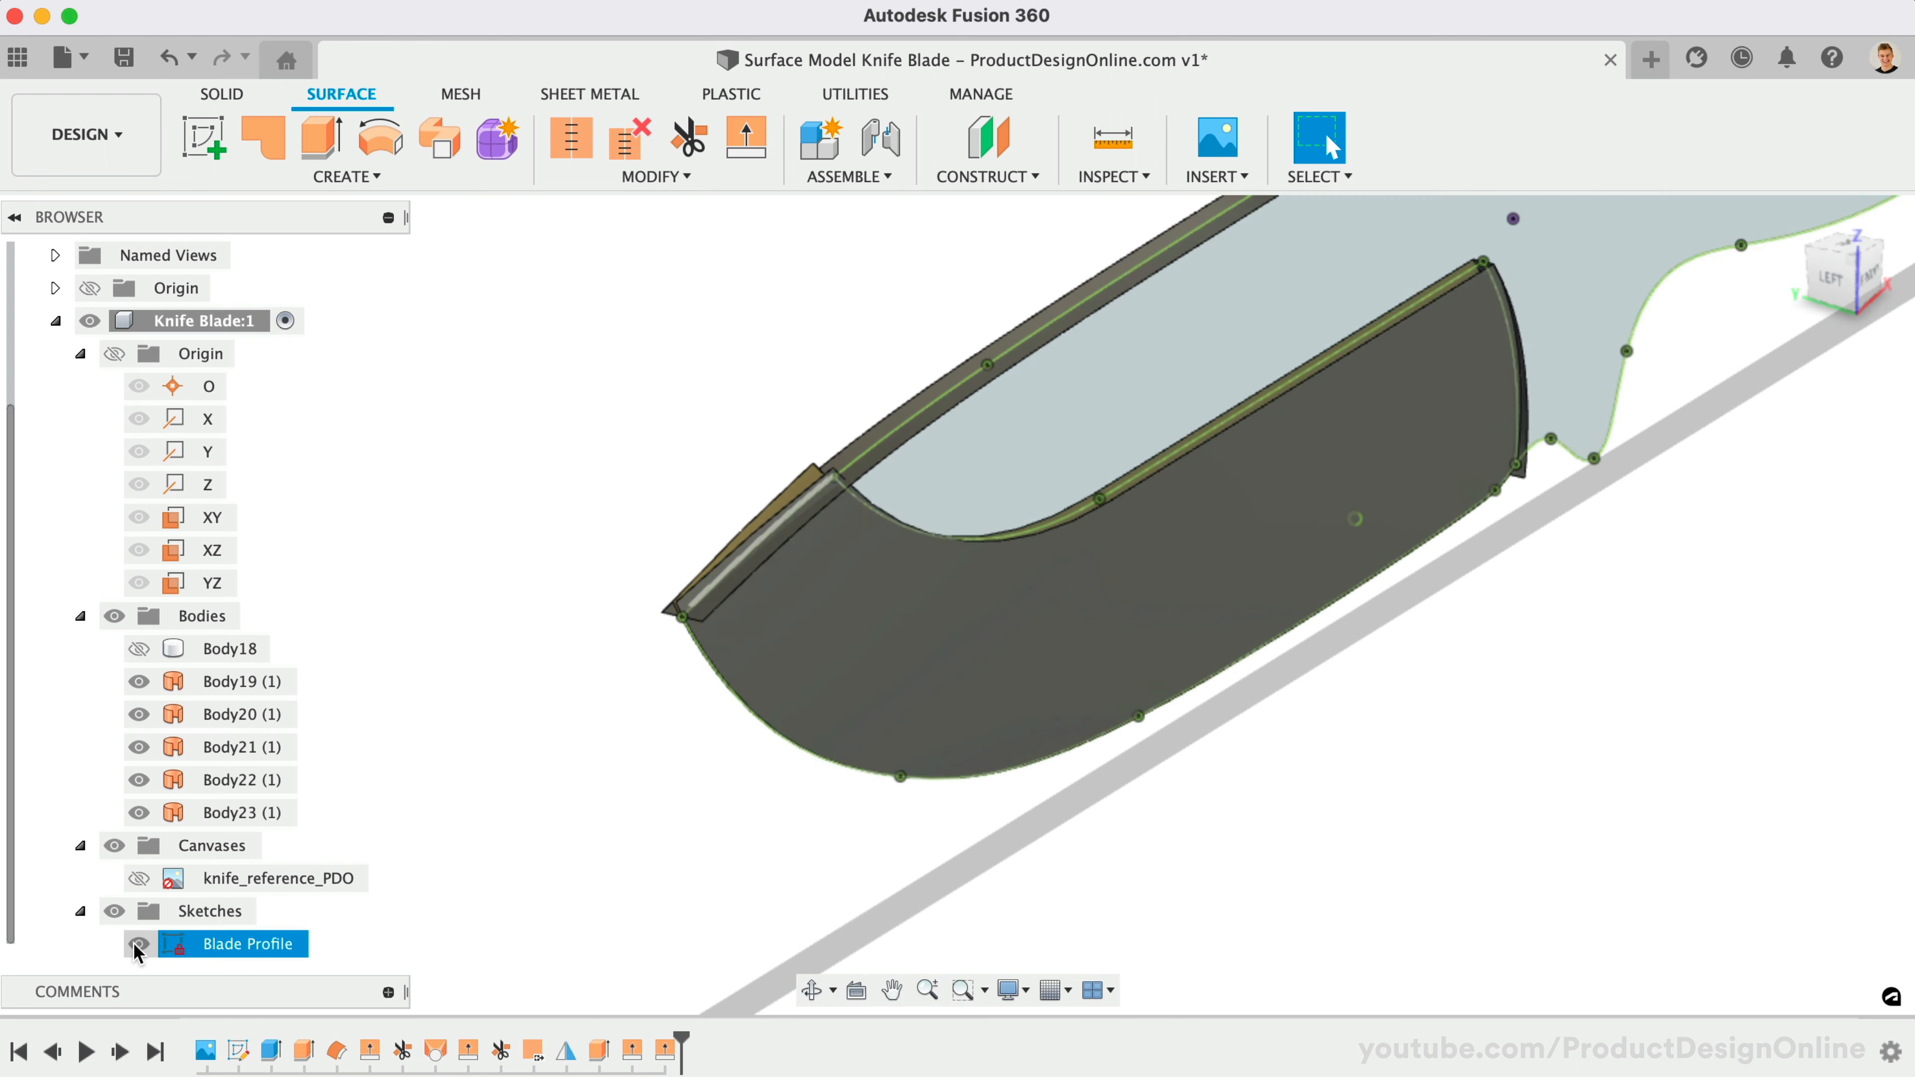
# Hide the Blade Profile sketch and loft a surface between the two extended spine edges, adding Body24.
pyautogui.click(139, 943)
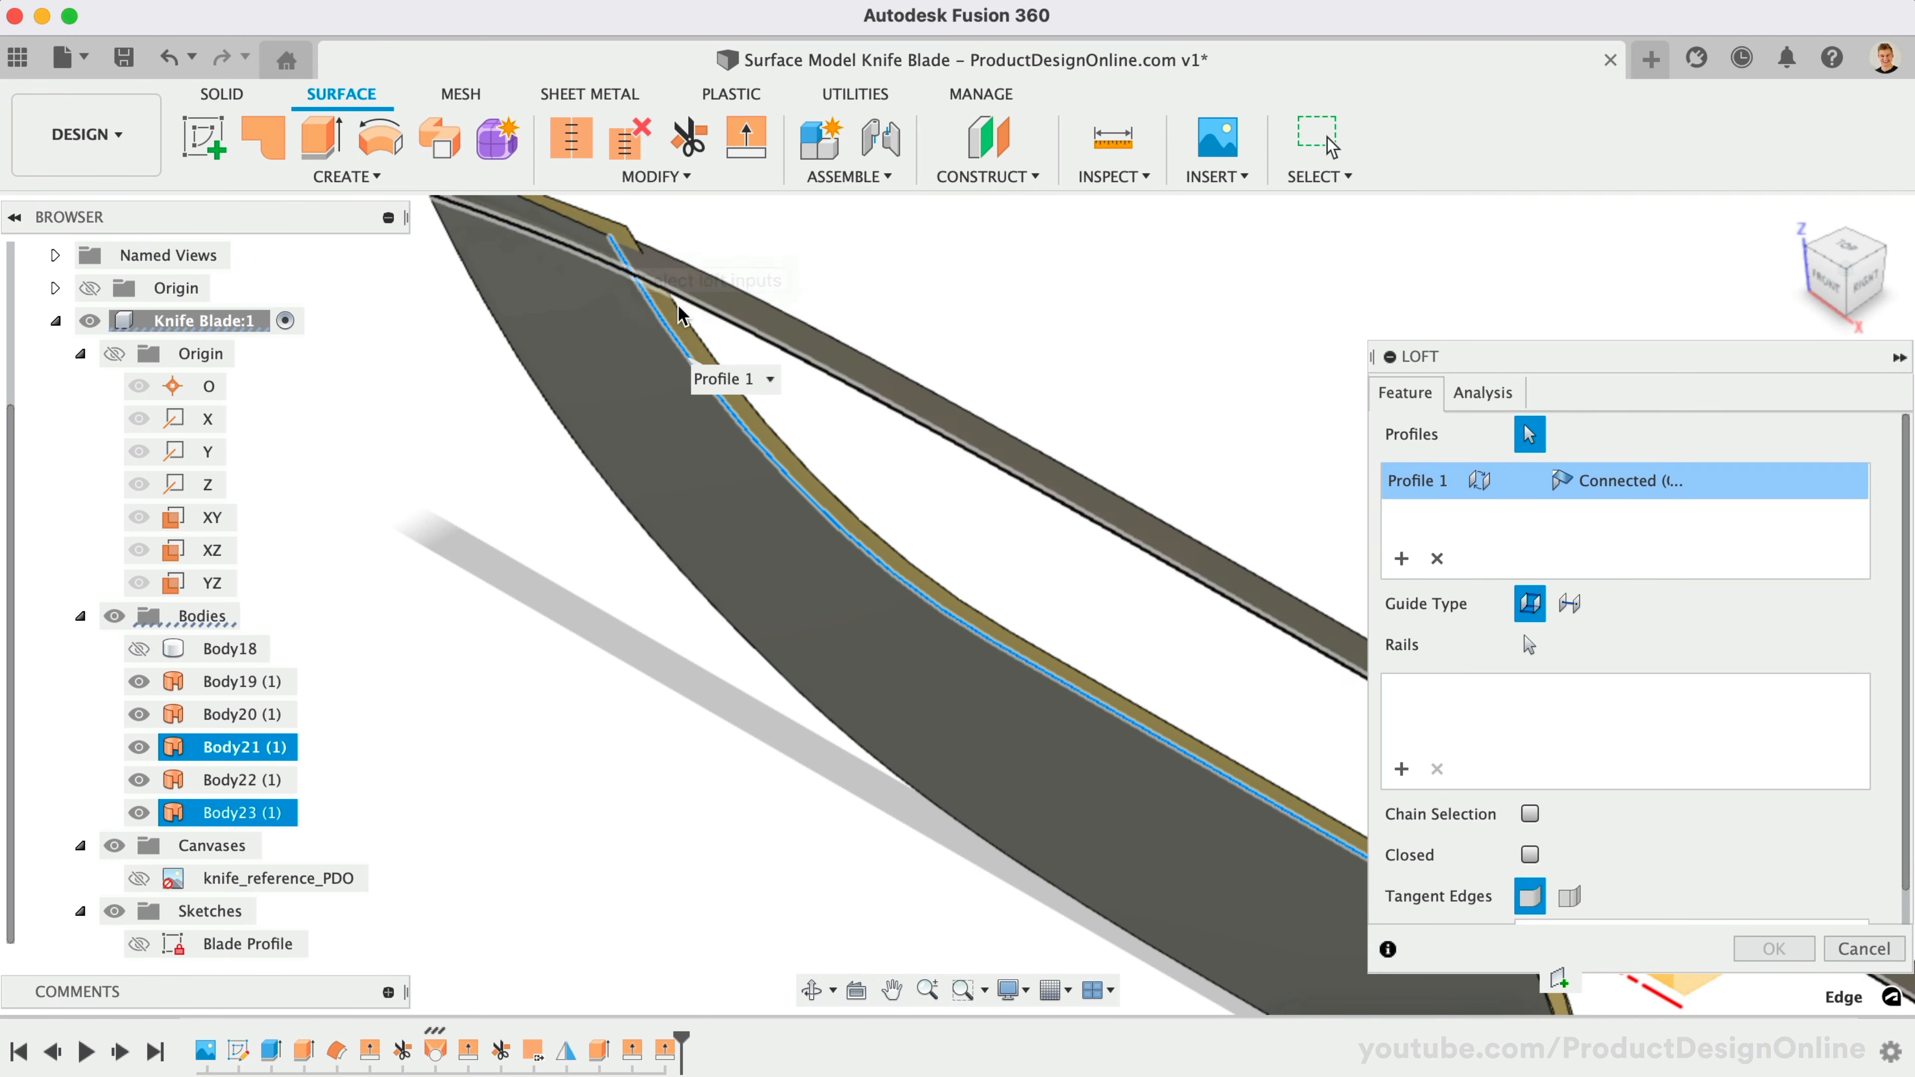
pyautogui.click(624, 237)
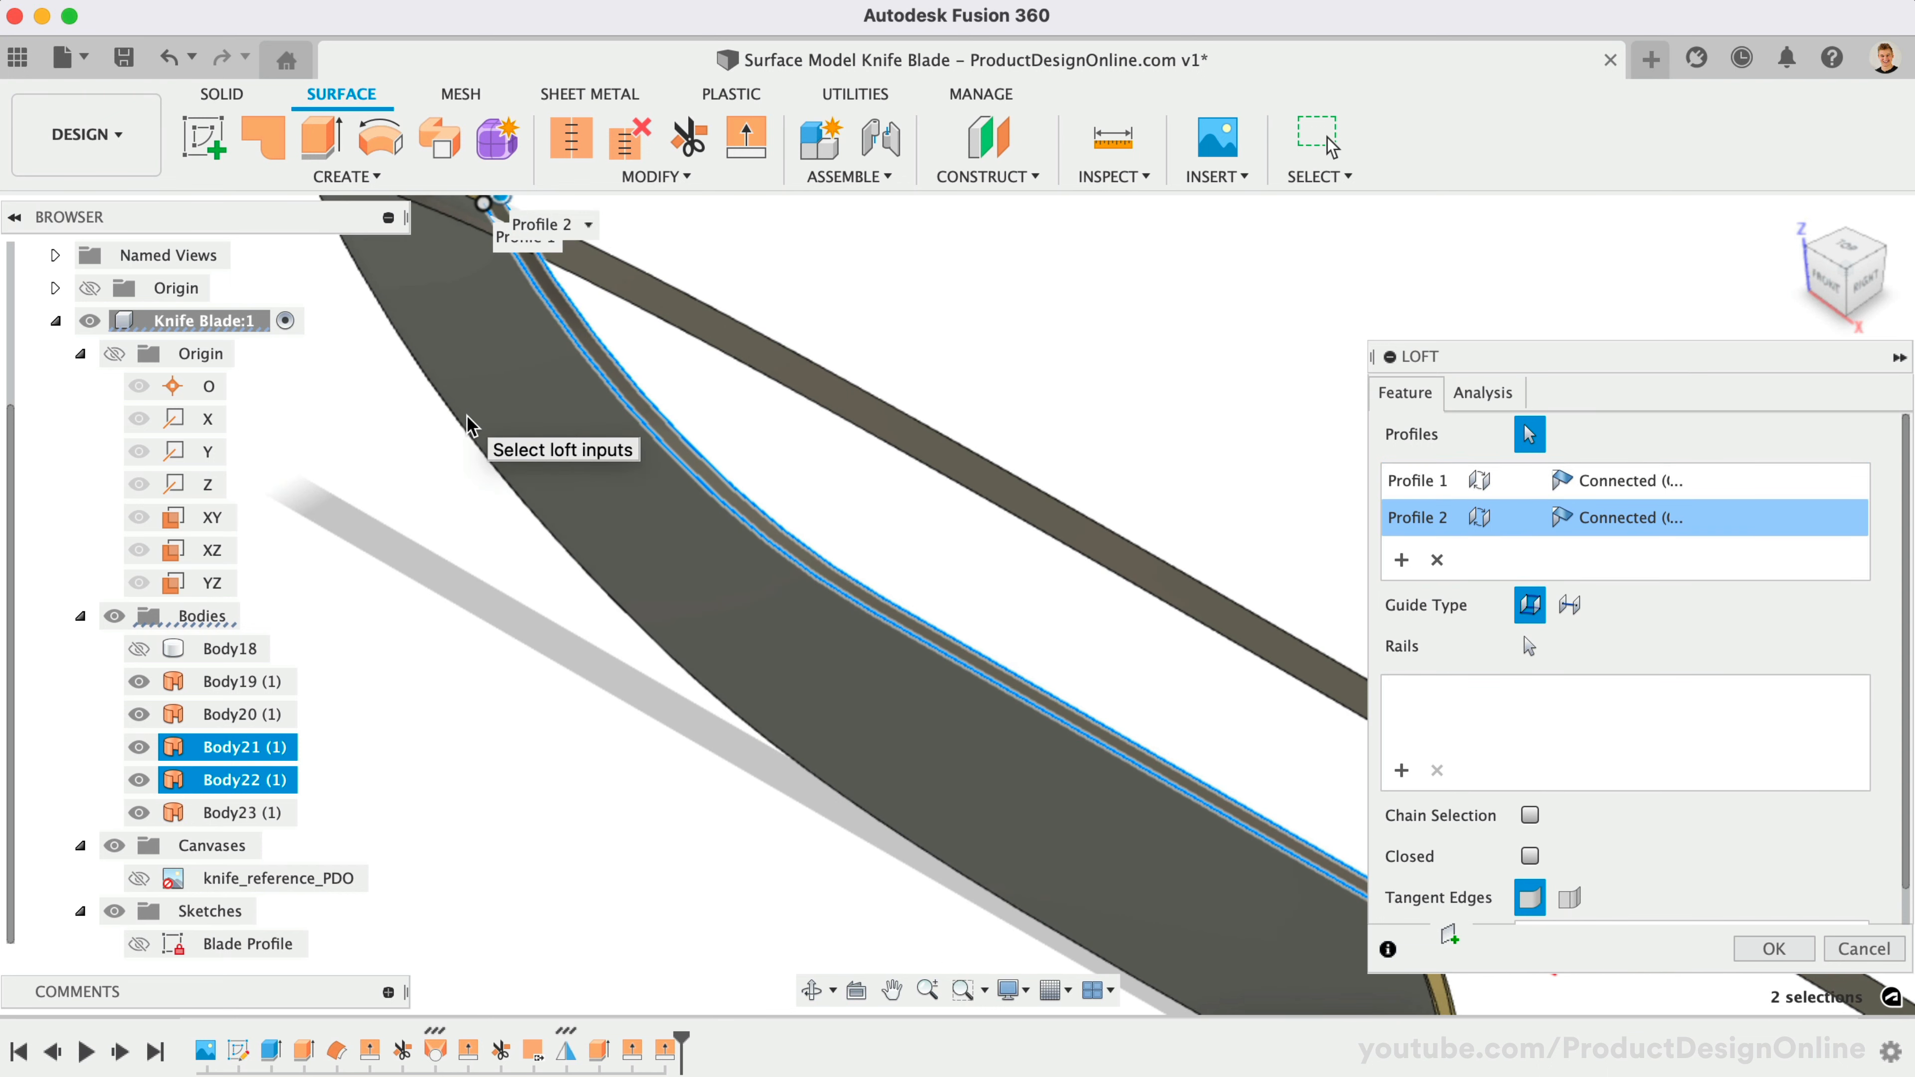
pyautogui.click(1773, 949)
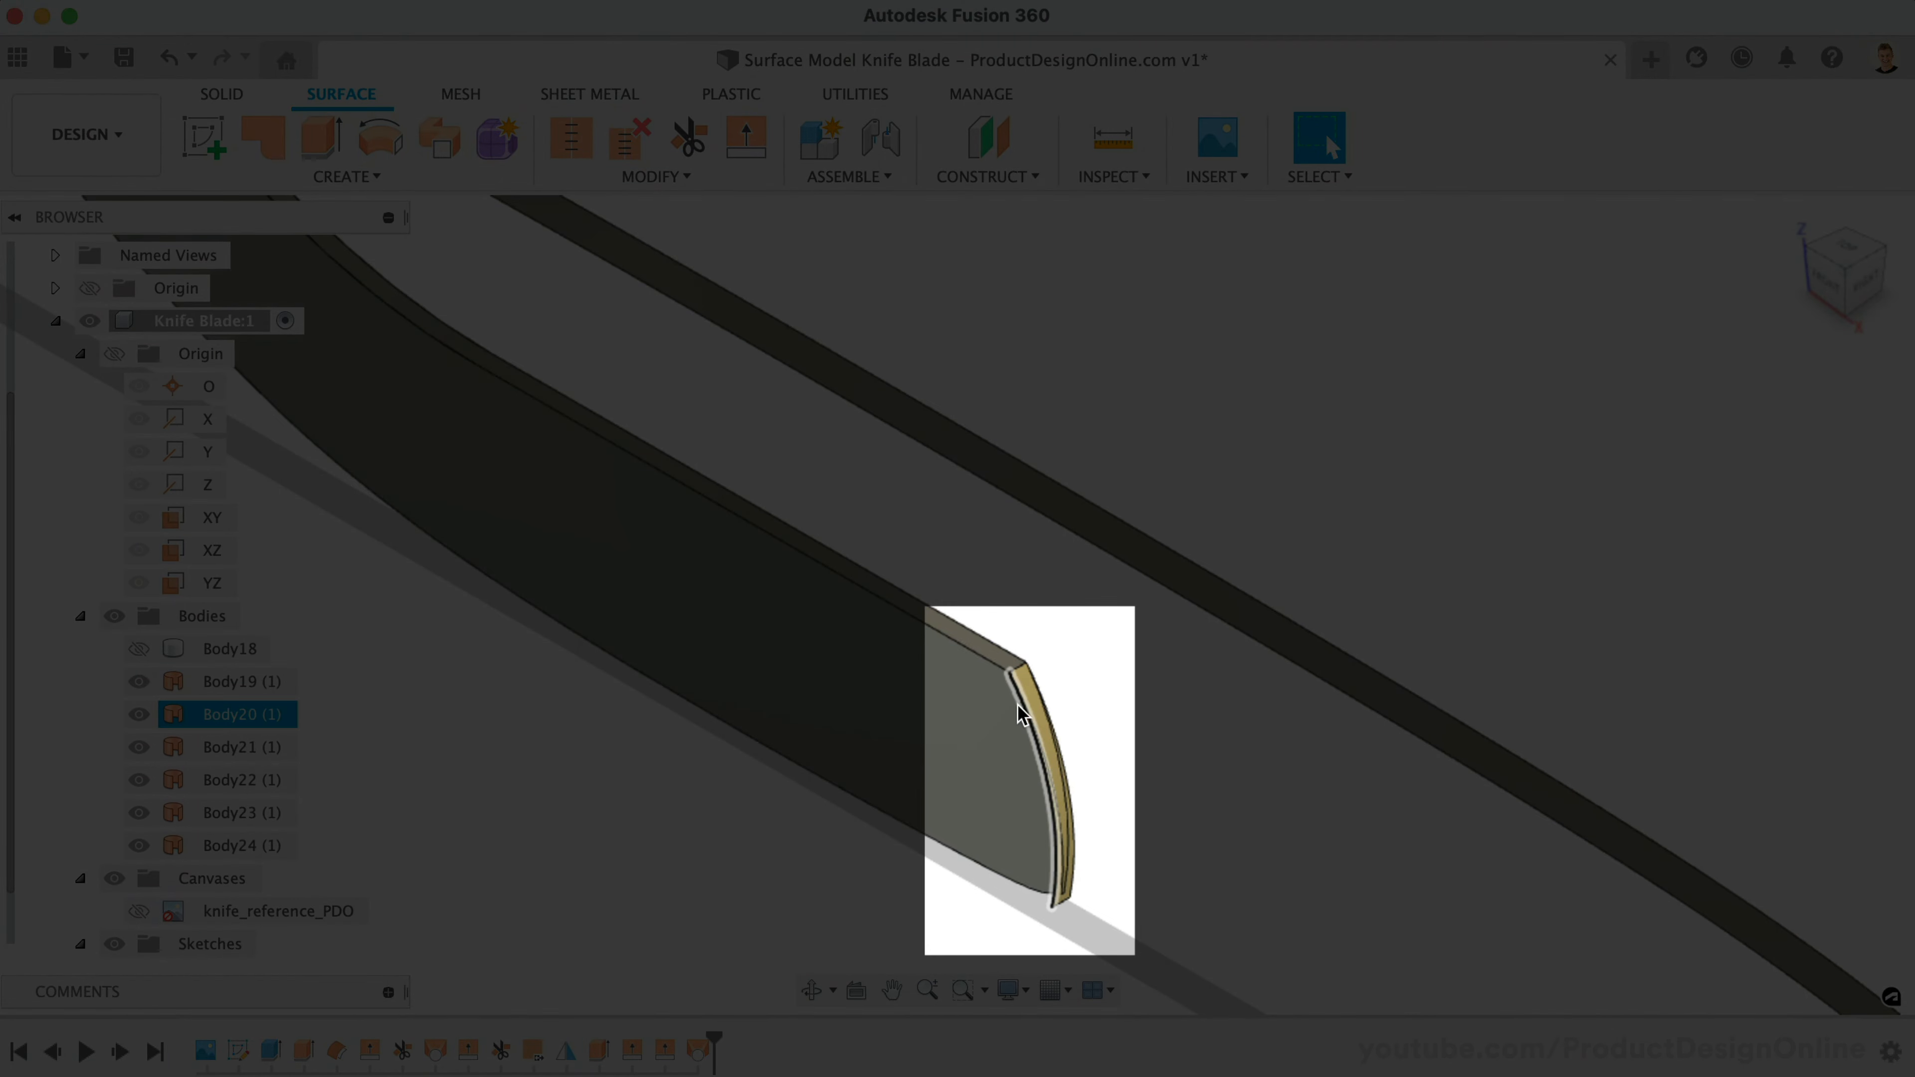
pyautogui.click(656, 176)
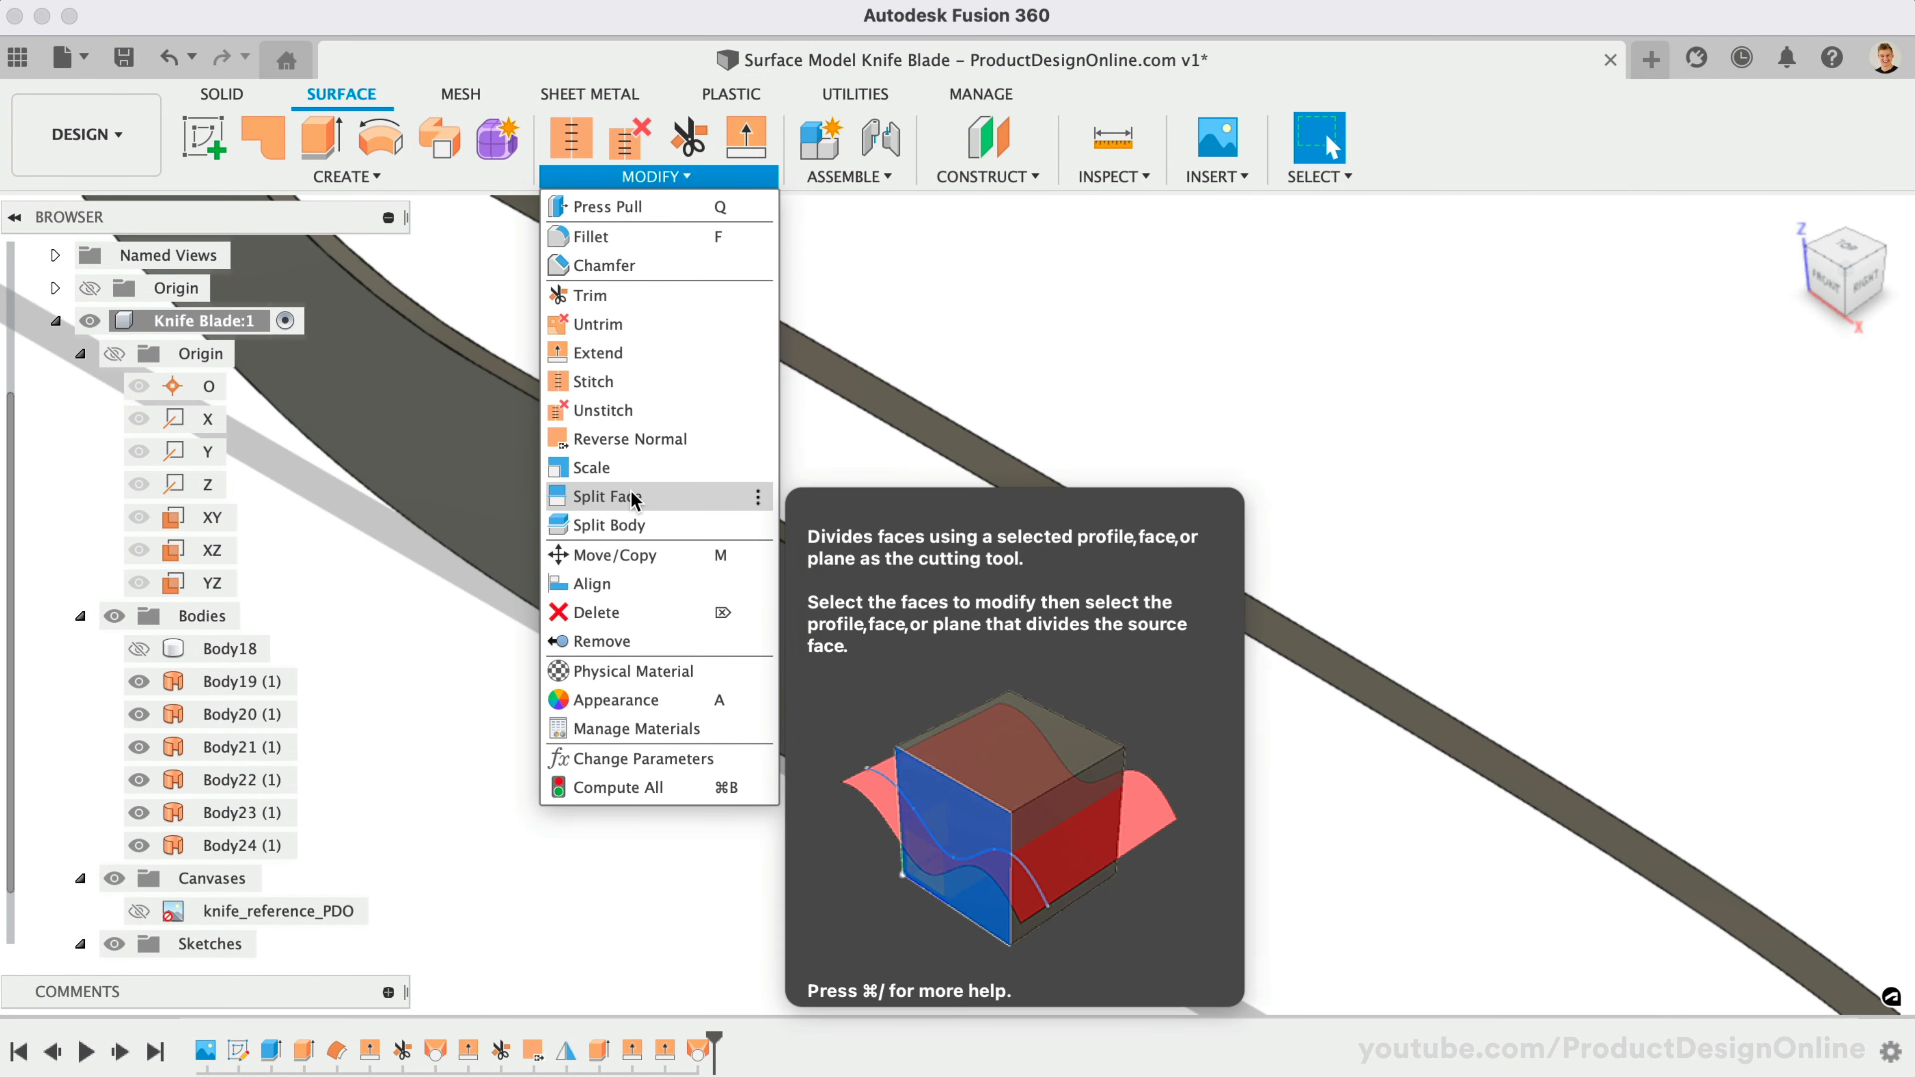
pyautogui.click(630, 439)
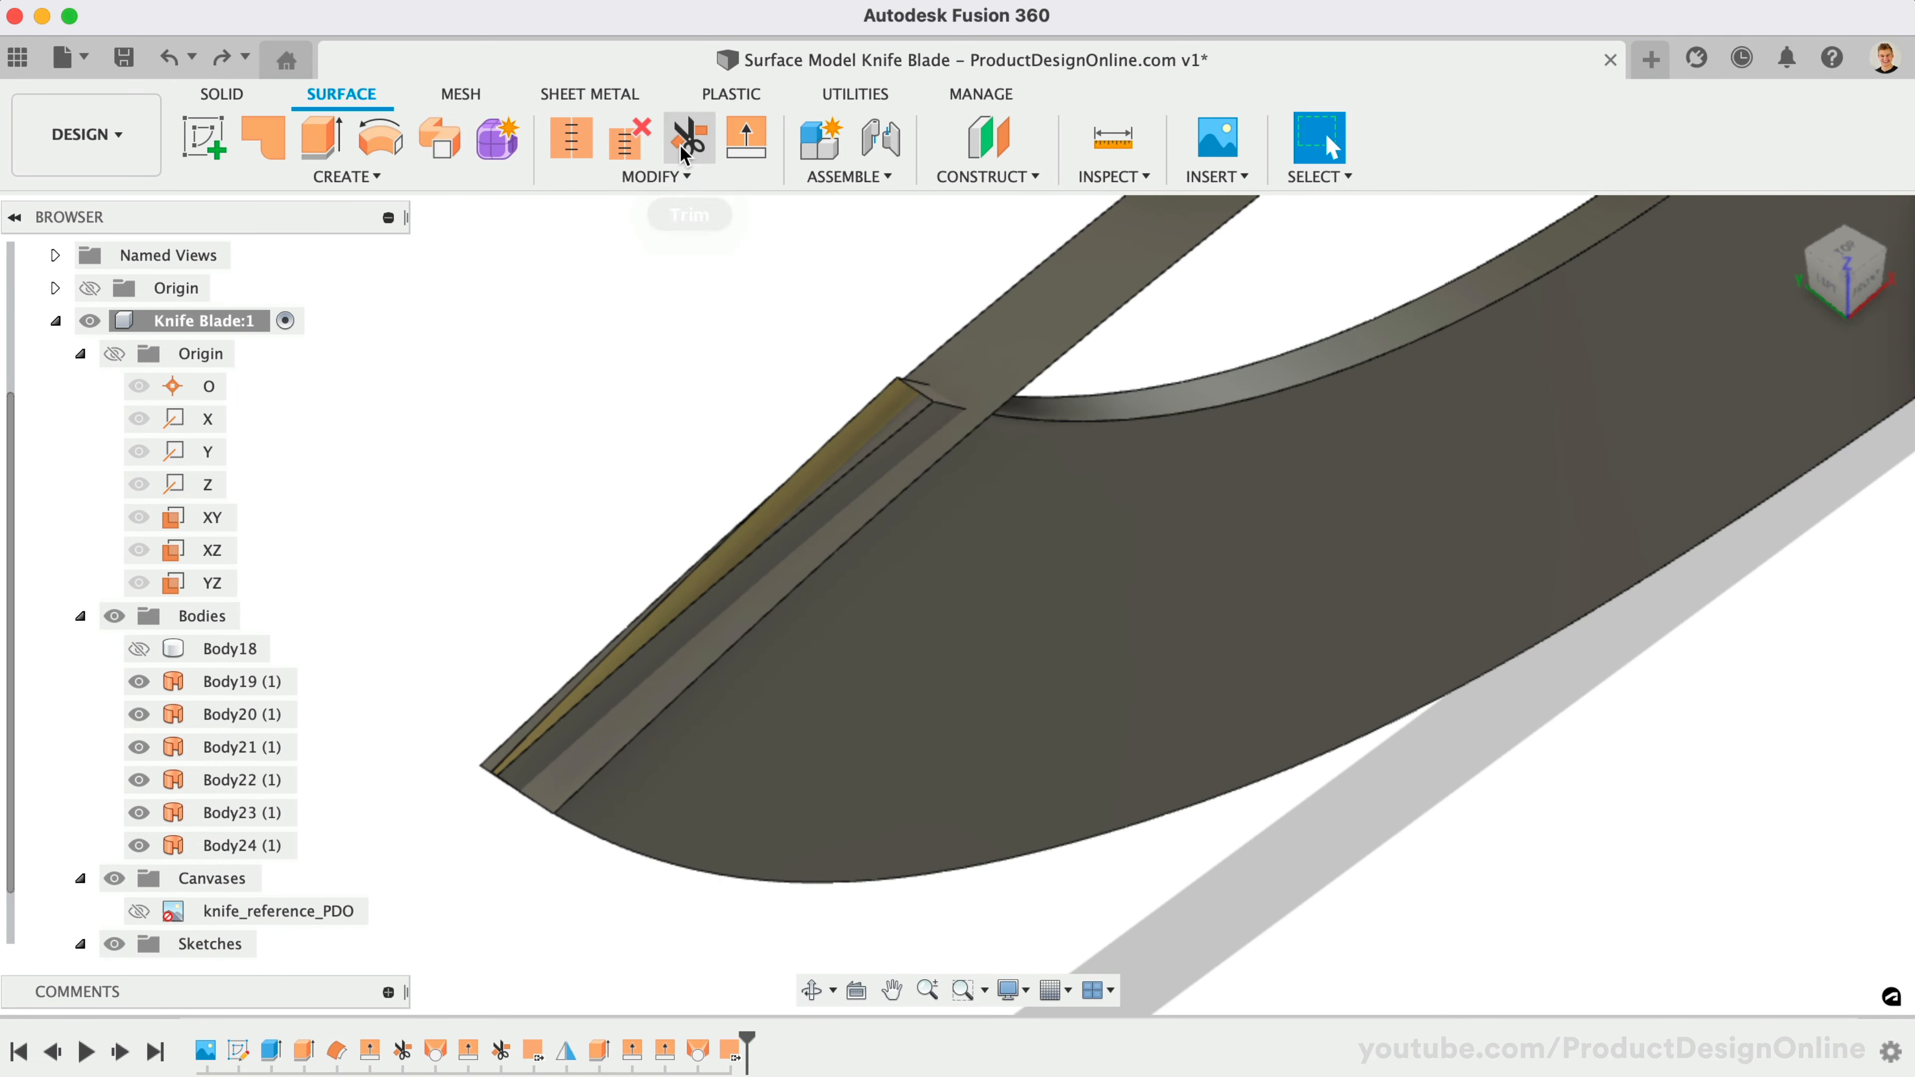
# Trim the spine strip's protruding portion, then trim against the spine strip as cutting surface.
pyautogui.click(689, 139)
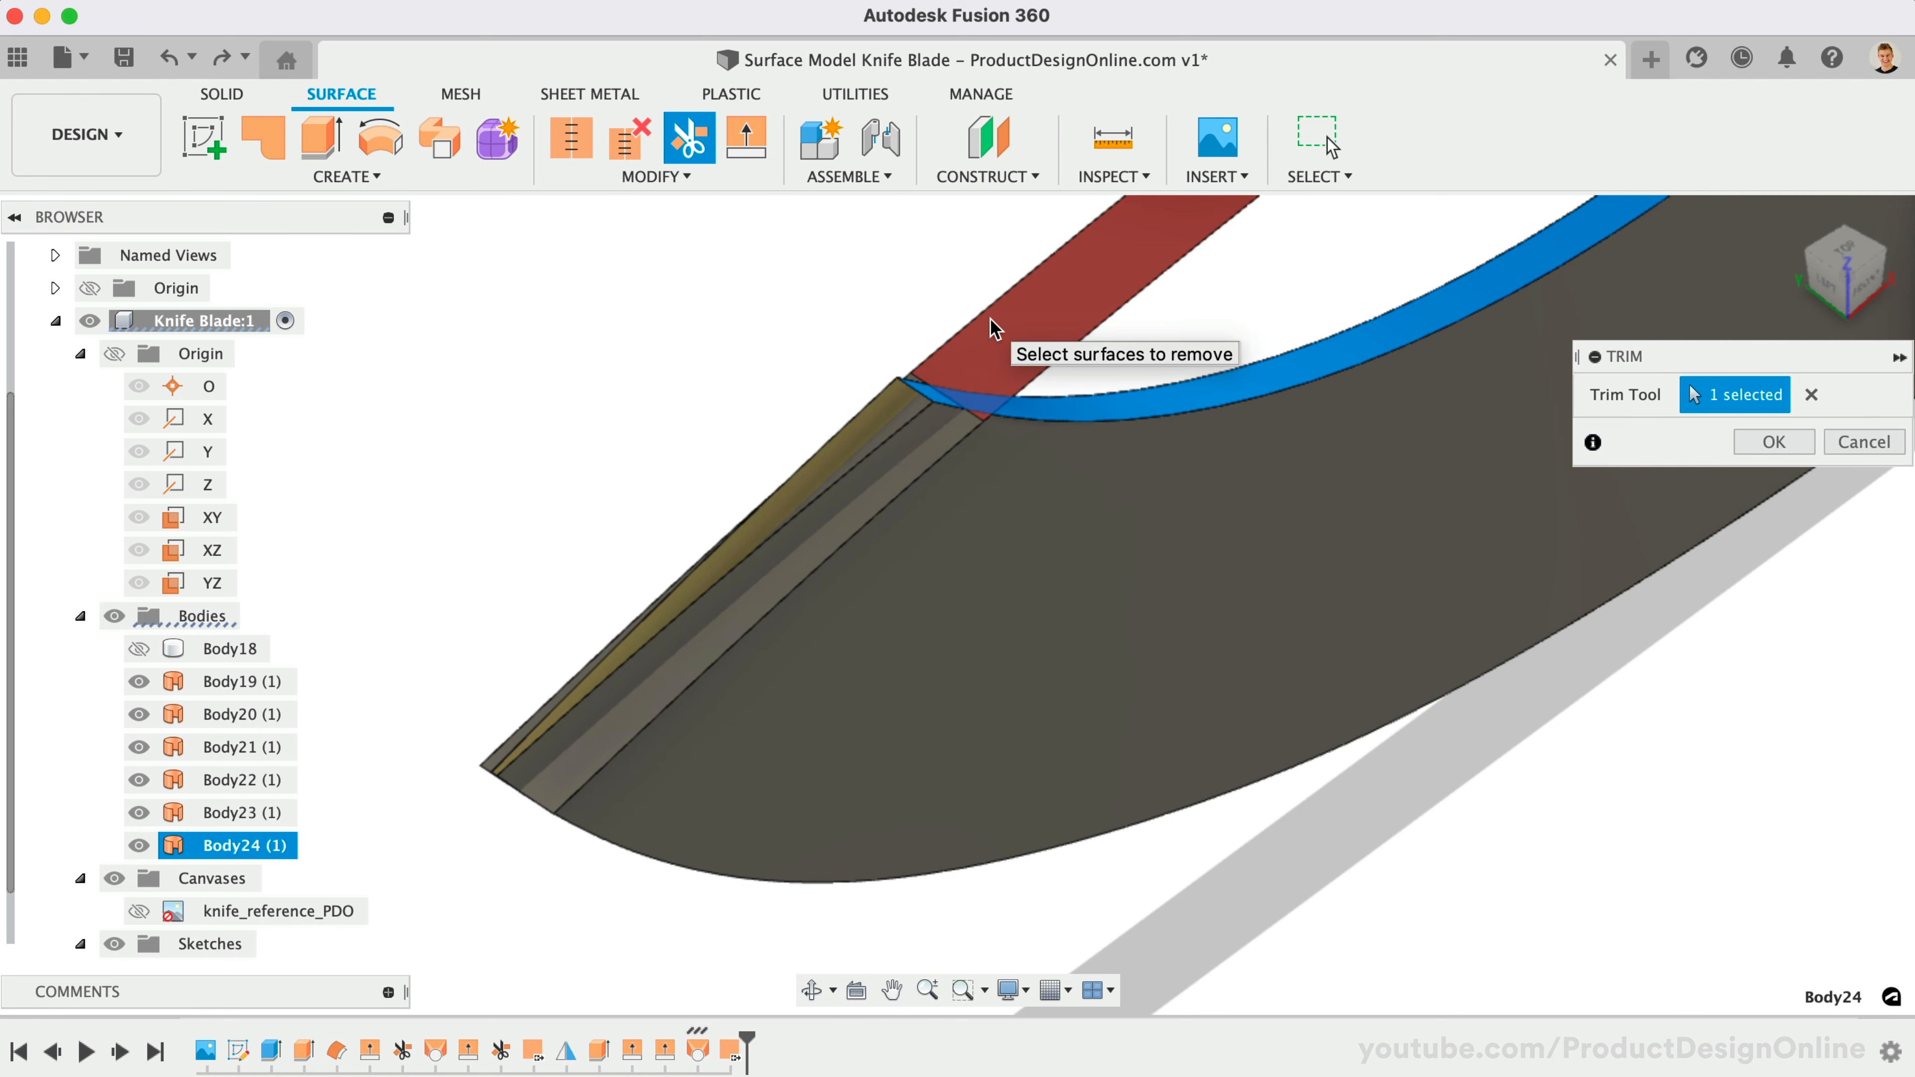
pyautogui.click(1773, 441)
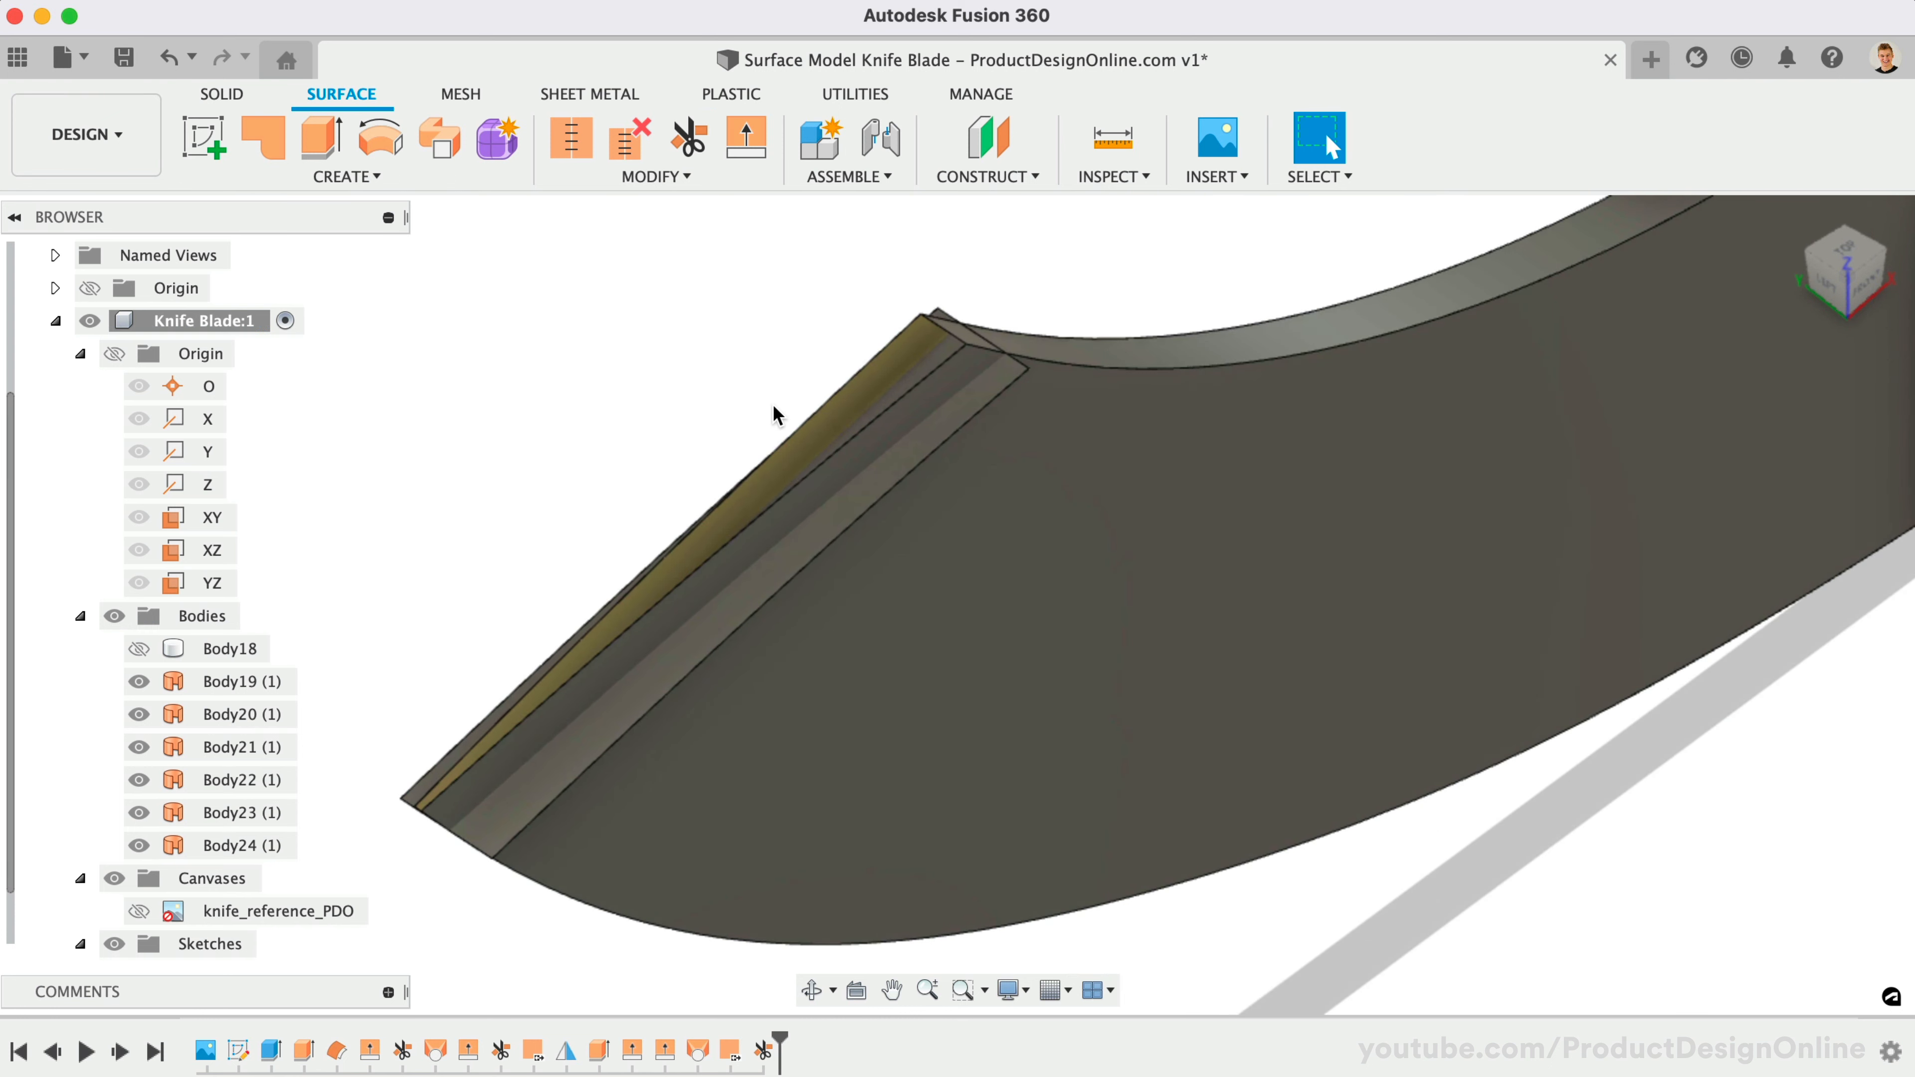
pyautogui.click(688, 138)
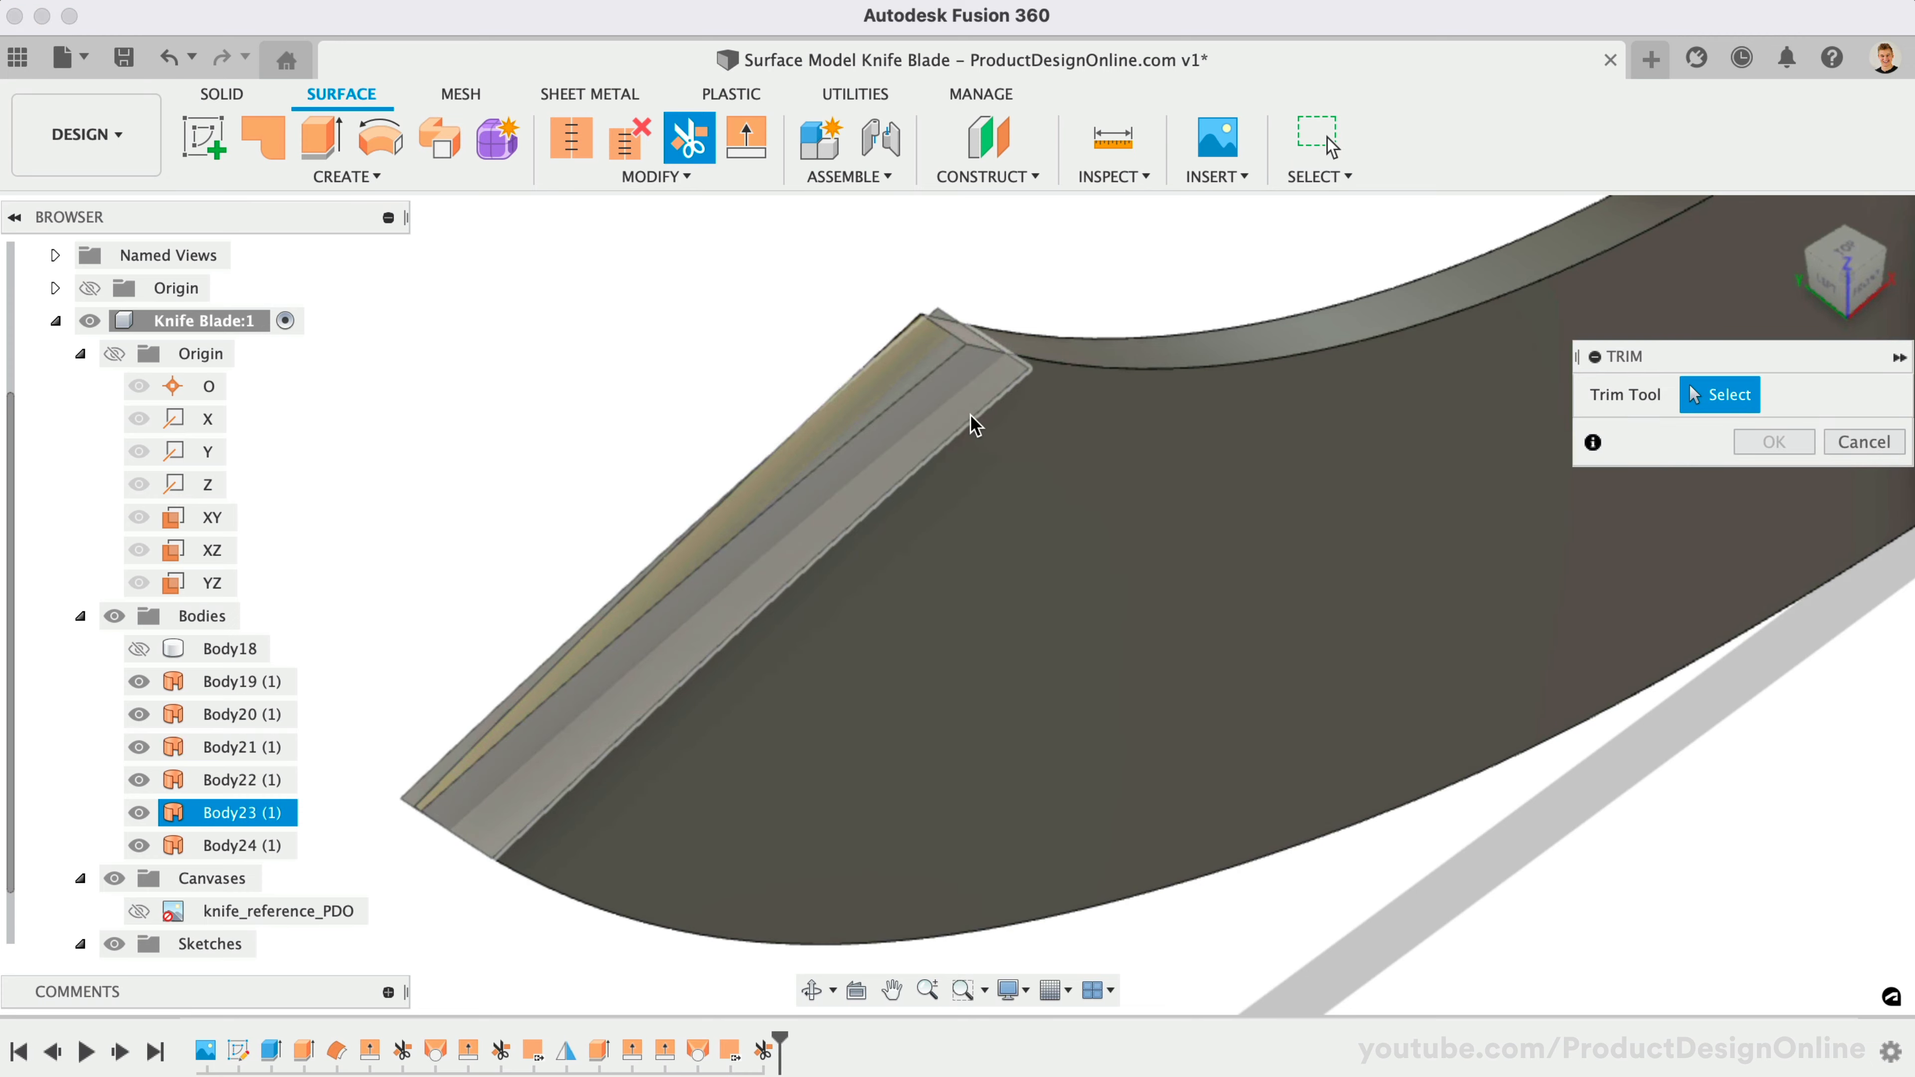
pyautogui.click(971, 427)
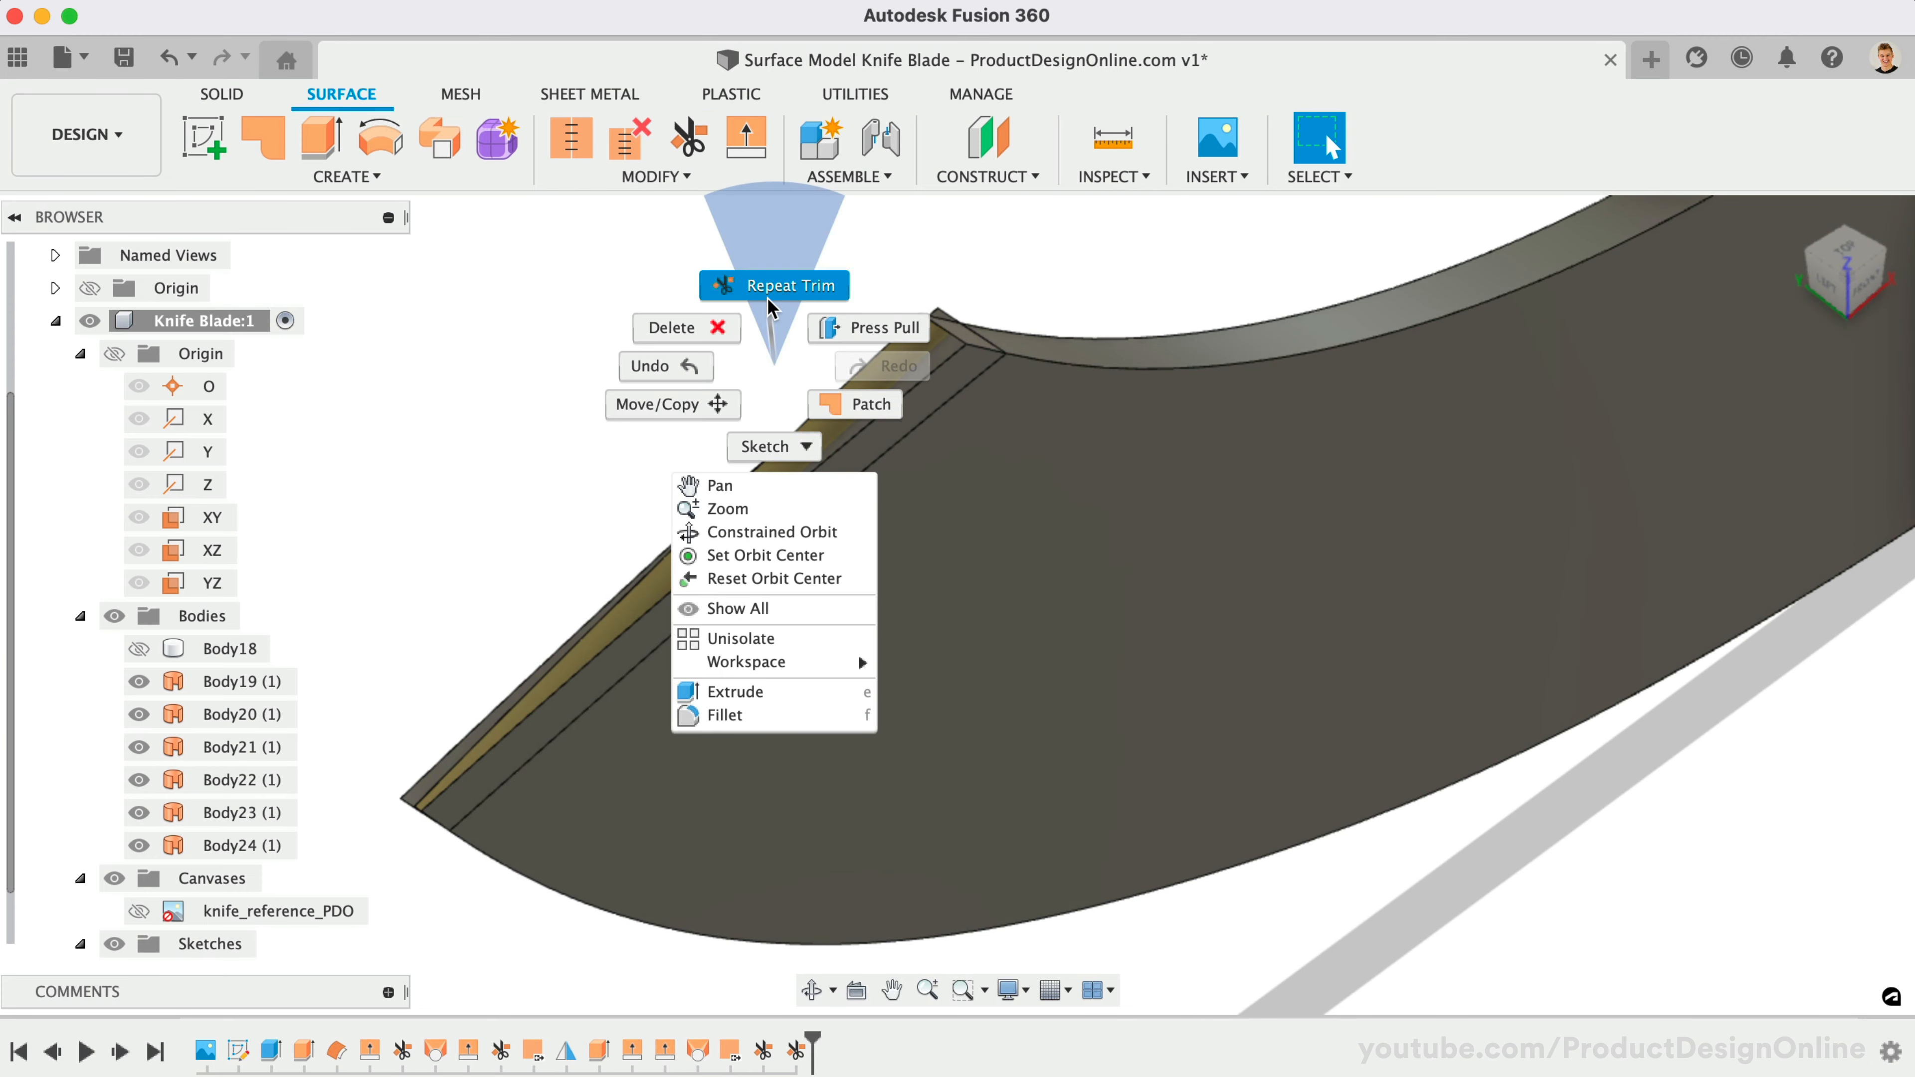
pyautogui.click(773, 285)
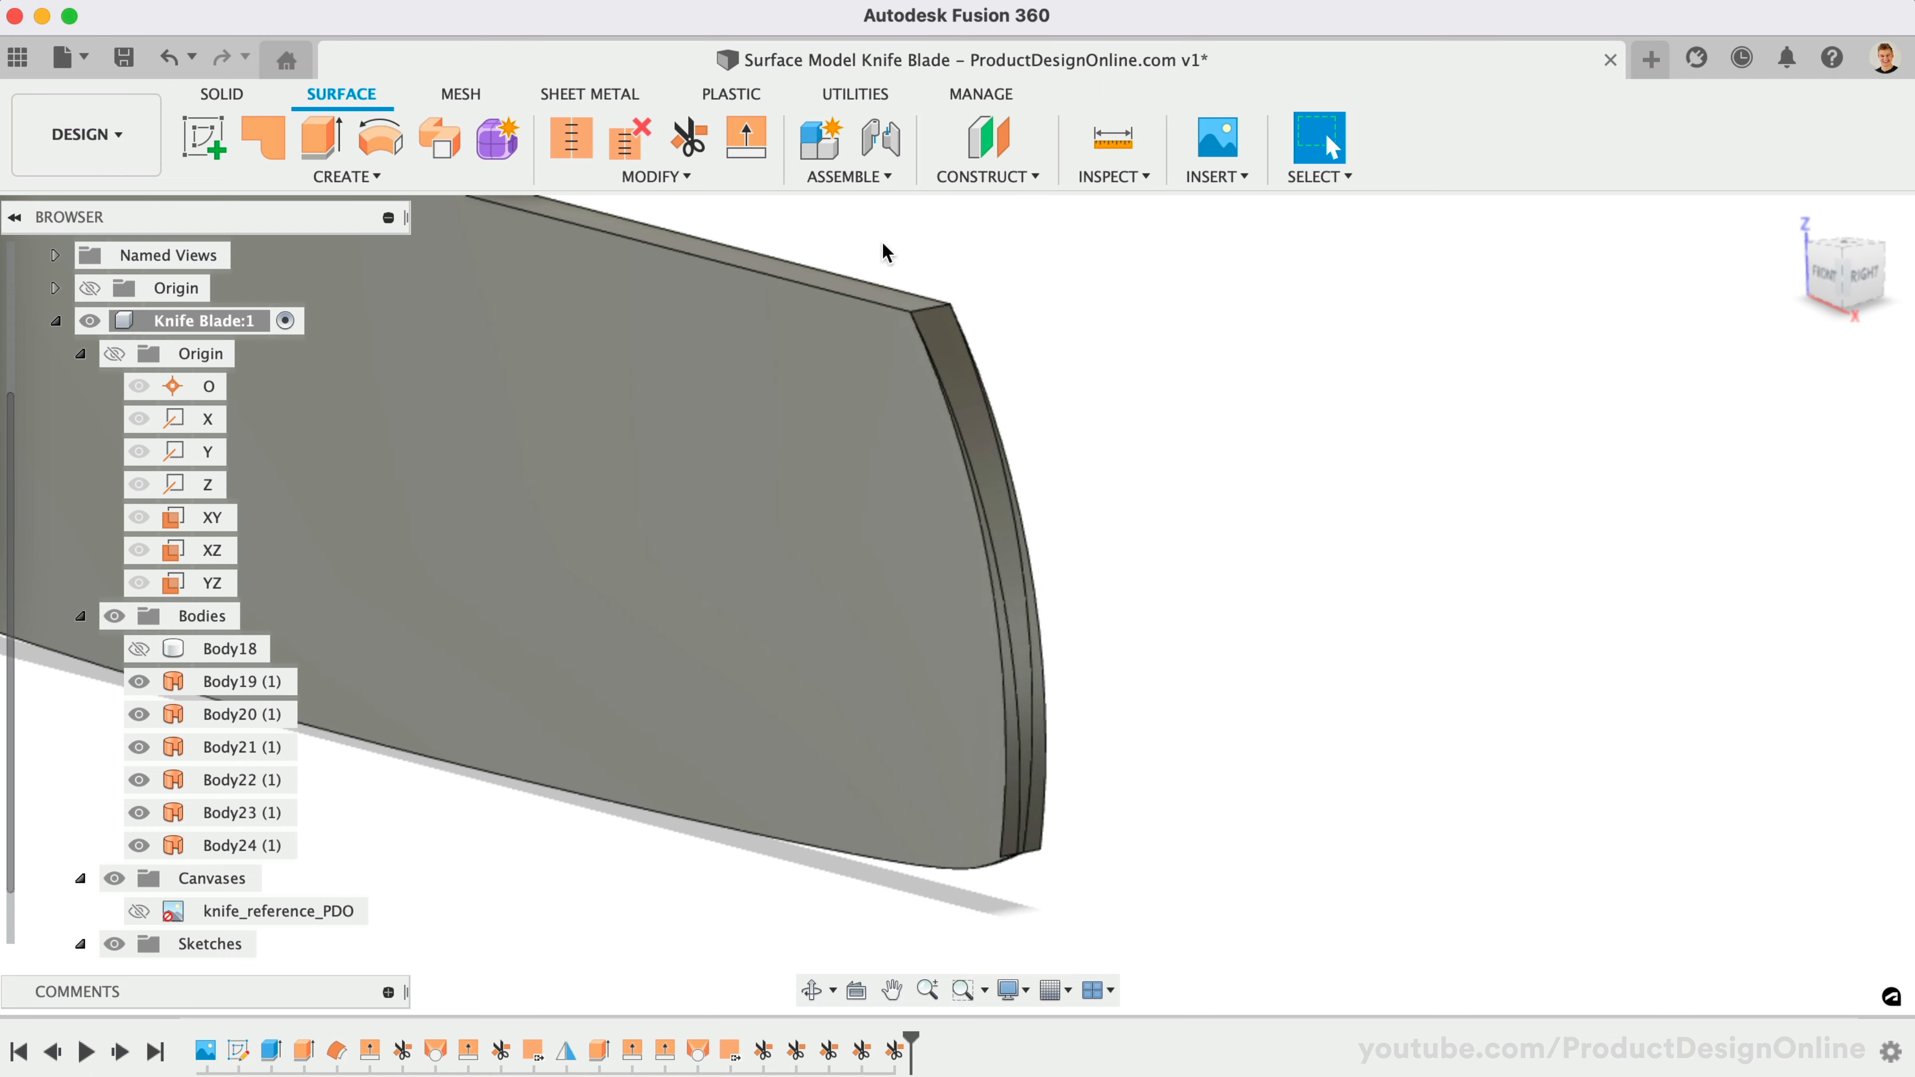
# Trim away the overlapping surfaces along the blade edge, picking Body20 from the depth list.
pyautogui.click(688, 136)
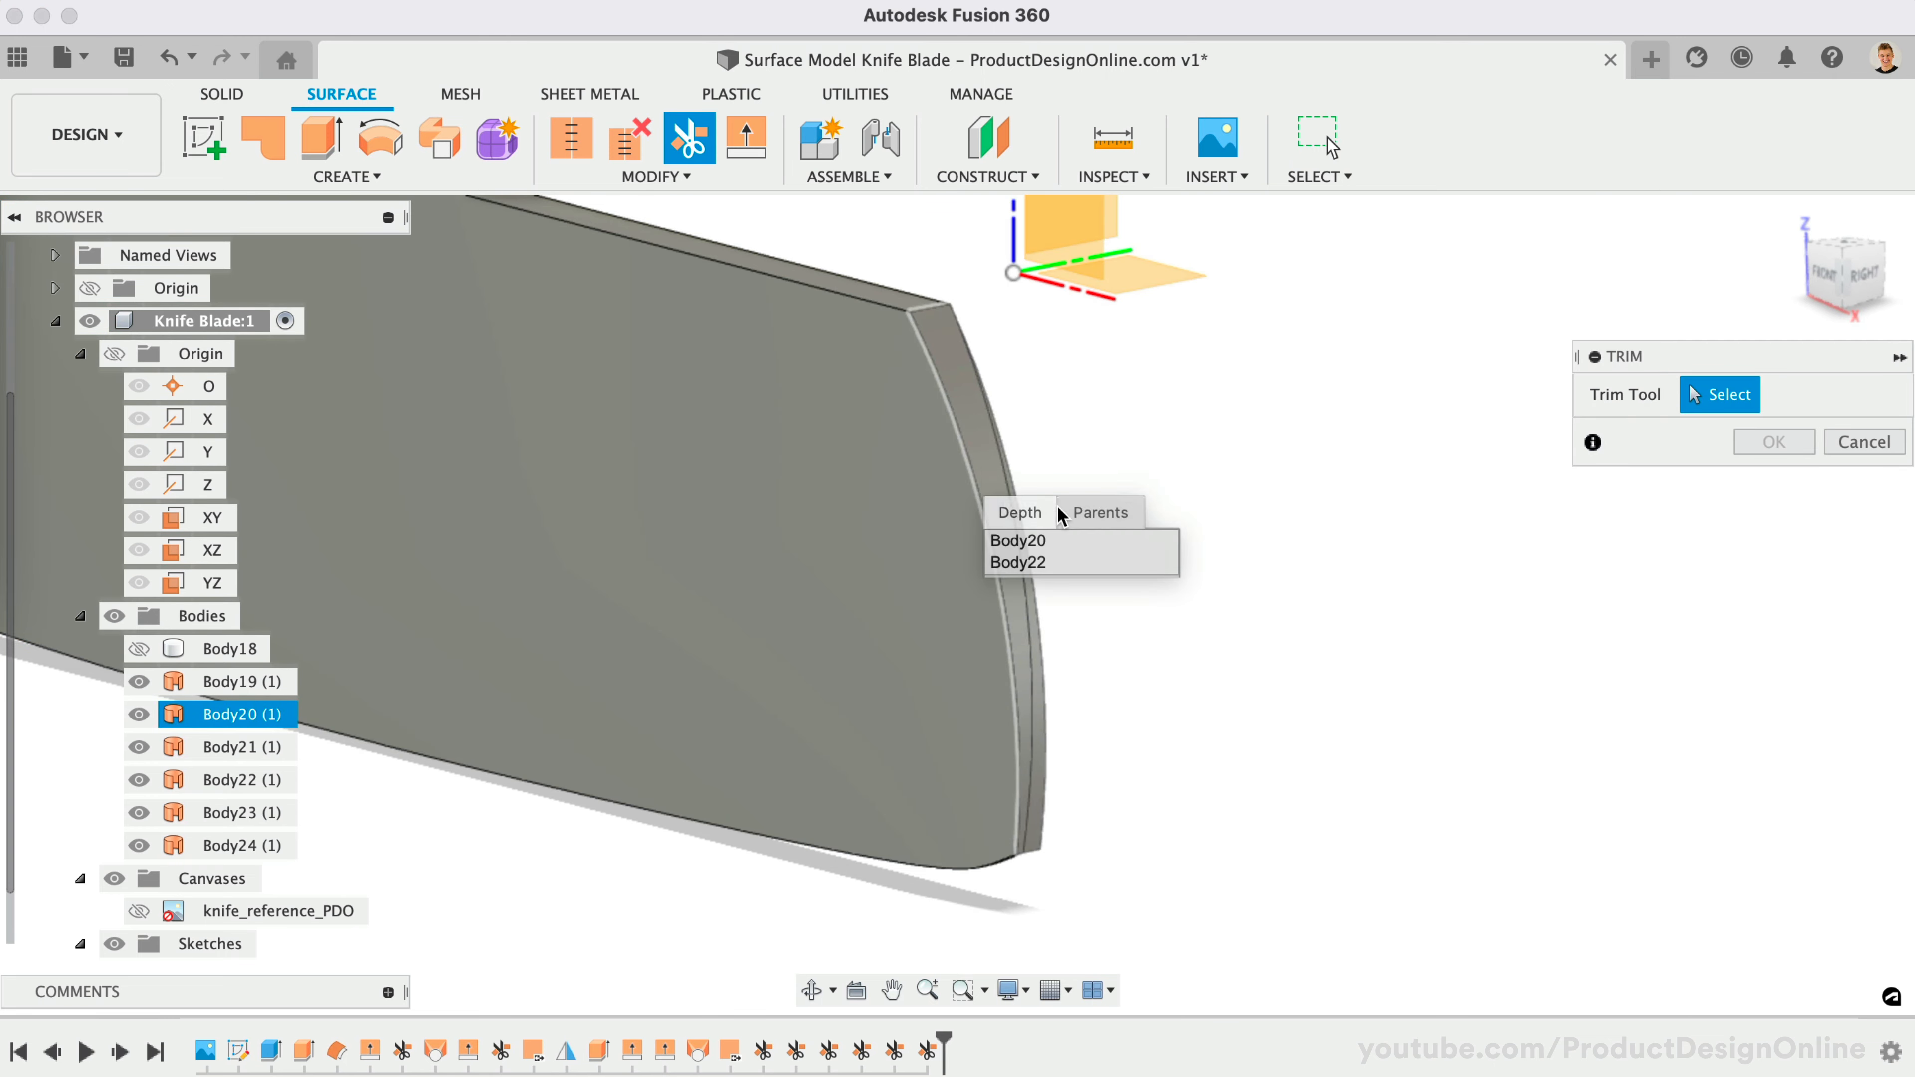
pyautogui.click(1015, 562)
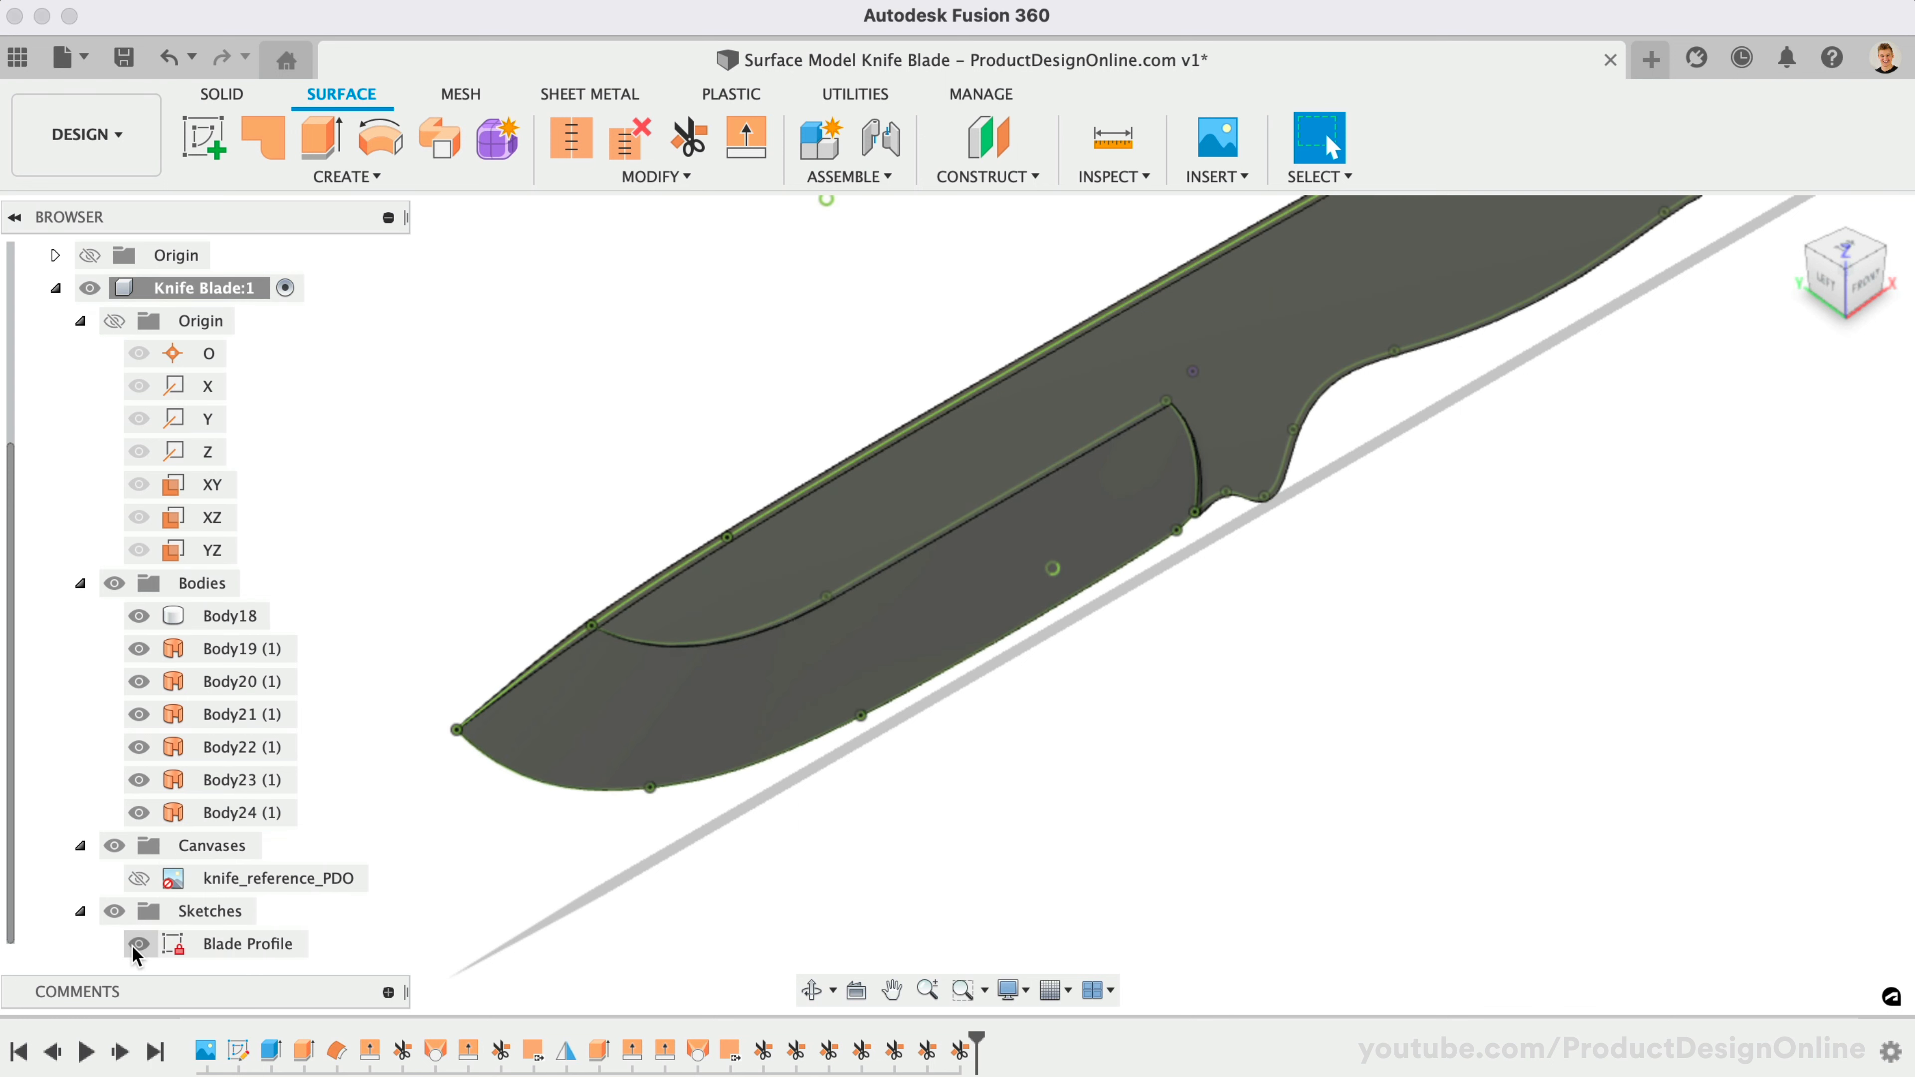
# Create a Plane Along Path construction plane on the blade's cutting edge.
pyautogui.click(988, 175)
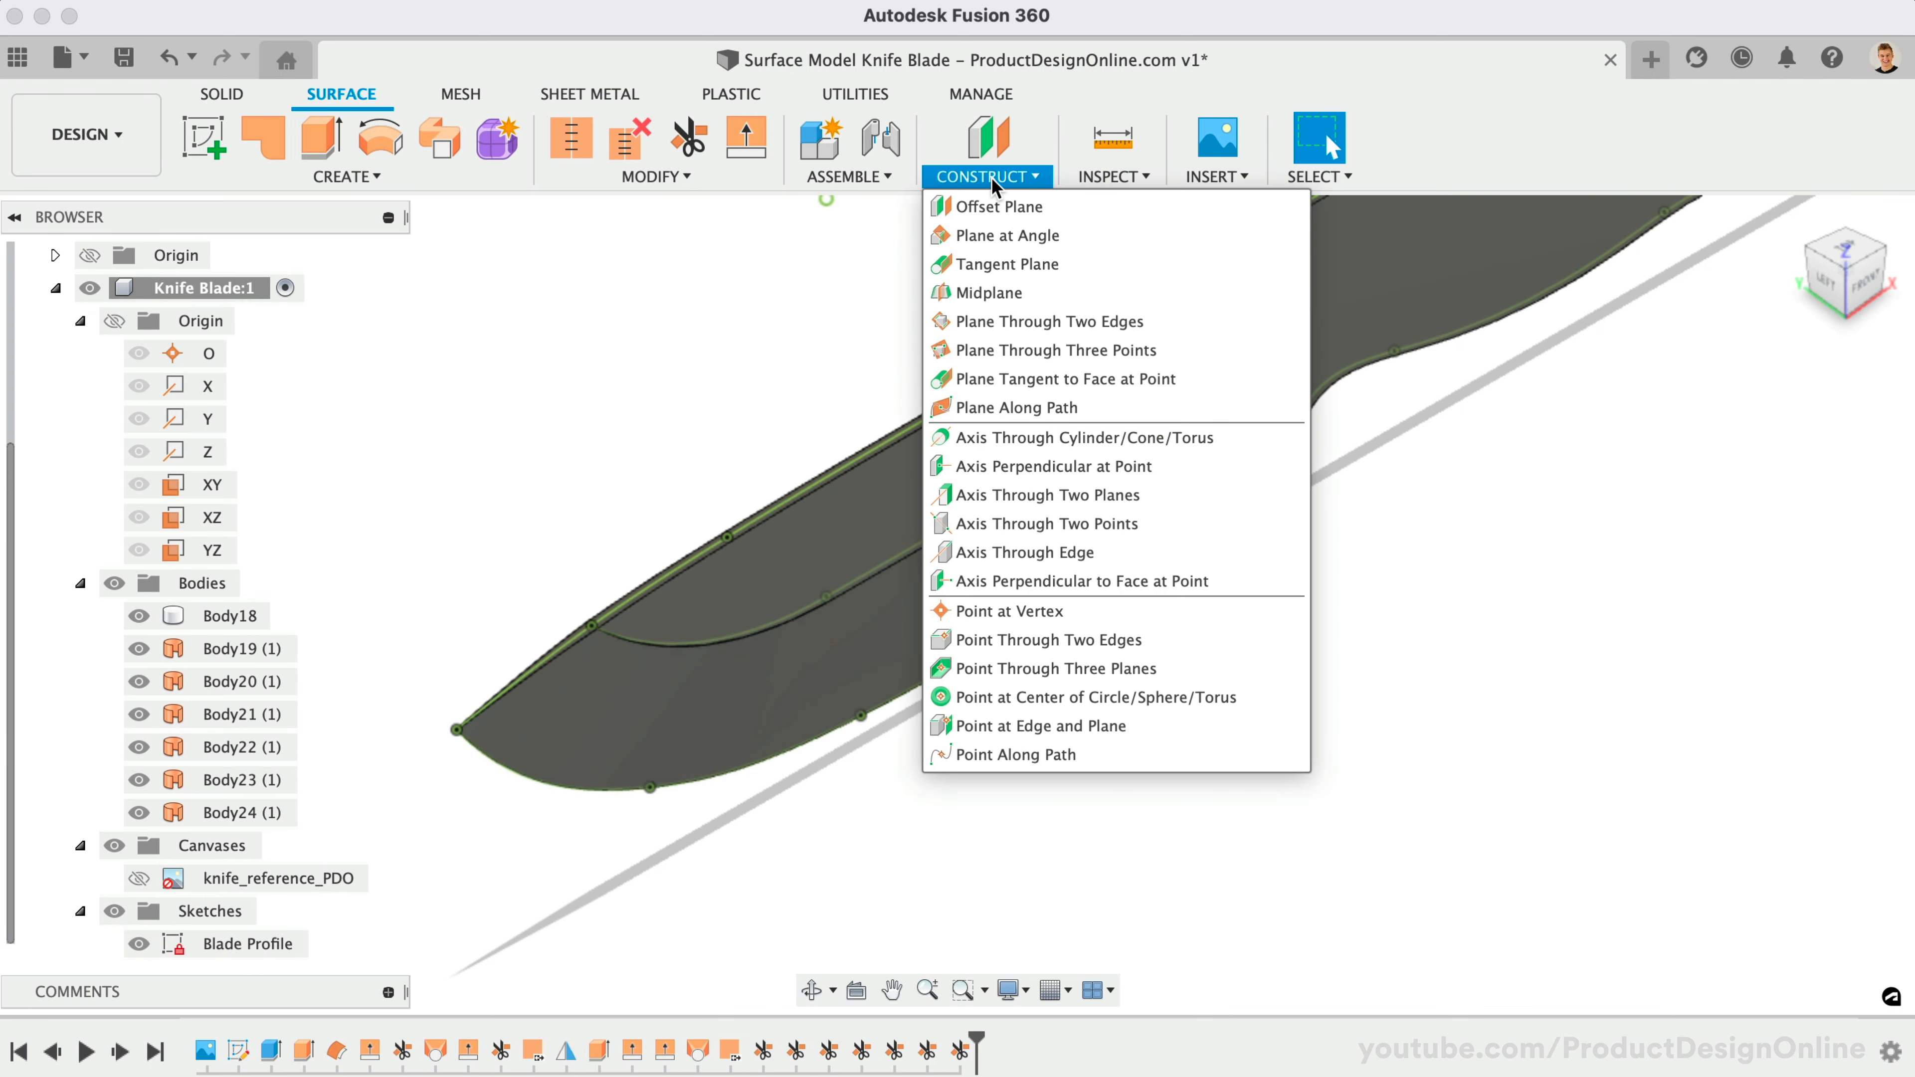
pyautogui.moveTo(1117, 411)
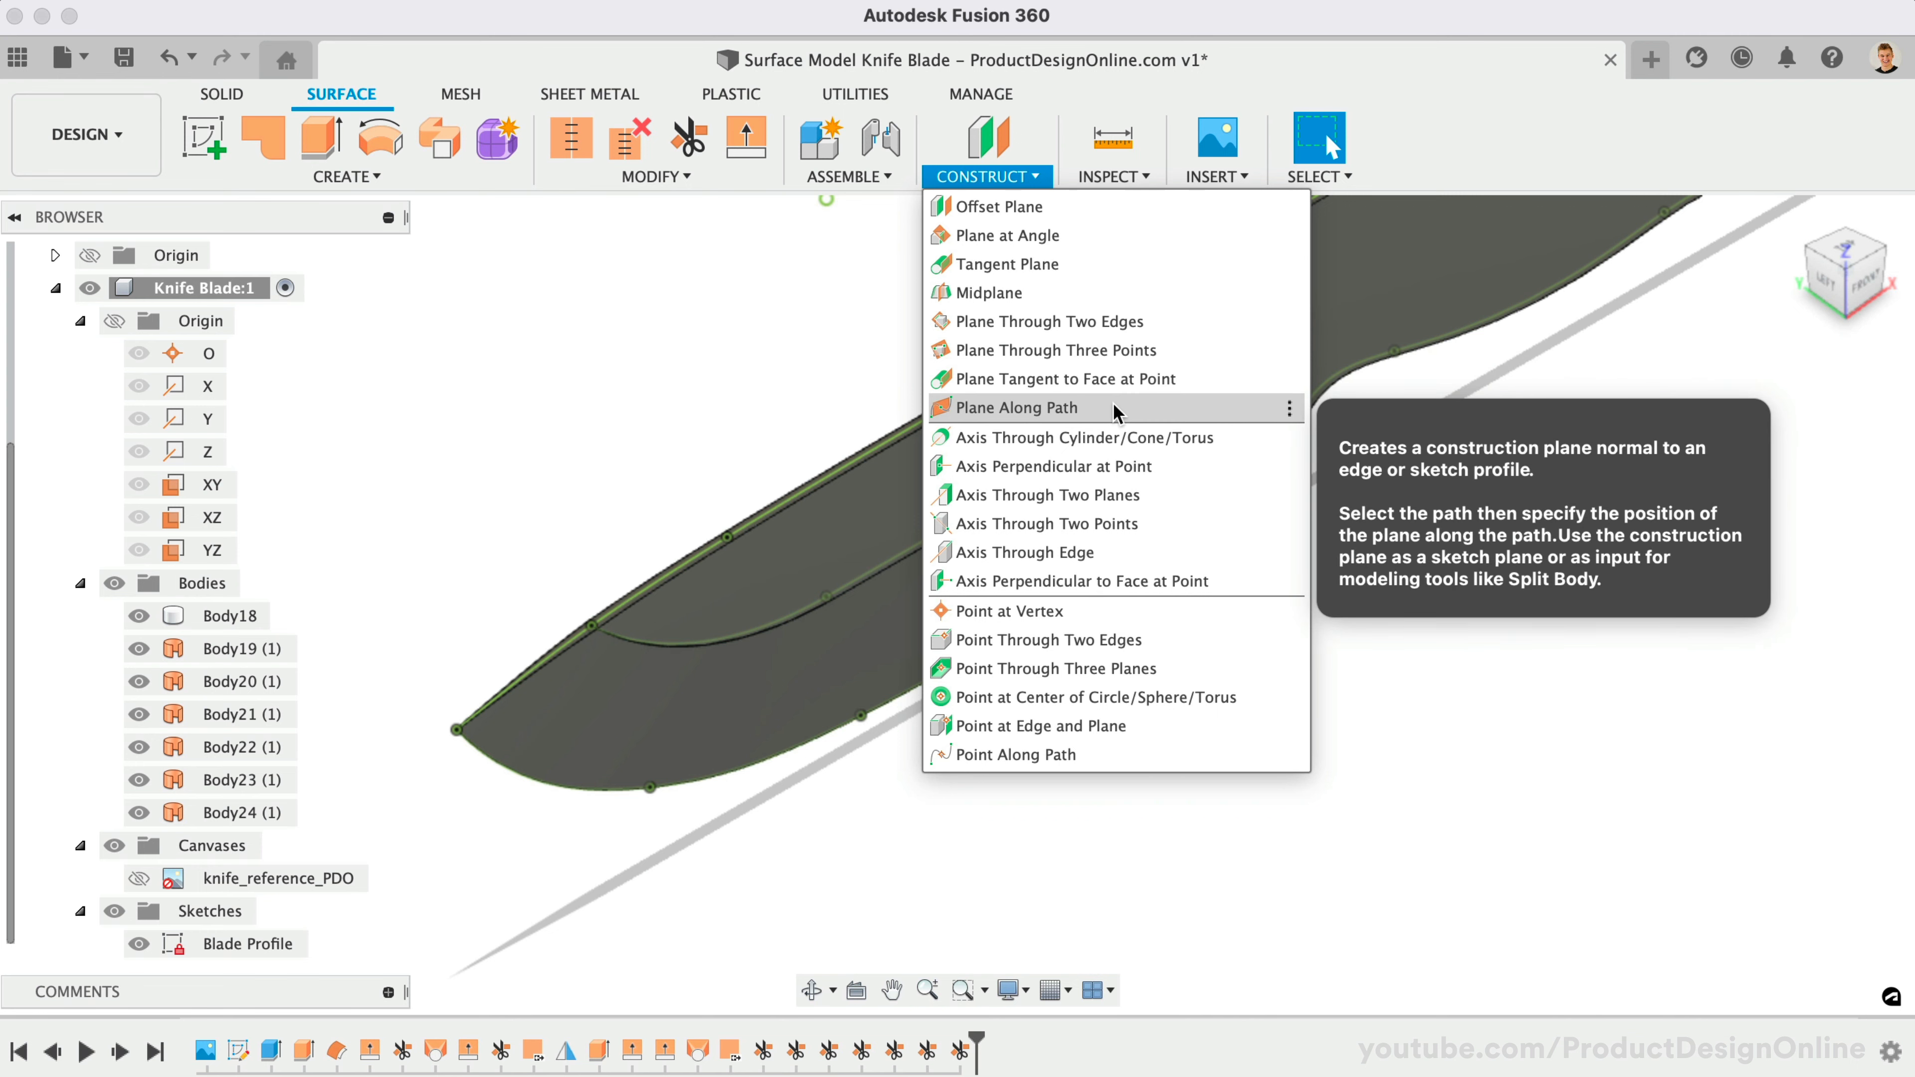
pyautogui.click(1015, 407)
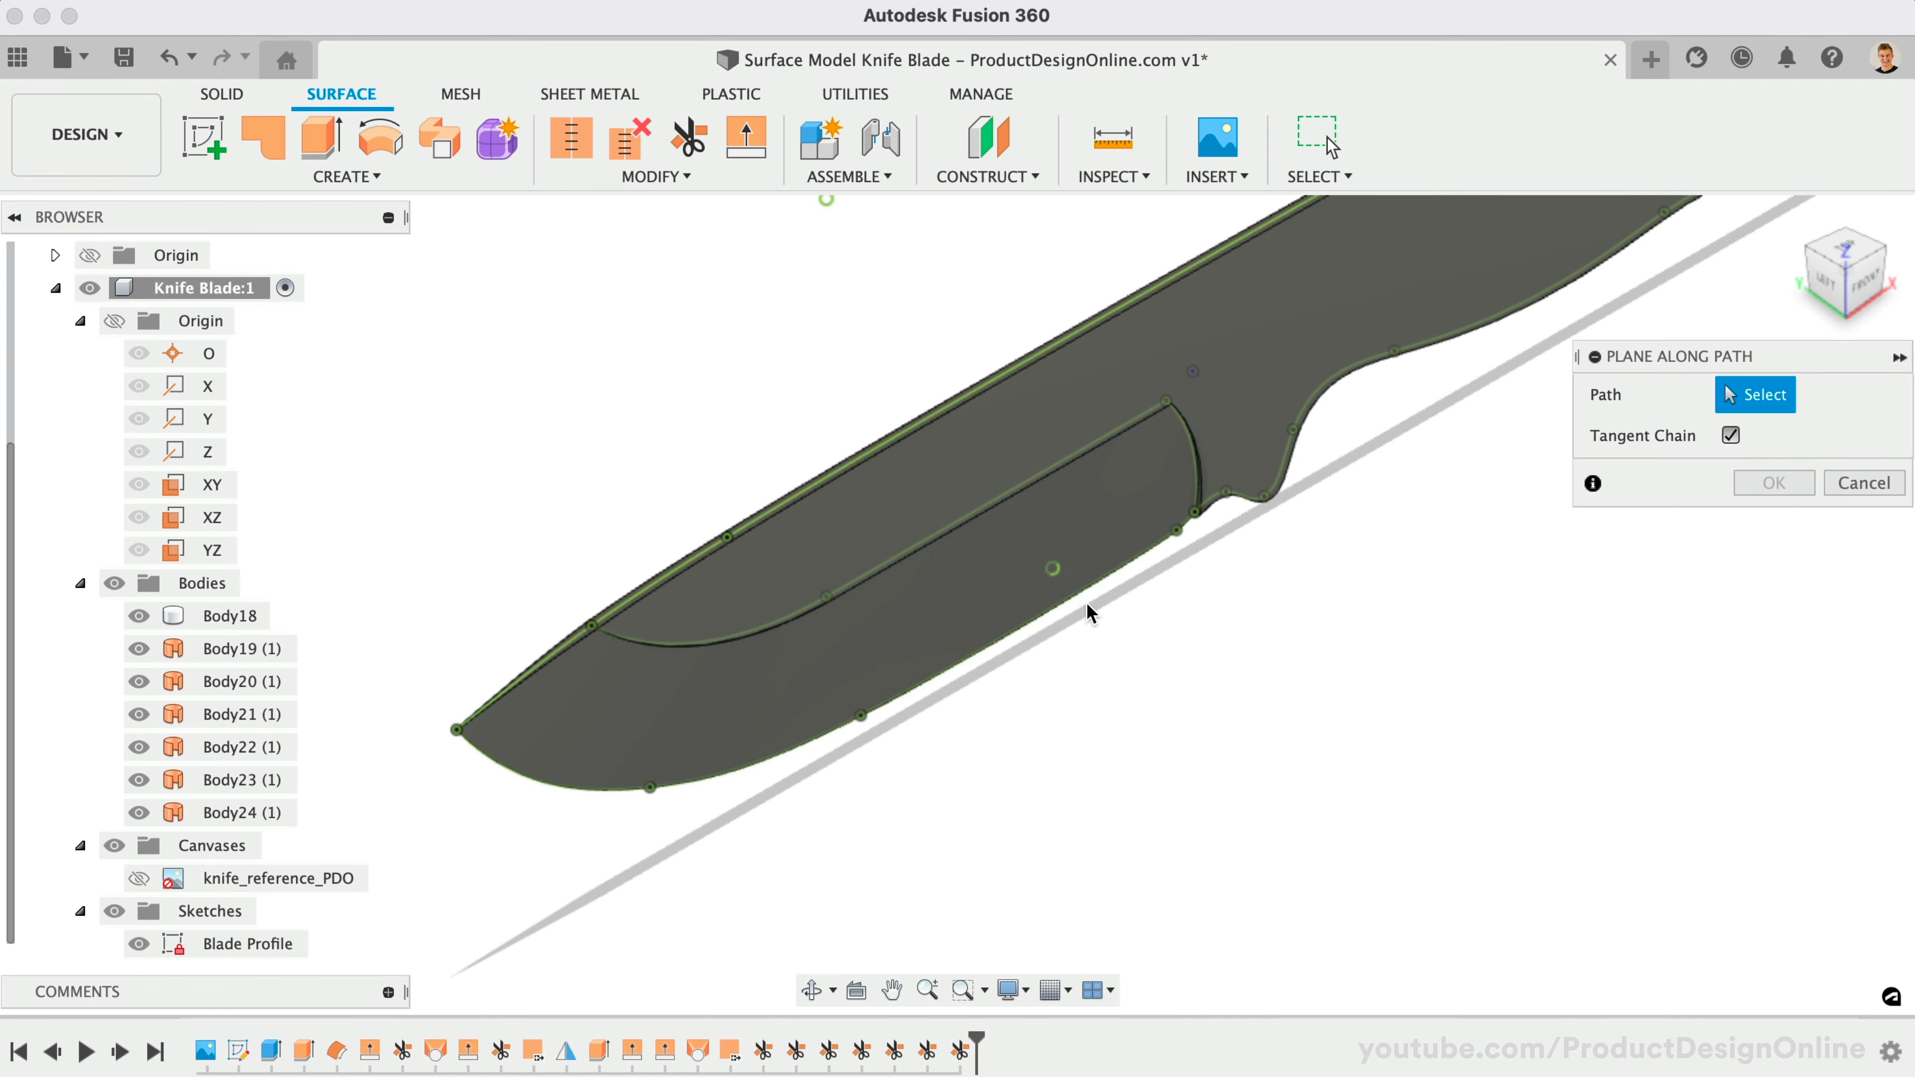
pyautogui.click(1030, 628)
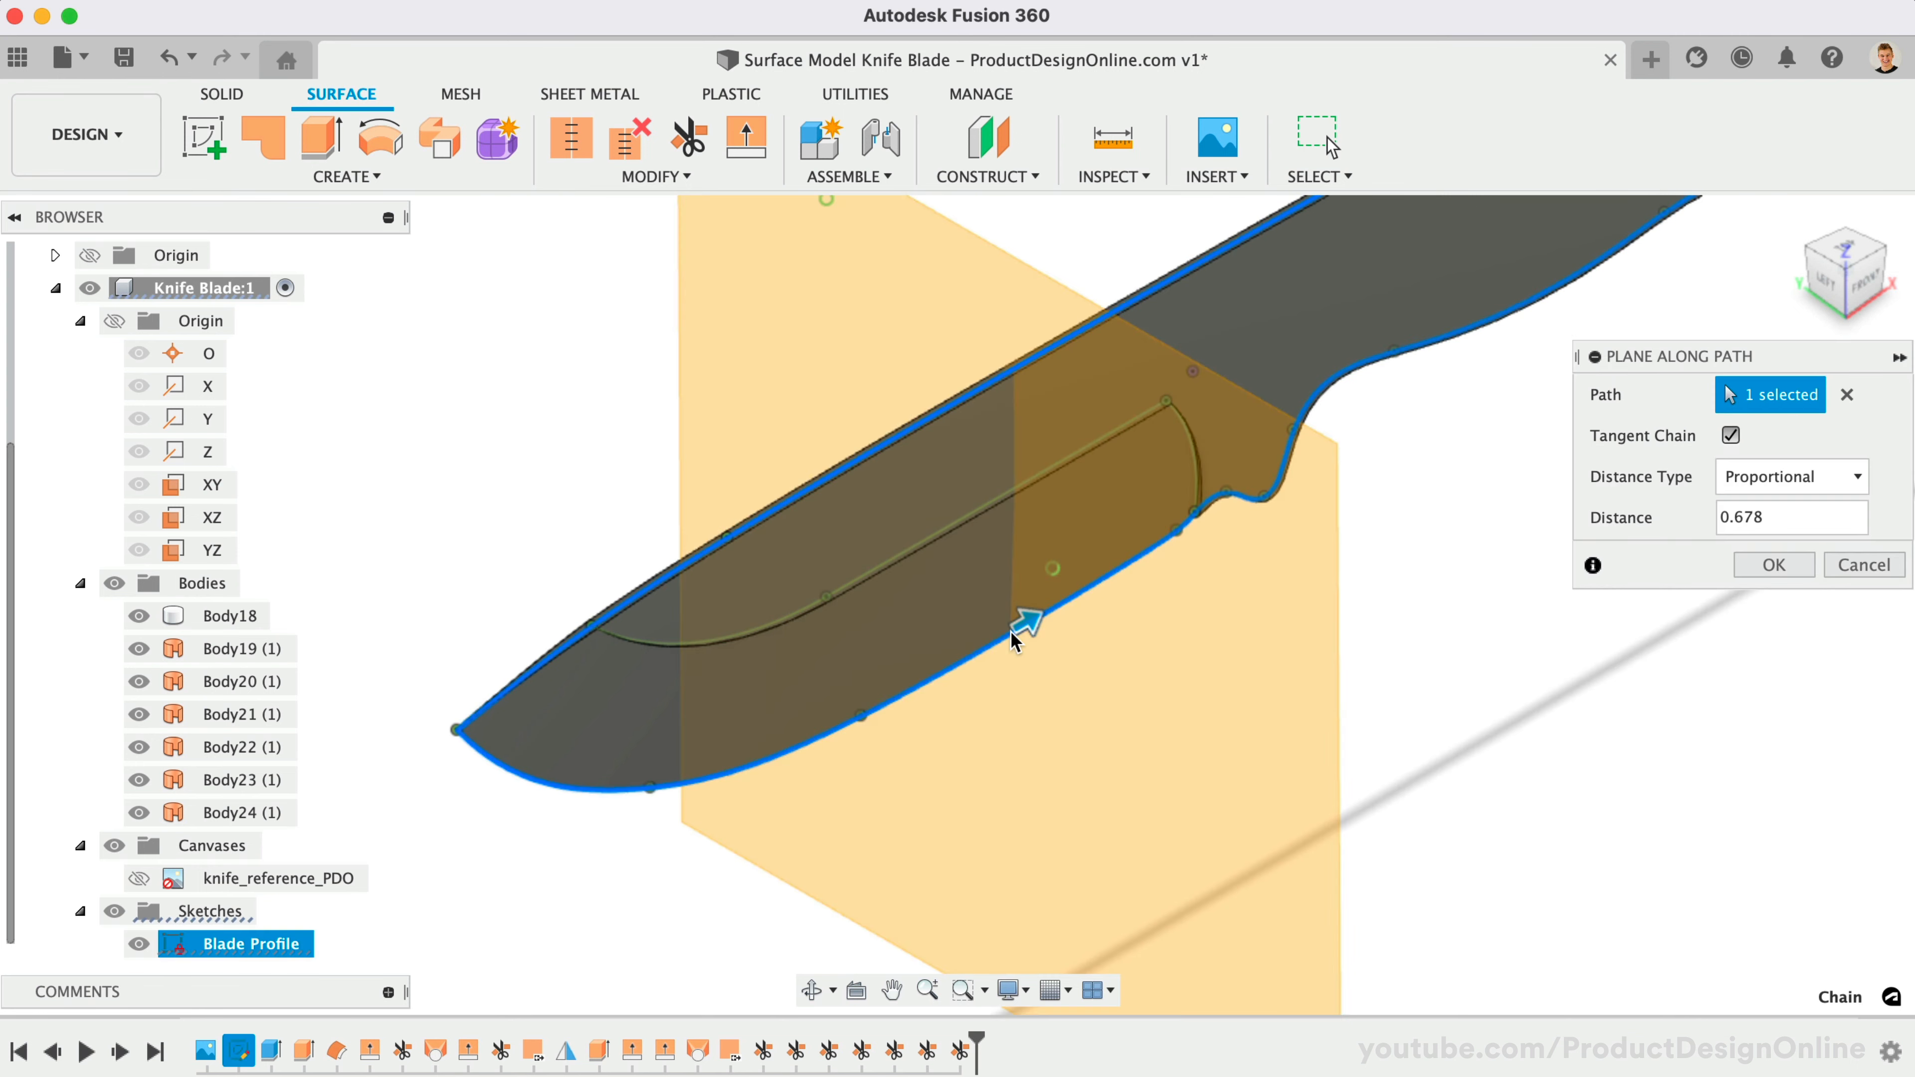
pyautogui.click(1773, 564)
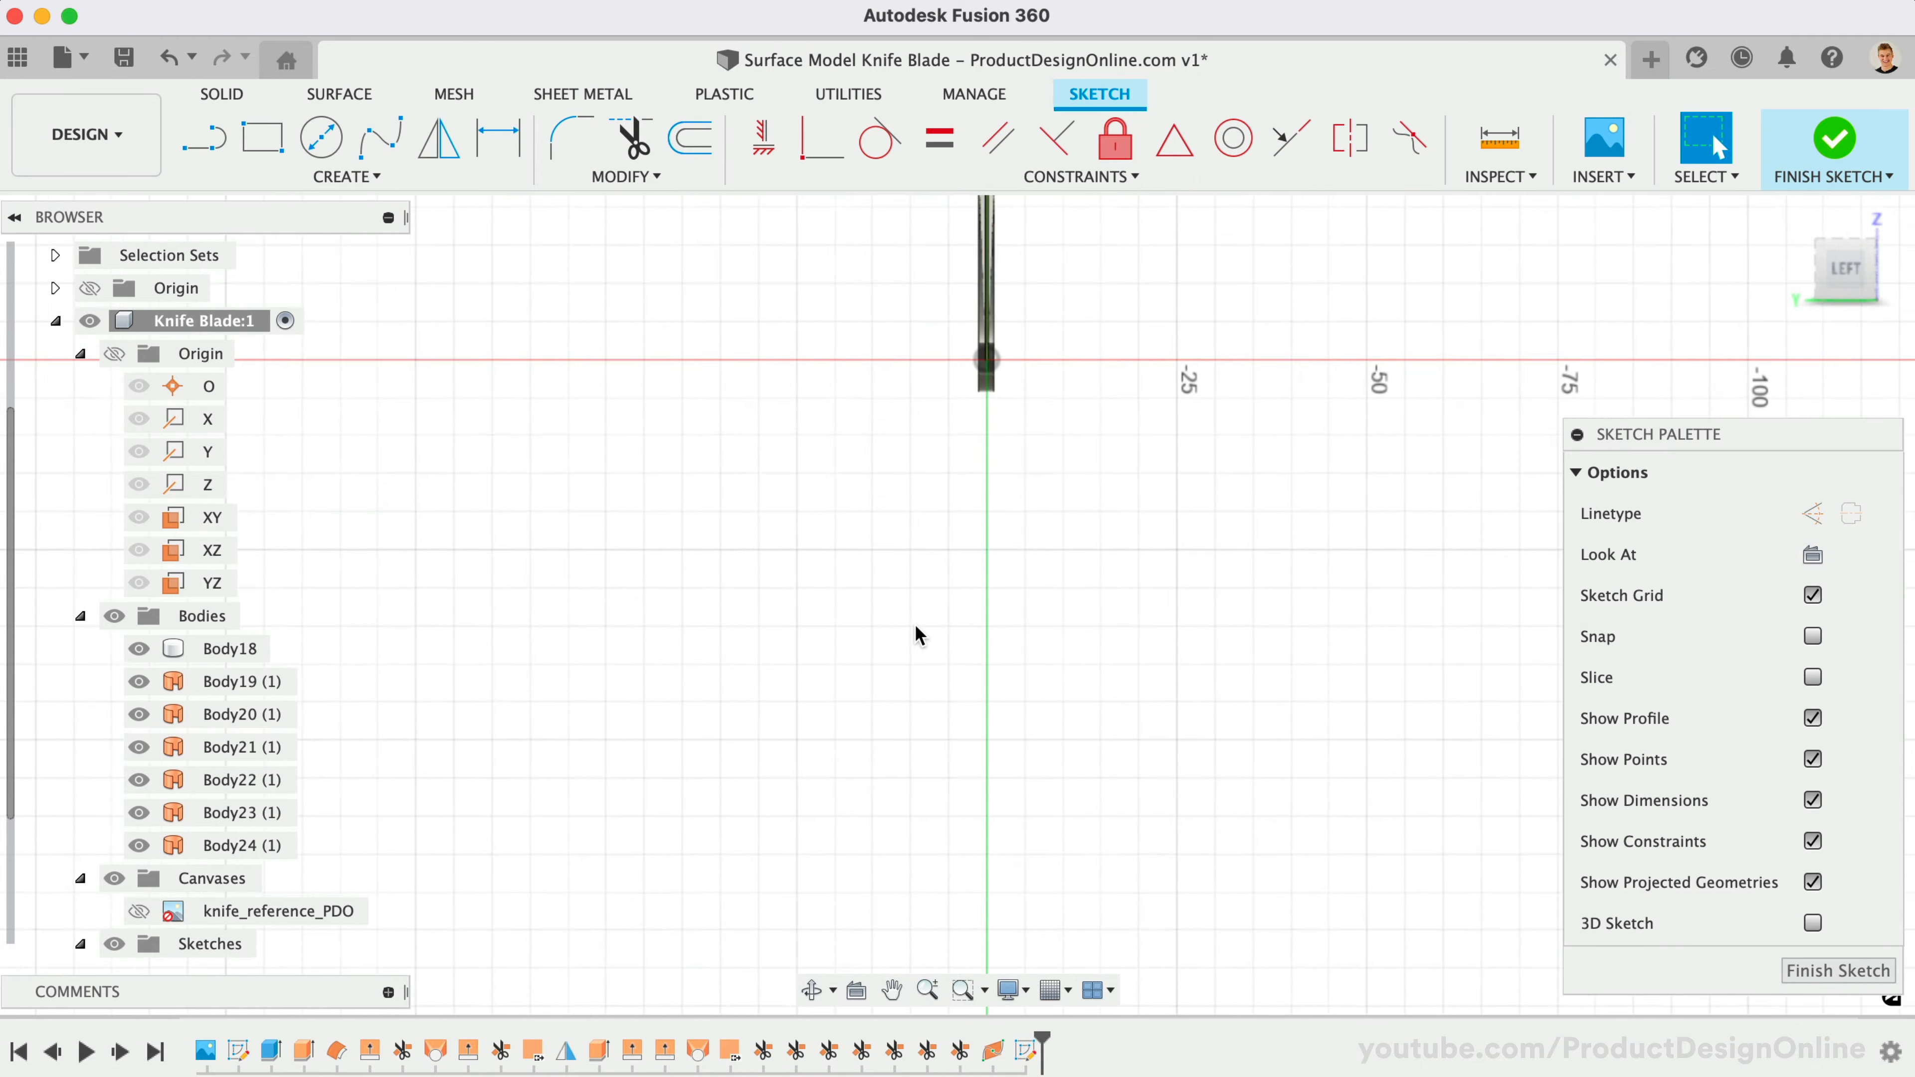
# Run Intersect (searched as 'int') on Body18 to capture the blade's cross-section in the sketch.
pyautogui.write('int')
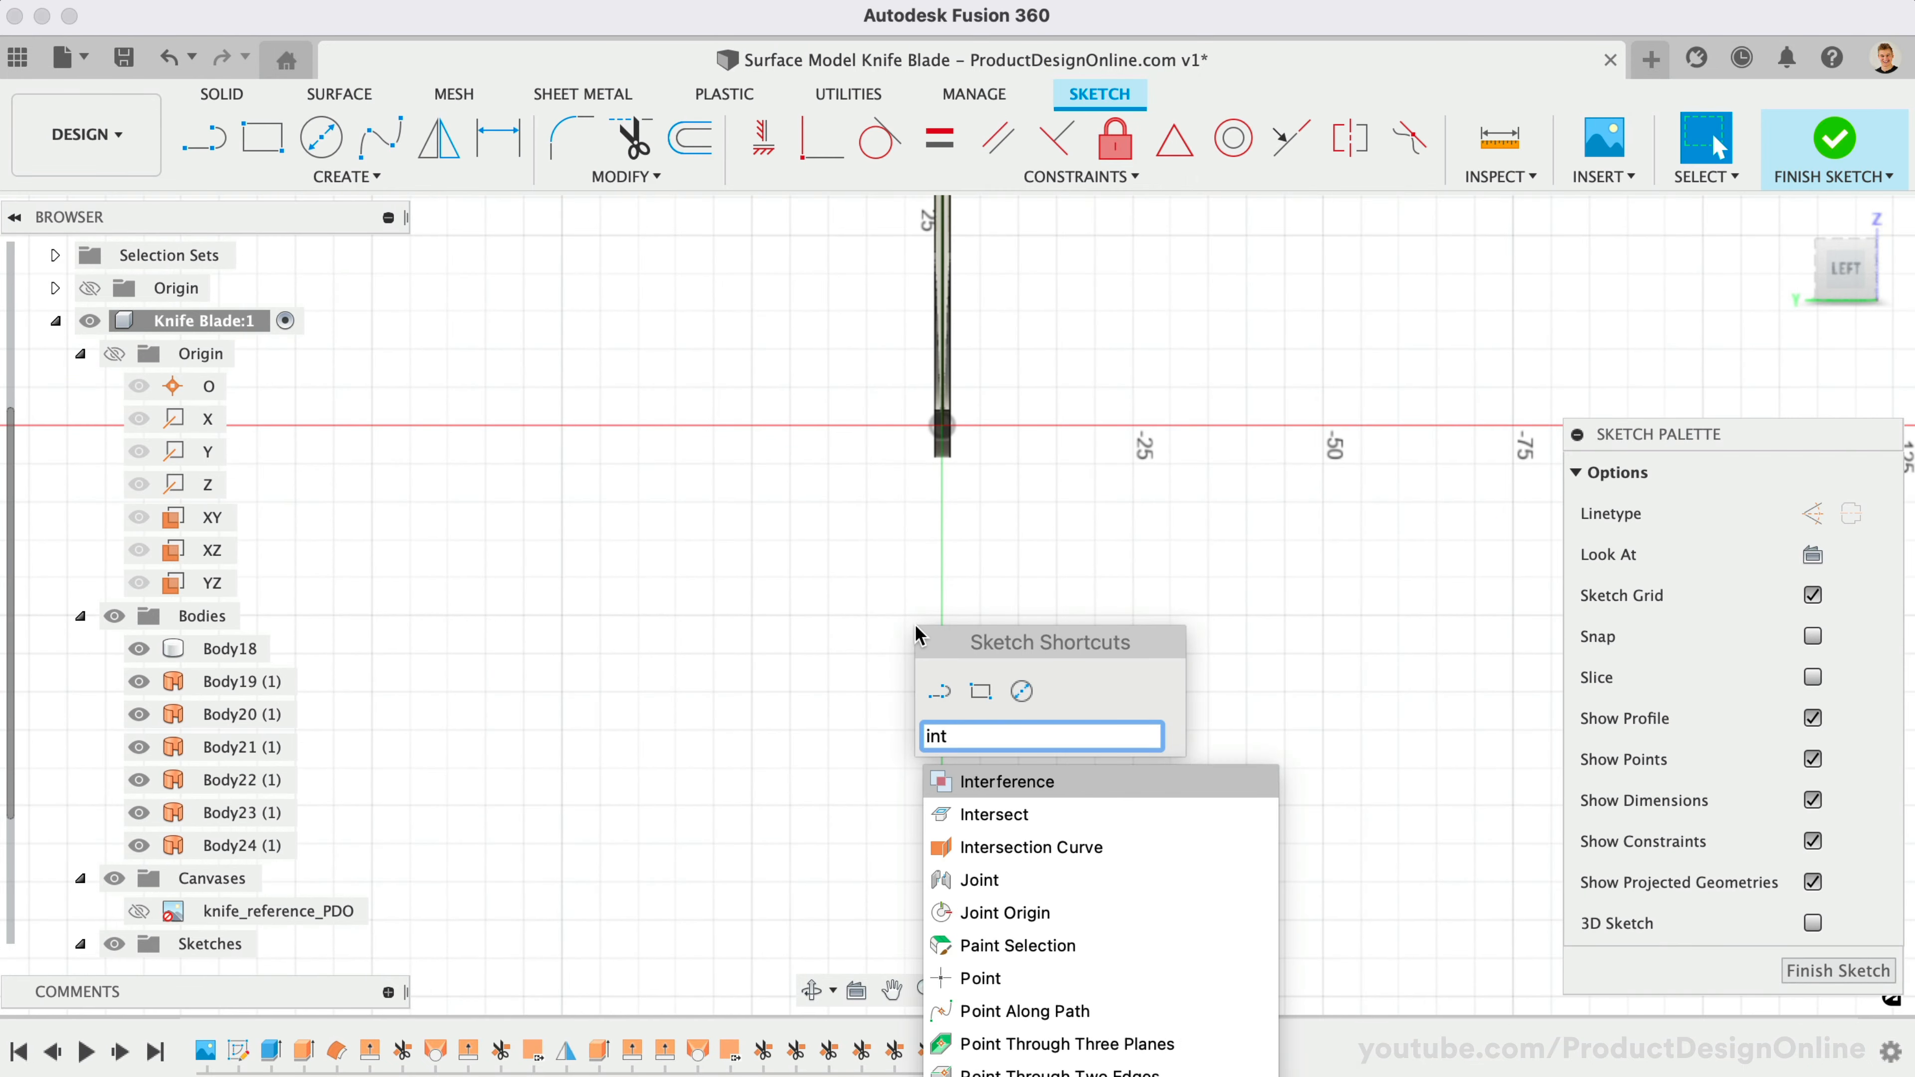
pyautogui.click(994, 814)
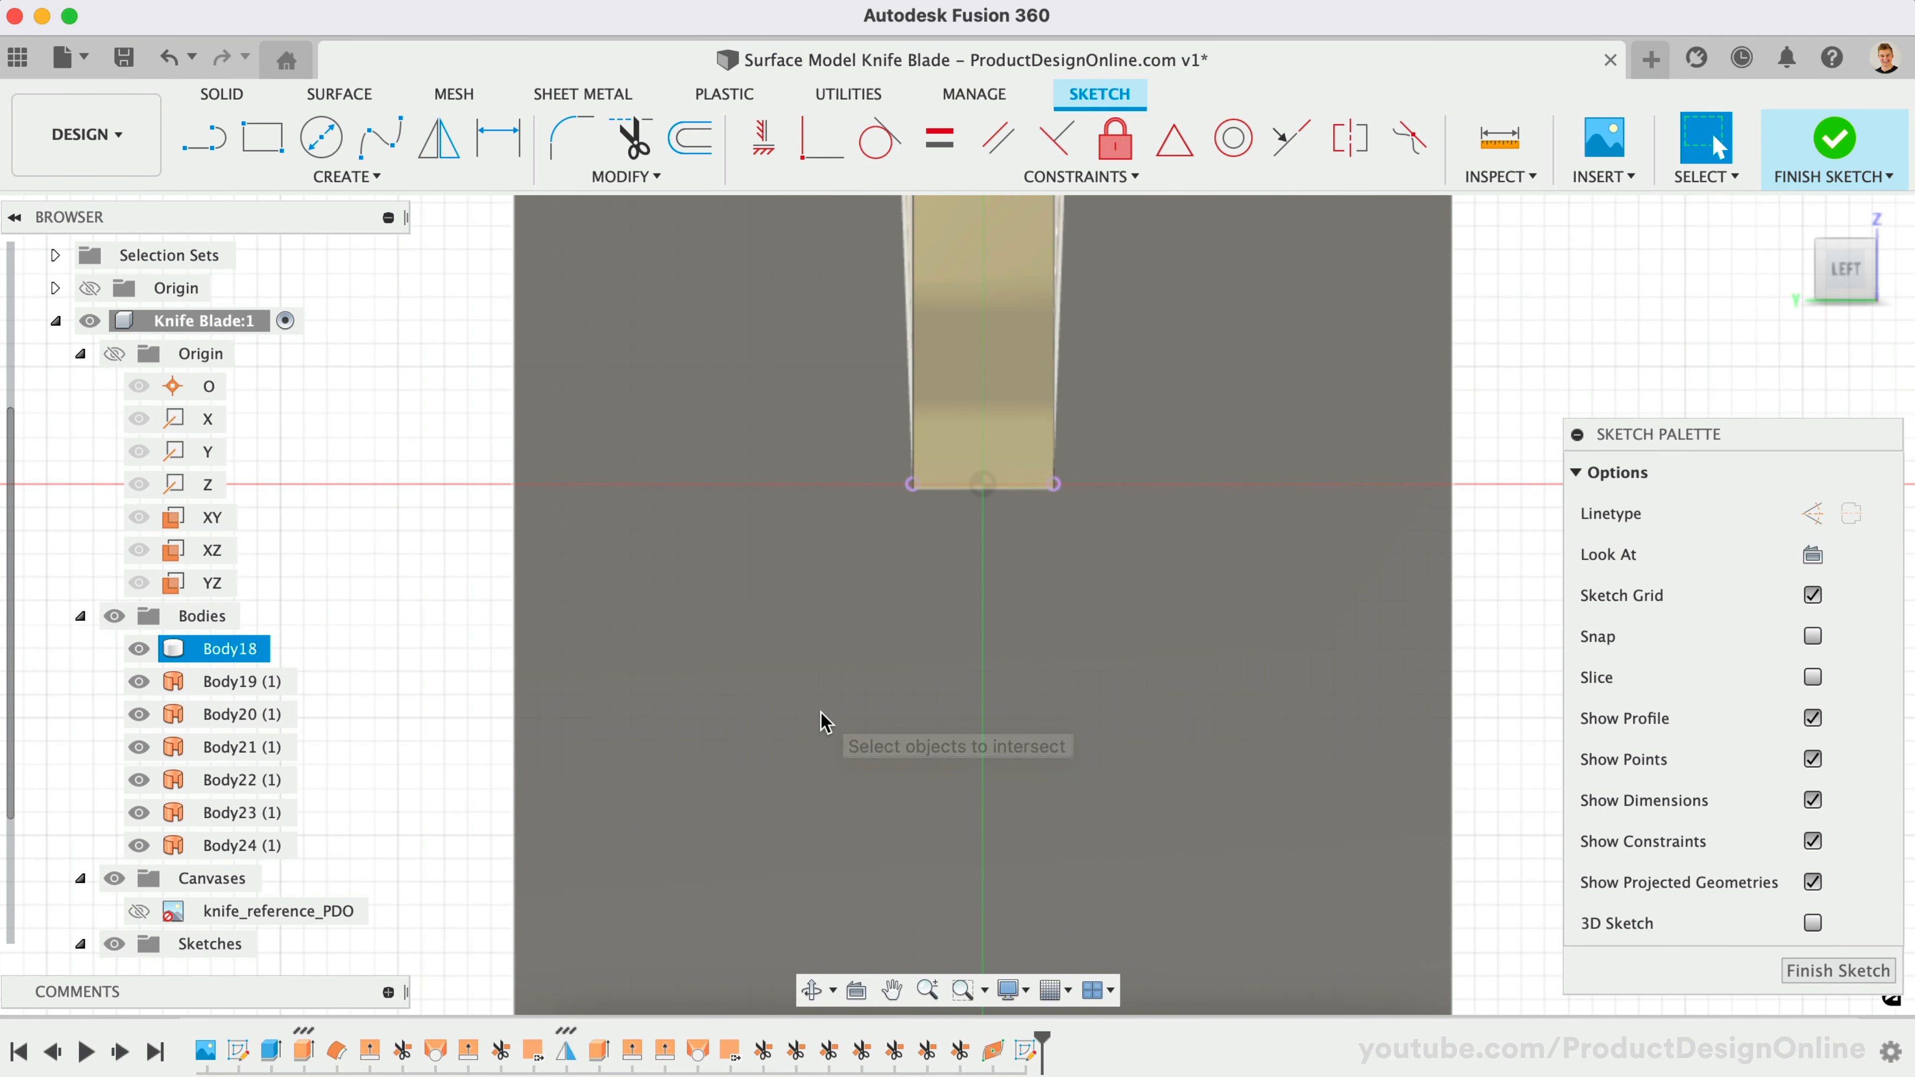
pyautogui.moveTo(909, 520)
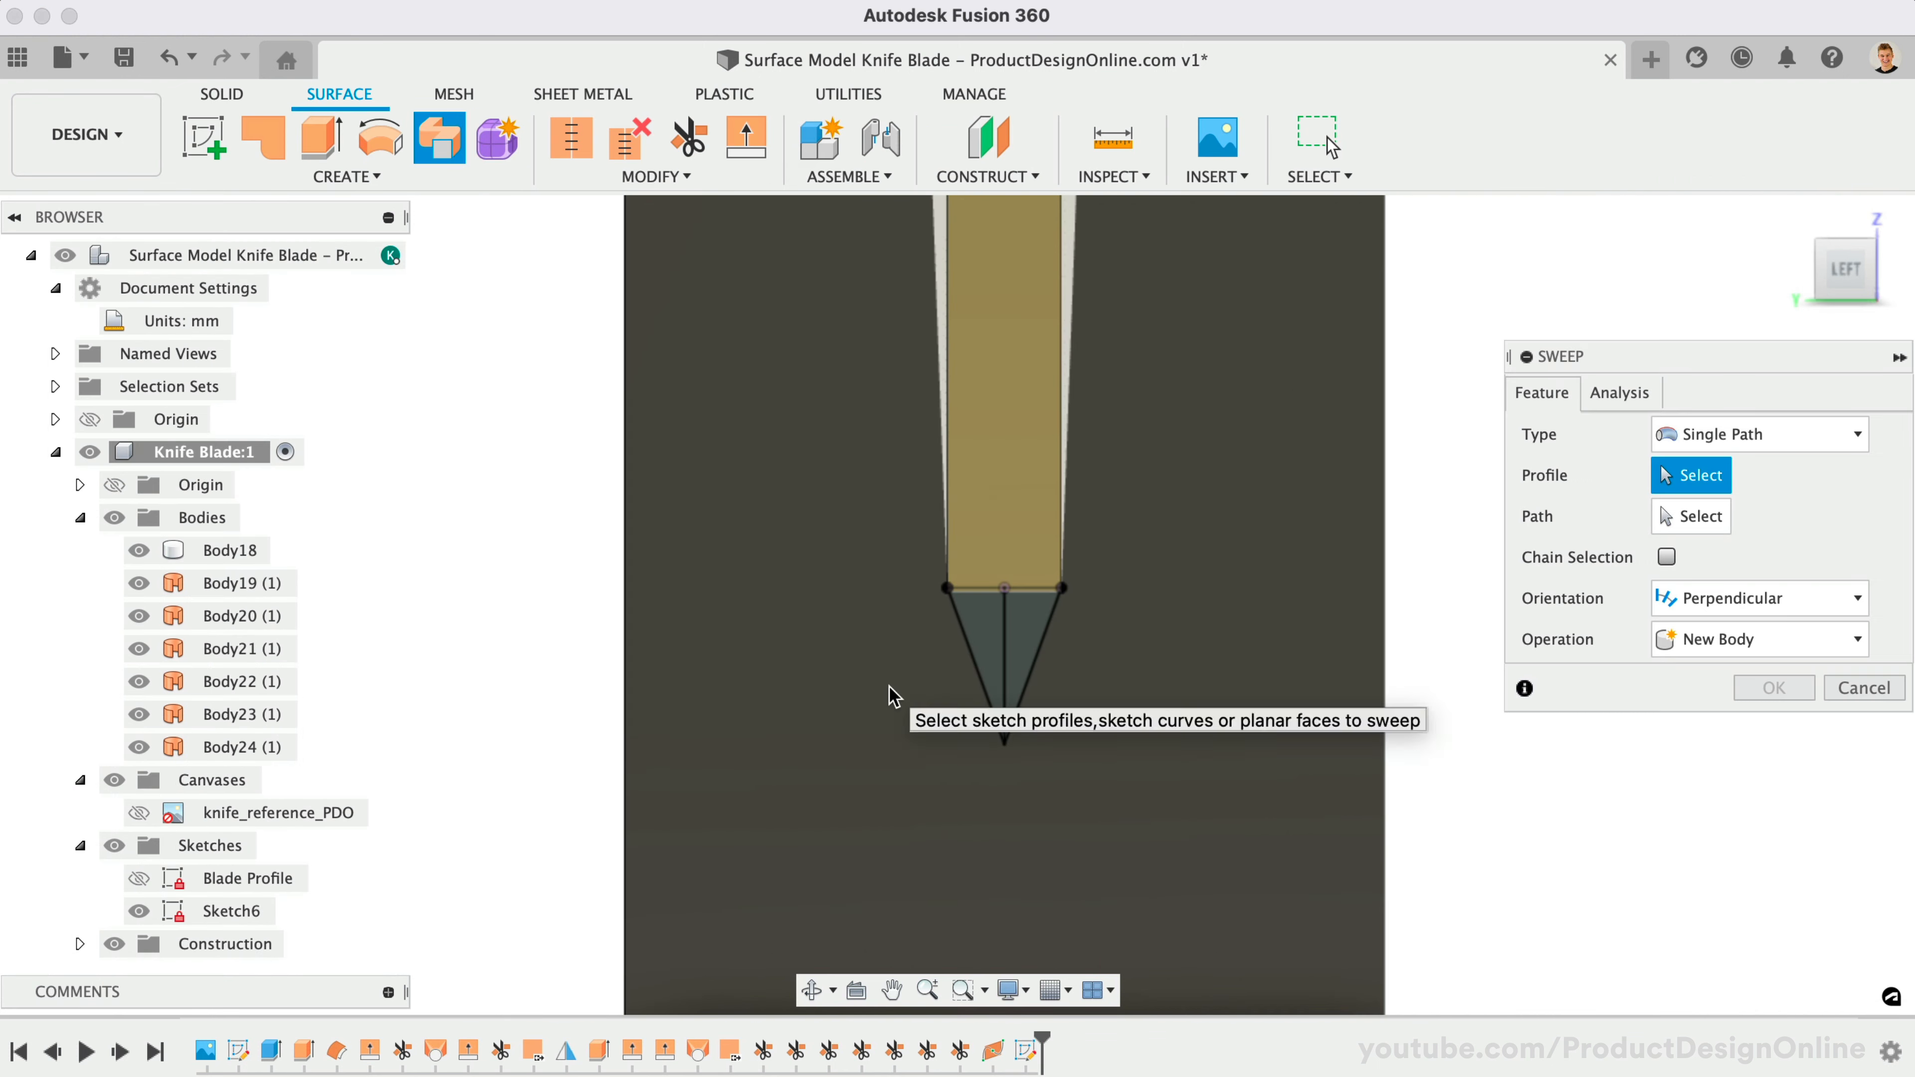
# Sweep the triangular bevel profile along the cutting-edge path, creating Body25.
pyautogui.click(967, 659)
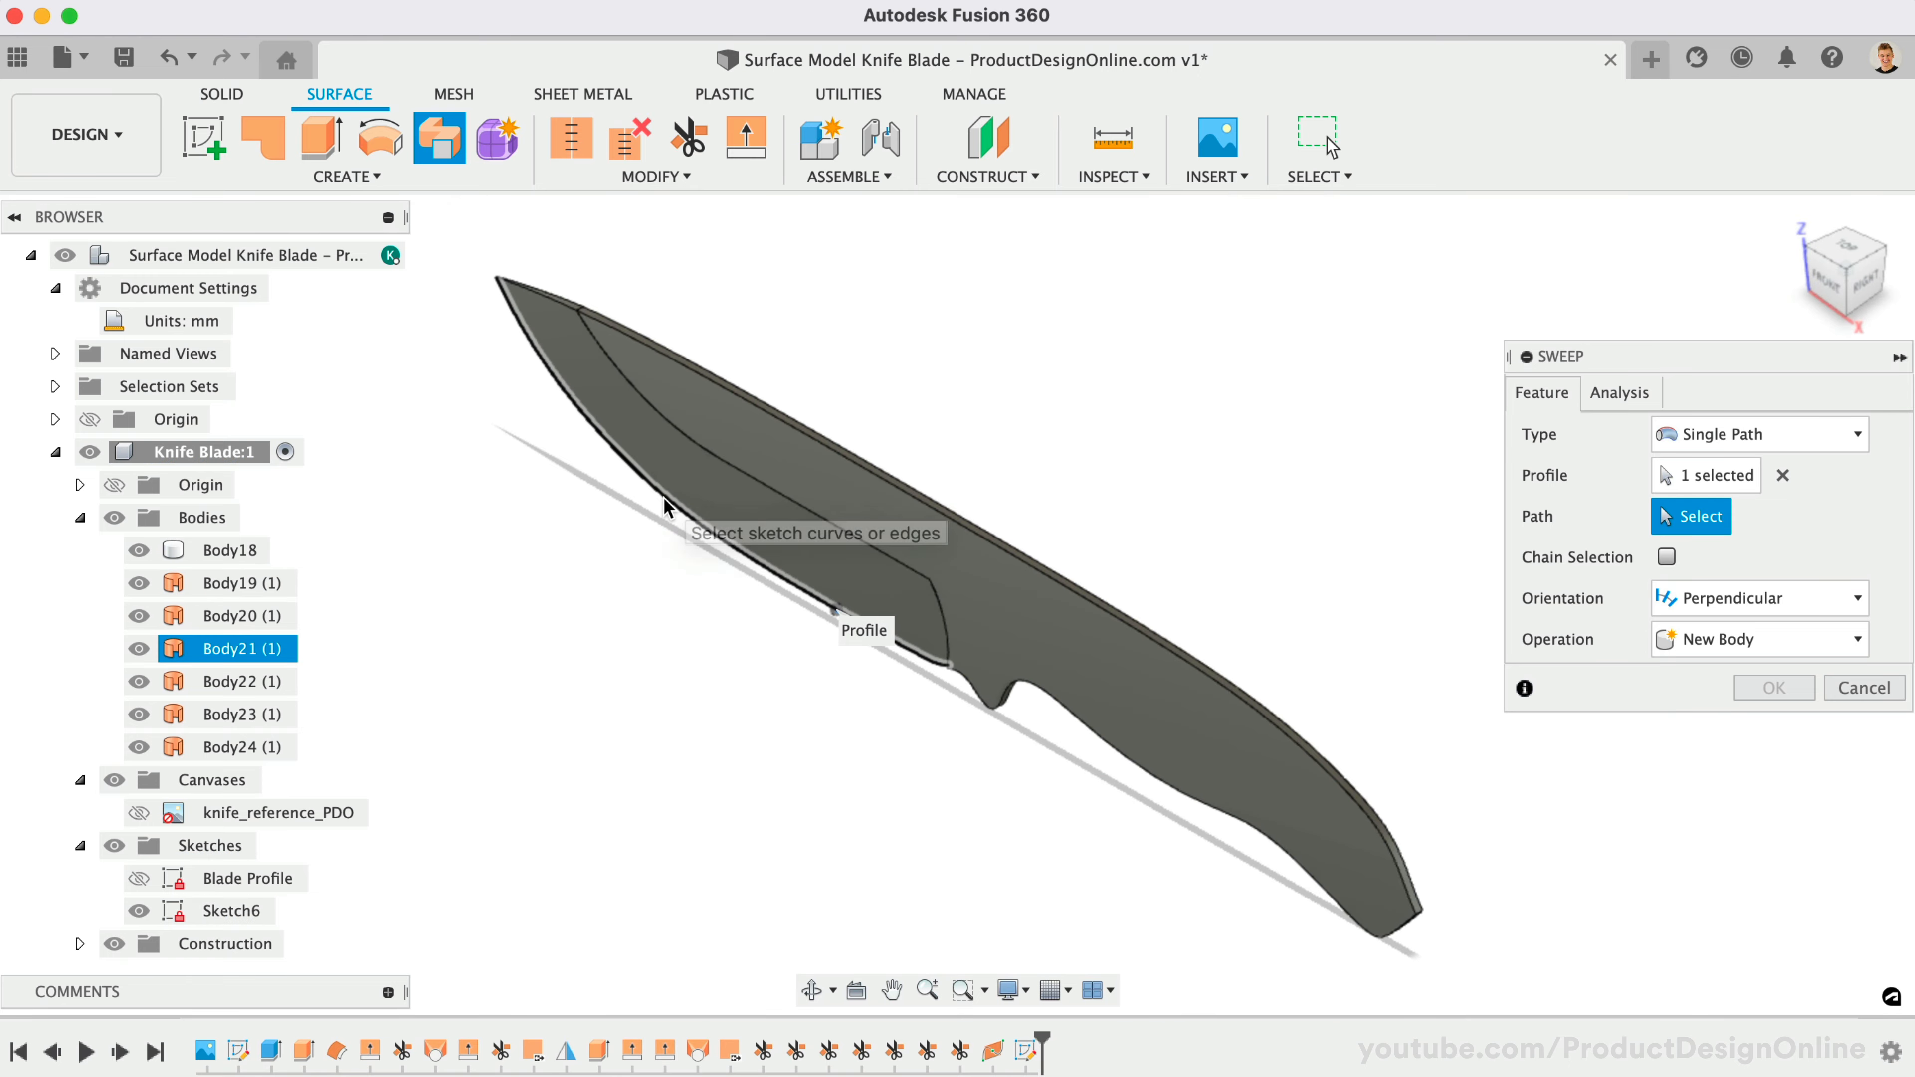
pyautogui.click(665, 509)
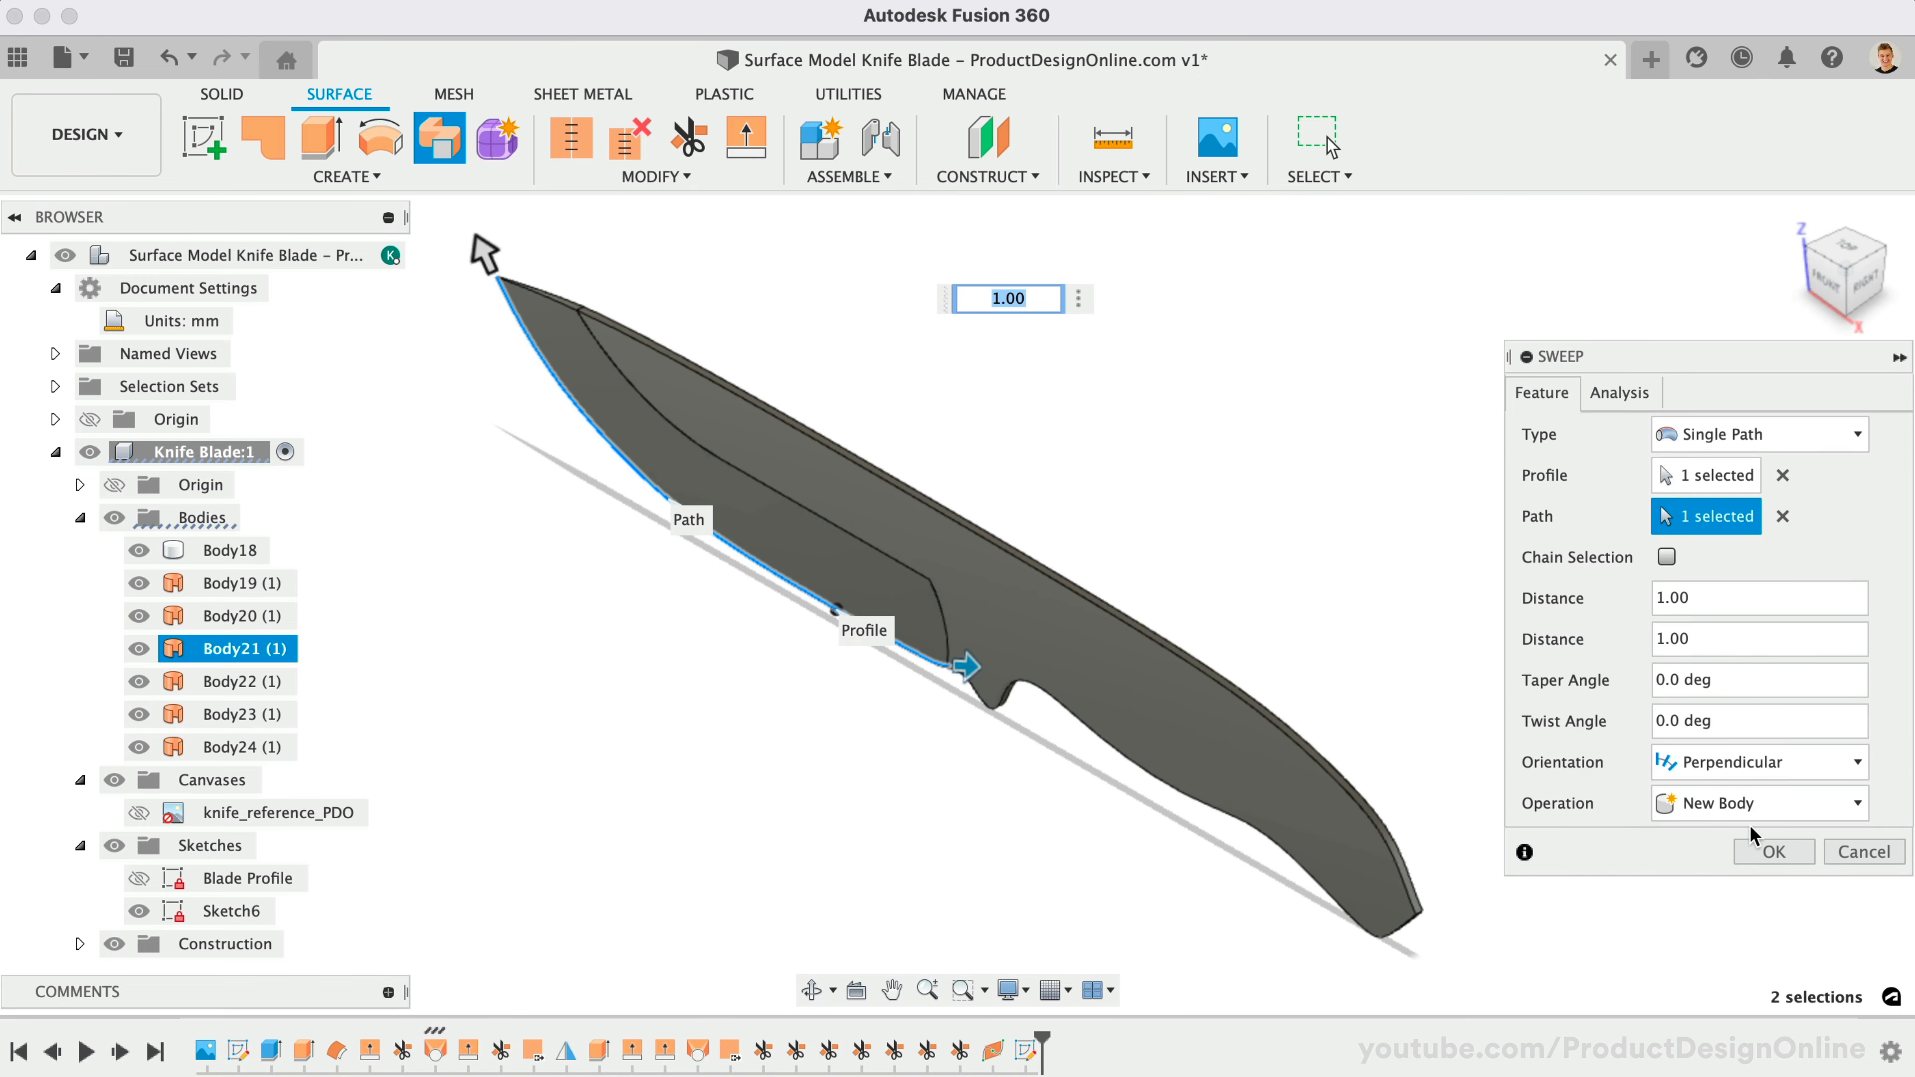
pyautogui.click(1773, 851)
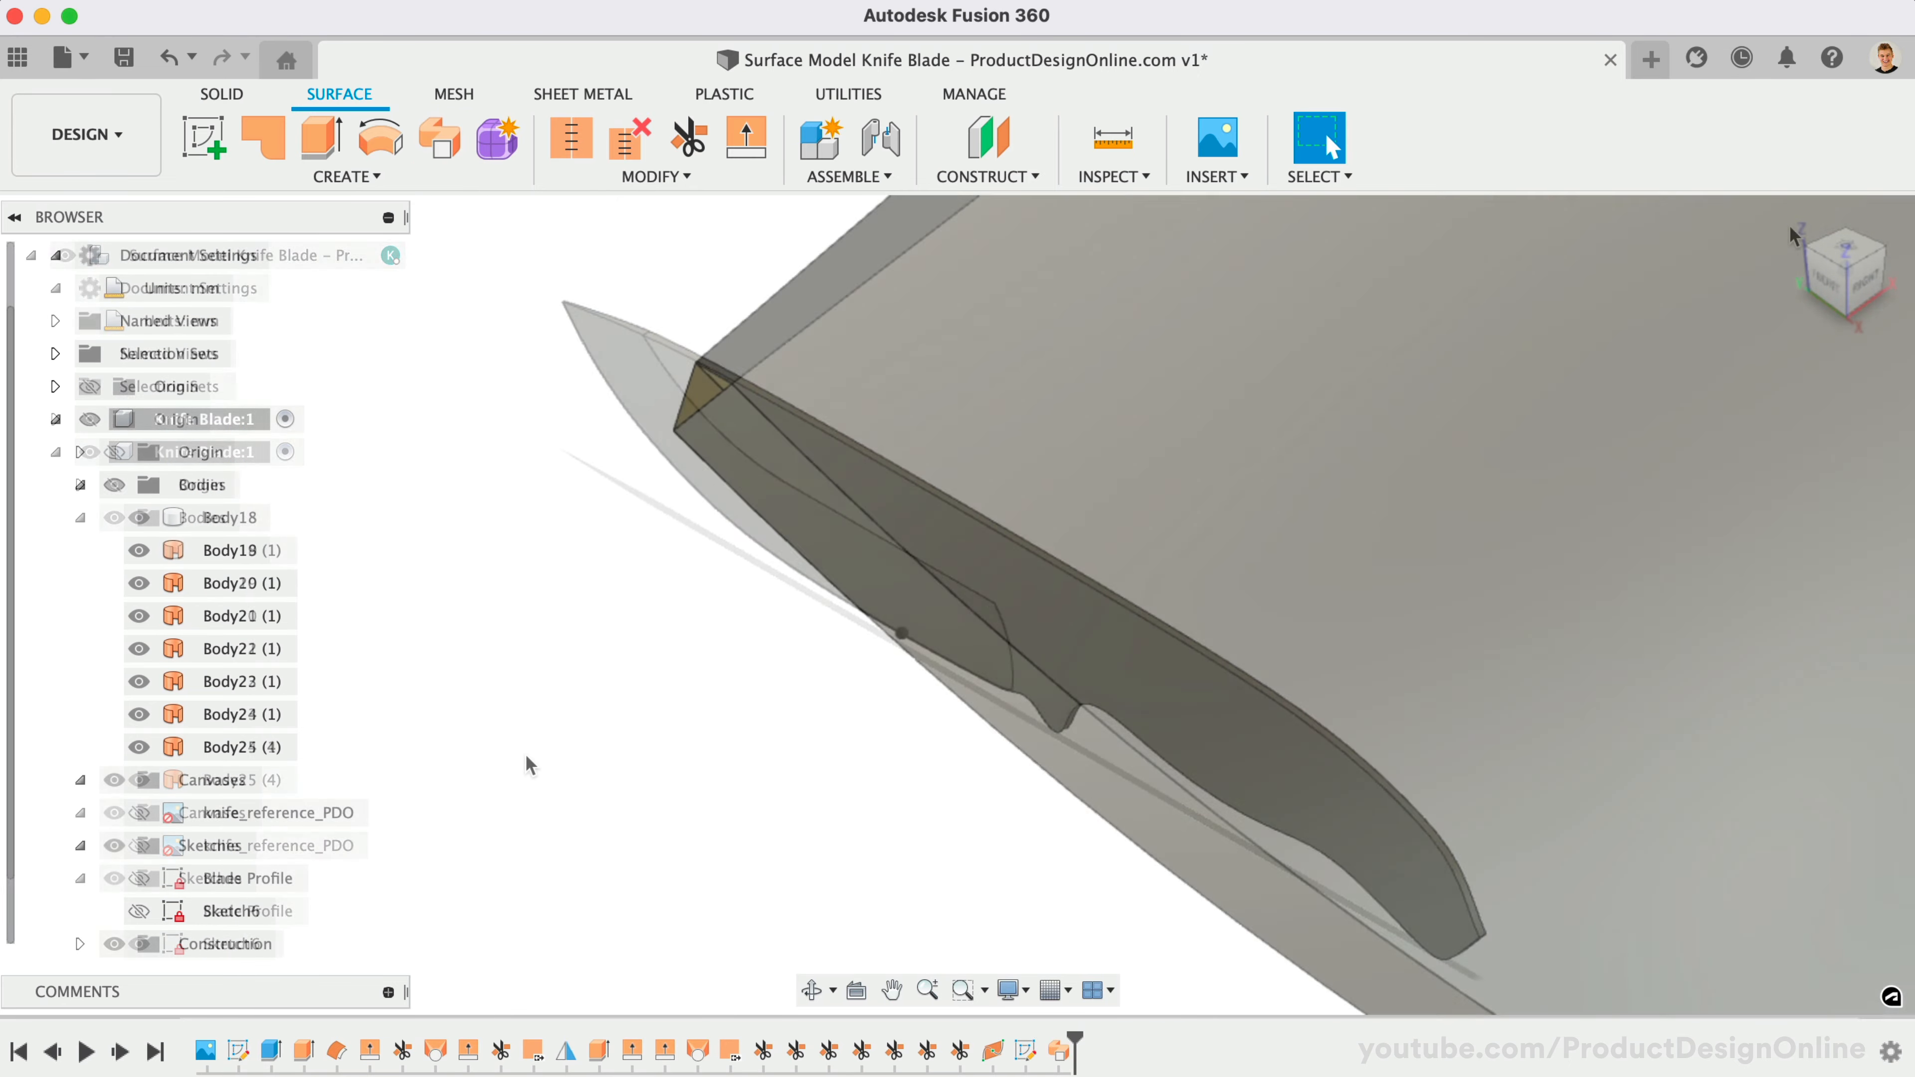
# Cap the triangular opening at the blade tip with a patch surface over its boundary edges.
pyautogui.click(261, 138)
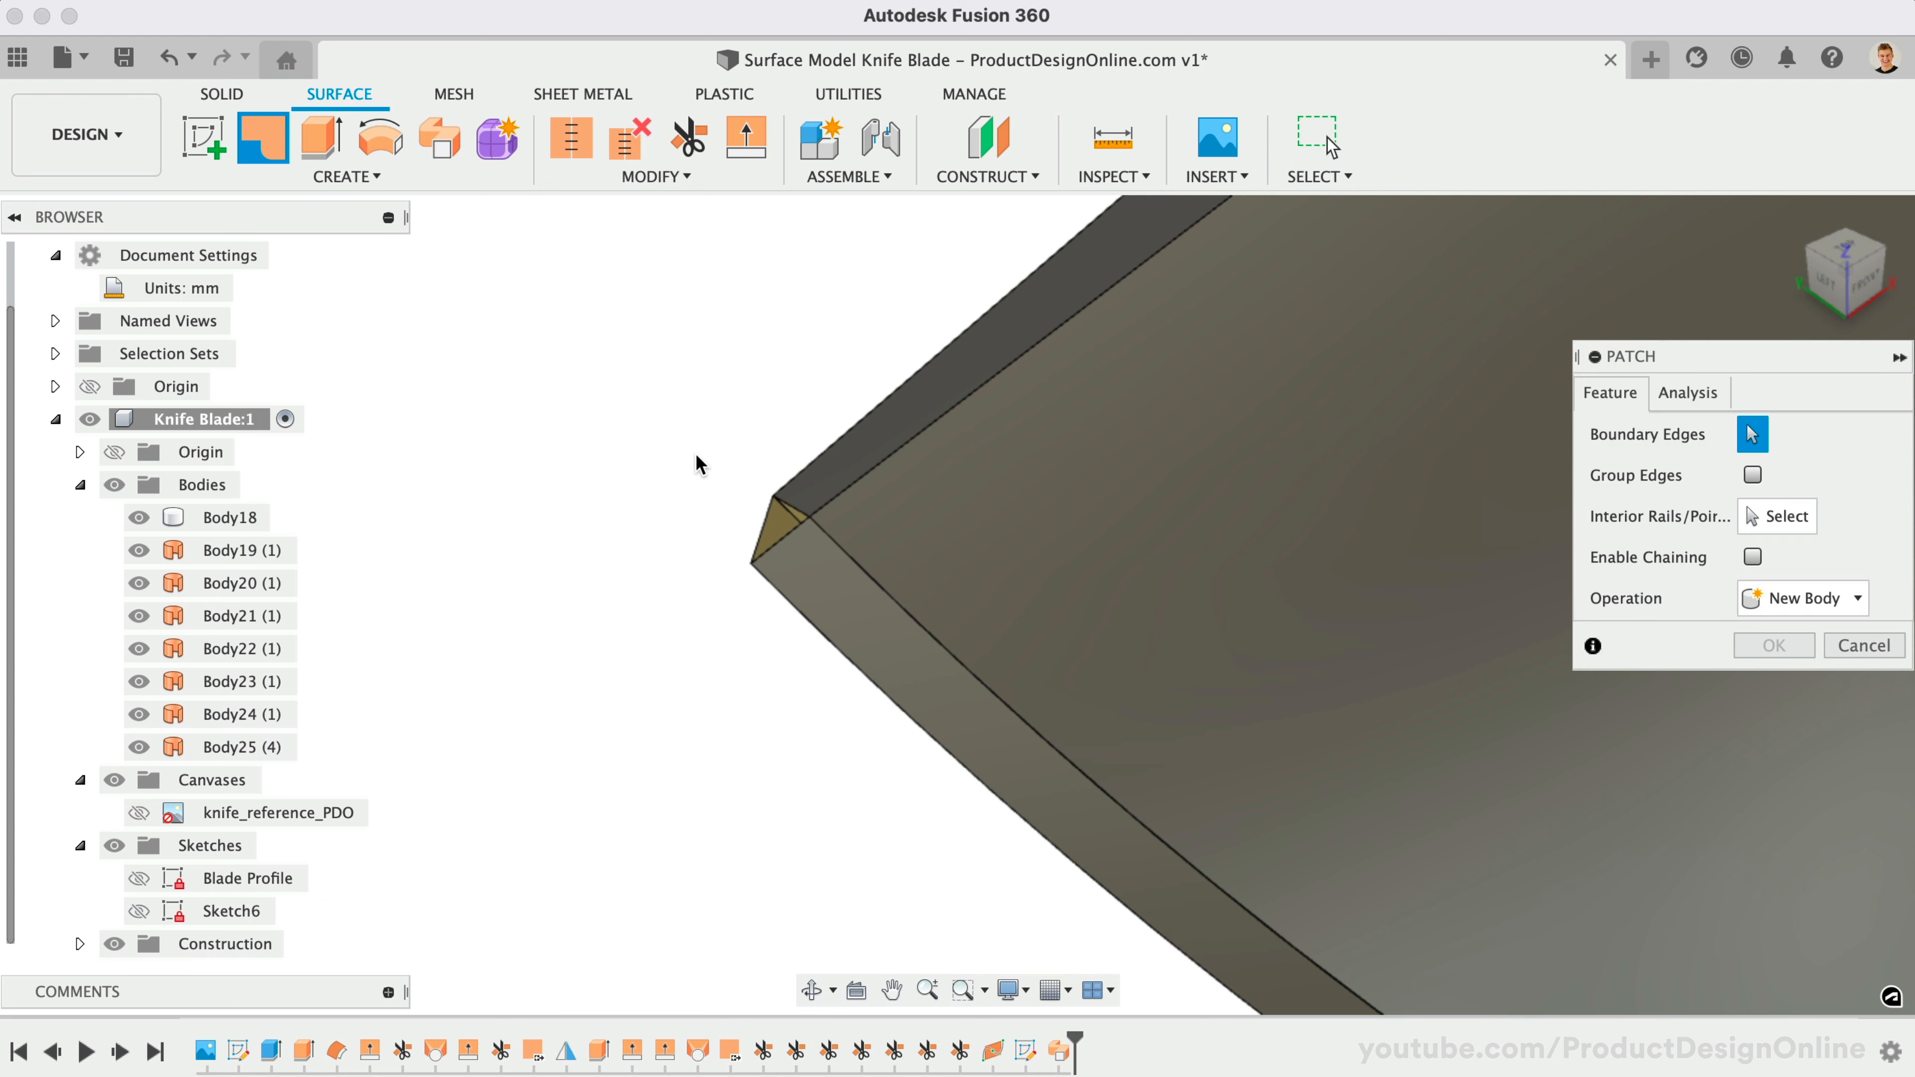
pyautogui.click(800, 525)
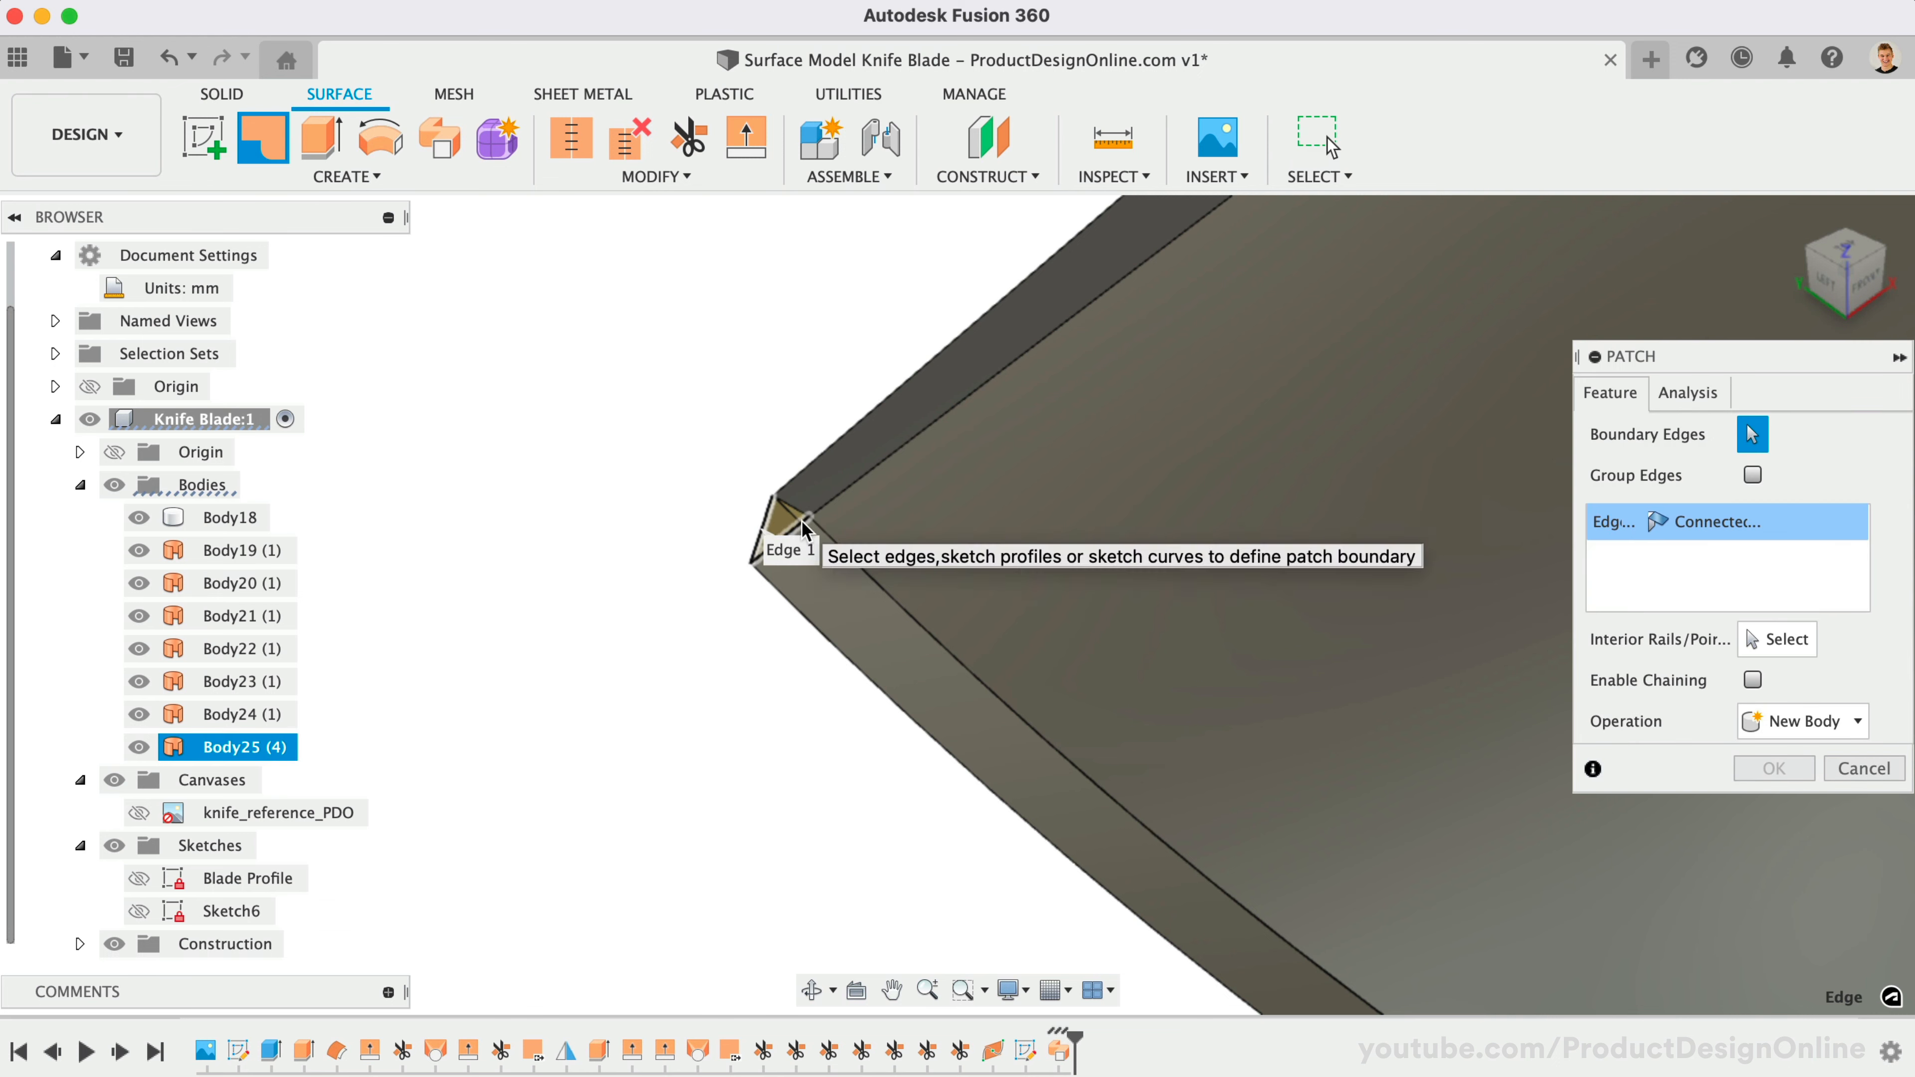
pyautogui.click(798, 523)
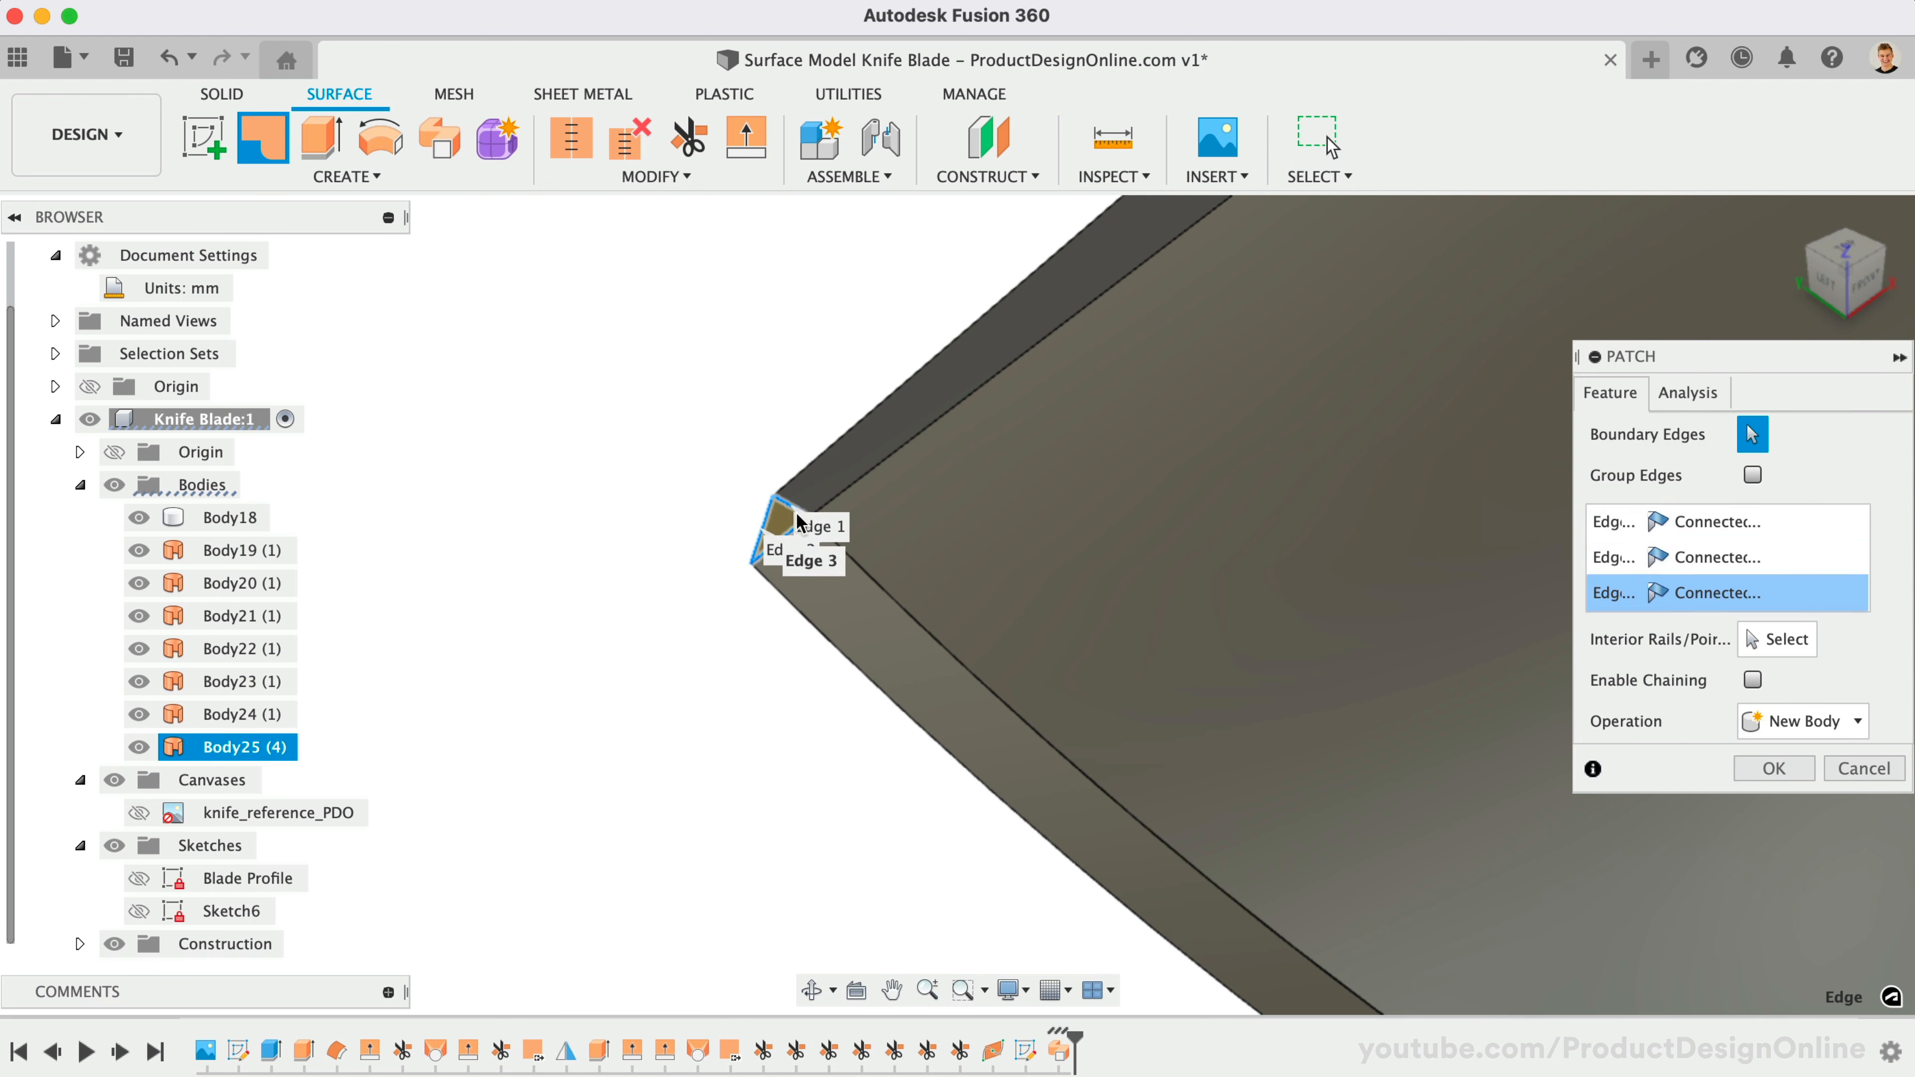
pyautogui.click(655, 176)
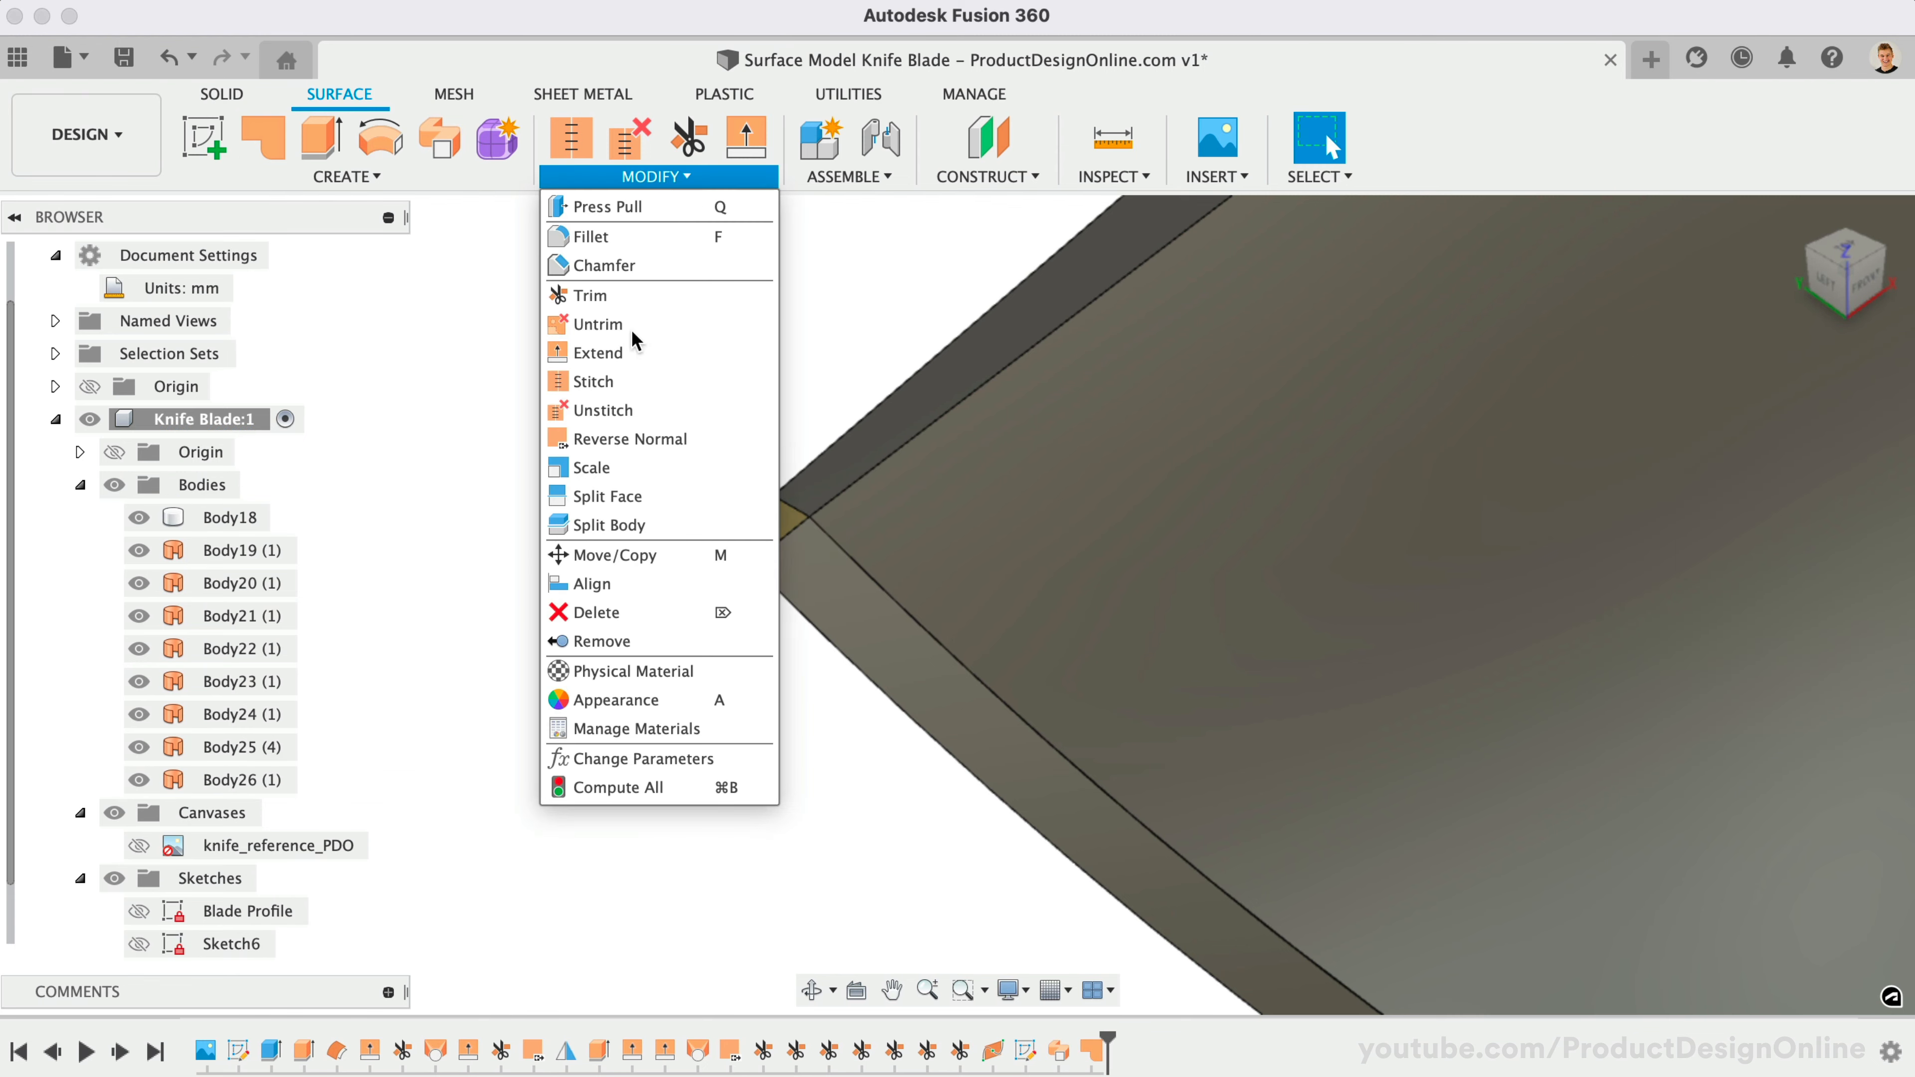
# Reverse the new patch's normal so it faces the correct direction.
pyautogui.click(630, 439)
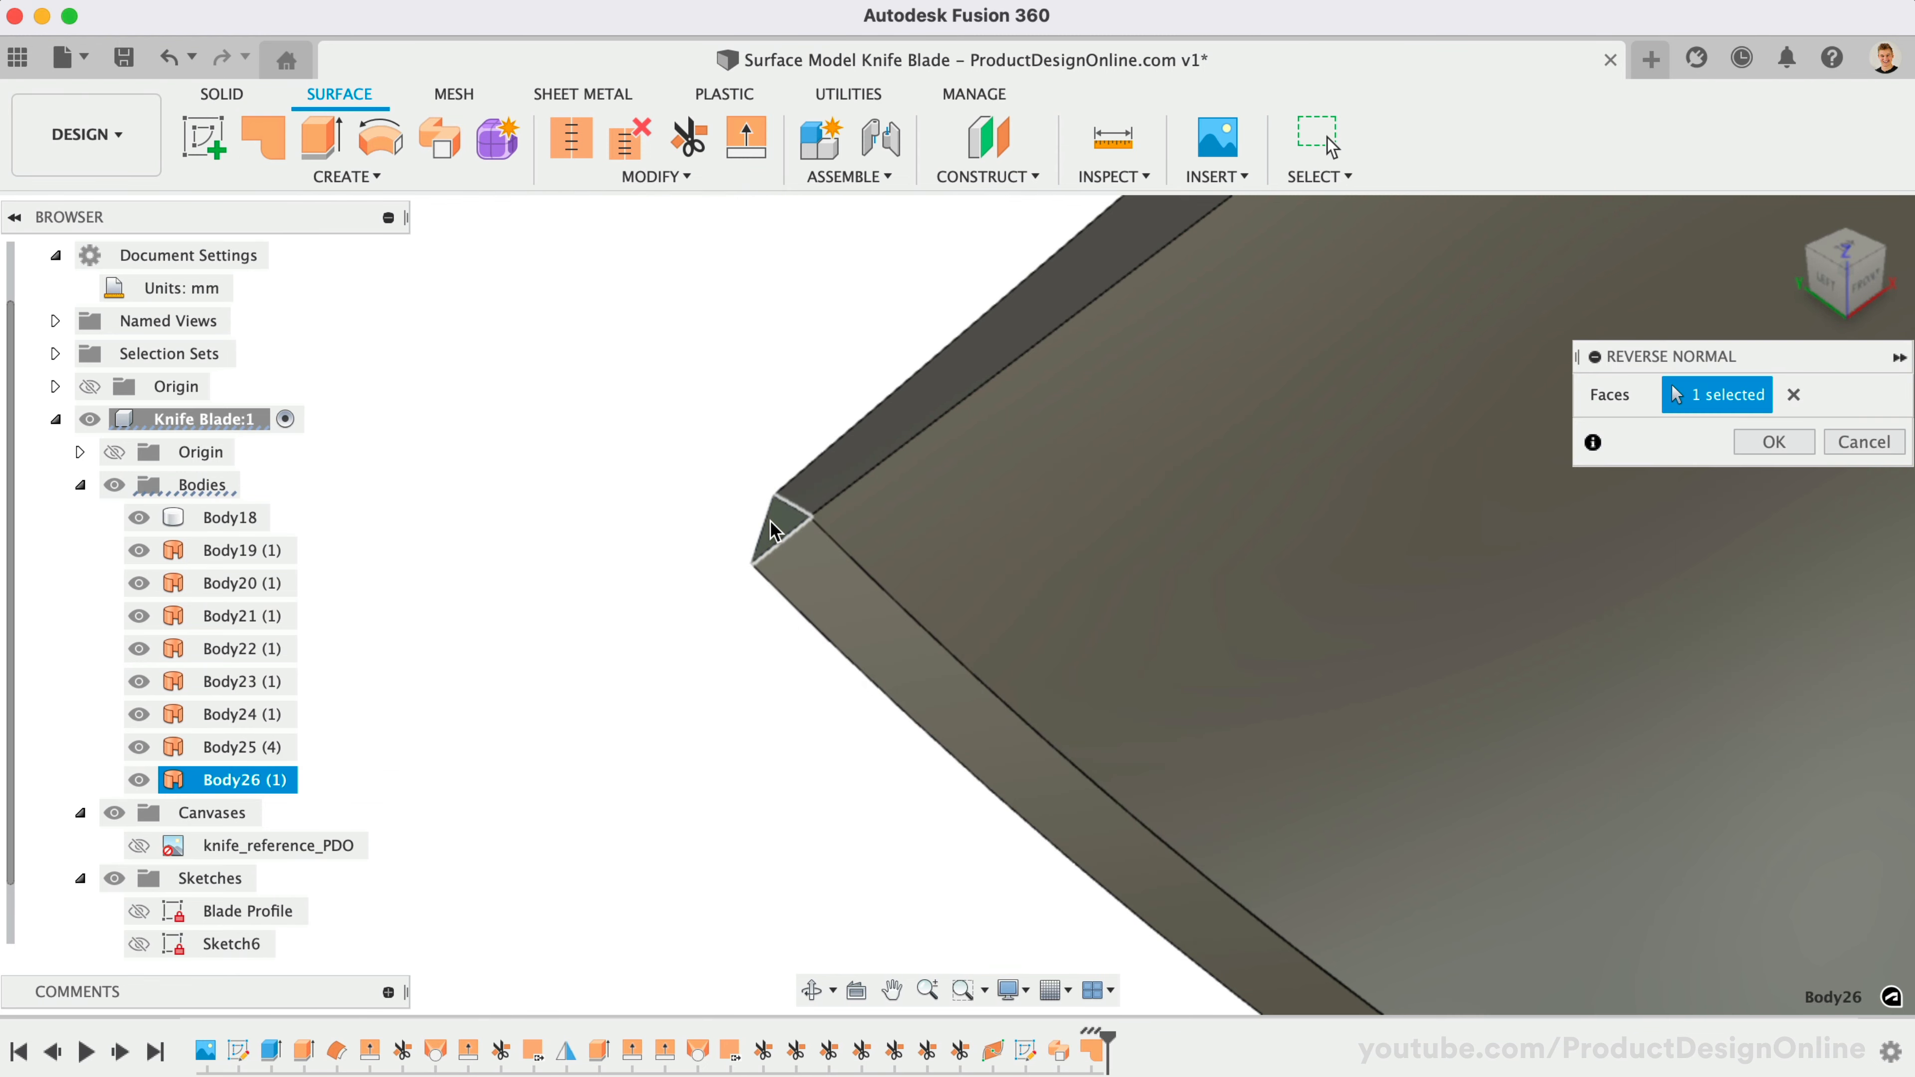
pyautogui.click(263, 139)
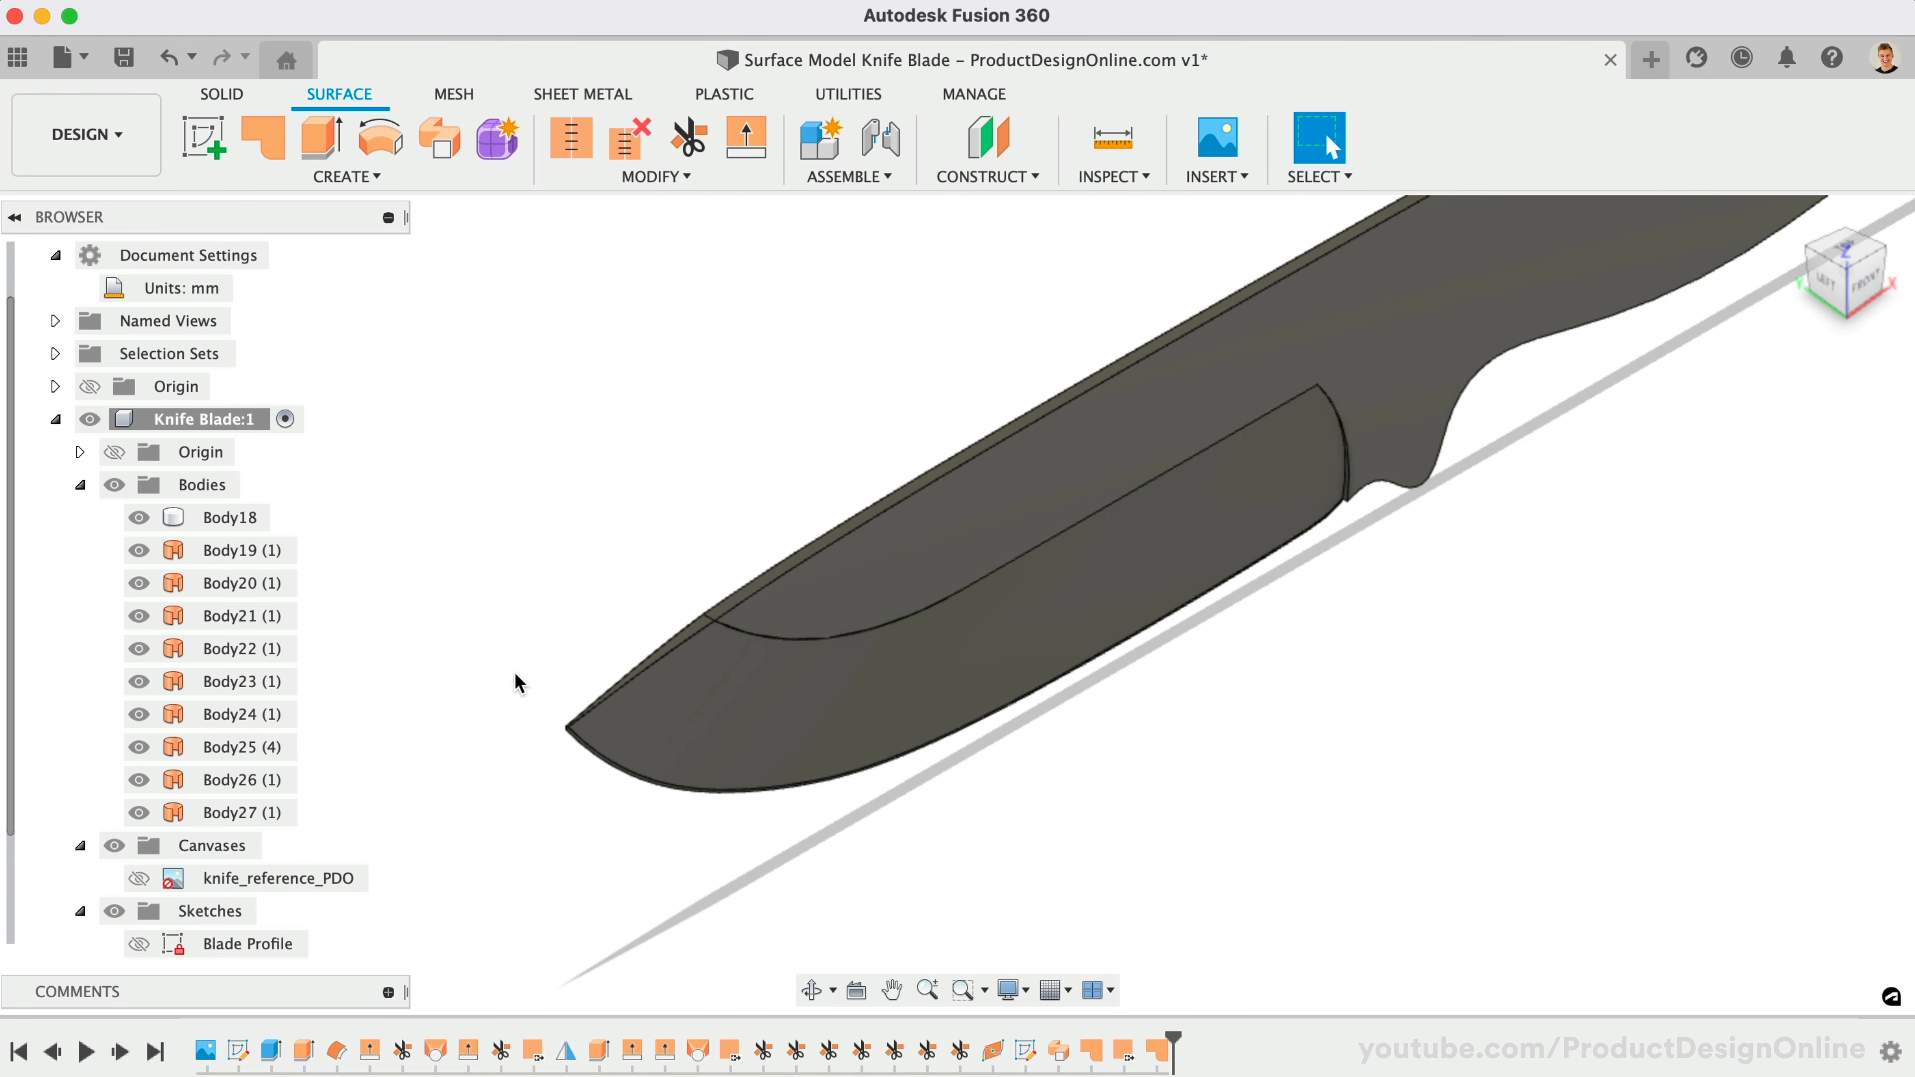
# Remove the leftover edge surface Body19 from the design.
pyautogui.rightClick(240, 550)
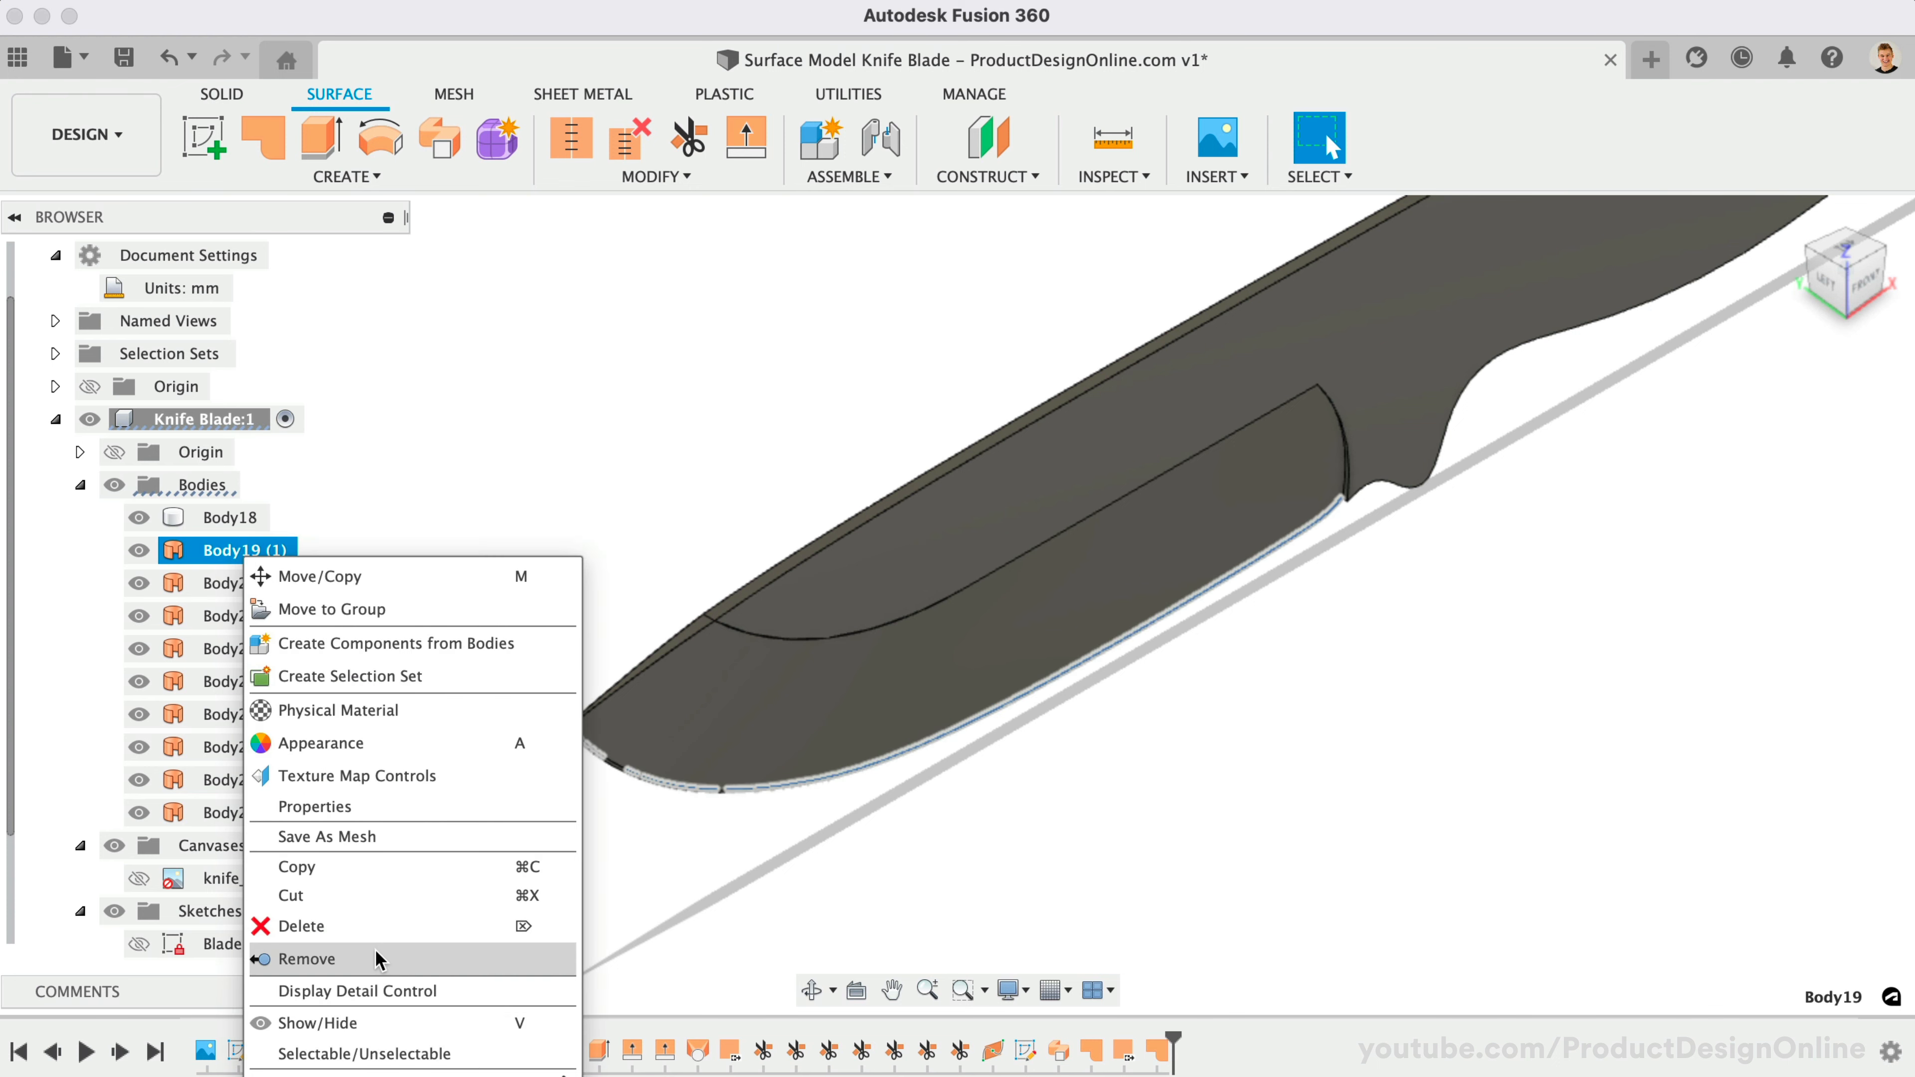
pyautogui.click(308, 959)
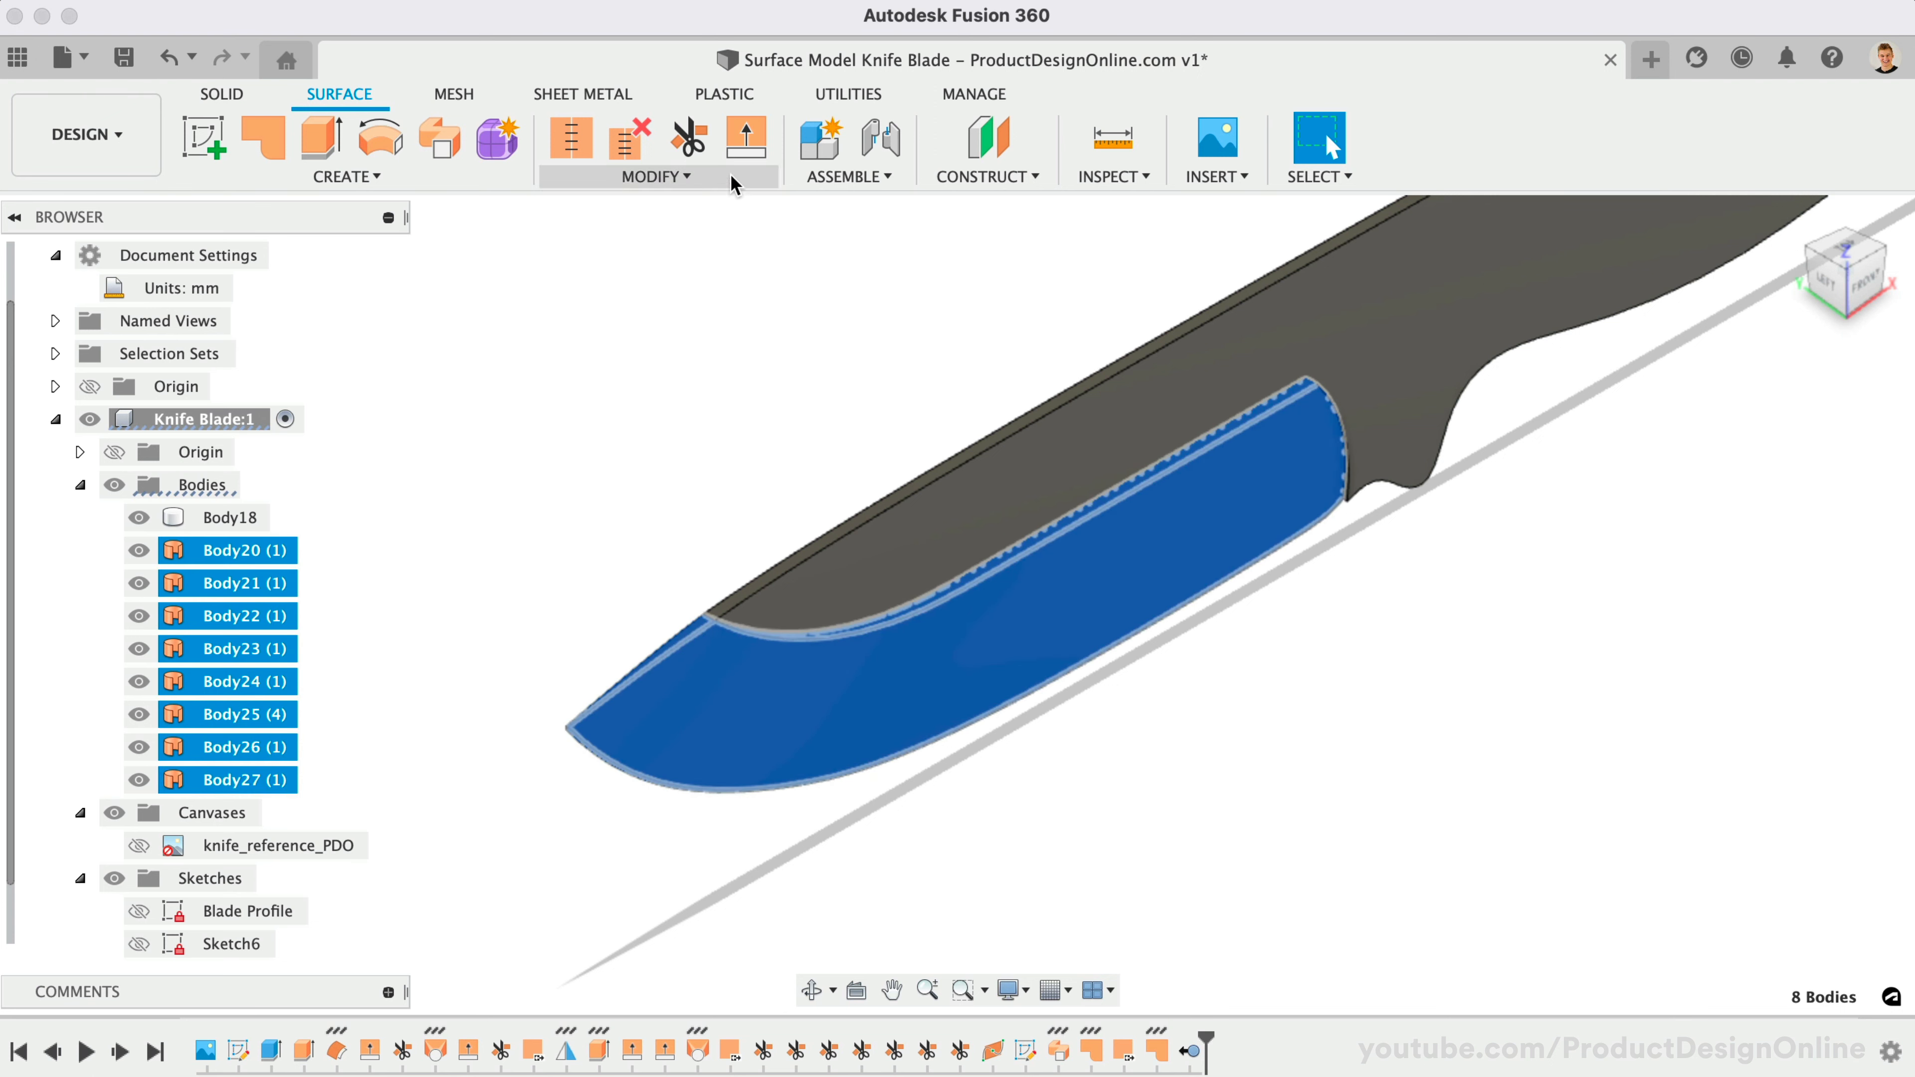
# Stitch the eight blade surfaces Body20–Body27 into a single solid body, adjusting tolerance.
pyautogui.click(573, 138)
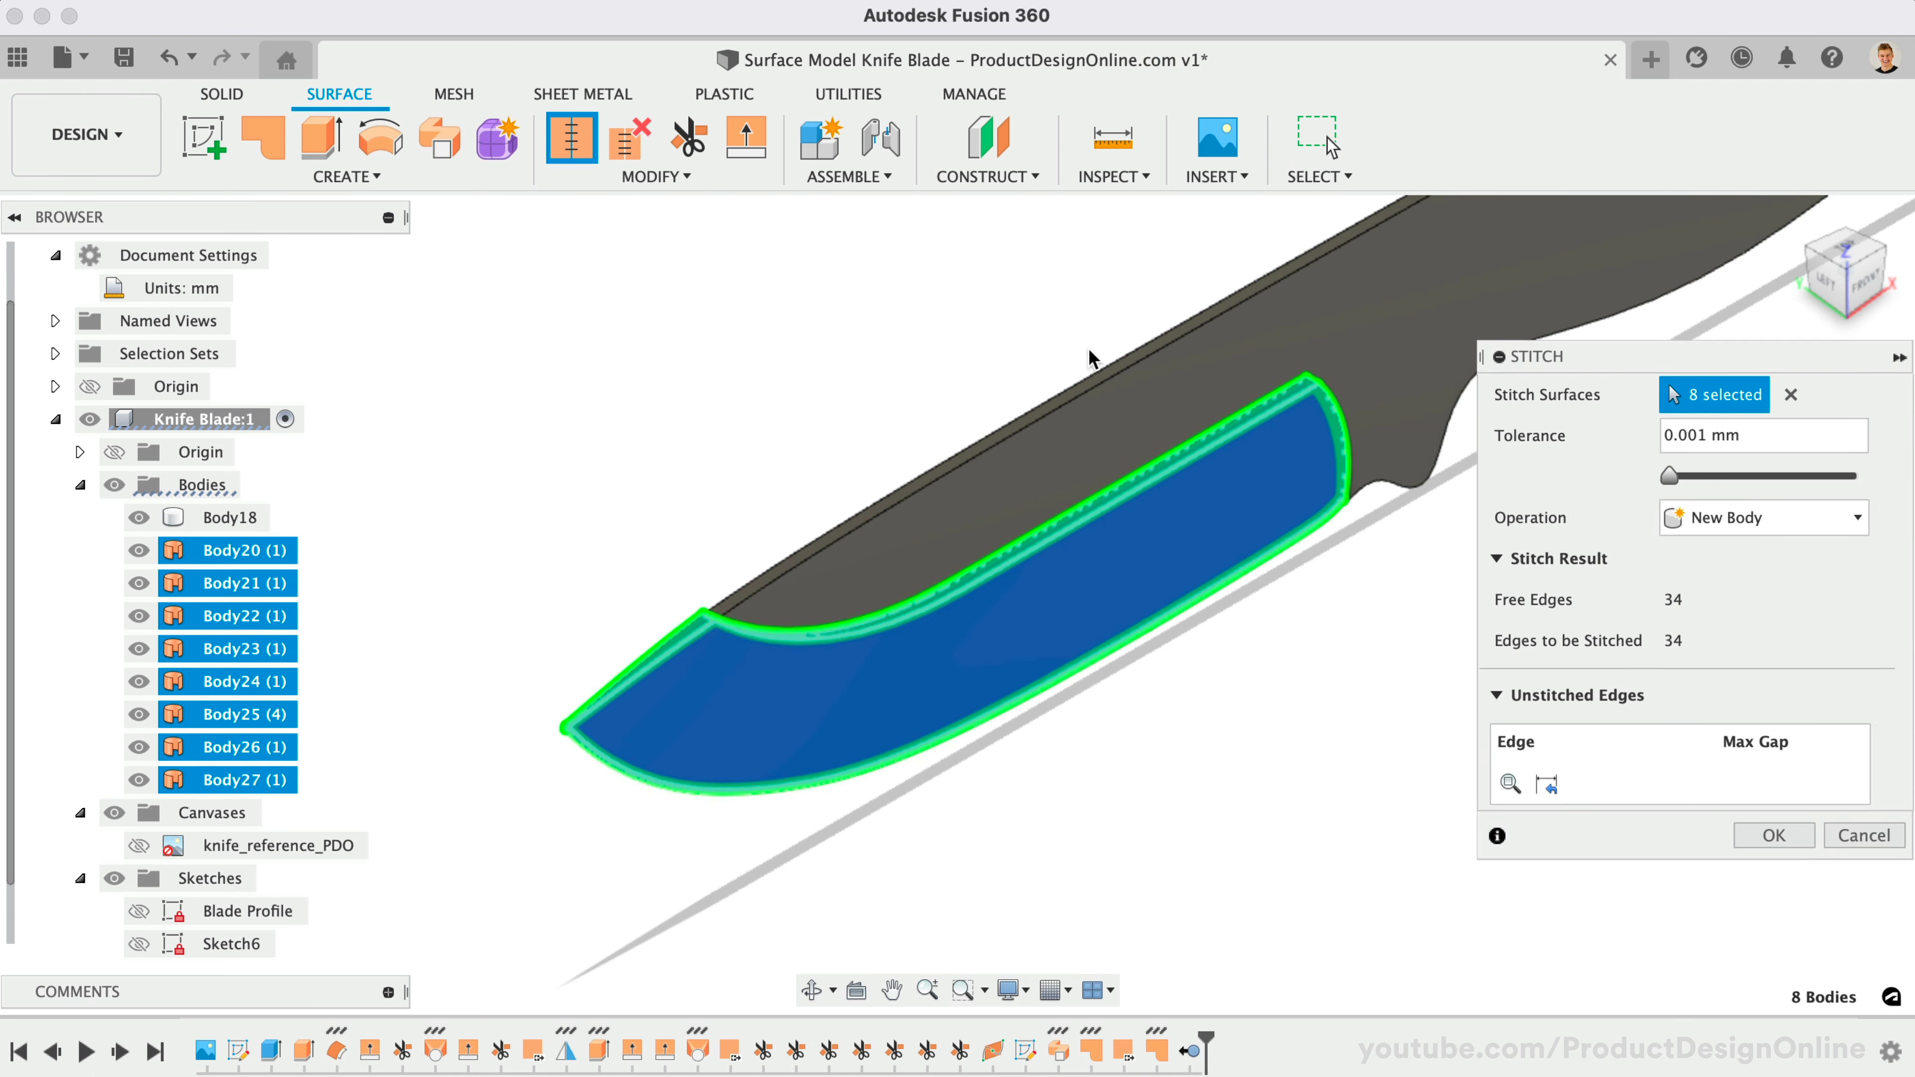
pyautogui.click(1757, 435)
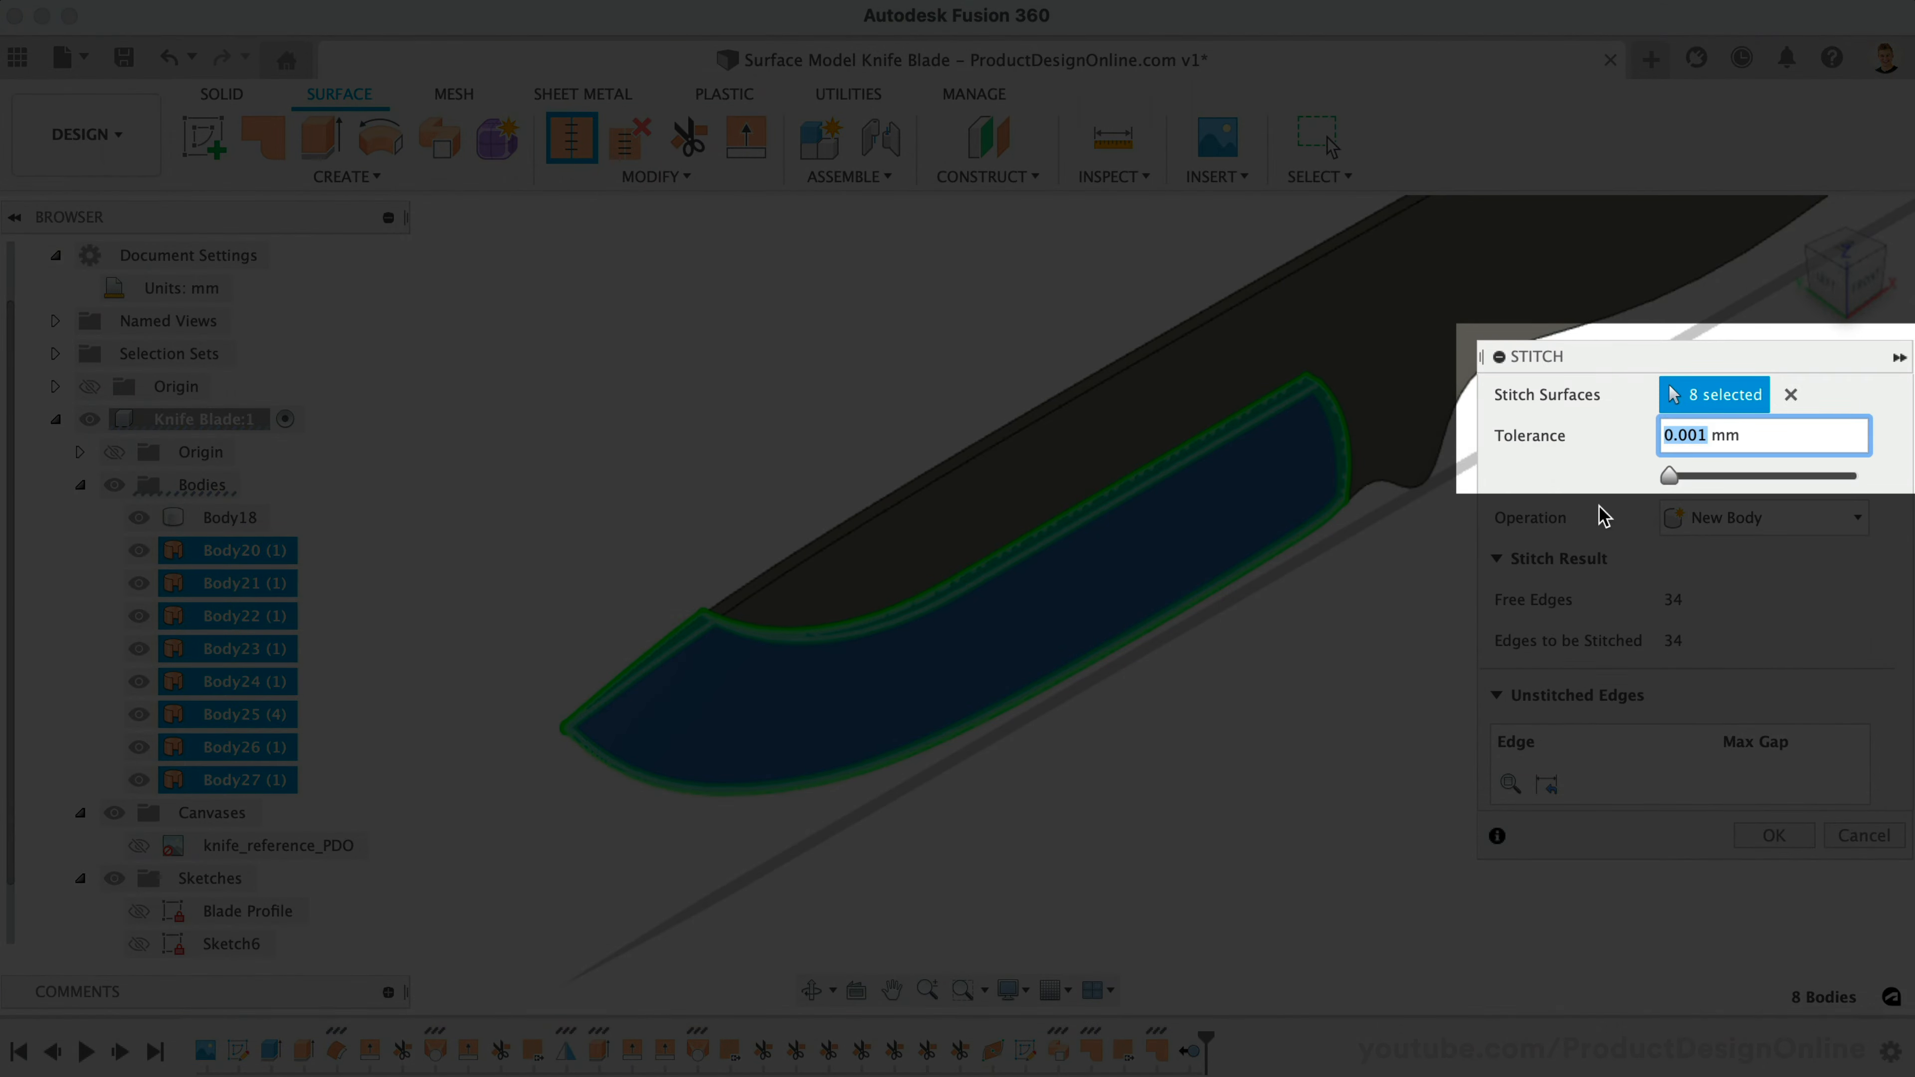
pyautogui.click(1774, 835)
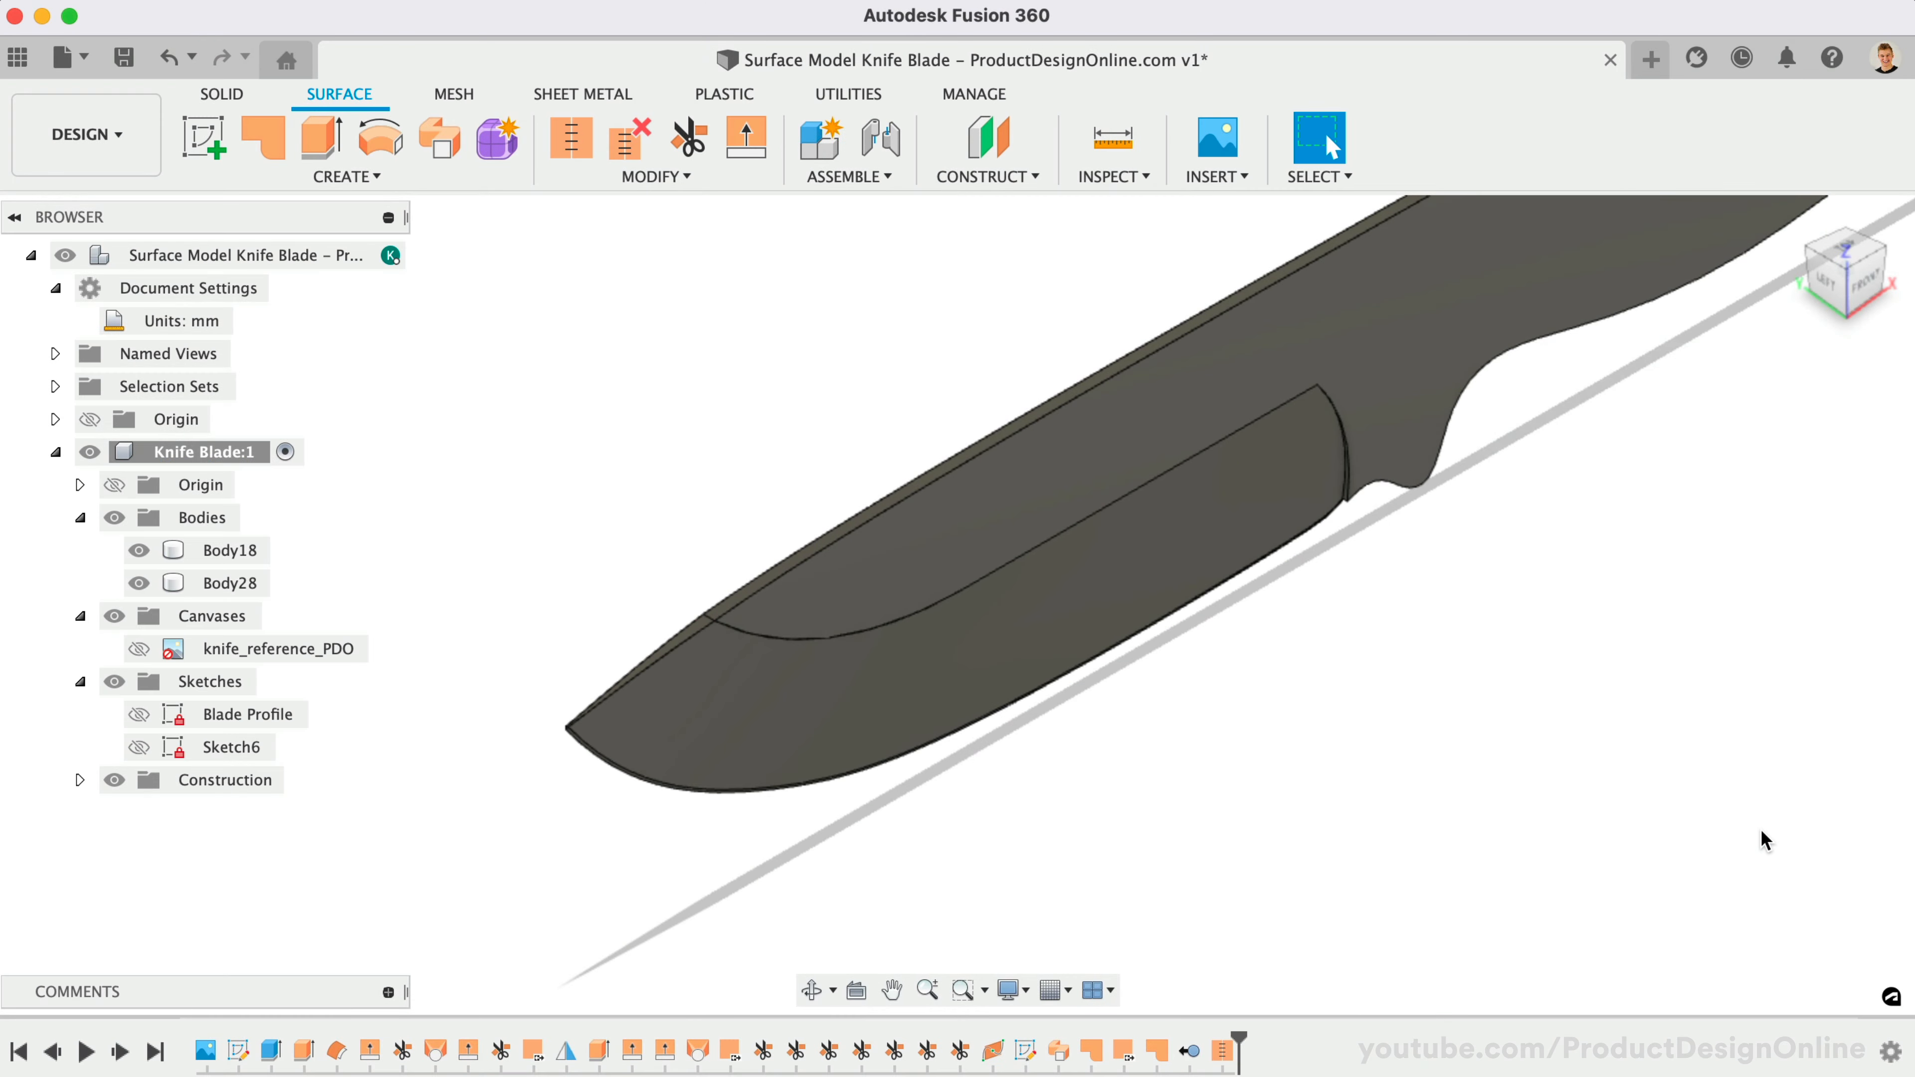
pyautogui.moveTo(1274, 744)
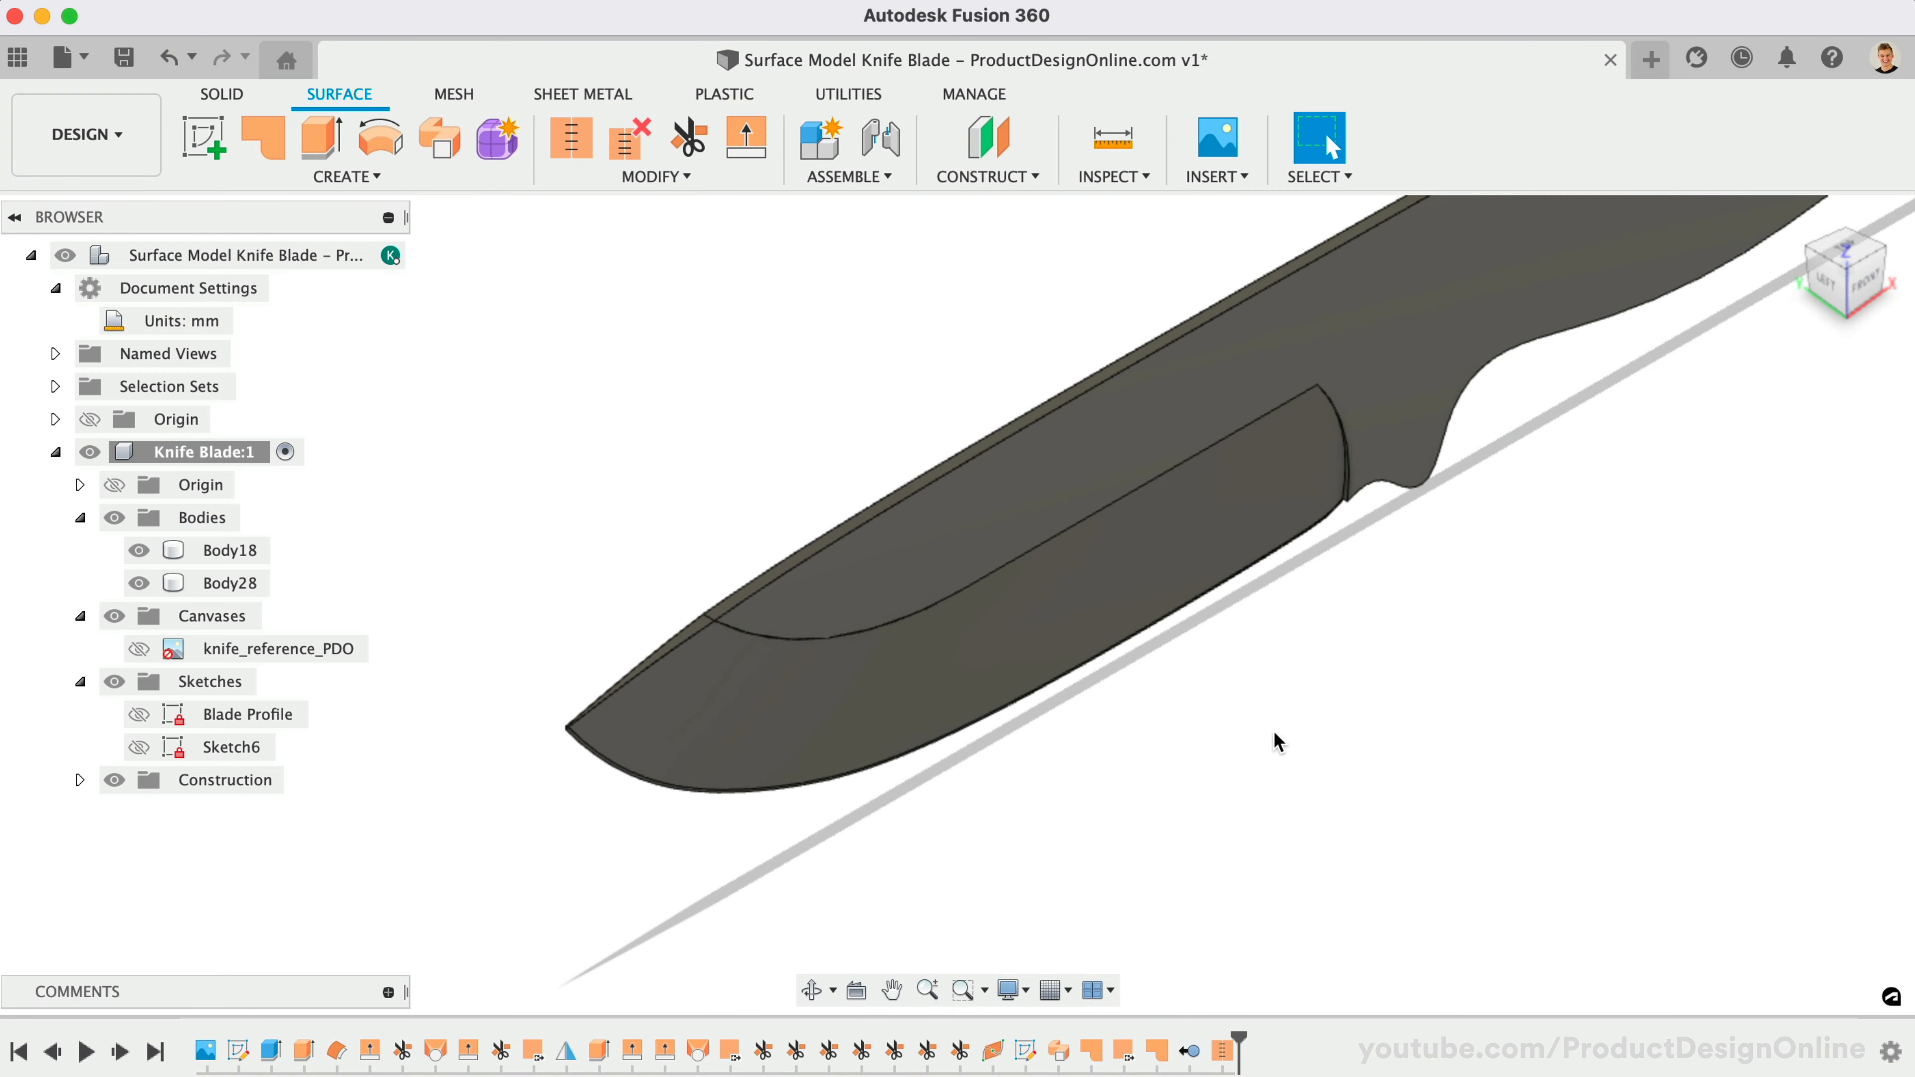
pyautogui.moveTo(960, 852)
pyautogui.write('.3')
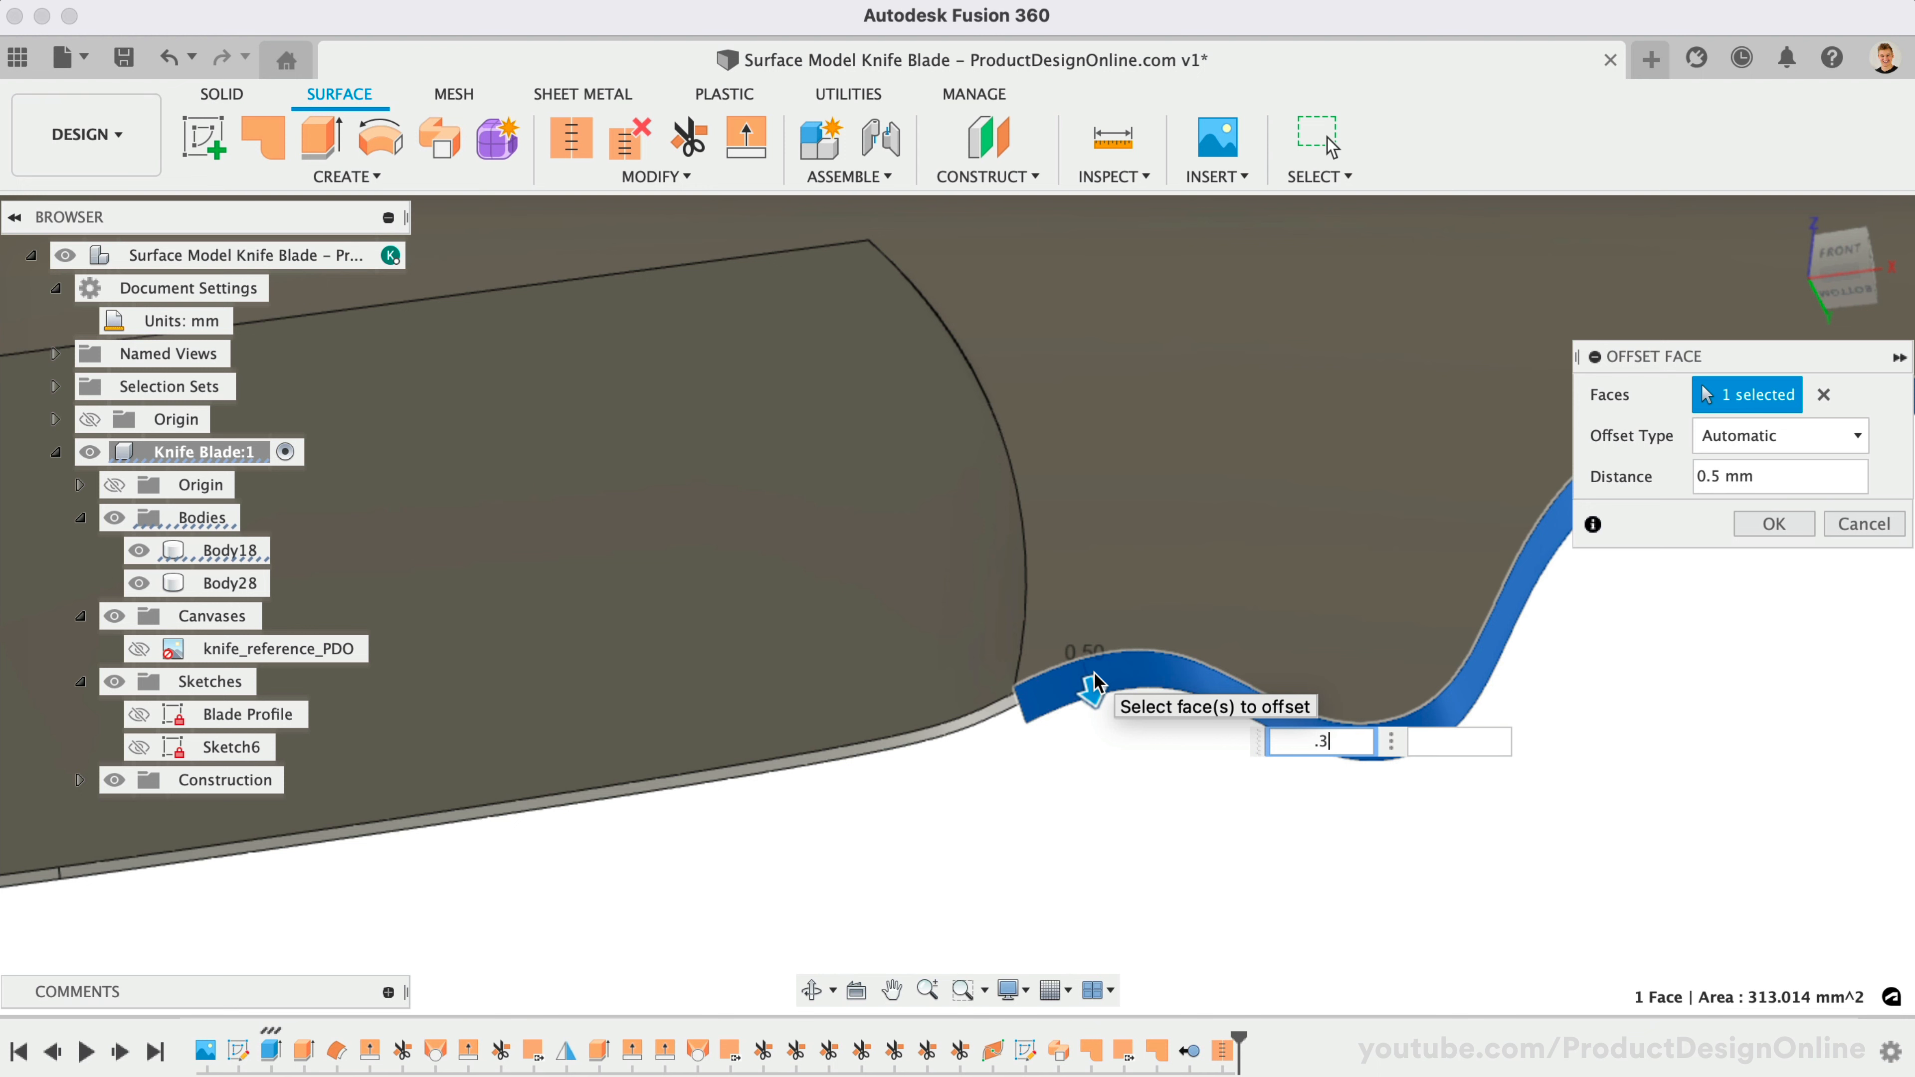
# Offset the curved finger-groove face by .4 and set the front view.
pyautogui.write('.4')
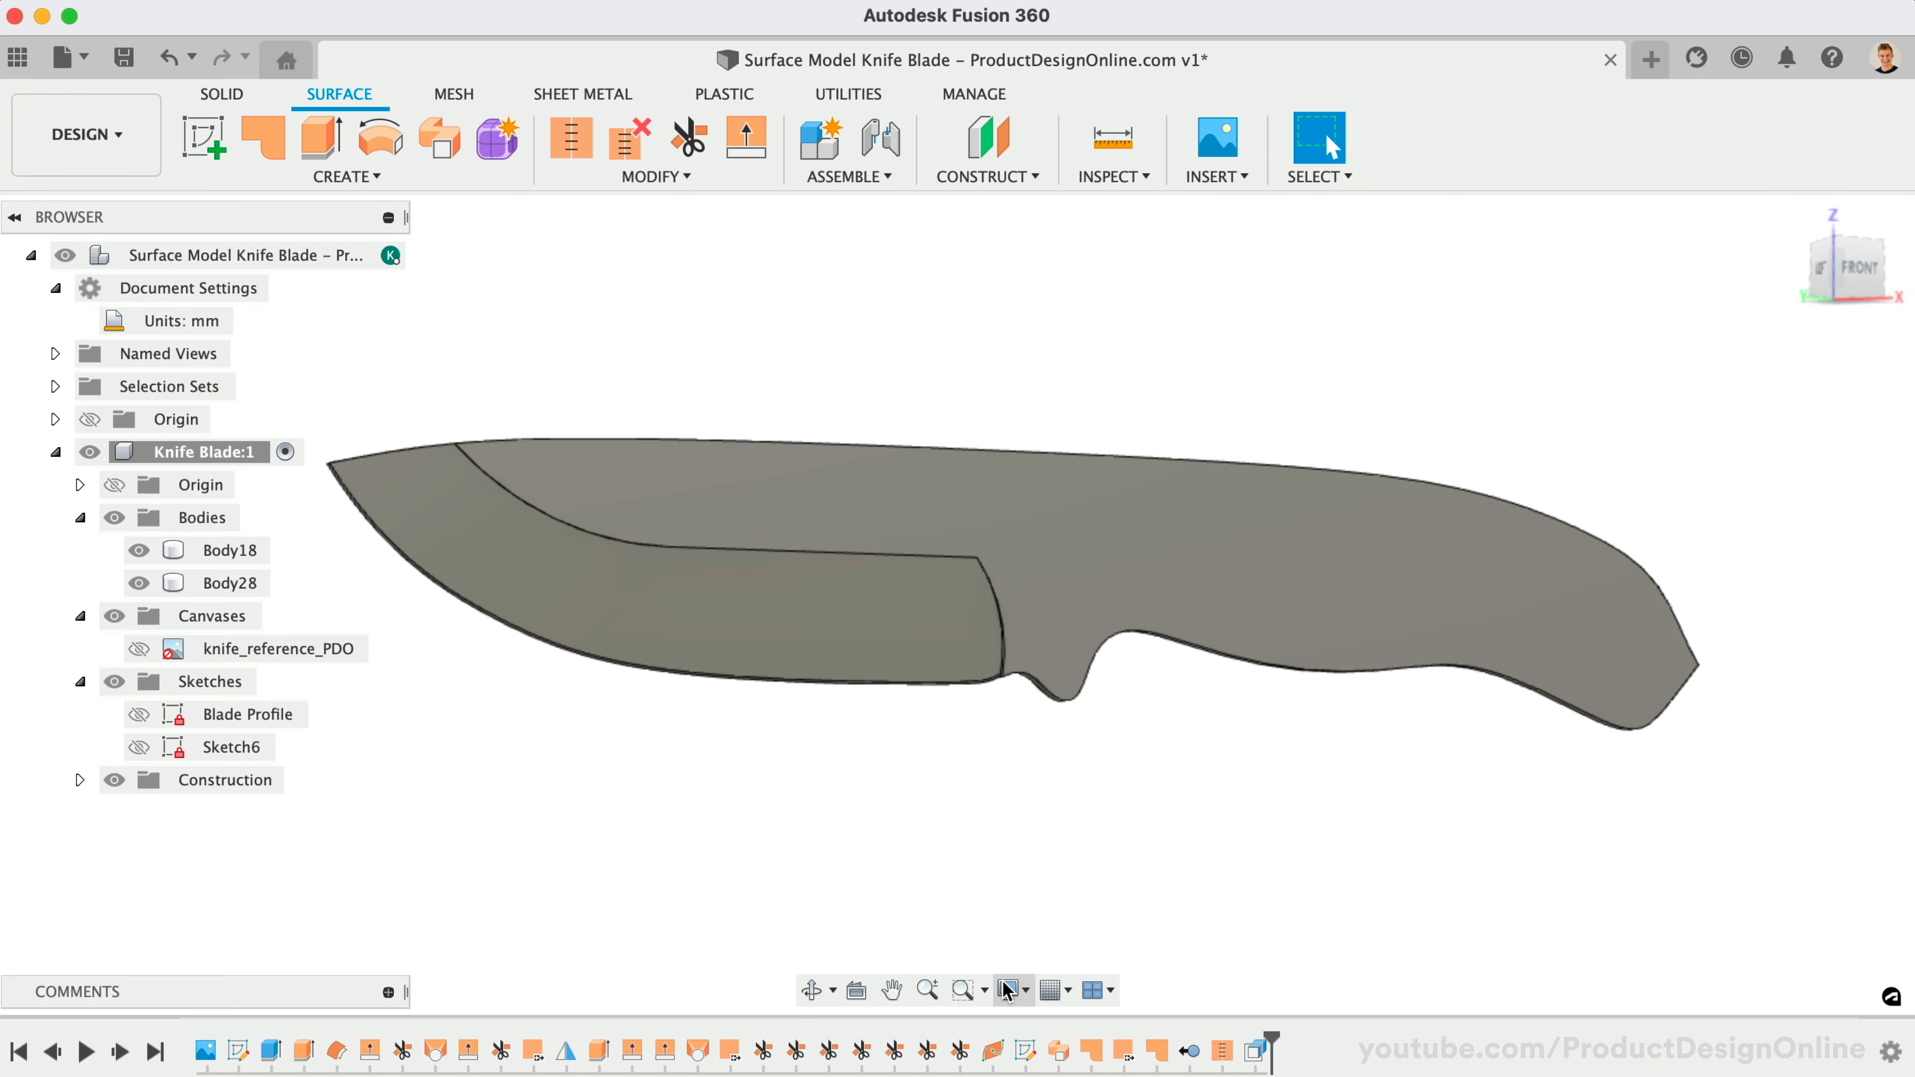
pyautogui.click(1006, 989)
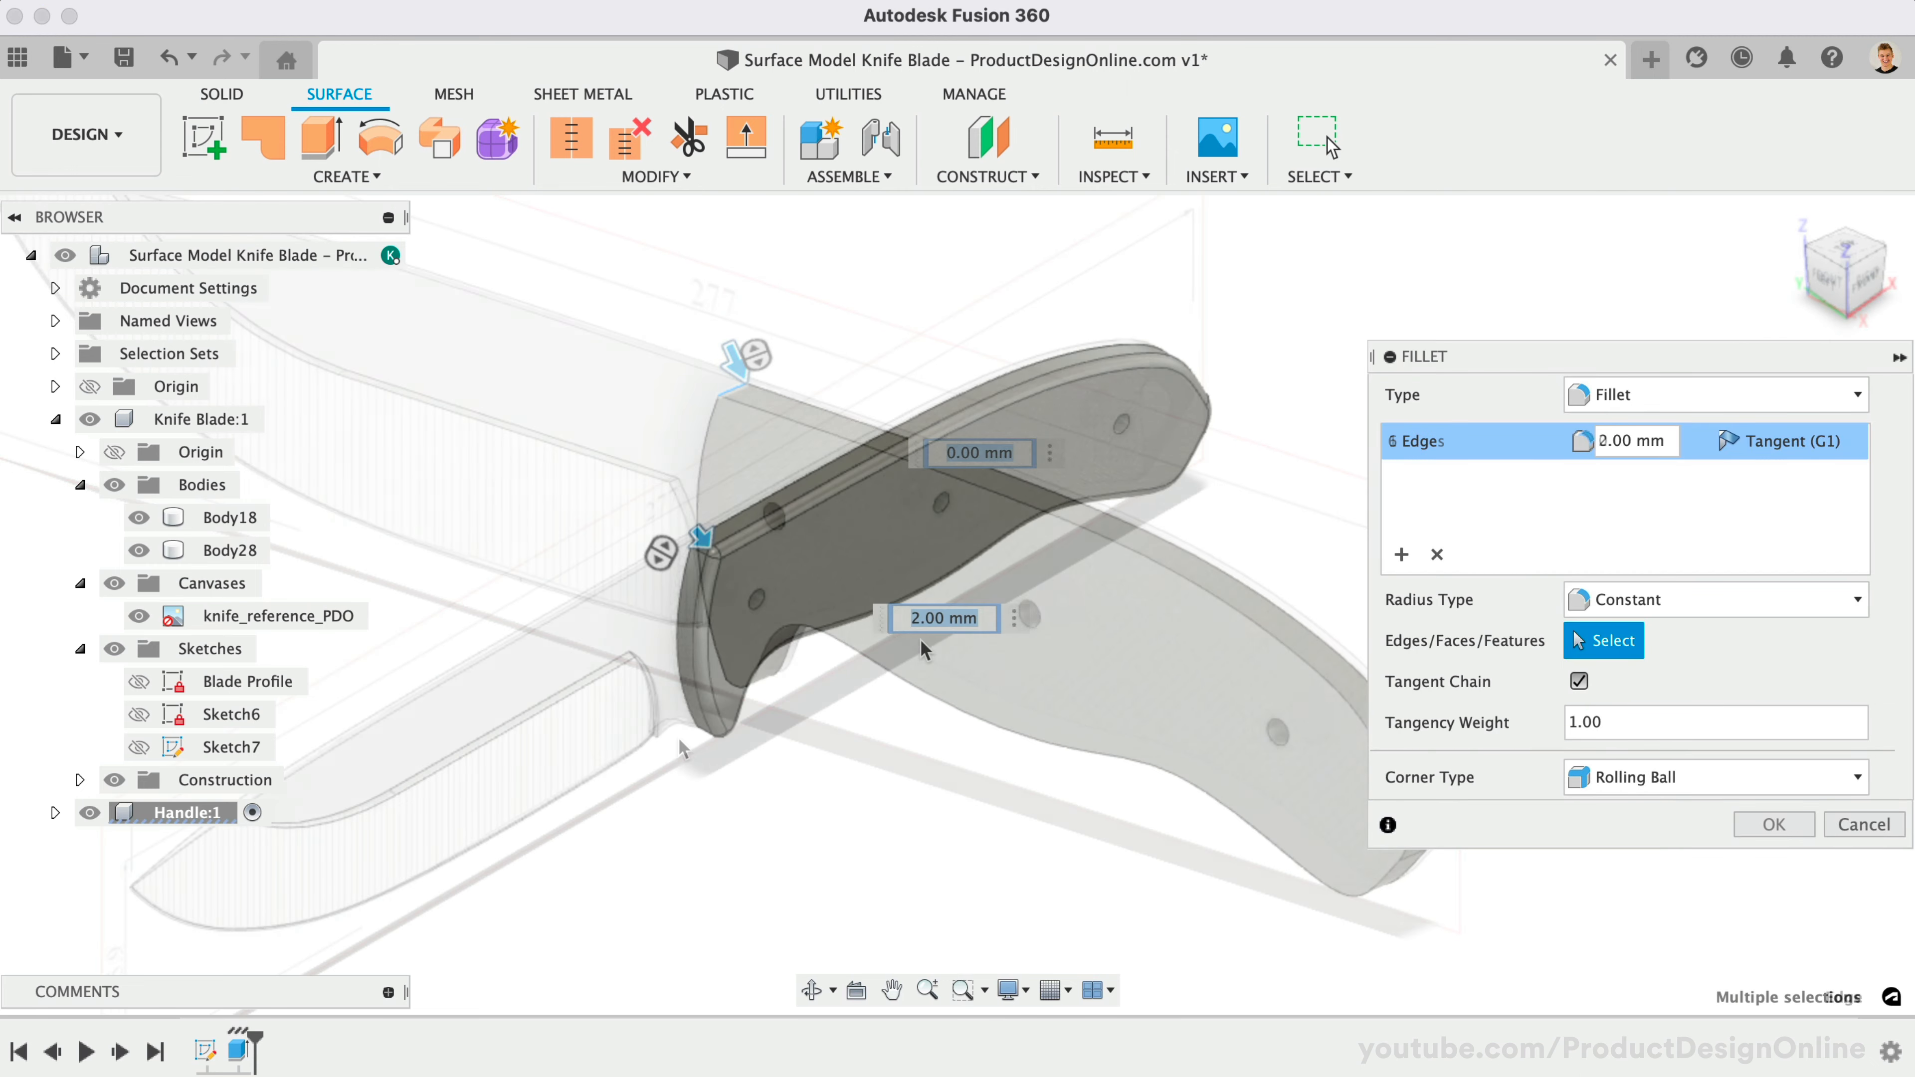
# Apply the 2 mm fillet rounding the six handle edges.
pyautogui.click(1773, 825)
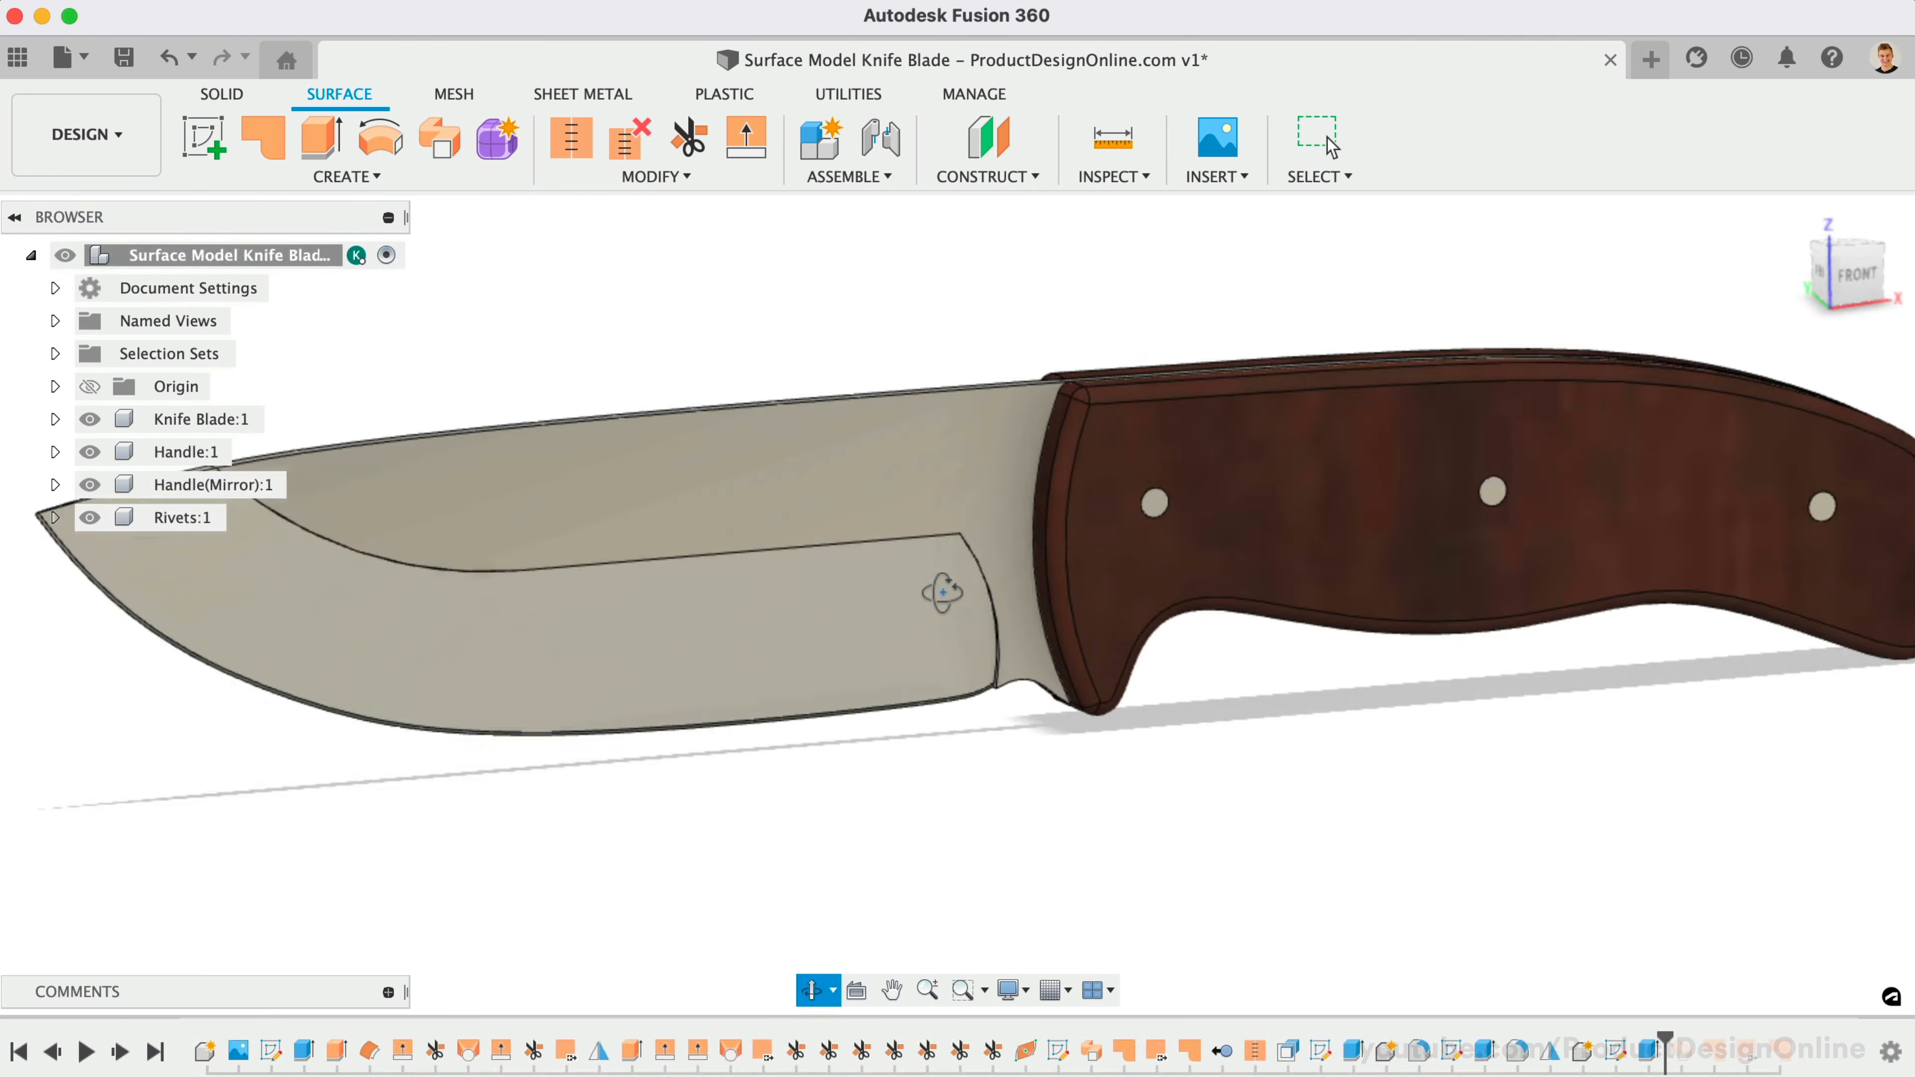